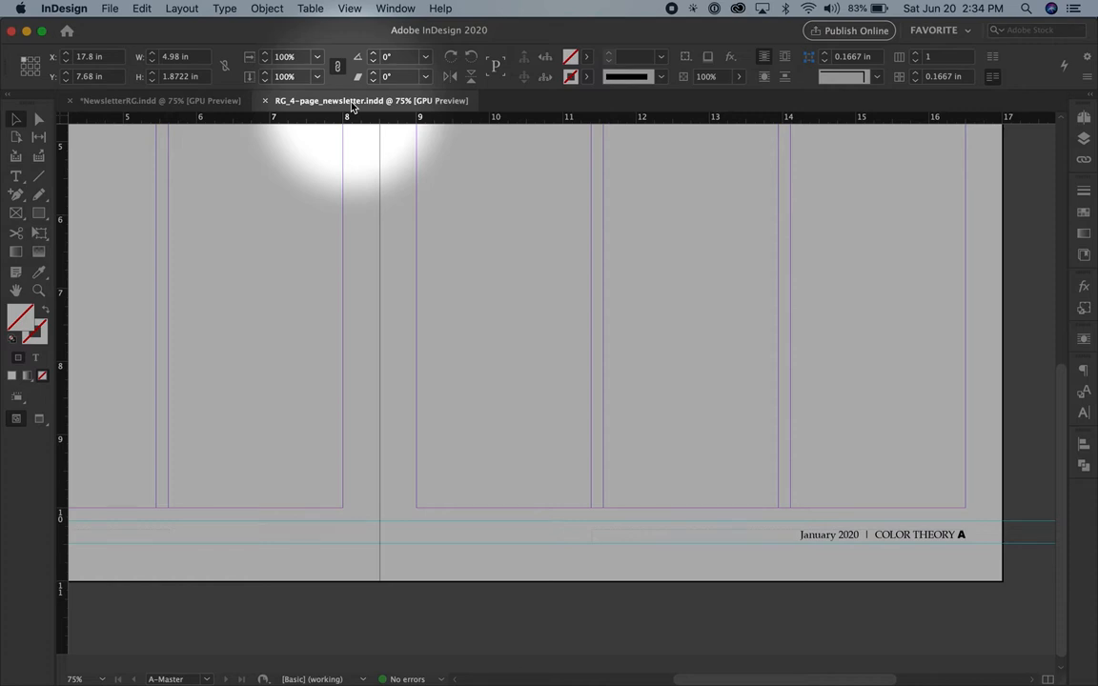
mouse_move(867, 495)
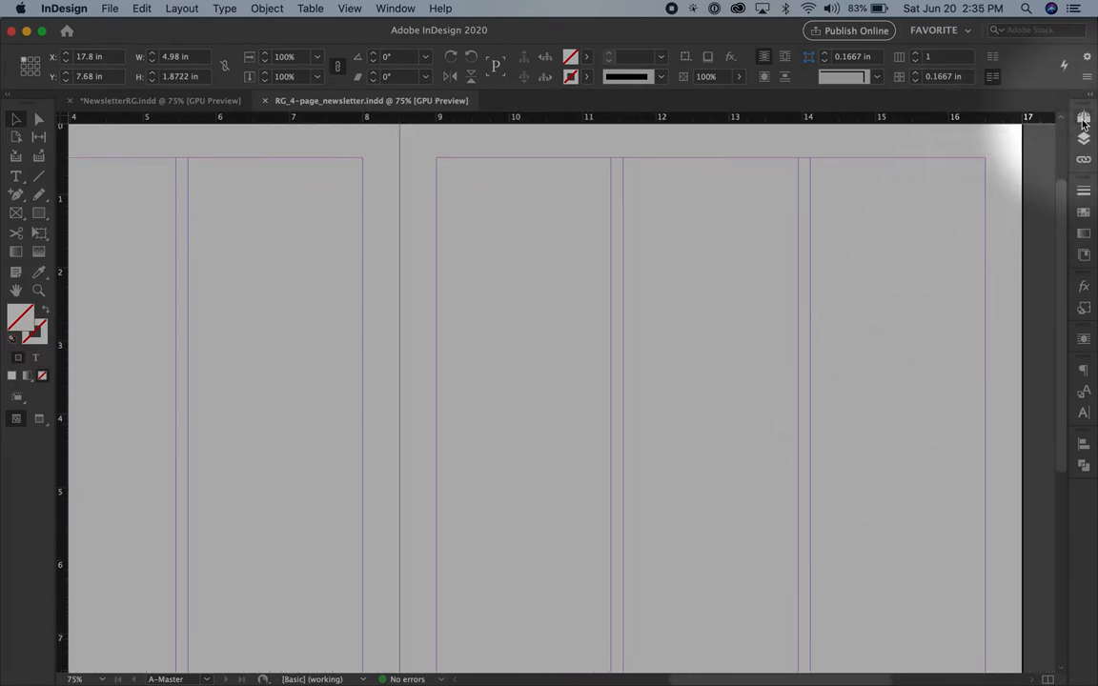
Check the page number on page 1 and look for the page-number marker command
left_click(1084, 118)
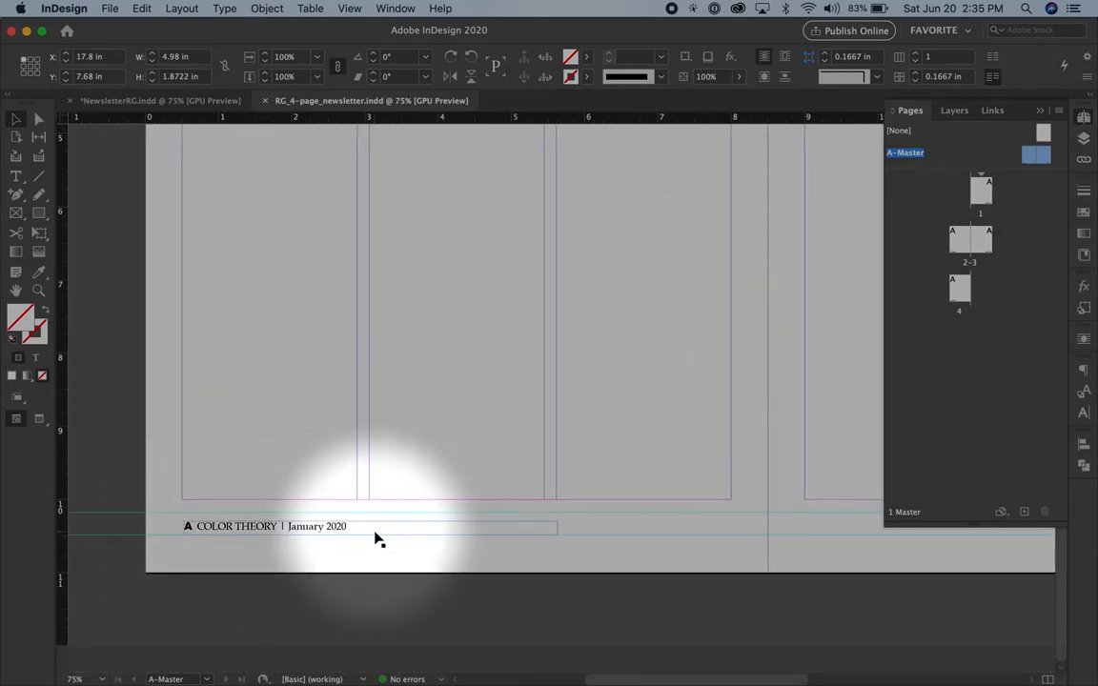
mouse_move(815, 241)
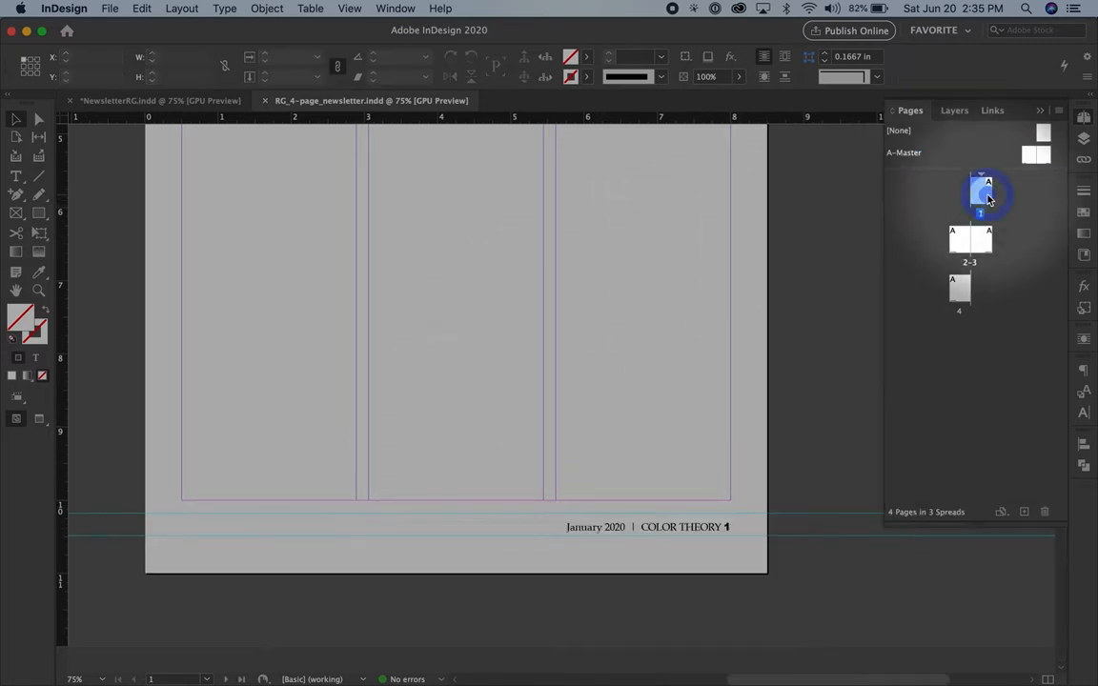
left_click(980, 196)
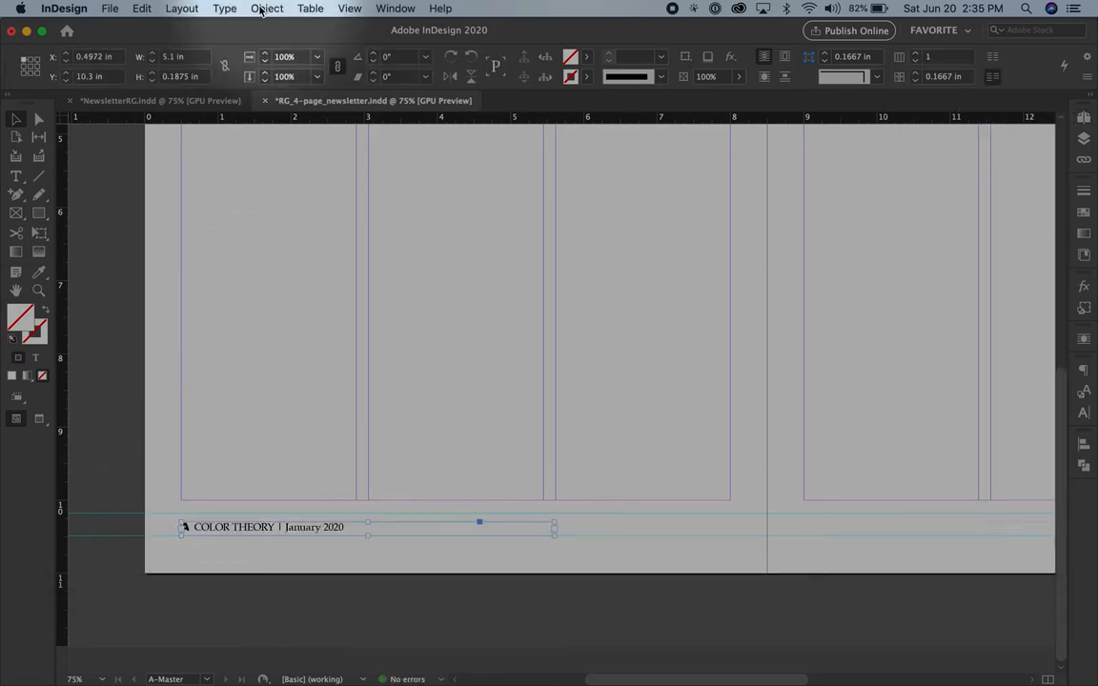
left_click(224, 8)
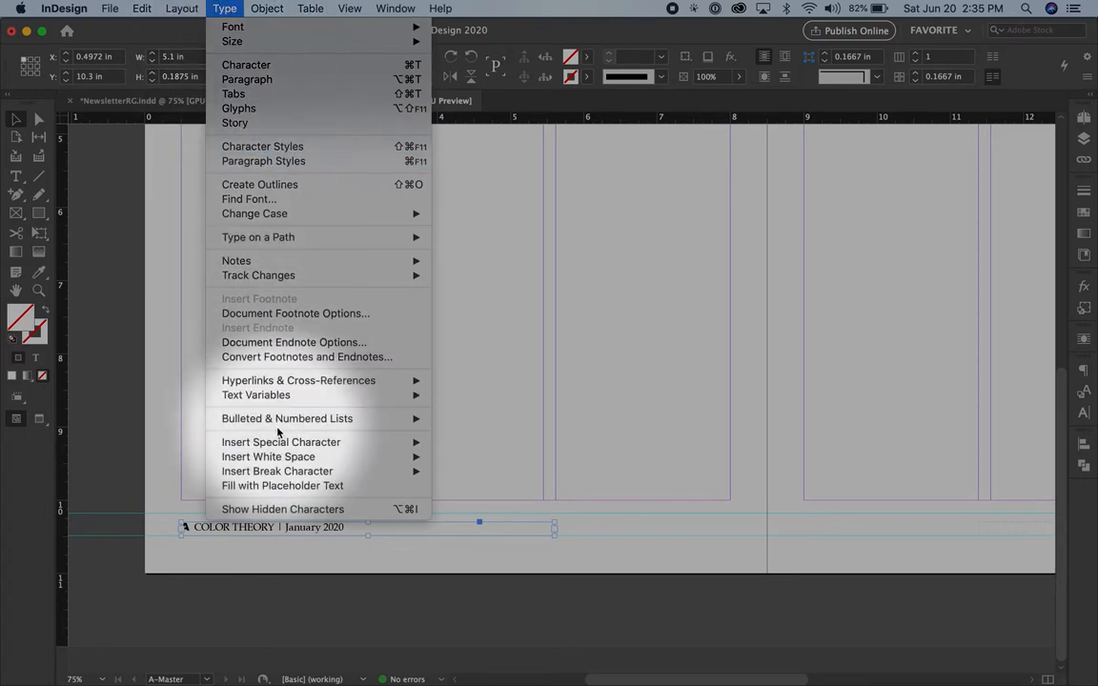
mouse_move(280, 441)
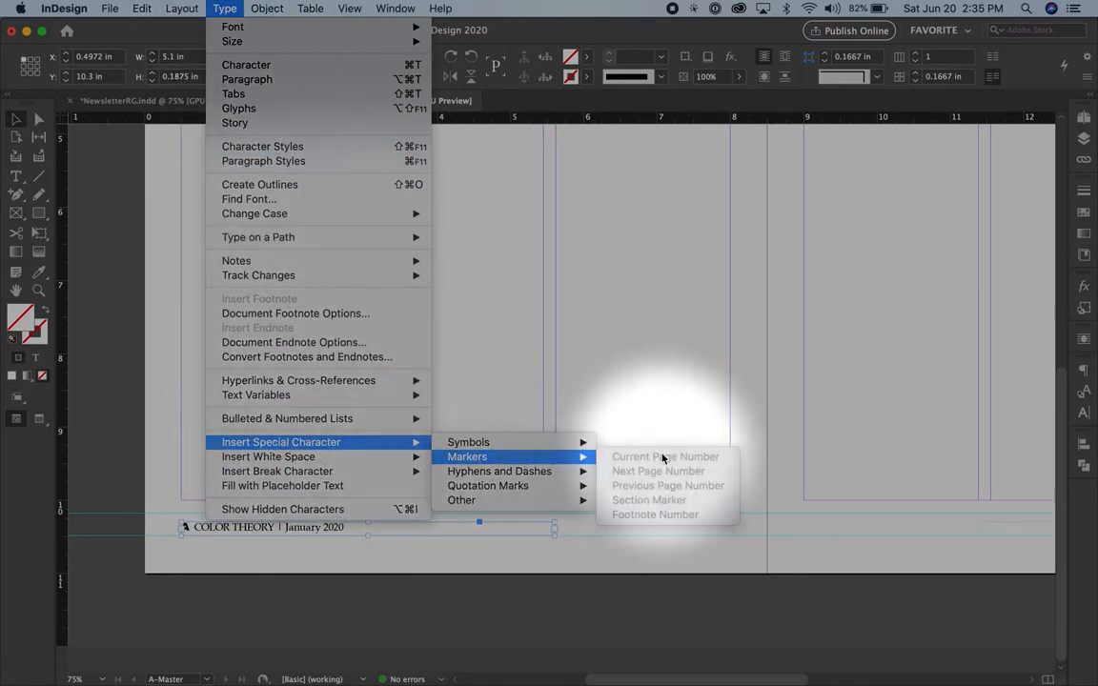
mouse_move(188, 537)
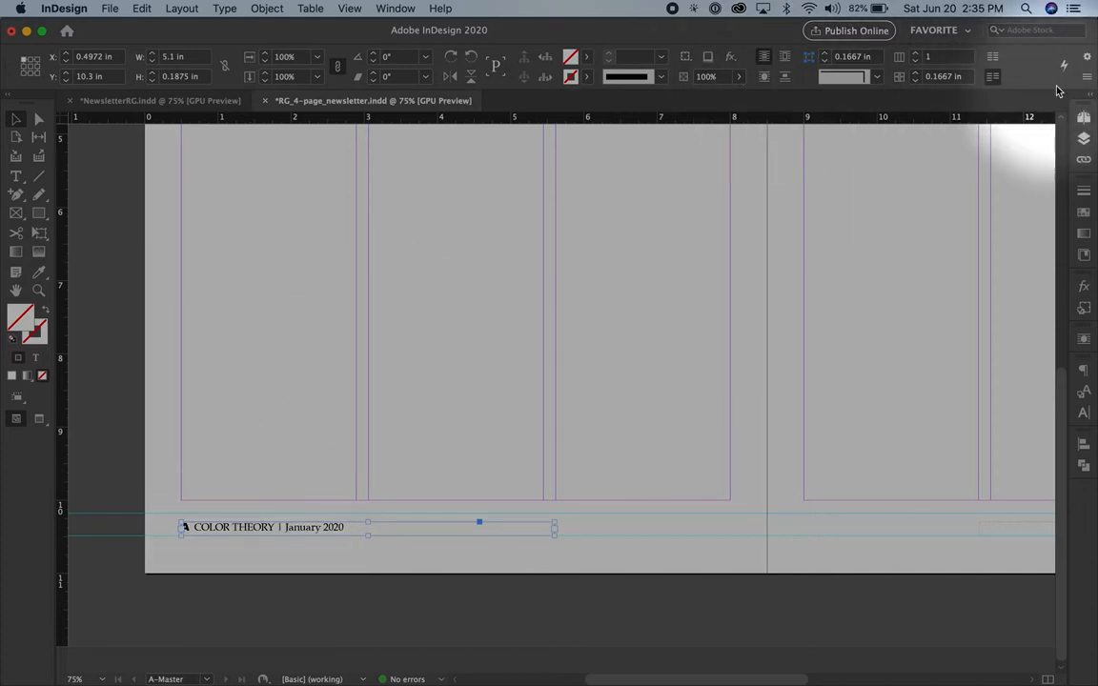
Scroll the pasteboard right and select the six-step workflow list beside the master spread
left_click(1082, 117)
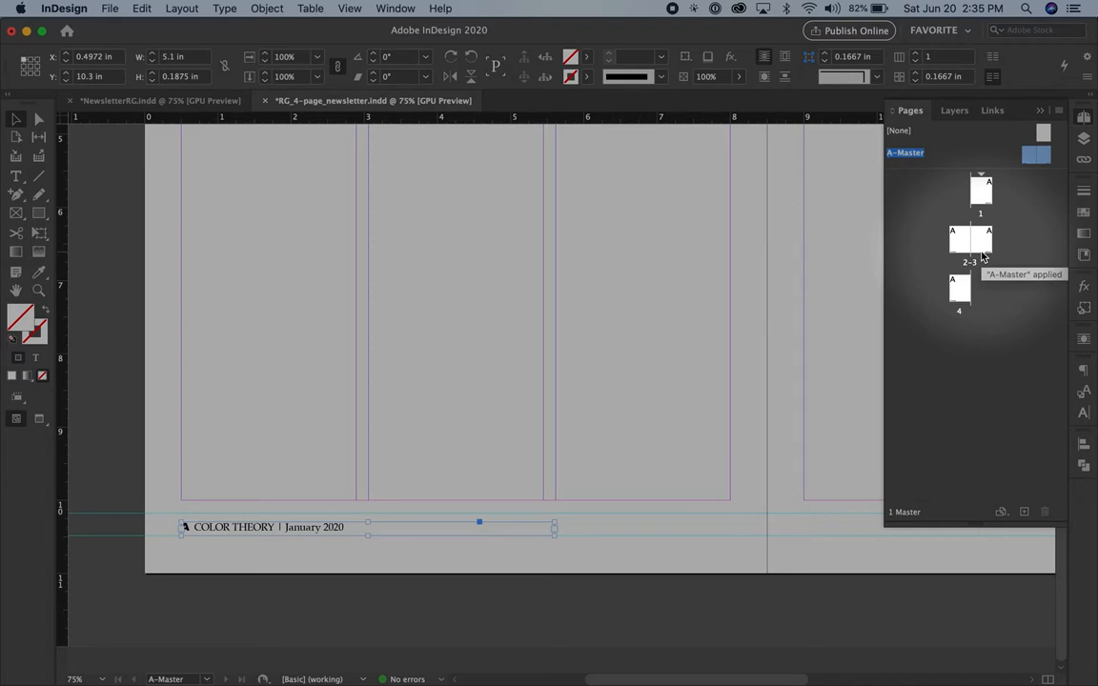
scroll("right", 3)
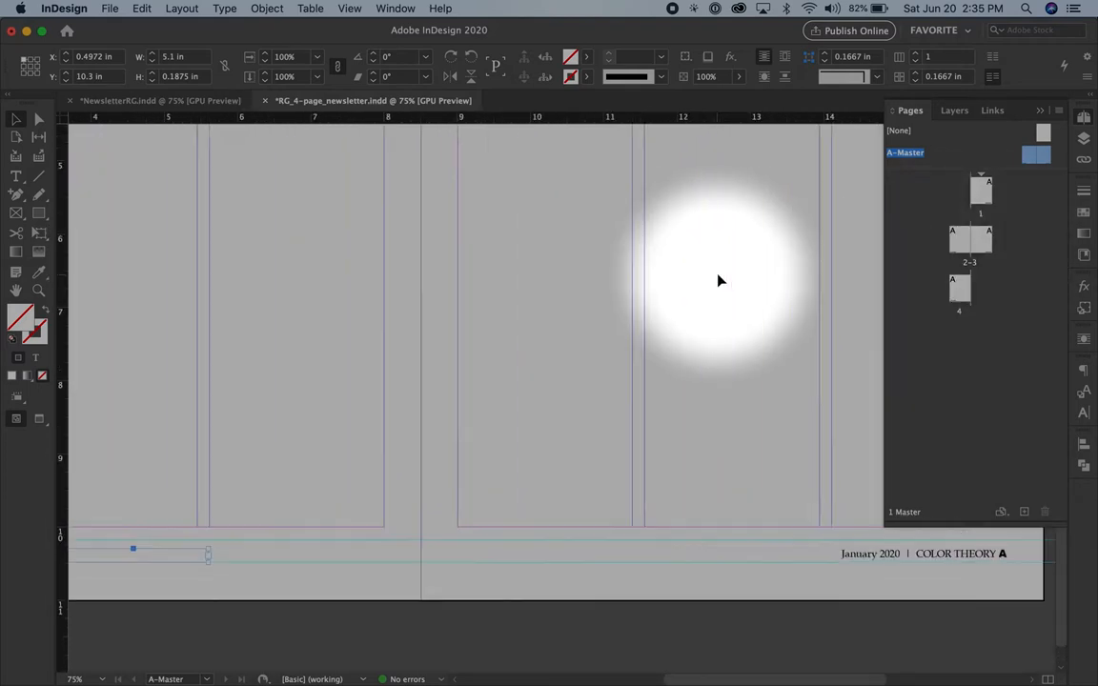
scroll("right", 3)
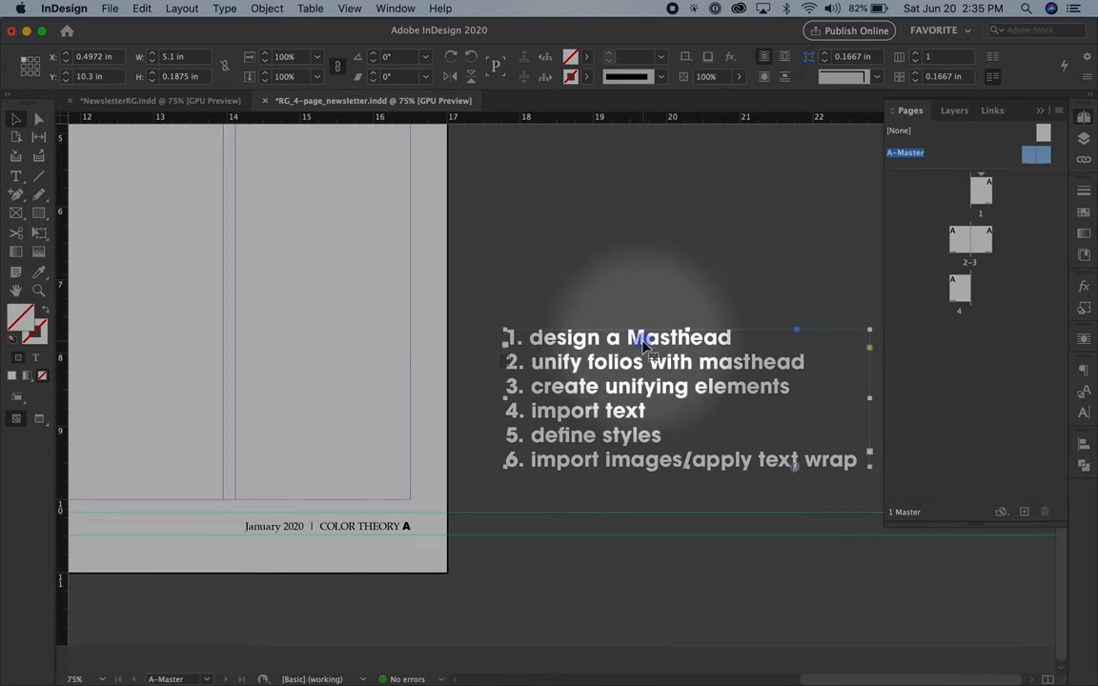
left_click(642, 337)
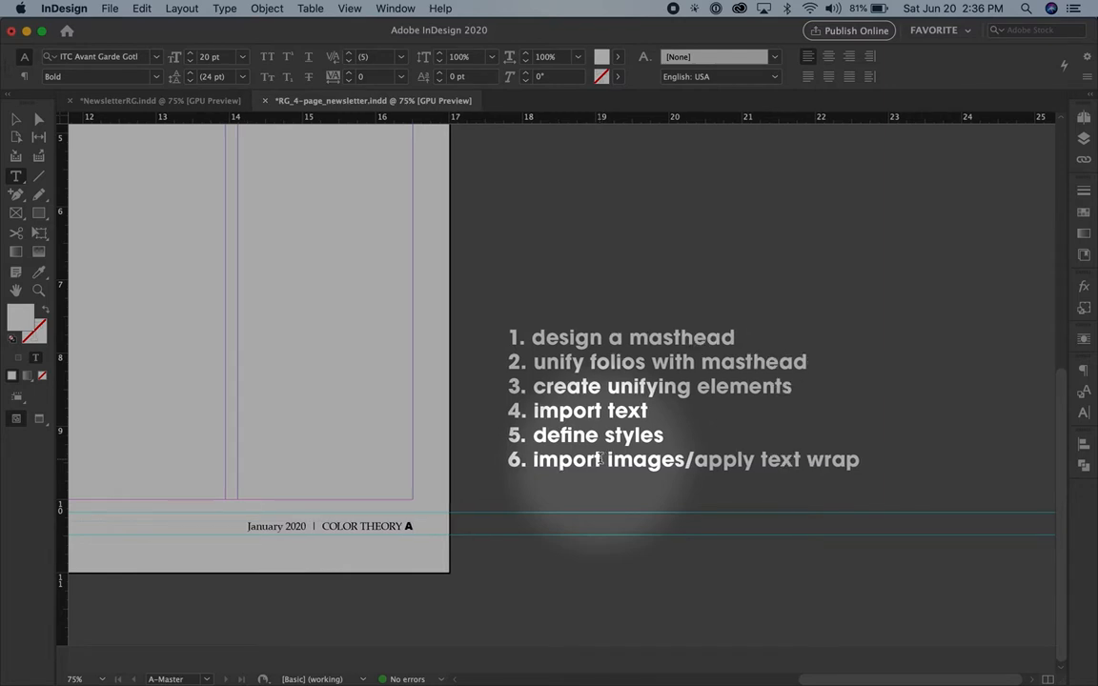
scroll("left", 3)
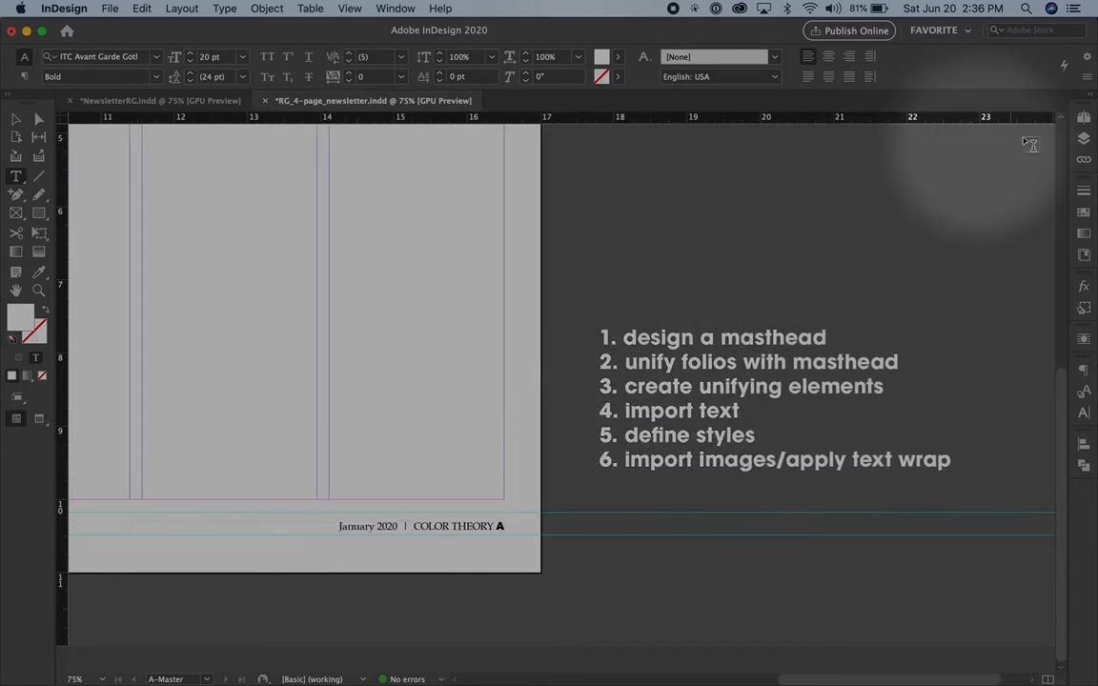
On page 1, draw a text frame across the top margins holding 'COLOR THEORY'
left_click(1083, 118)
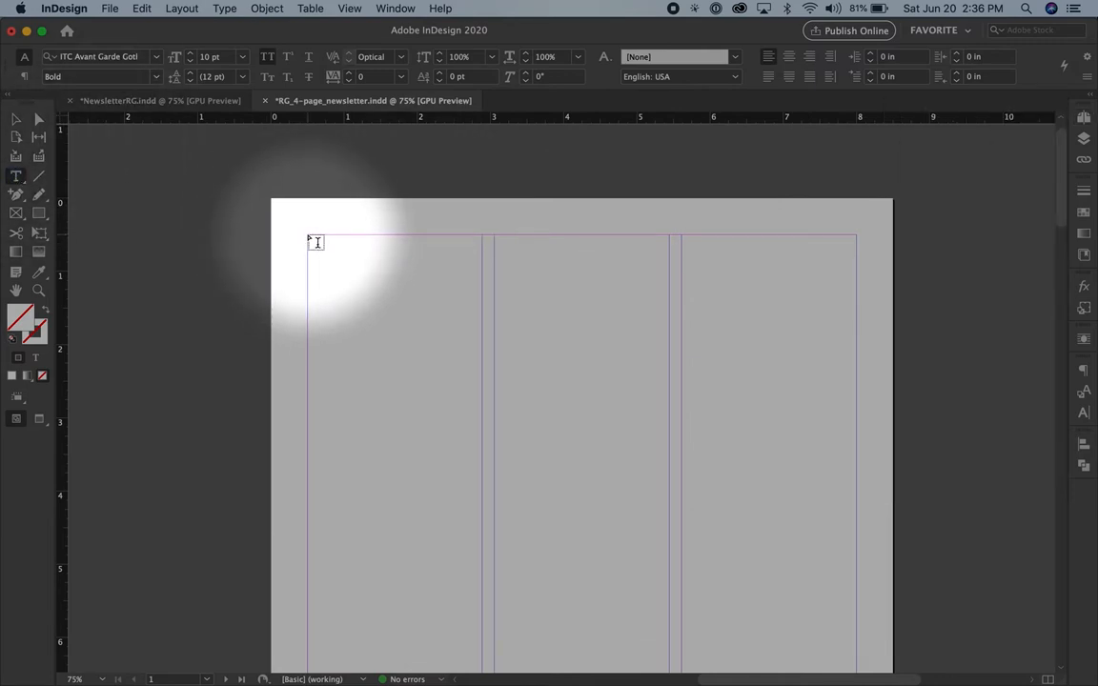
left_click_drag(314, 241, 757, 343)
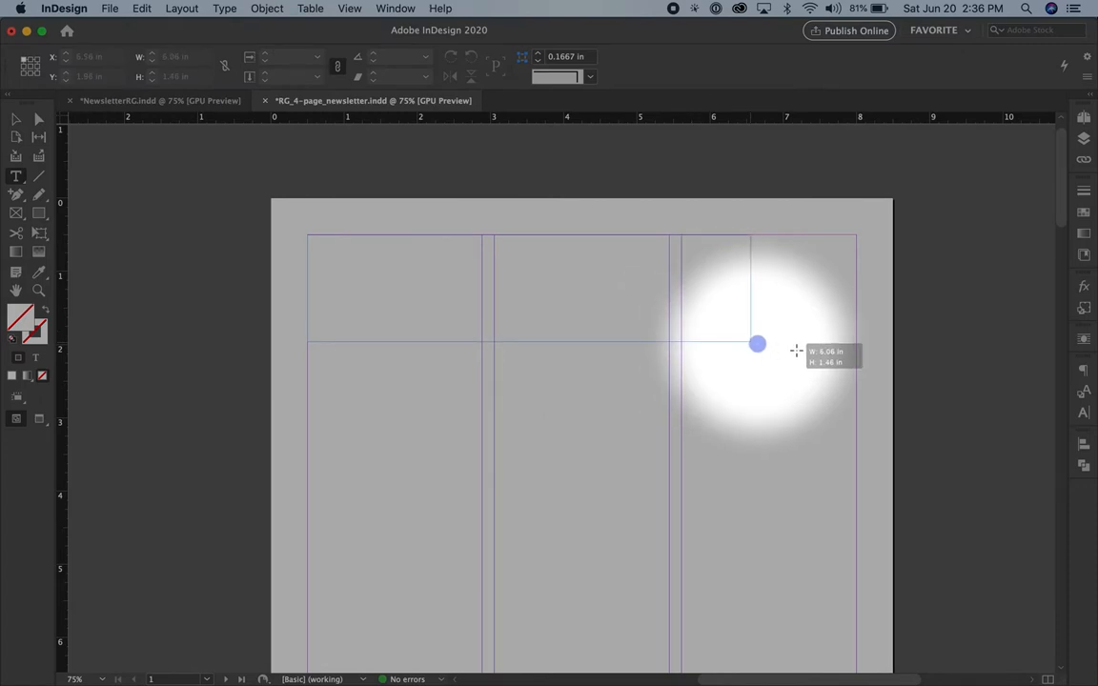
left_click_drag(756, 343, 858, 331)
type("COLOR")
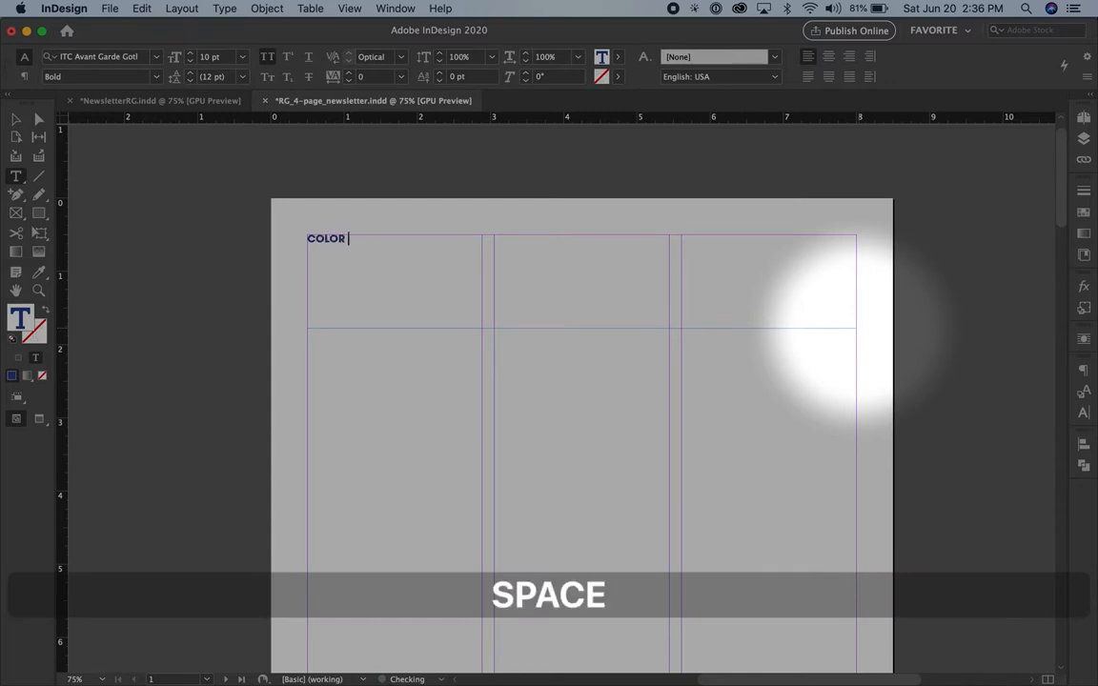
type("THEORY")
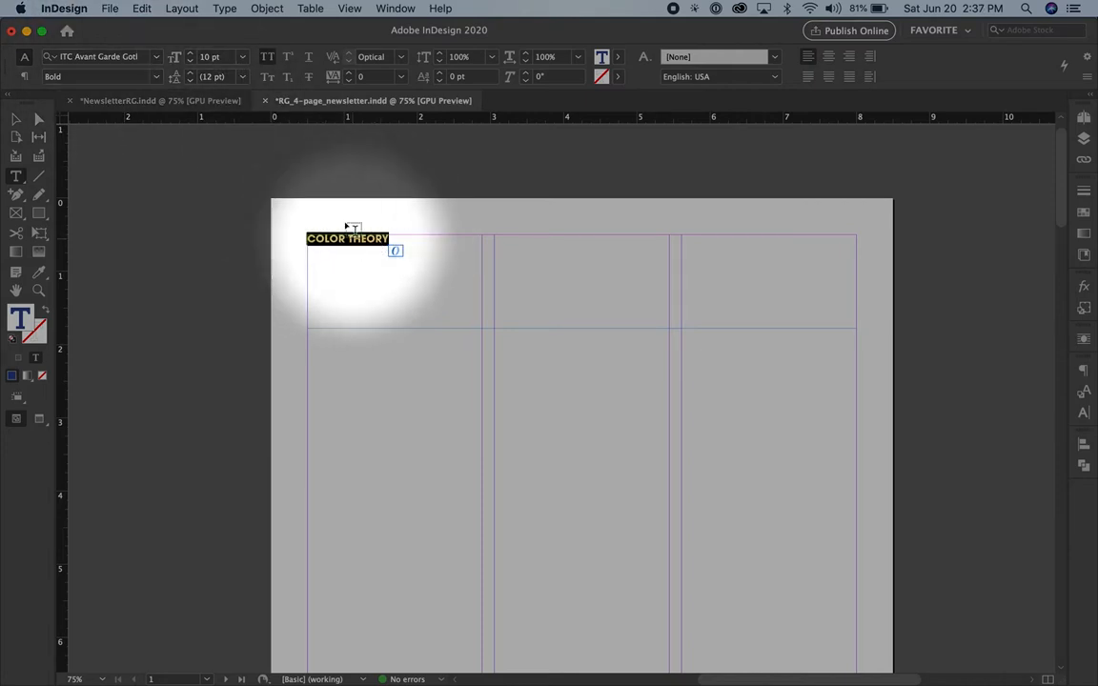
Set the headline to 72 pt, with COLOR in Impact and THEORY in ITC Avant Garde Book
left_click(244, 58)
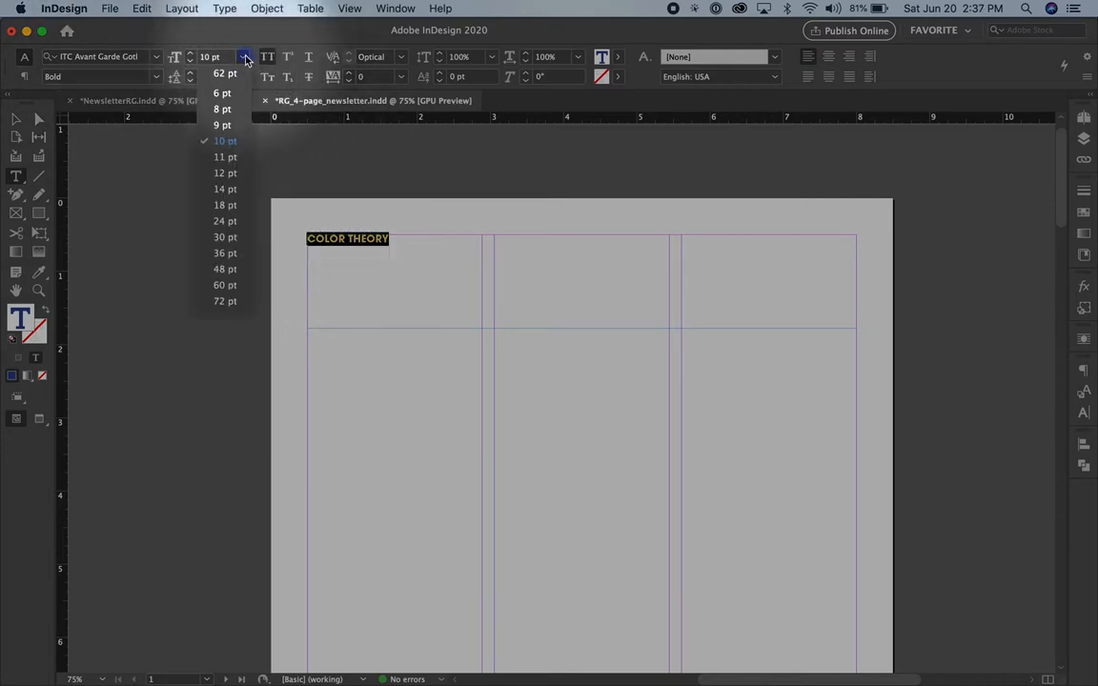
left_click(225, 315)
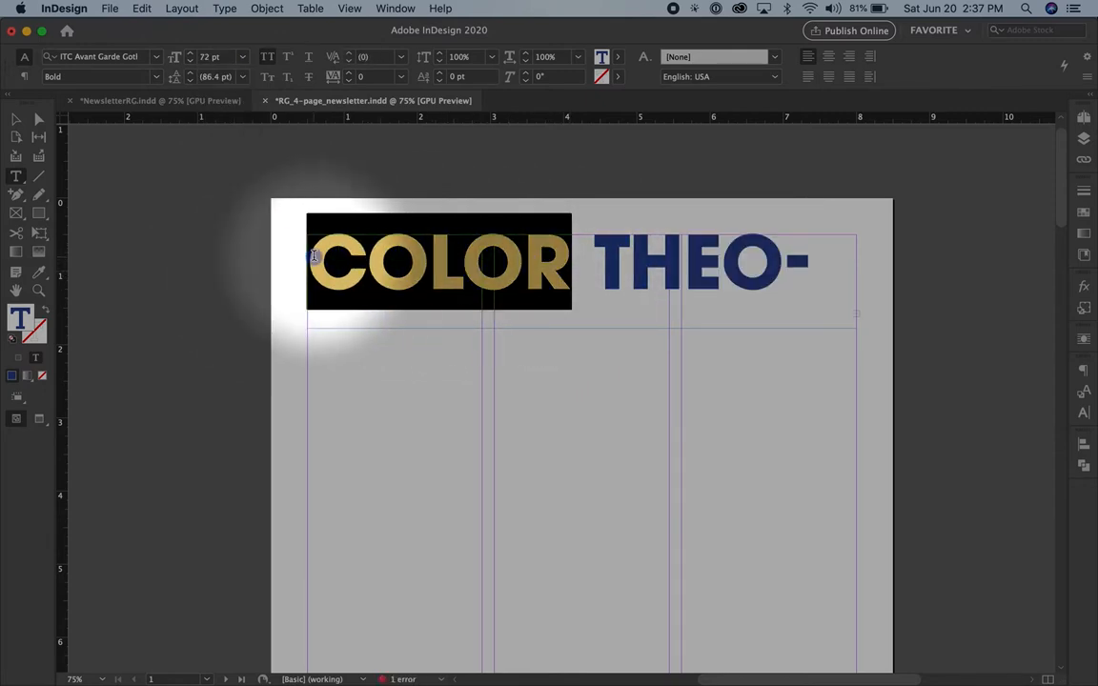
left_click(349, 57)
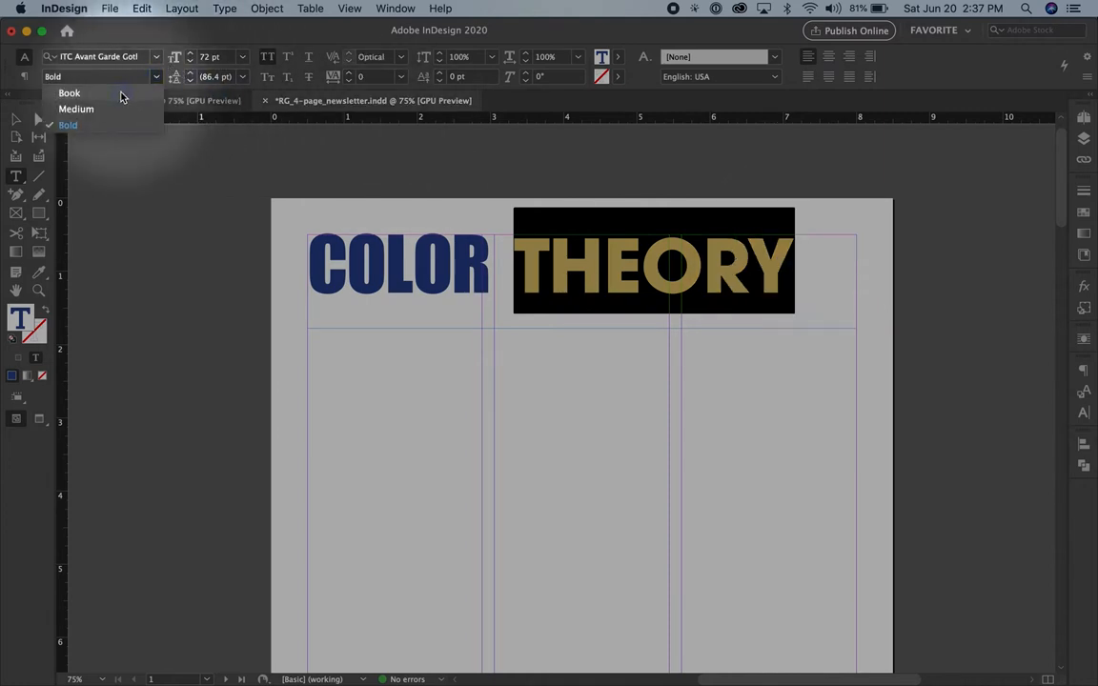
left_click(68, 92)
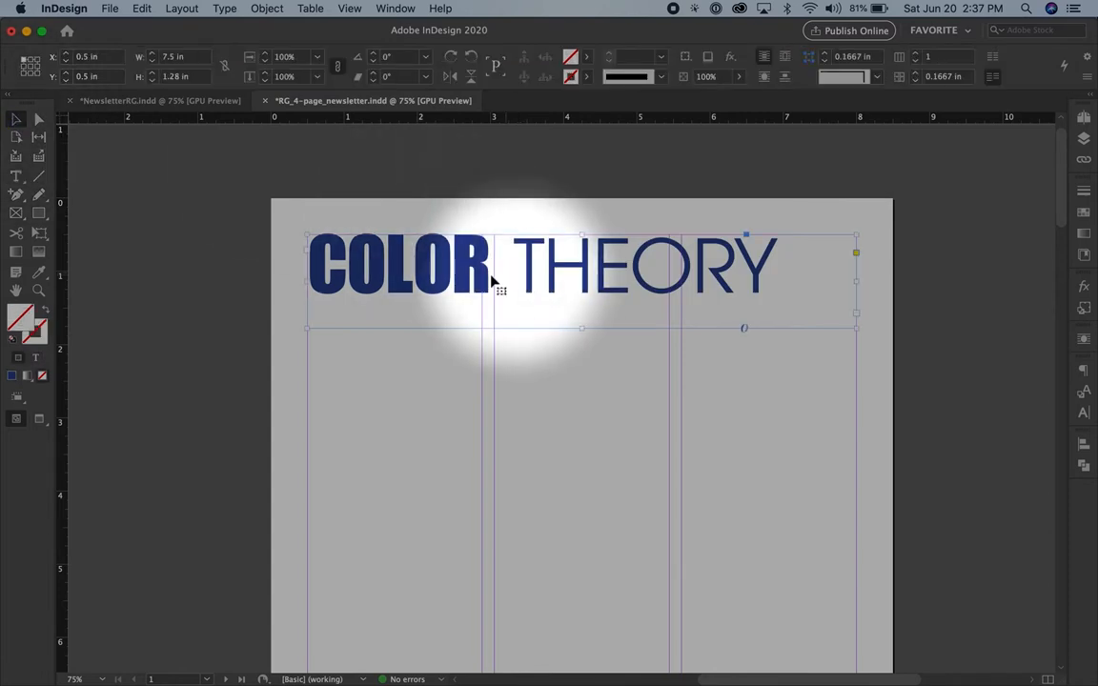
double_click(448, 265)
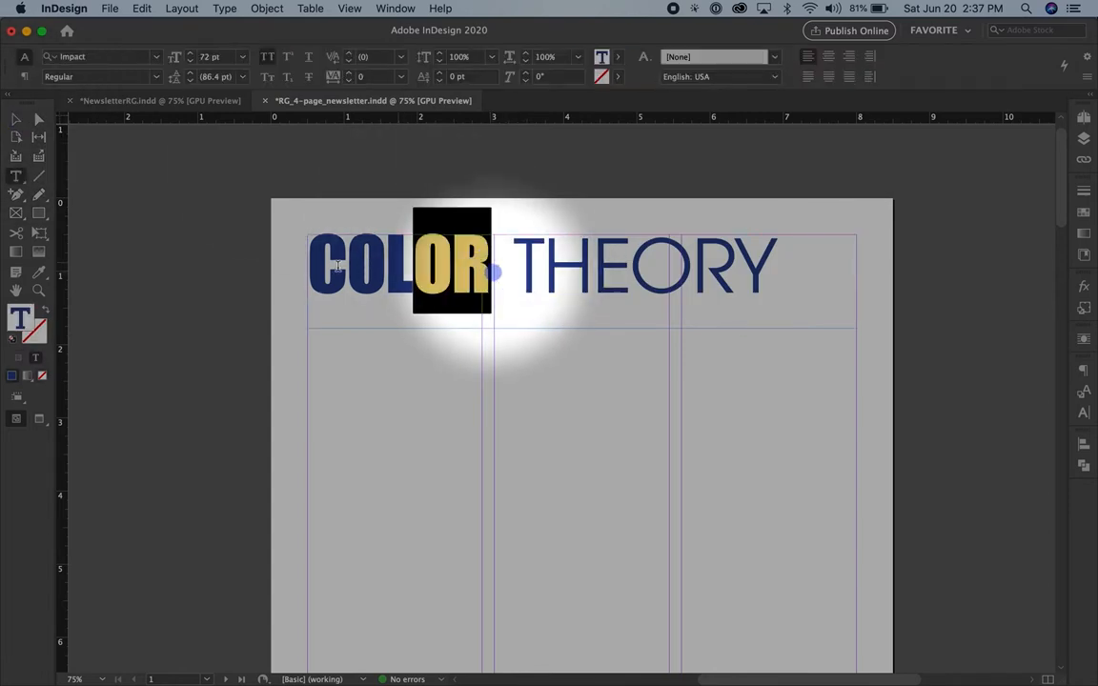
left_click(618, 56)
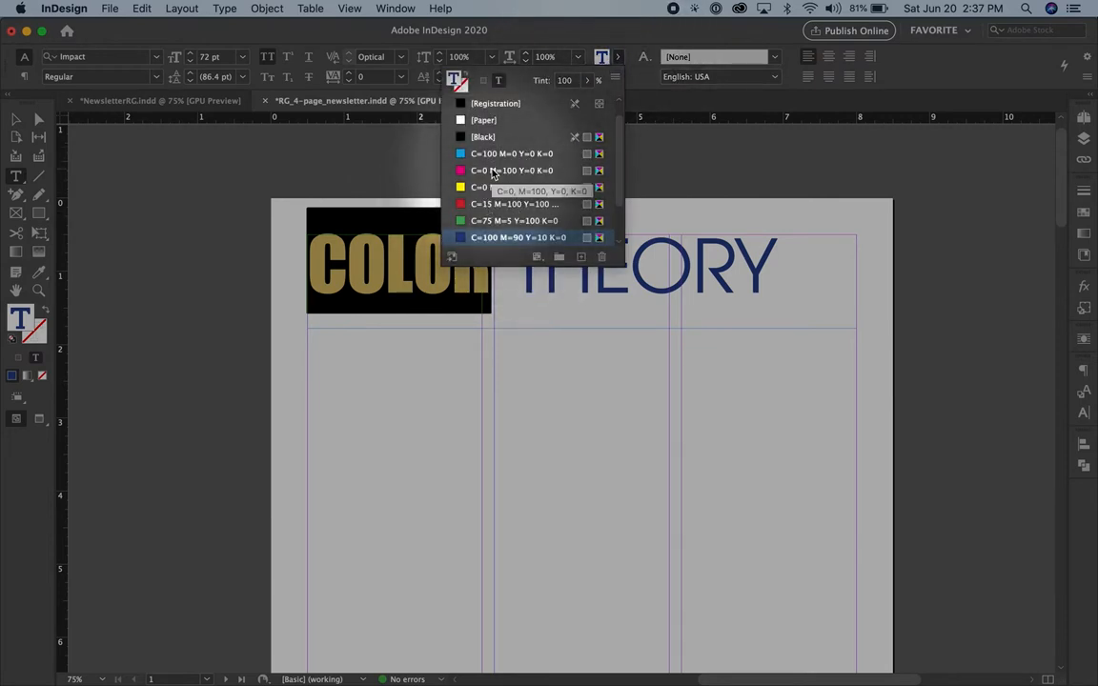
Fill COLOR with a new orange swatch mixed by lowering Magenta to about 74%
left_click(509, 170)
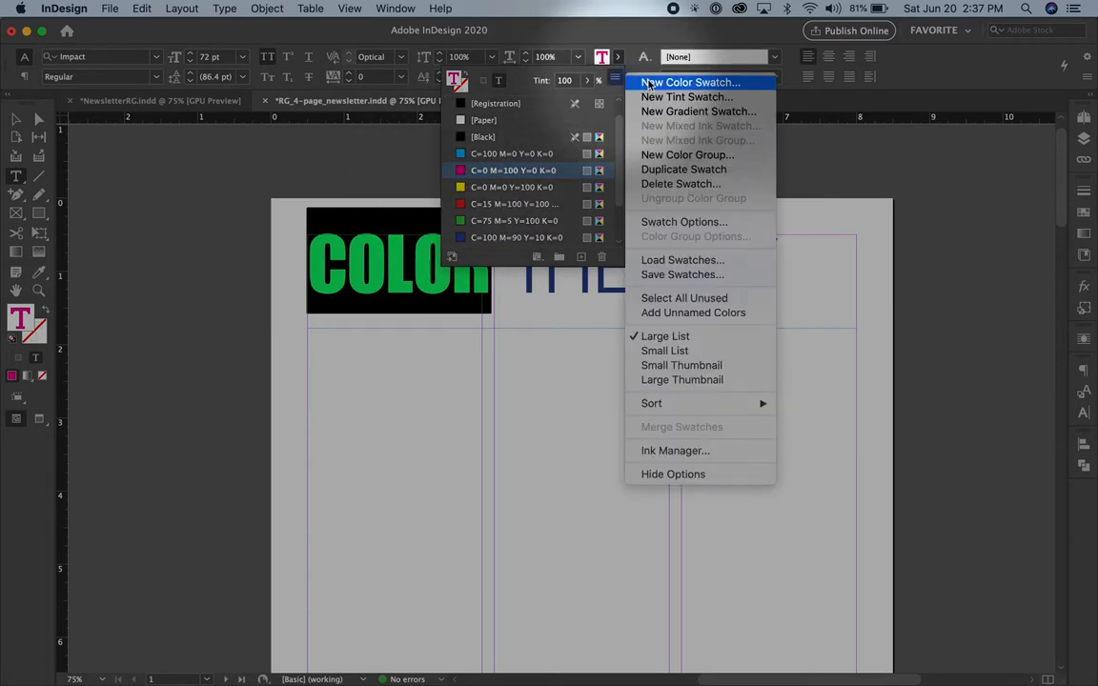
left_click(689, 82)
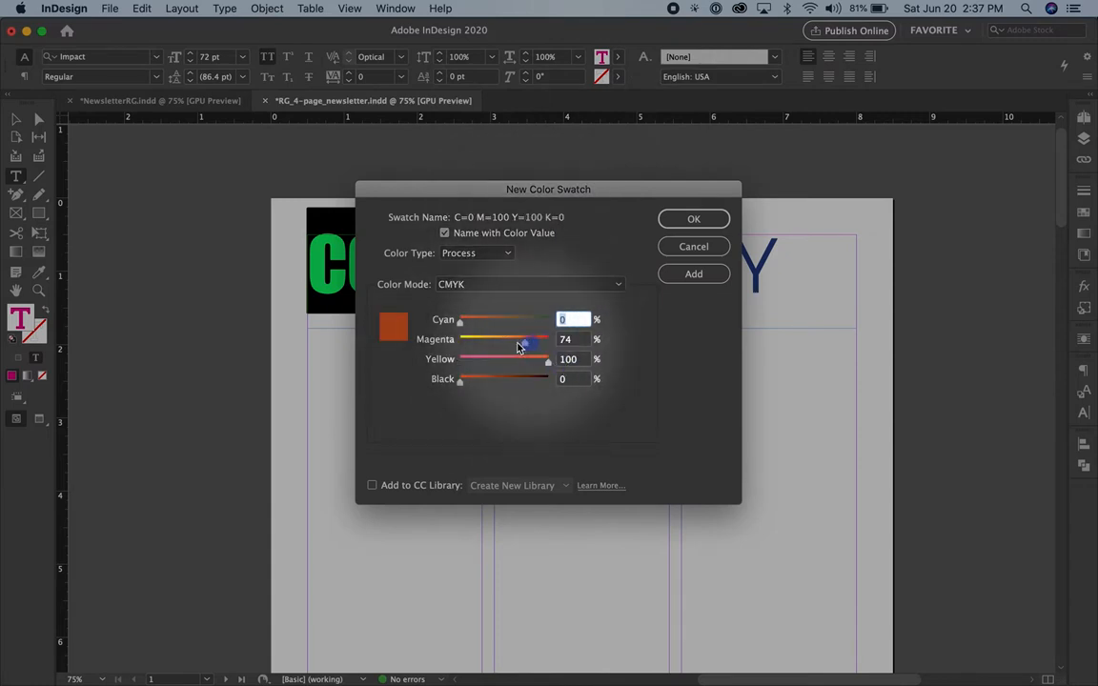
left_click_drag(522, 339, 506, 339)
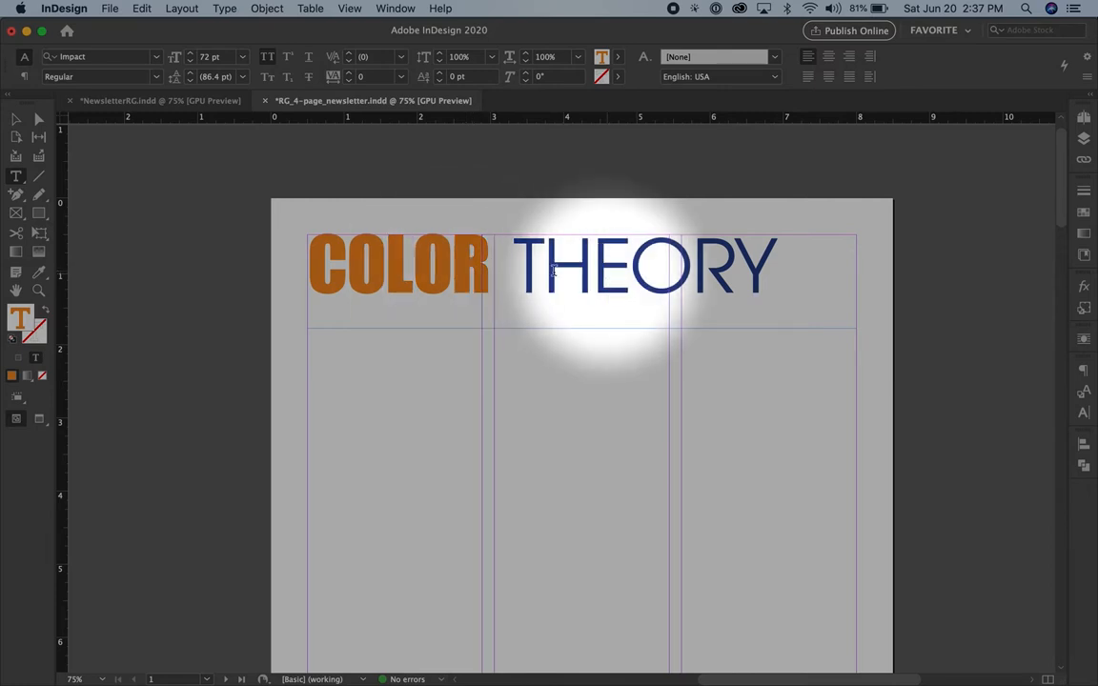
left_click(490, 267)
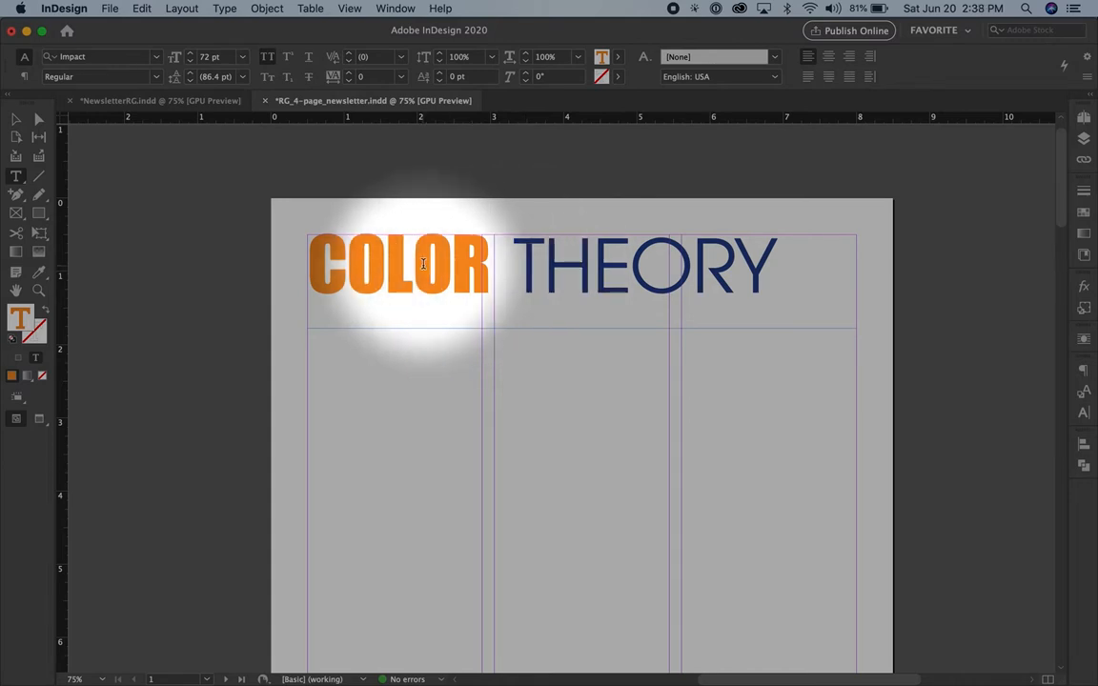
left_click(537, 265)
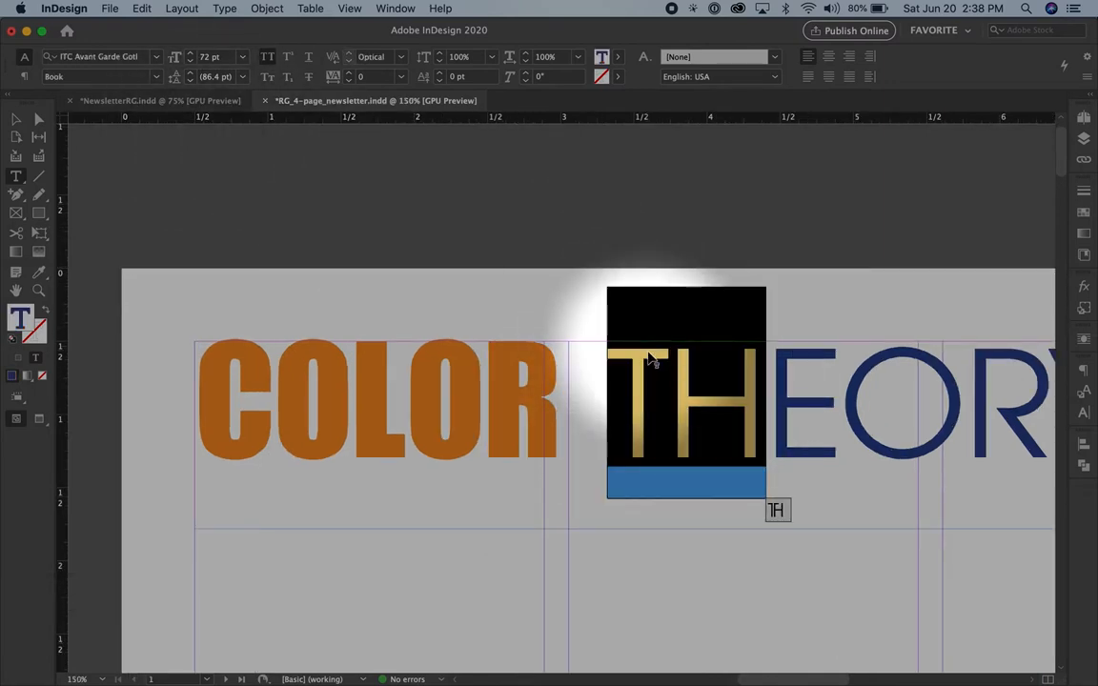
mouse_move(647, 347)
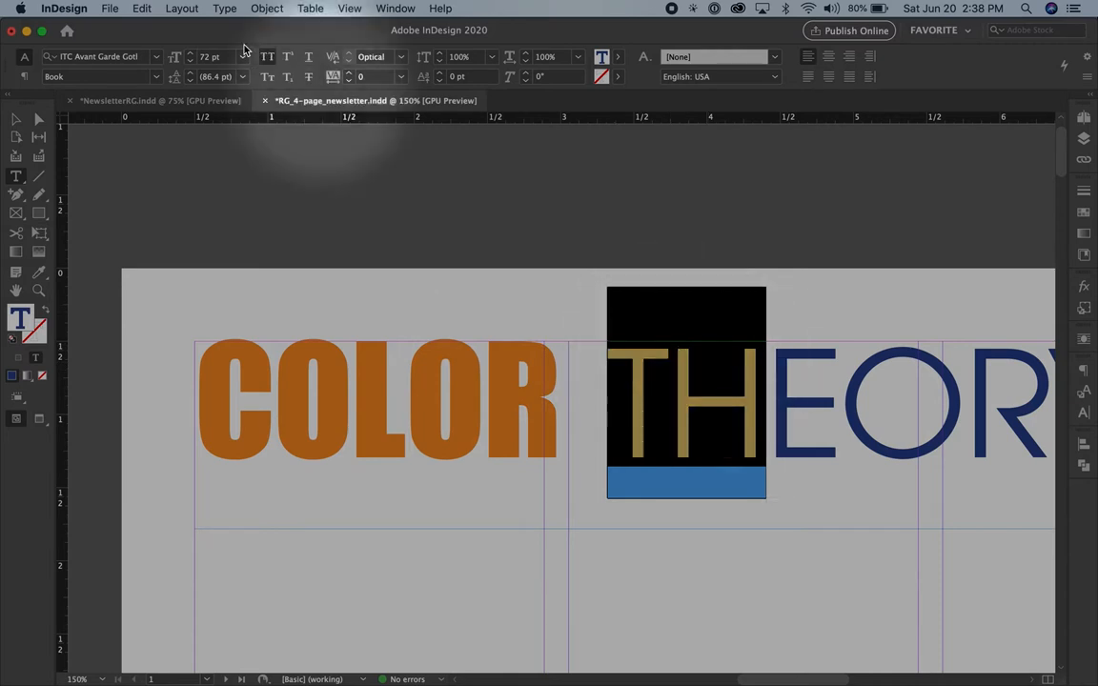
Enlarge the THEORY letters slightly and set the O's tracking to -20
left_click(189, 53)
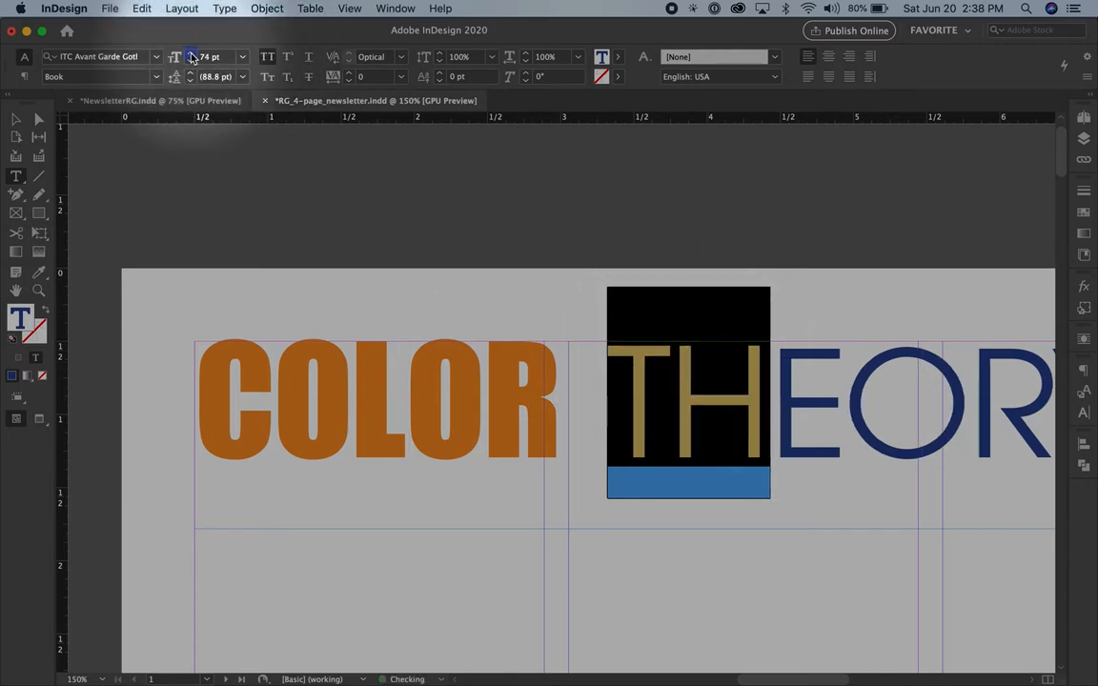
left_click(192, 52)
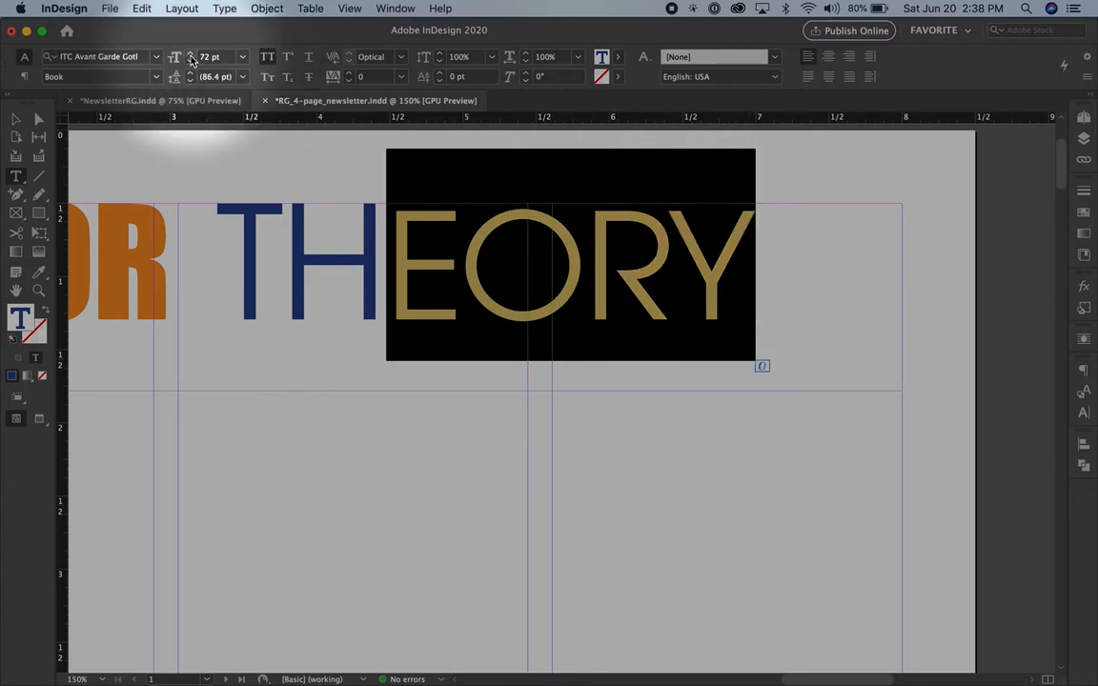
left_click(191, 53)
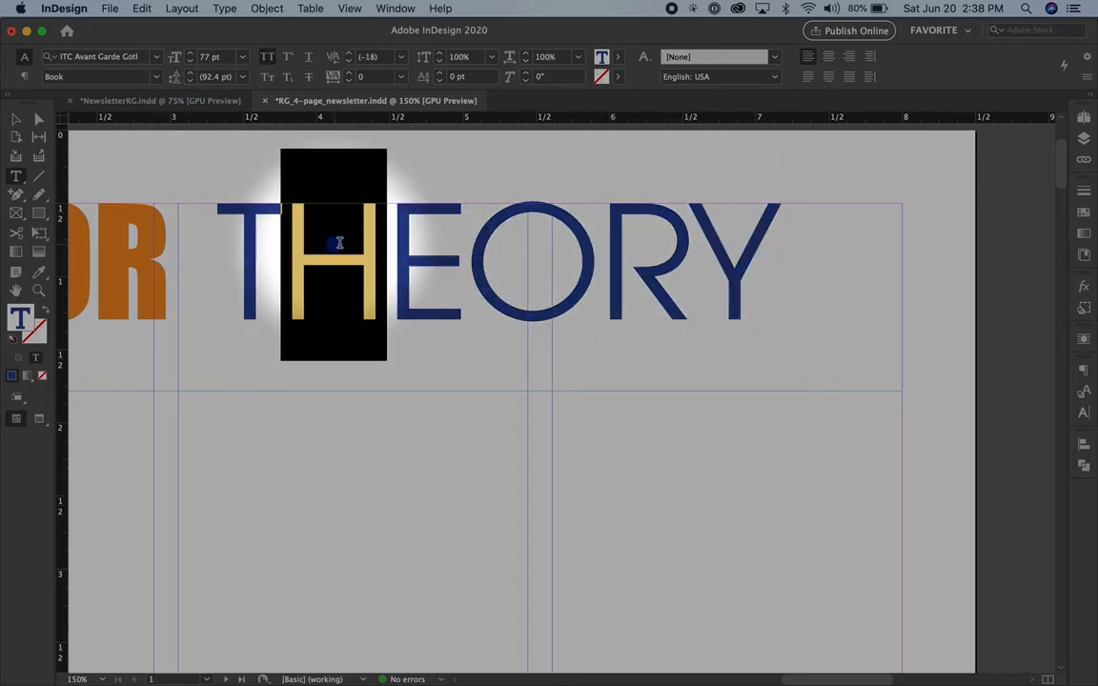
left_click(371, 57)
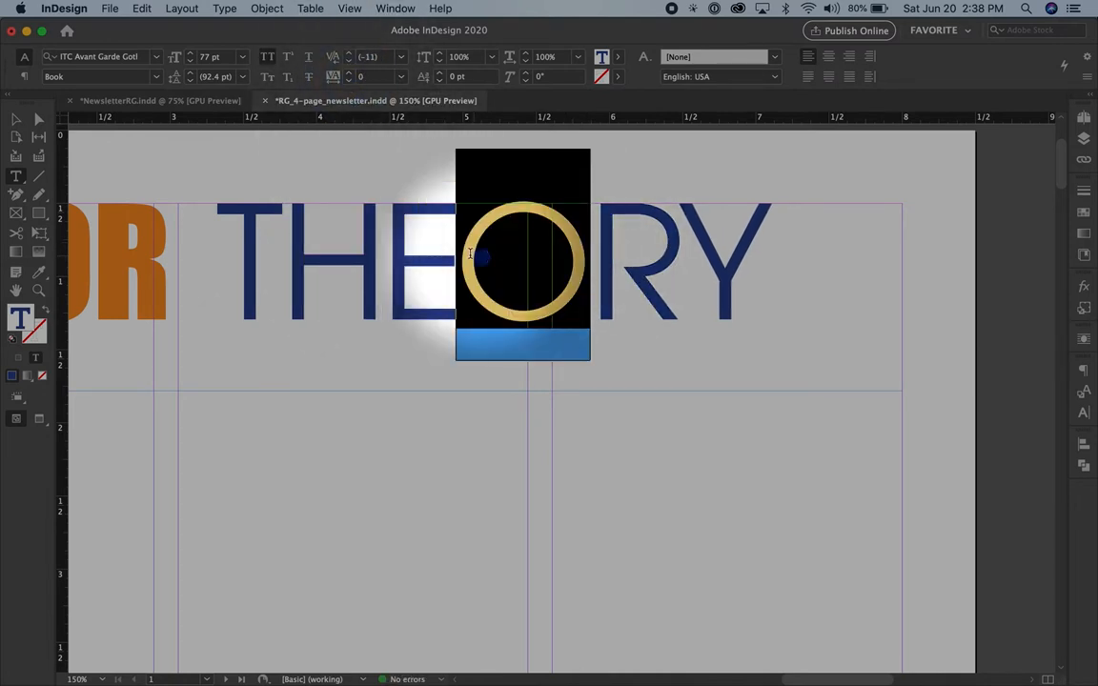
left_click(350, 78)
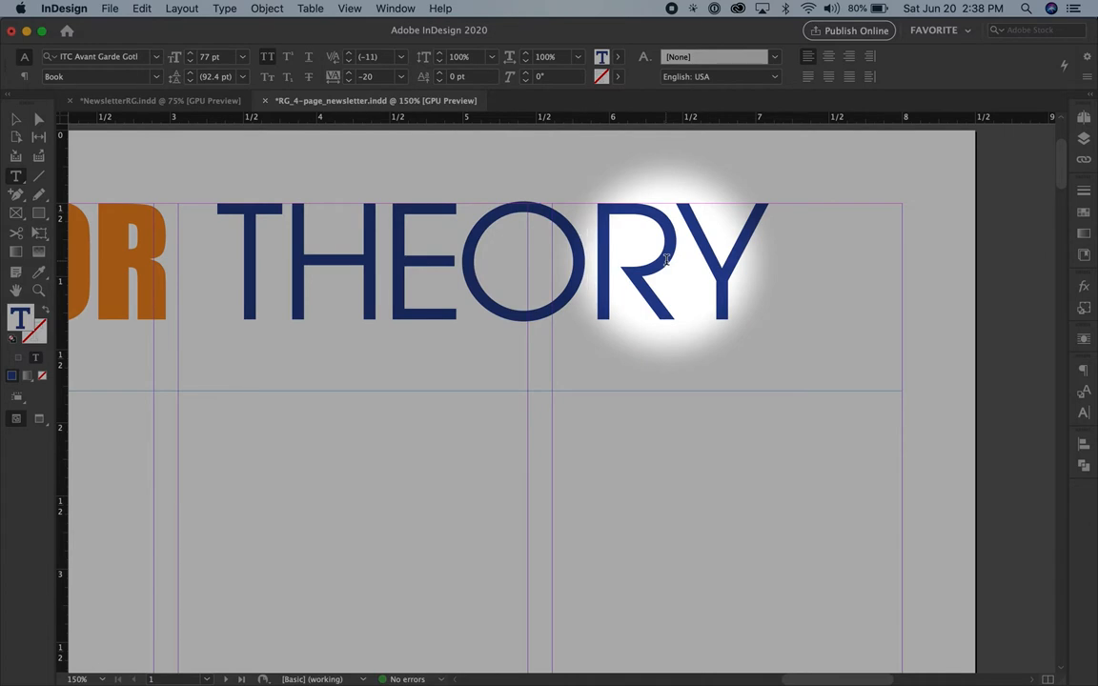
mouse_move(346, 257)
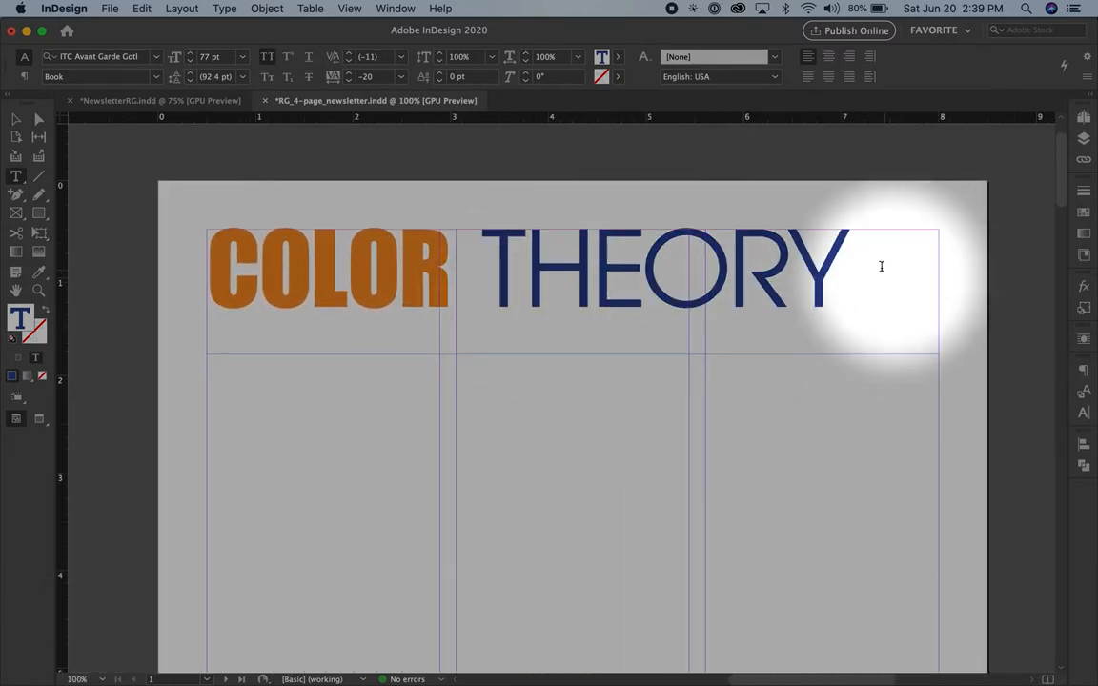
Scale the title frame proportionally until it reaches the right margin
left_click(38, 119)
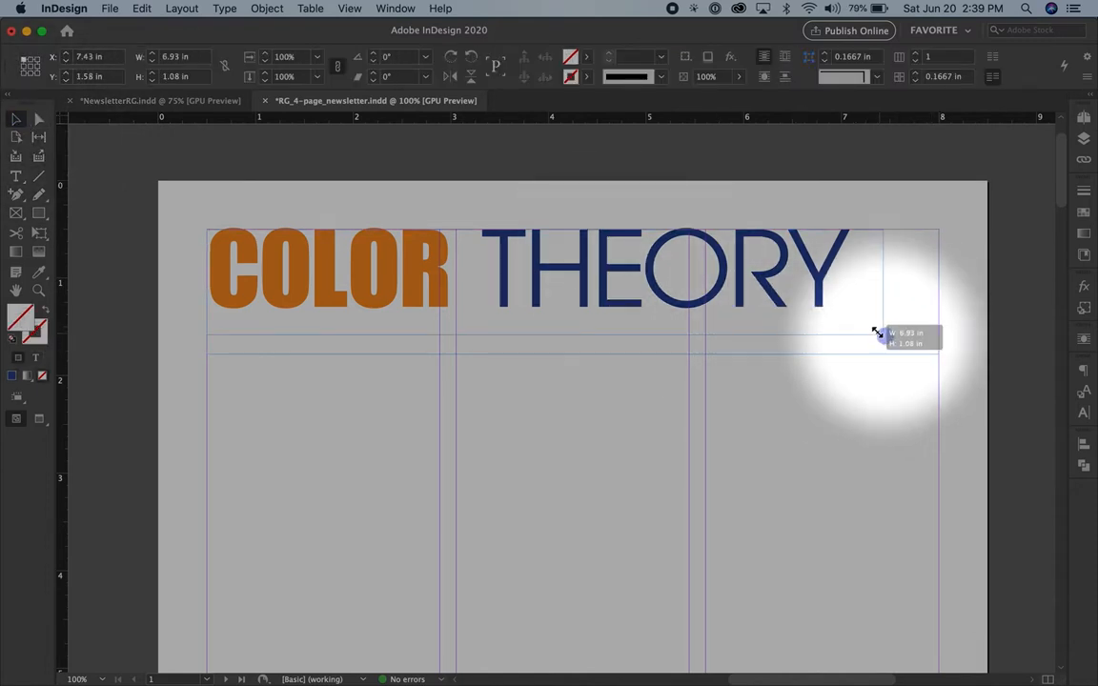
left_click_drag(875, 332, 854, 314)
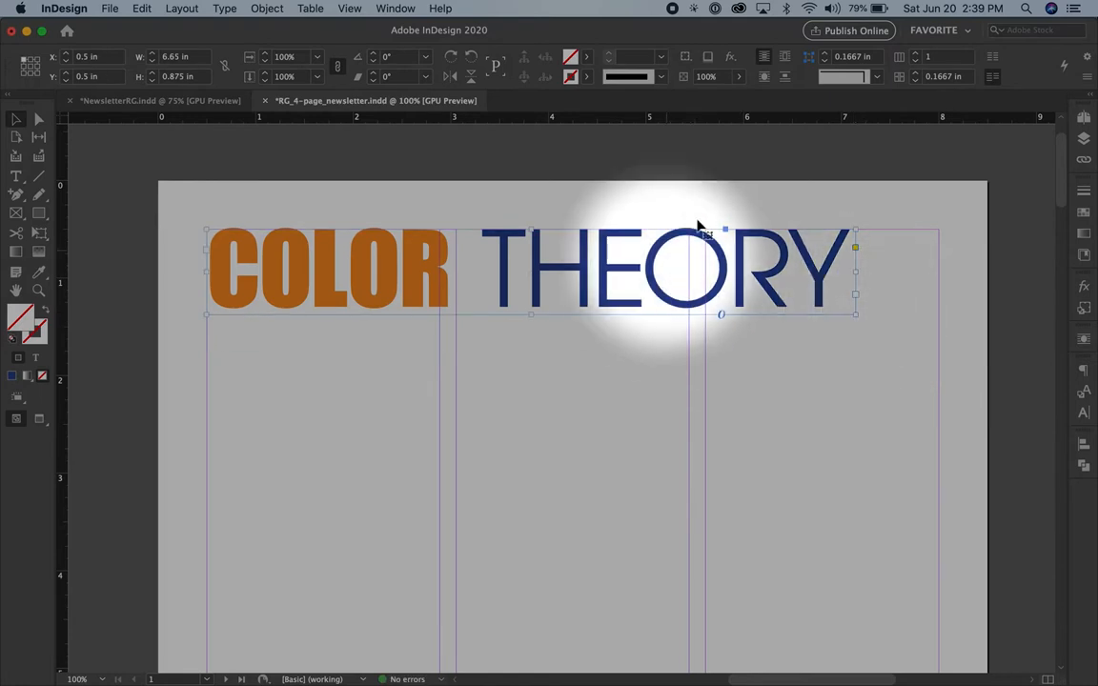
mouse_move(748, 250)
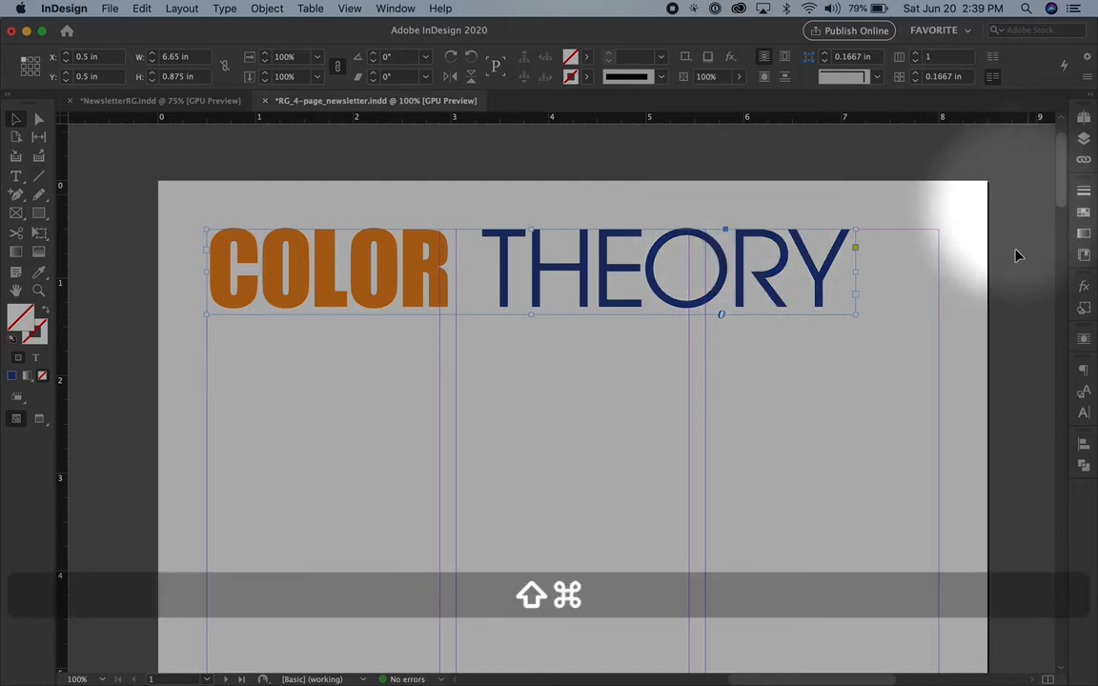
left_click_drag(854, 315, 867, 321)
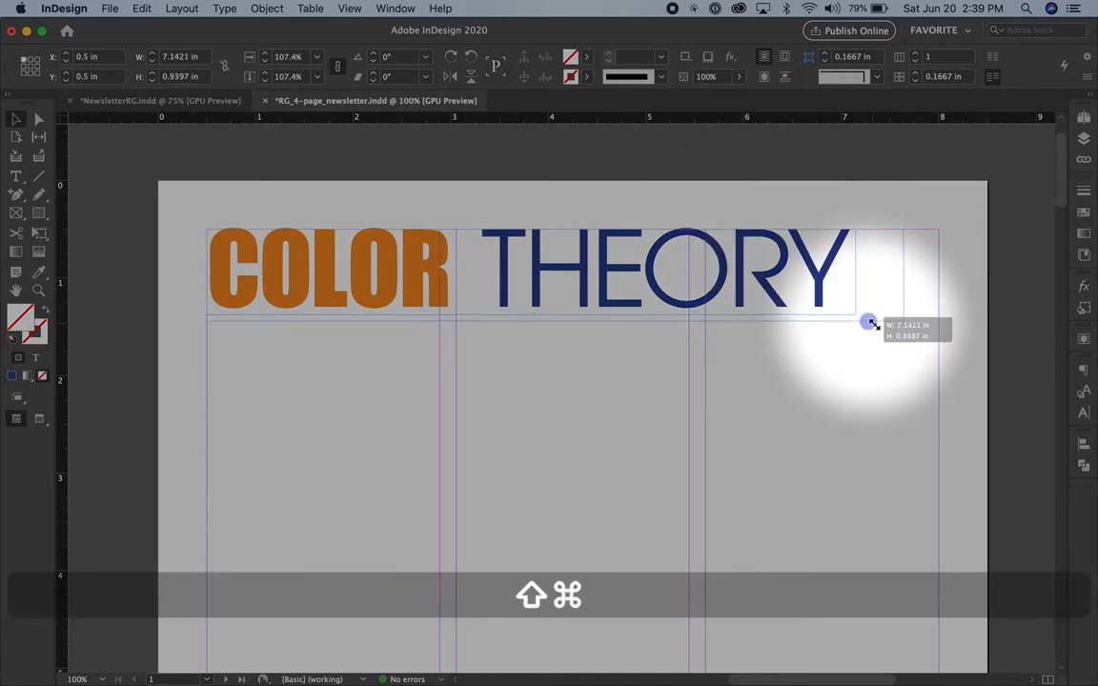
left_click_drag(868, 321, 931, 321)
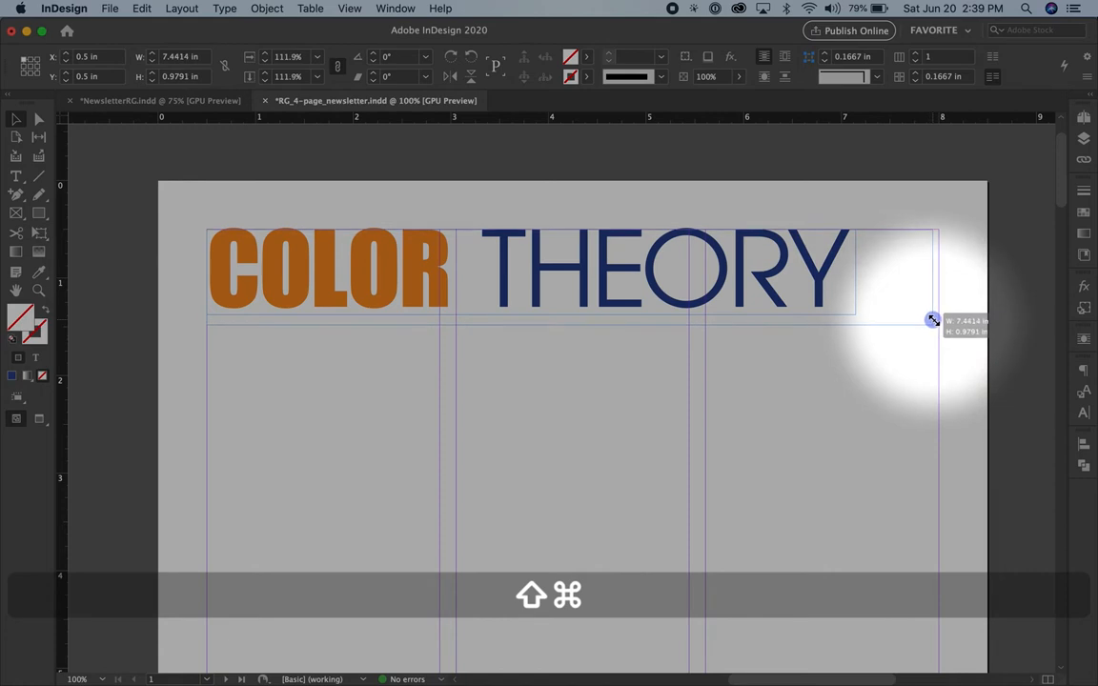
left_click_drag(932, 319, 939, 324)
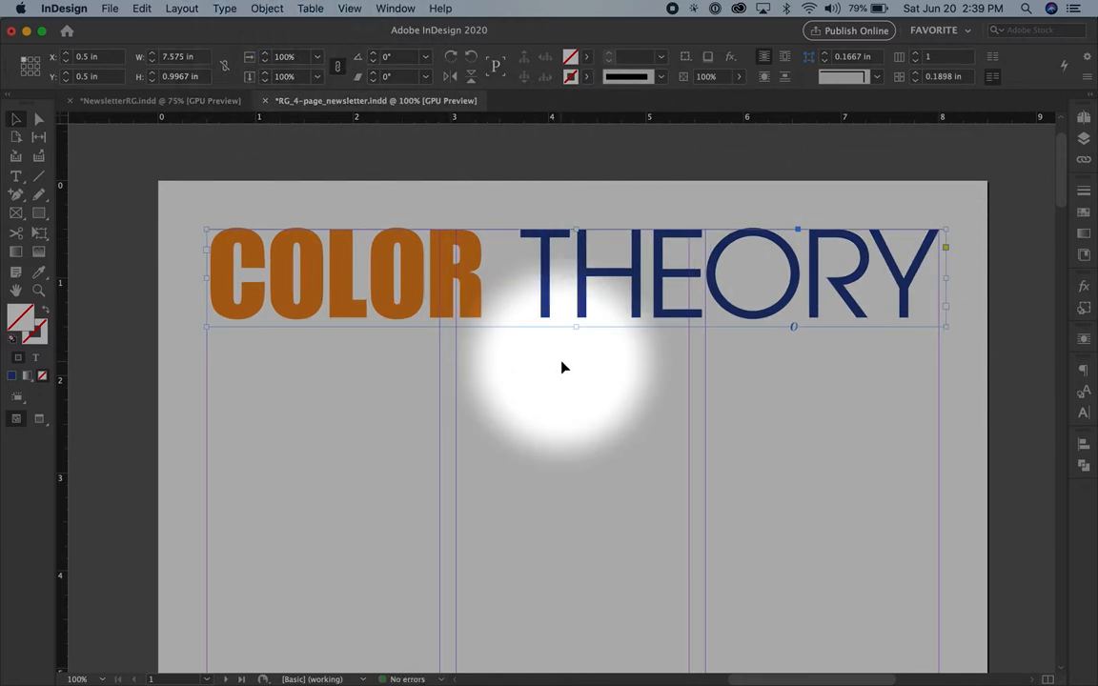
Kern the gap between COLOR and THEORY to -110
left_click(530, 294)
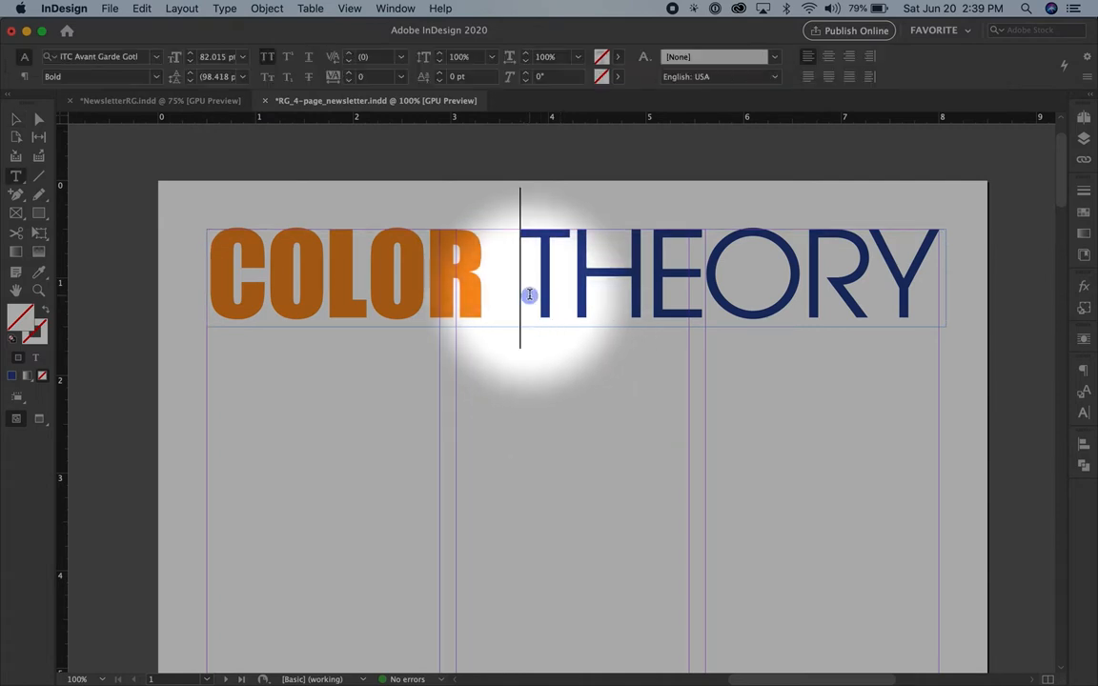
left_click(524, 276)
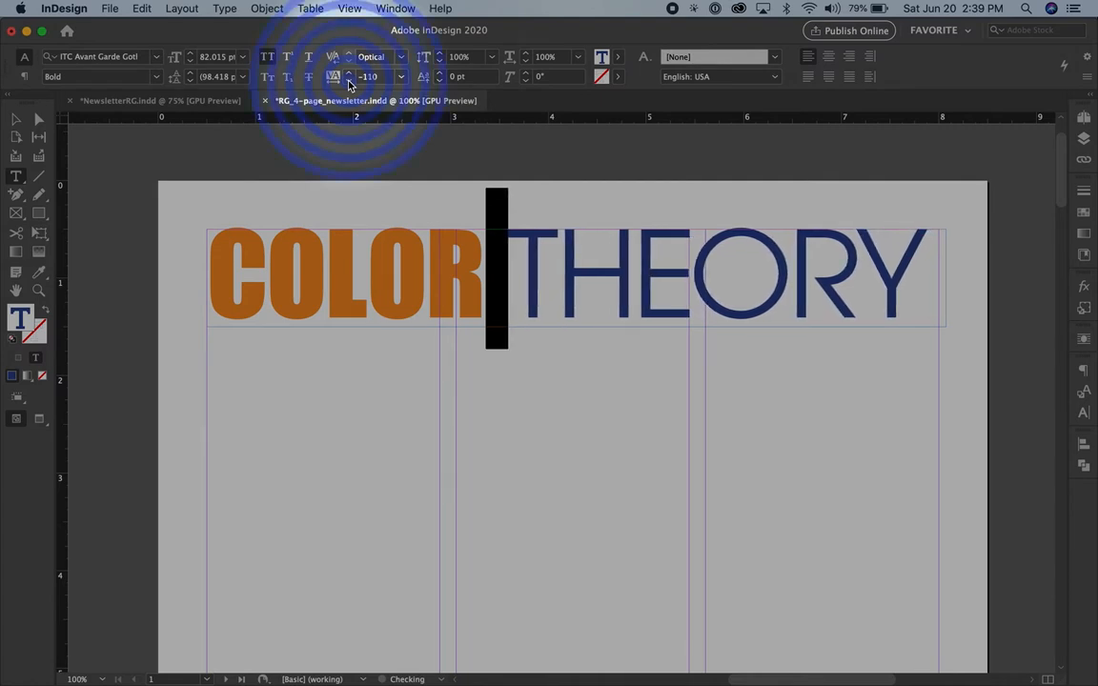
mouse_move(15, 119)
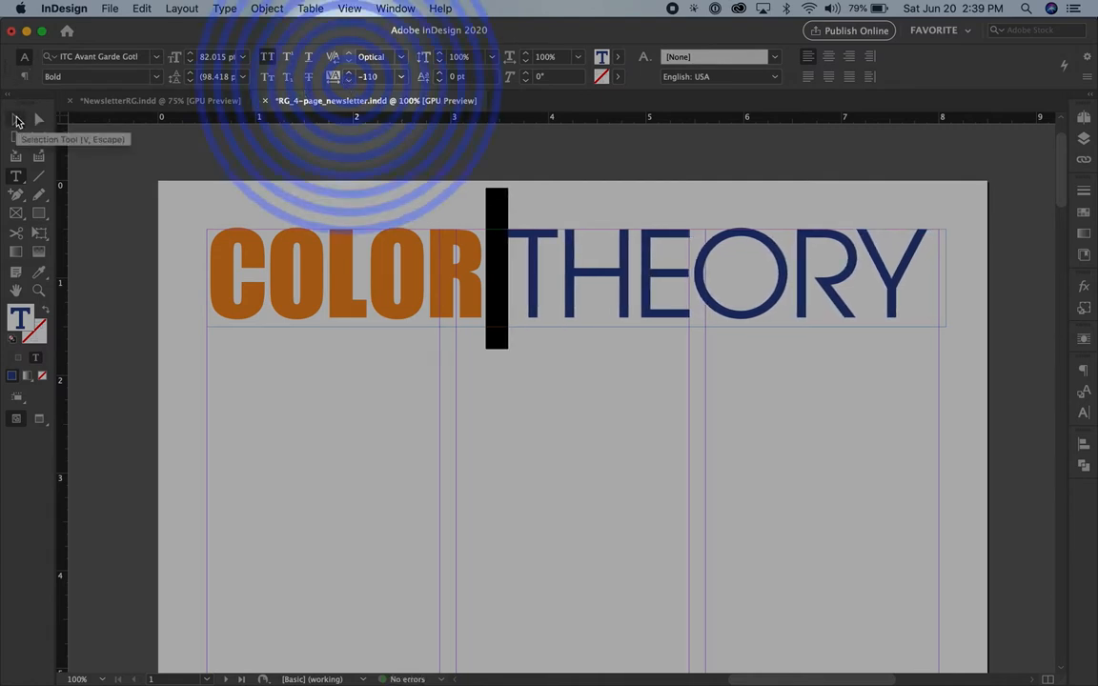
left_click(15, 119)
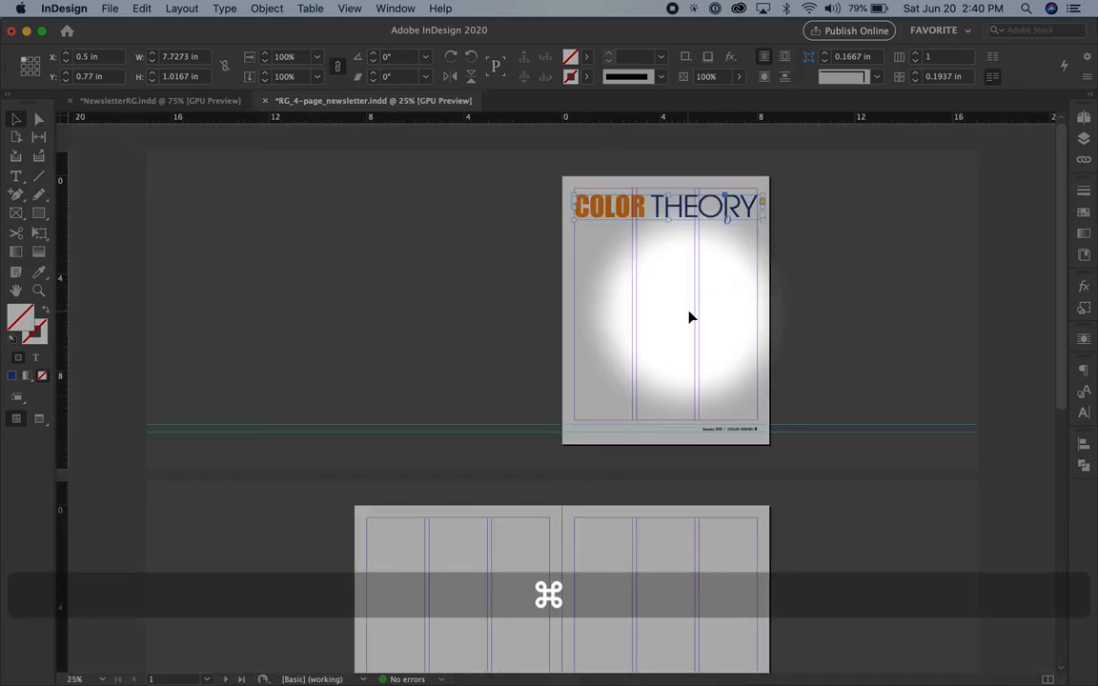
Scroll through the document reviewing page 1, then switch to the A-Master spread
scroll("down", 3)
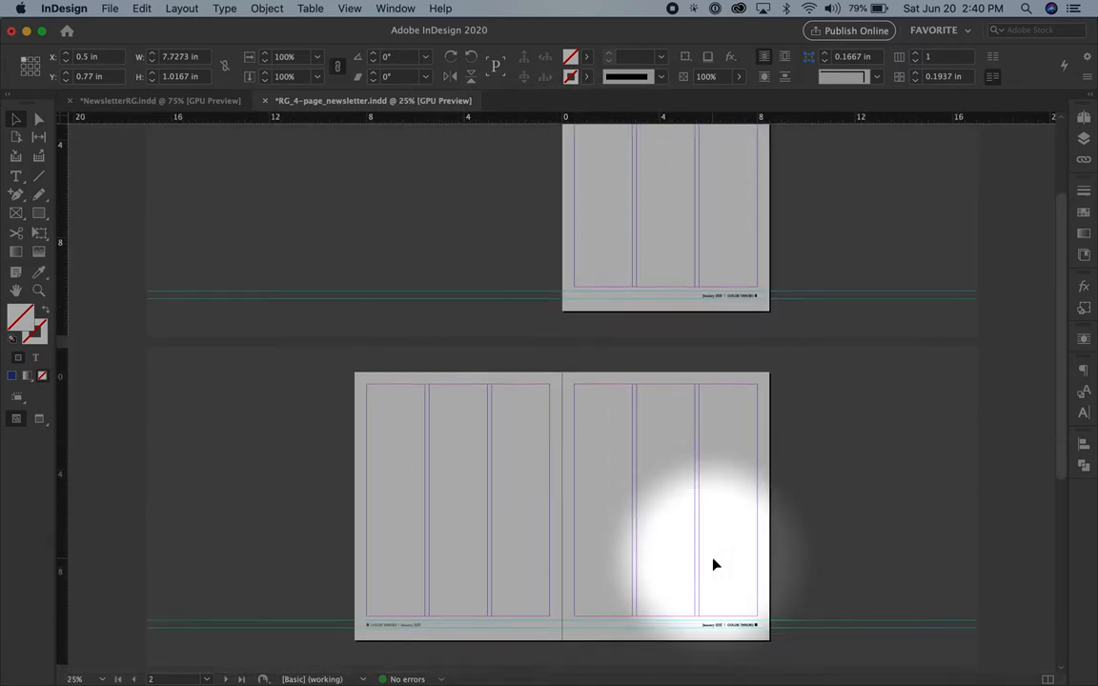
scroll("up", 3)
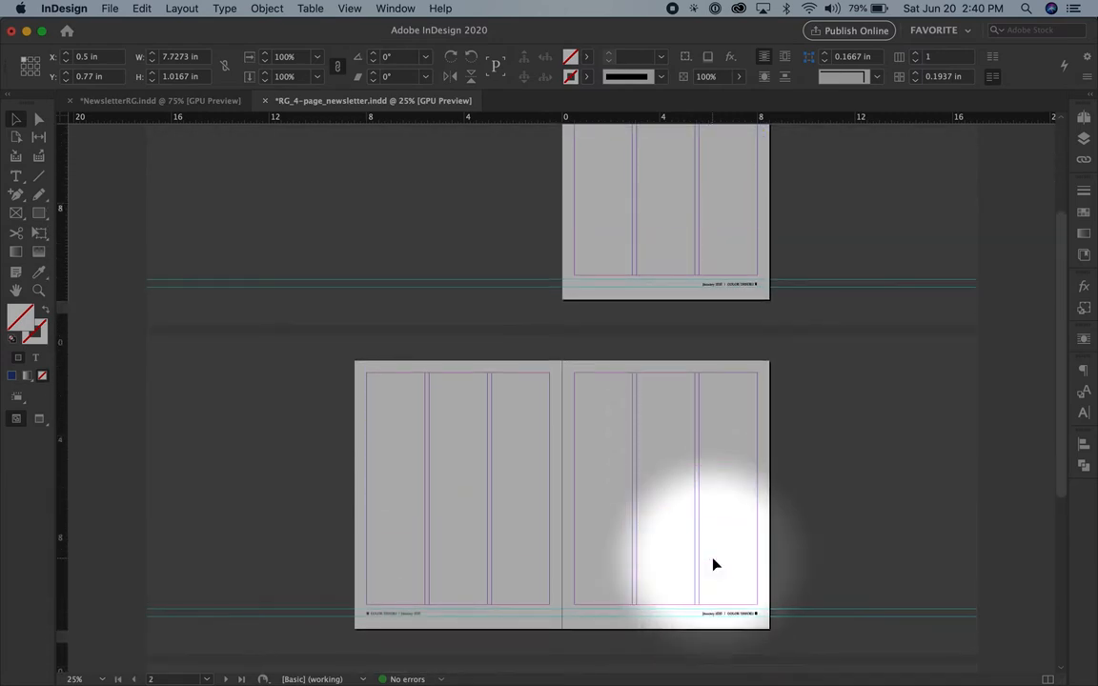
scroll("up", 3)
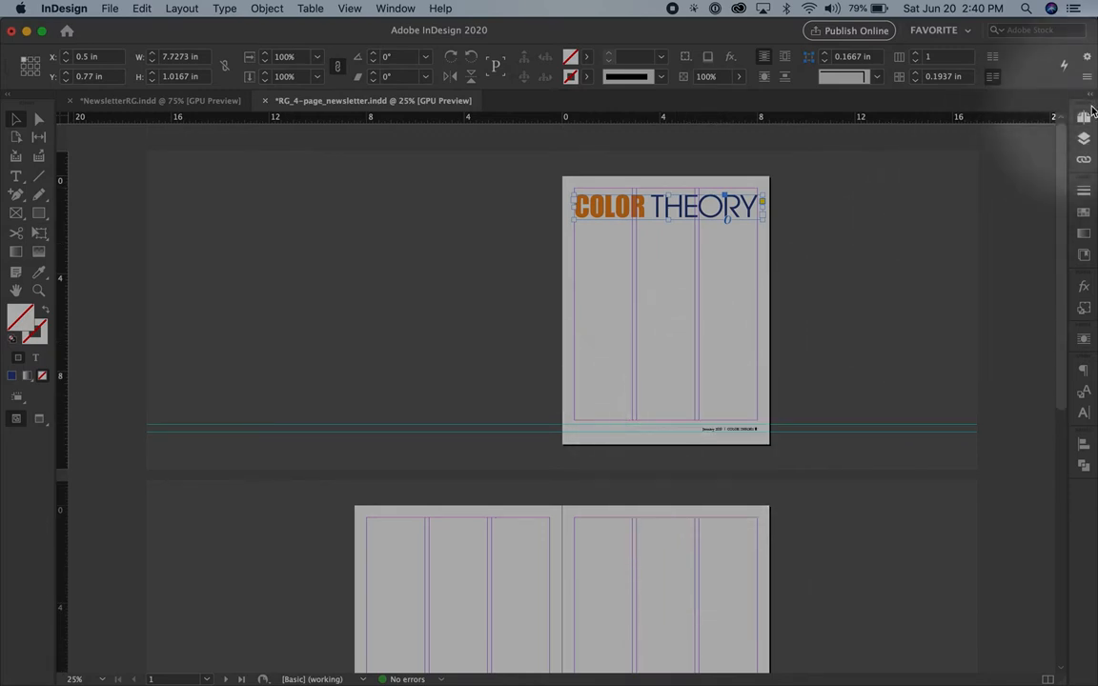
left_click(1084, 117)
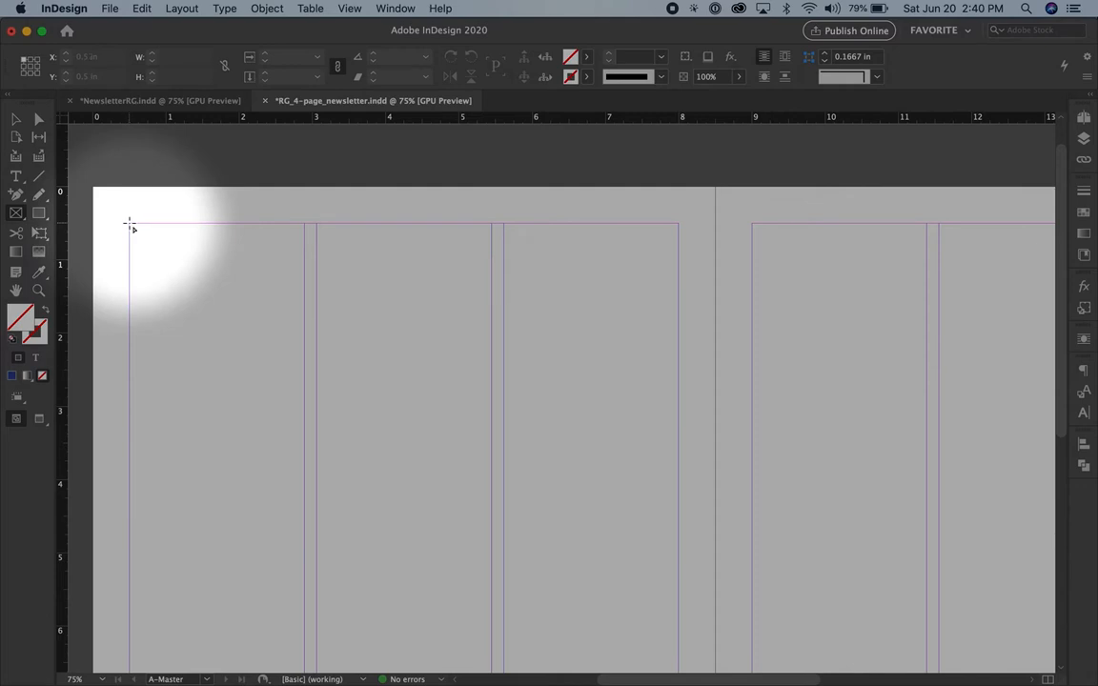
Draw a 7.5 x 0.2 in orange bar on the top margin and copy it to the right page
left_click_drag(129, 227, 572, 254)
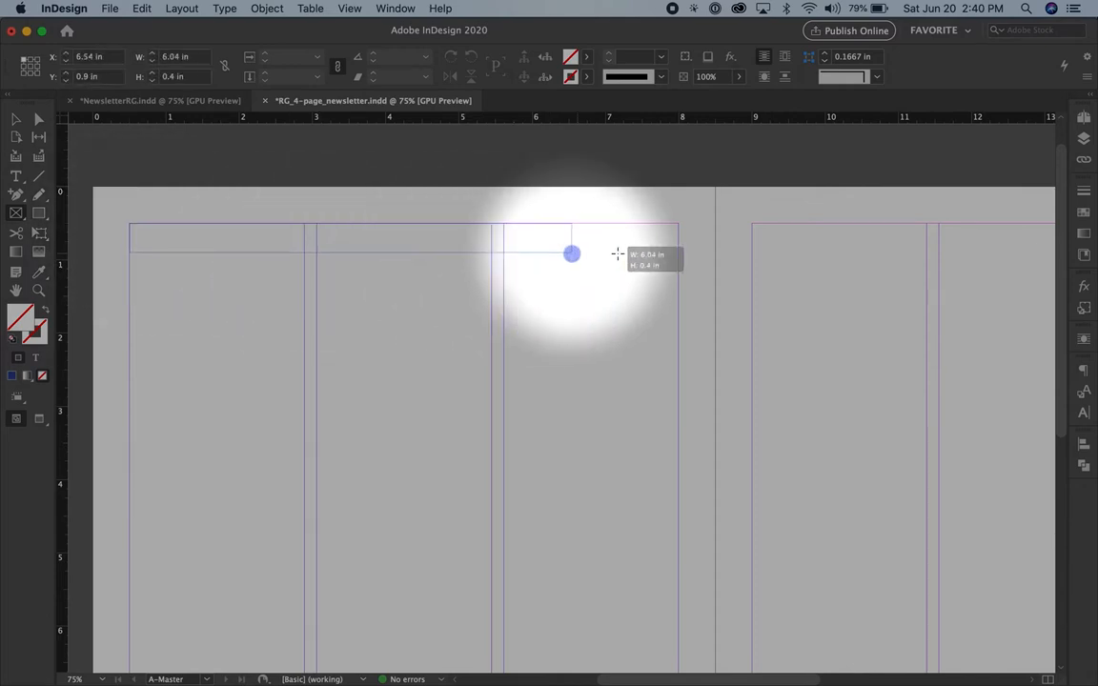
left_click_drag(572, 254, 678, 246)
type("0.2")
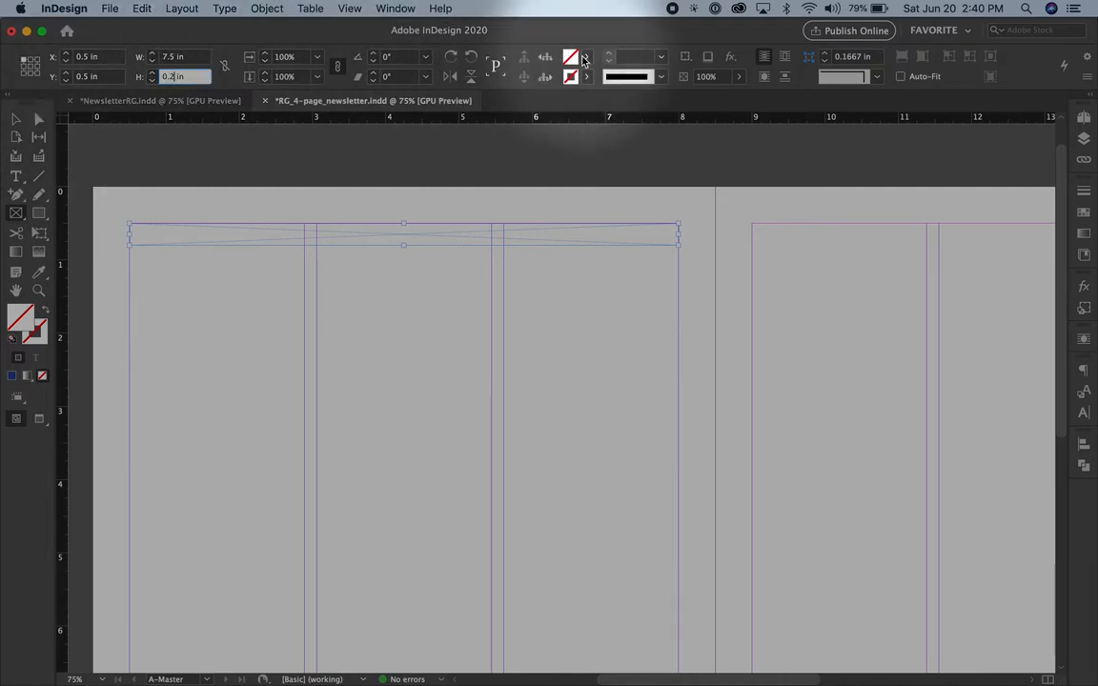
left_click(586, 57)
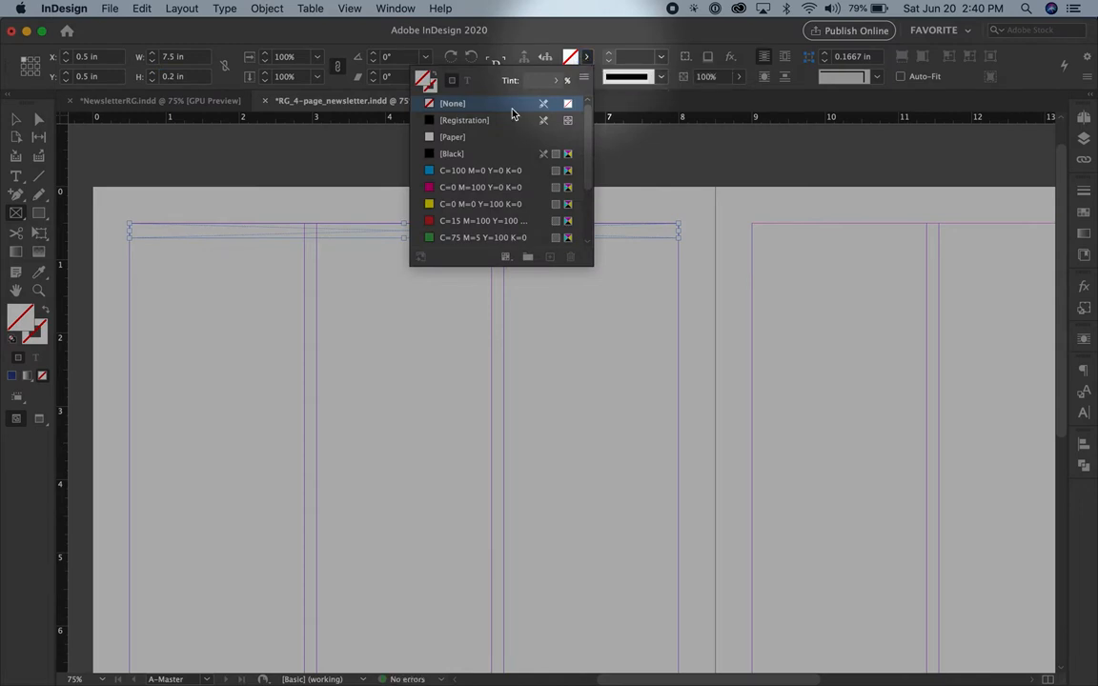
scroll("down", 3)
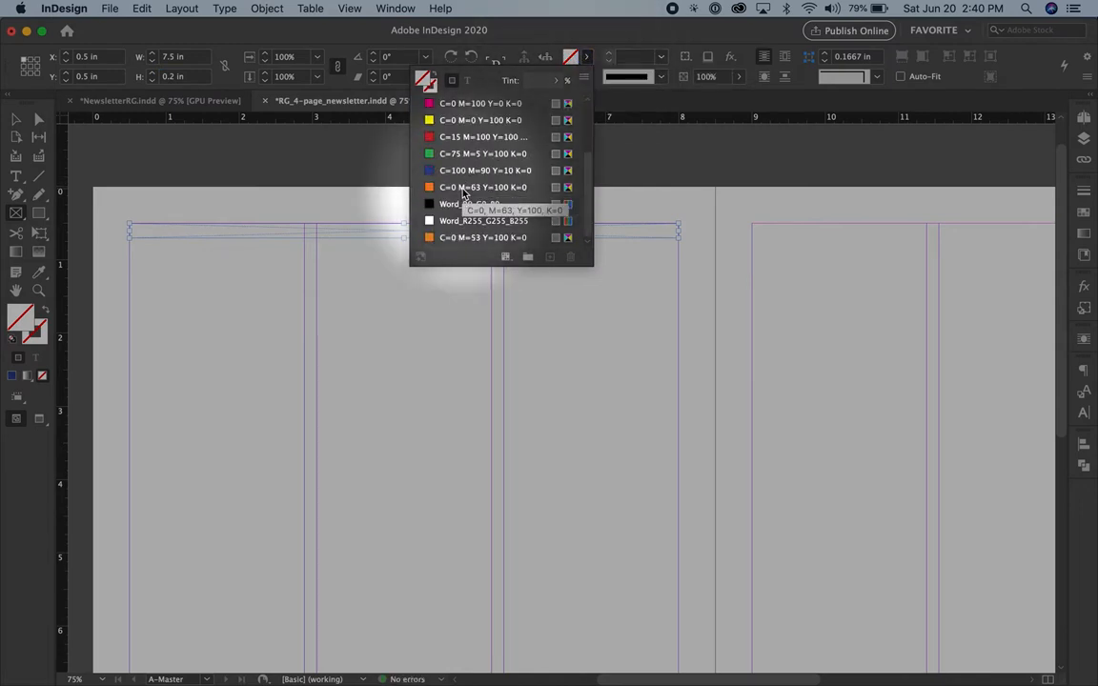
left_click(483, 187)
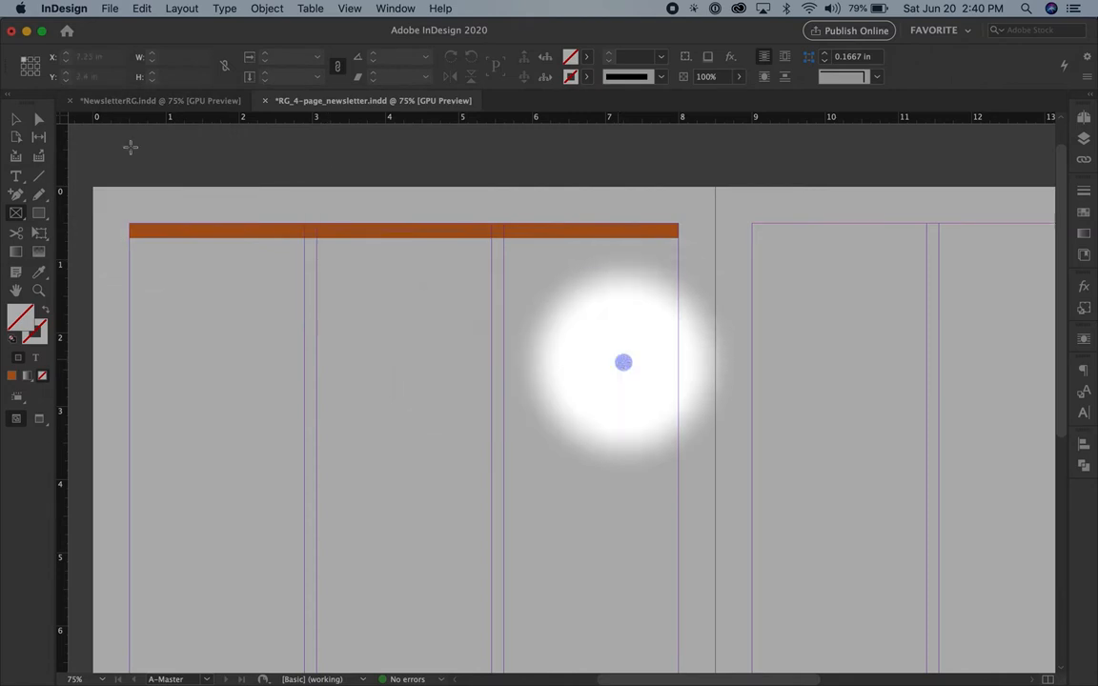
left_click_drag(623, 362, 229, 234)
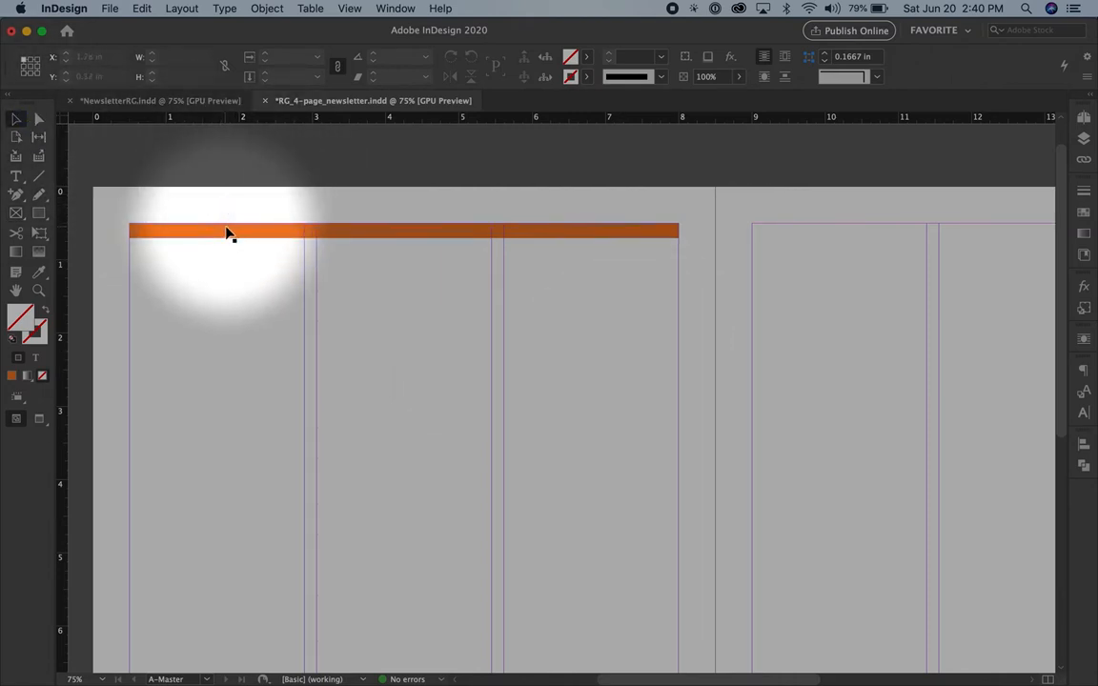
left_click(228, 230)
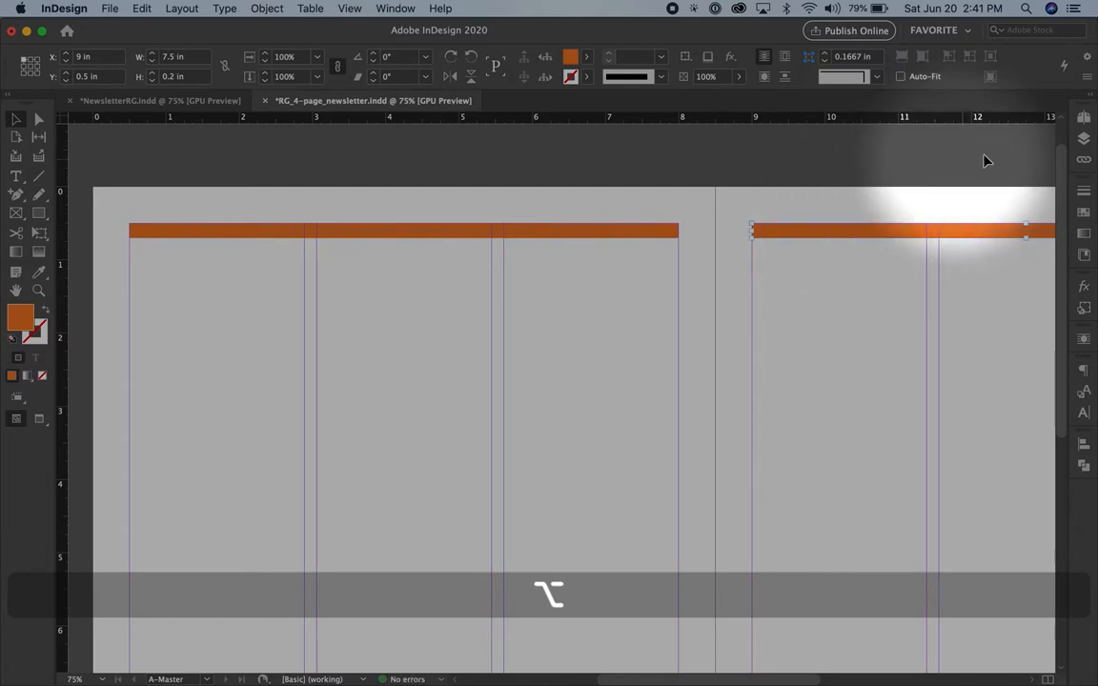
Go to page 1 and scroll down to check the orange bar and dated footer
left_click(1083, 117)
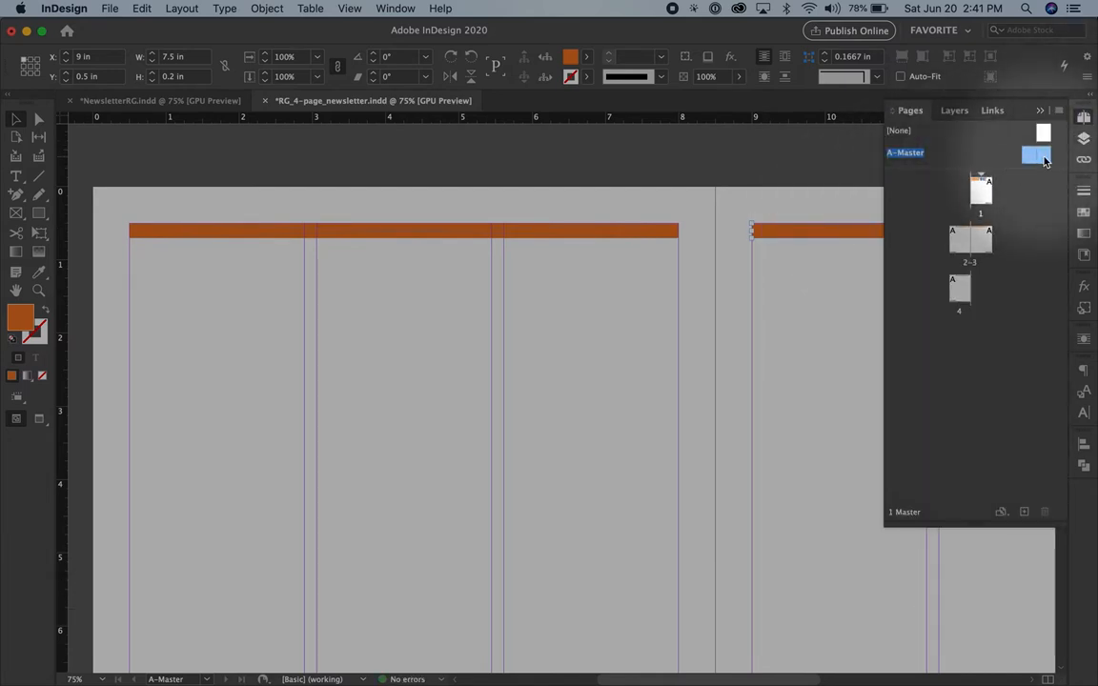
mouse_move(980, 191)
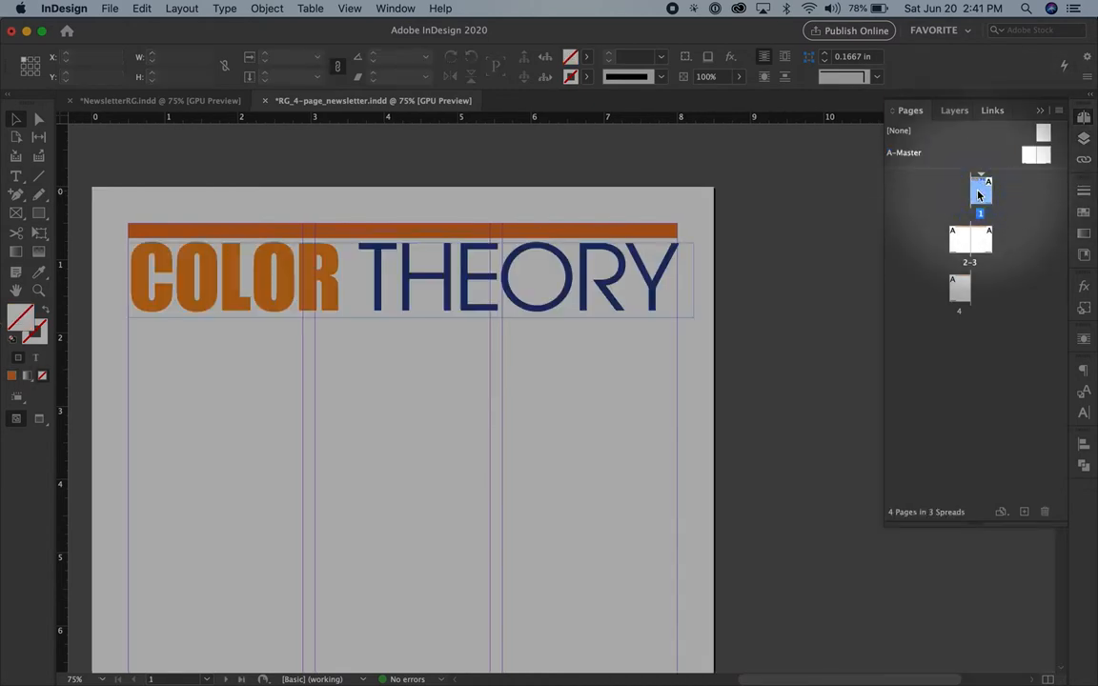
left_click(960, 240)
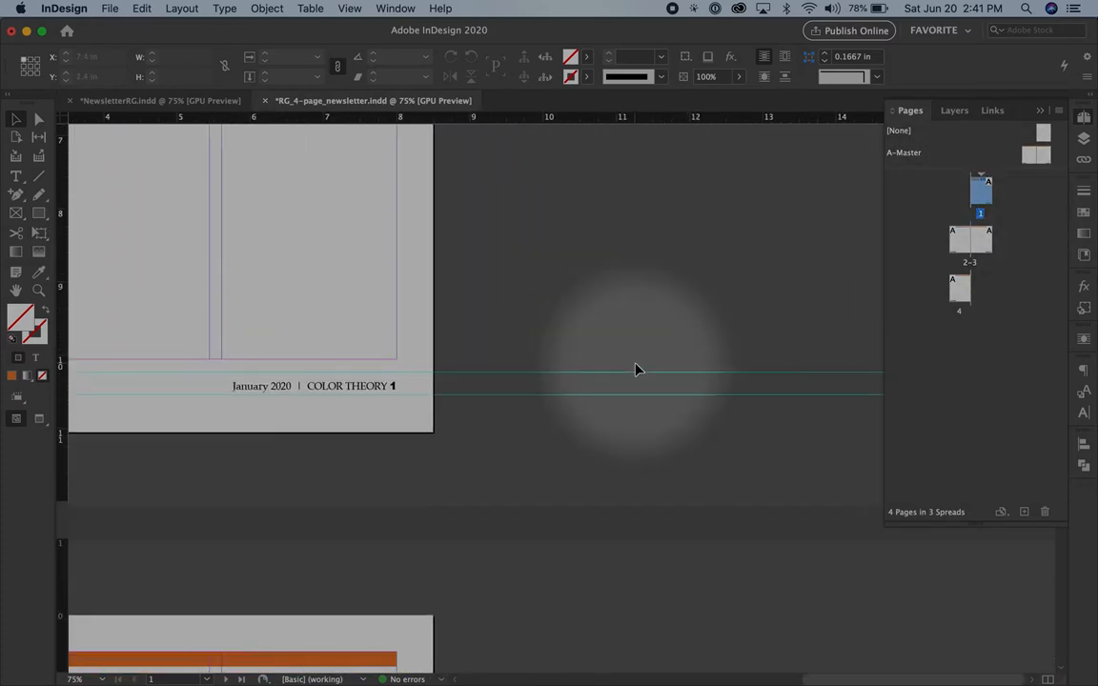
scroll("down", 3)
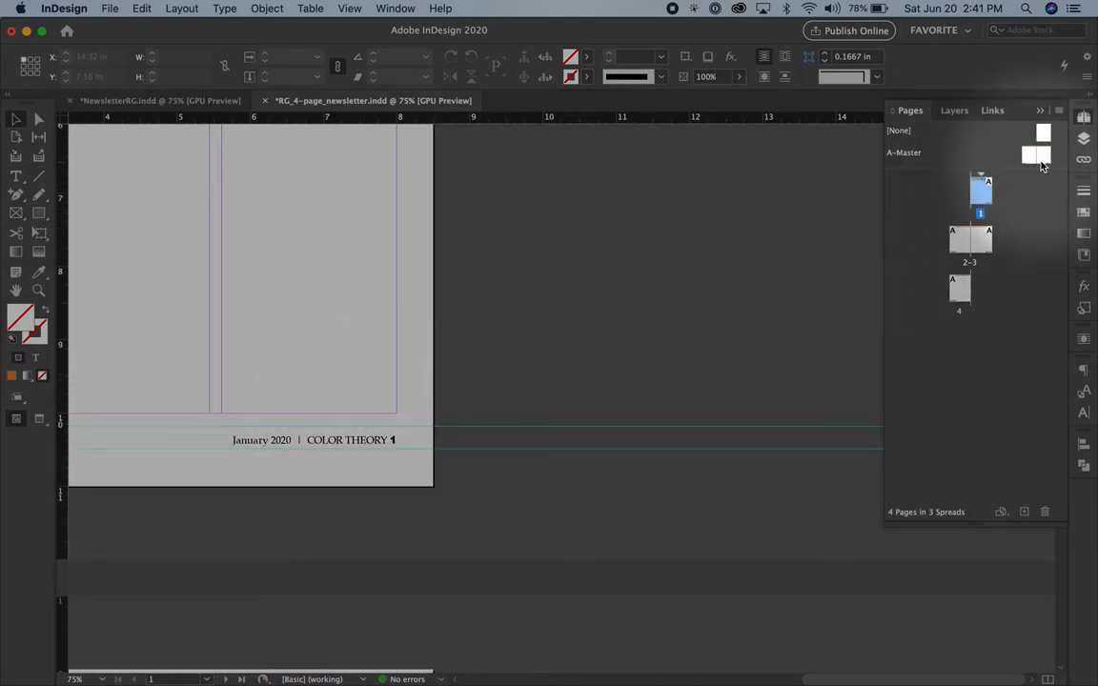
double_click(903, 152)
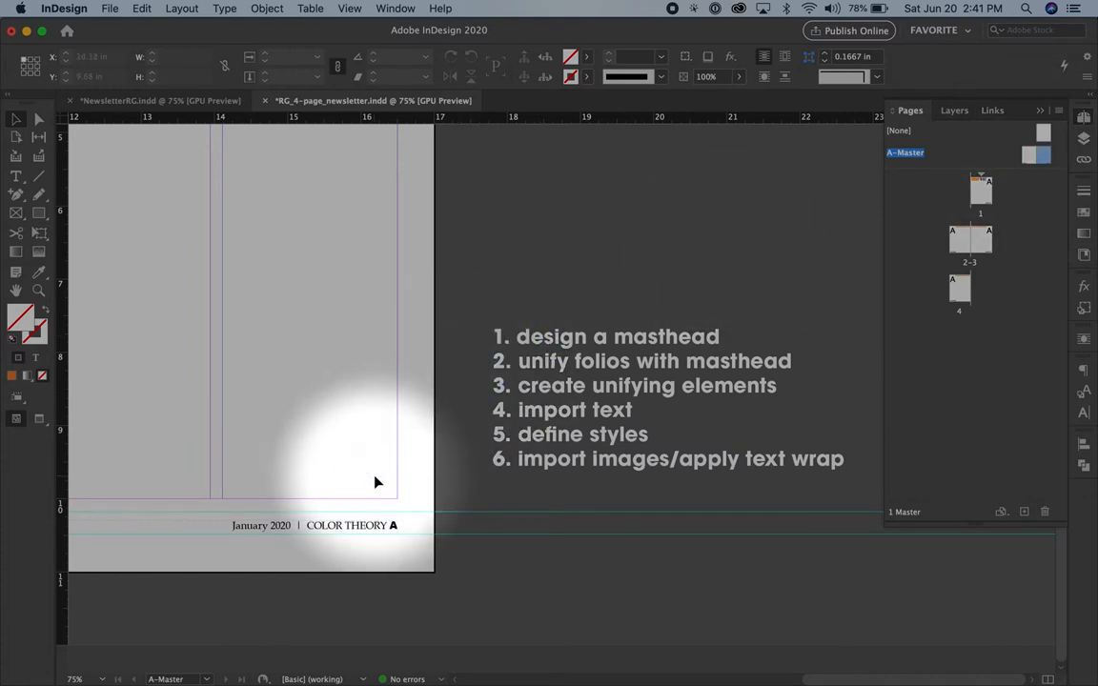
mouse_move(341, 482)
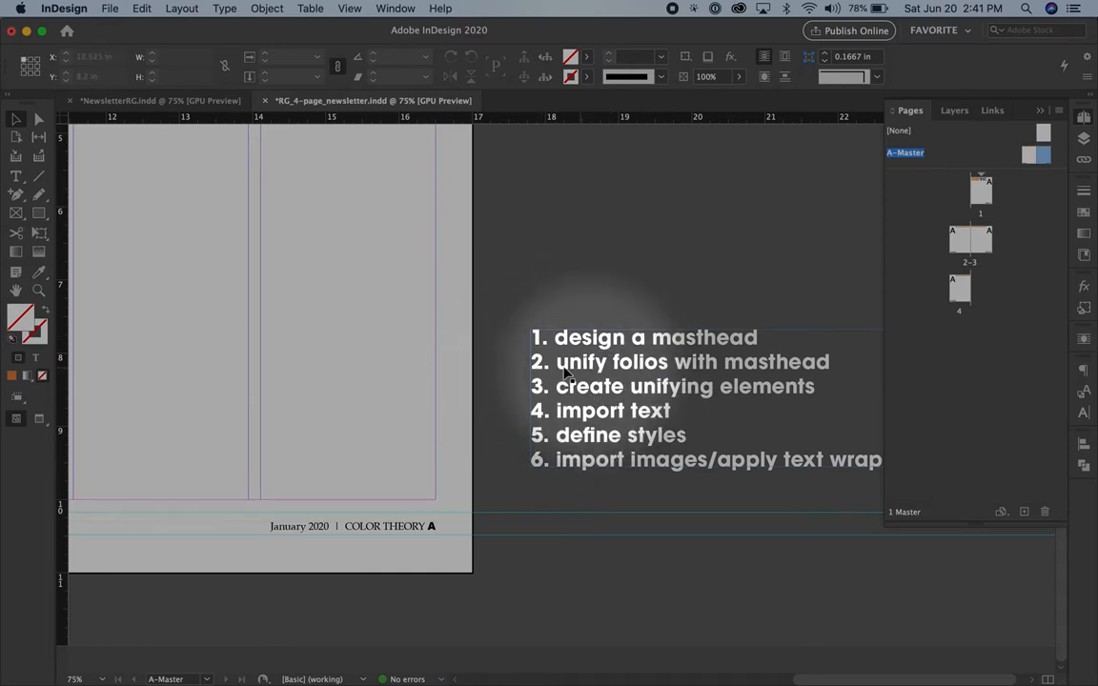
mouse_move(595, 371)
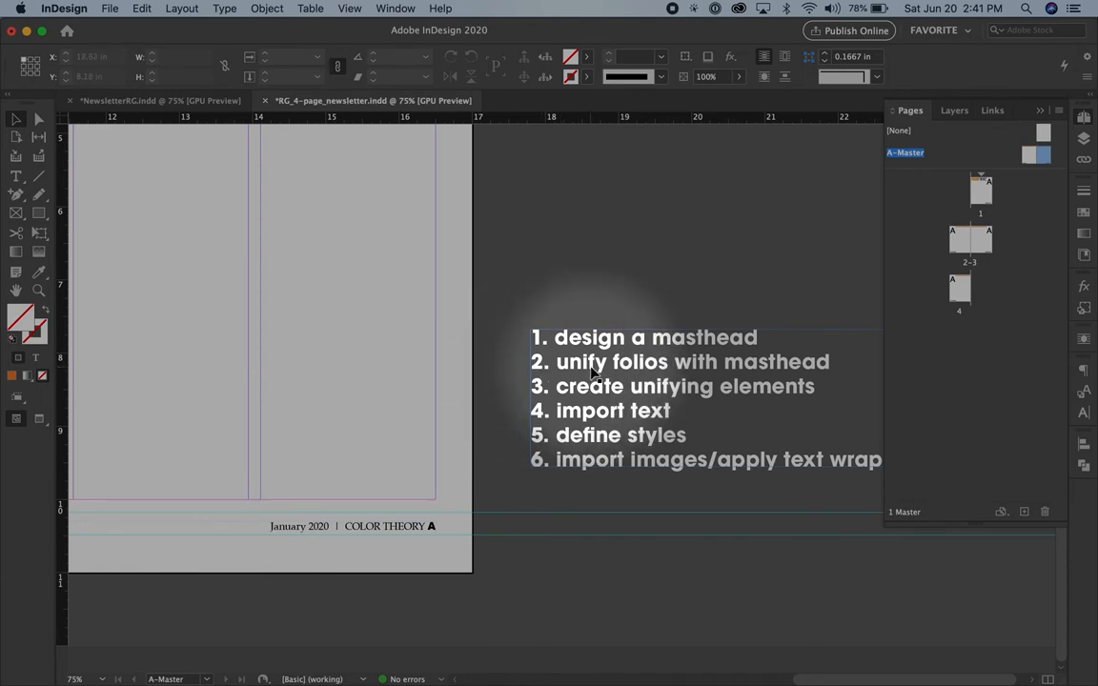
mouse_move(400, 416)
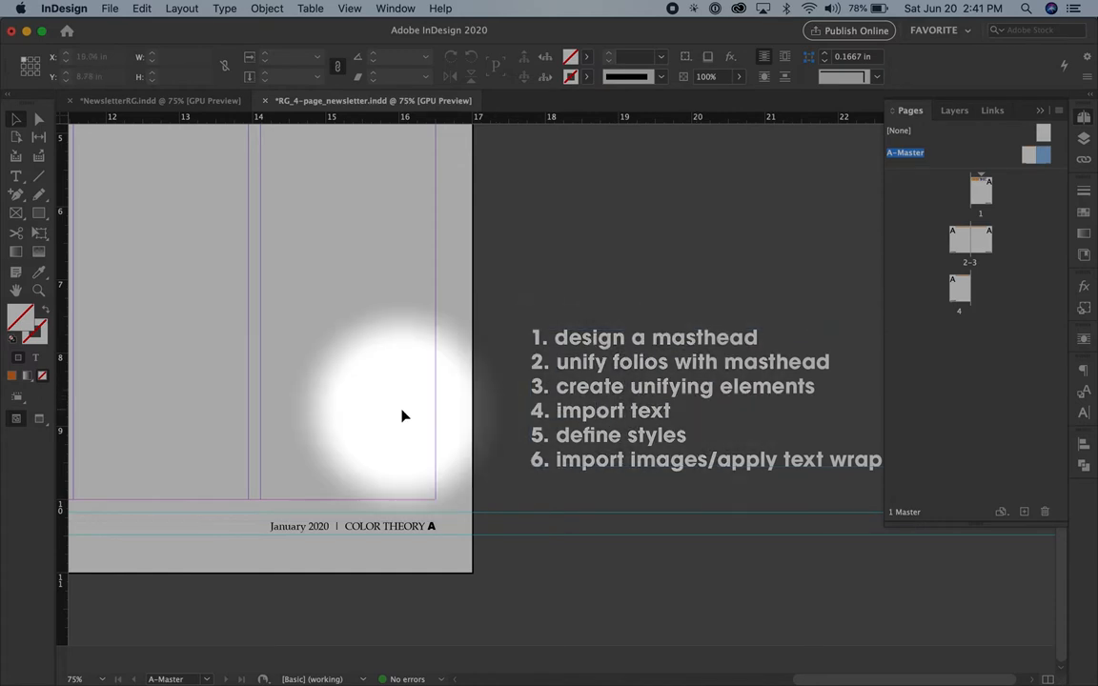
mouse_move(384, 530)
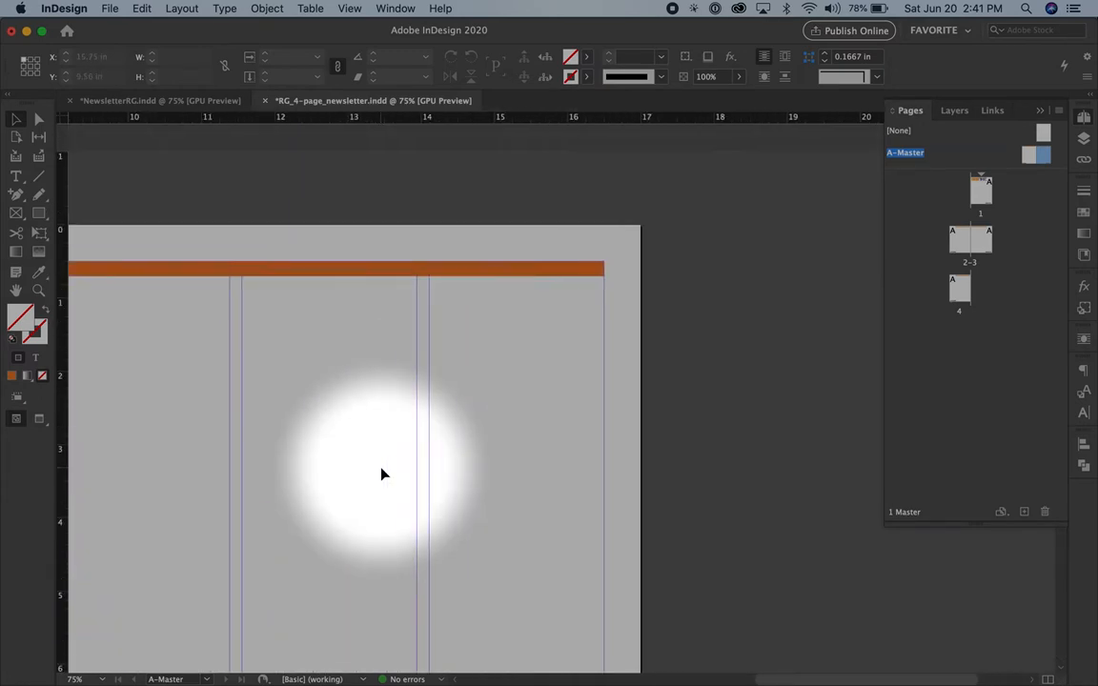
scroll("left", 3)
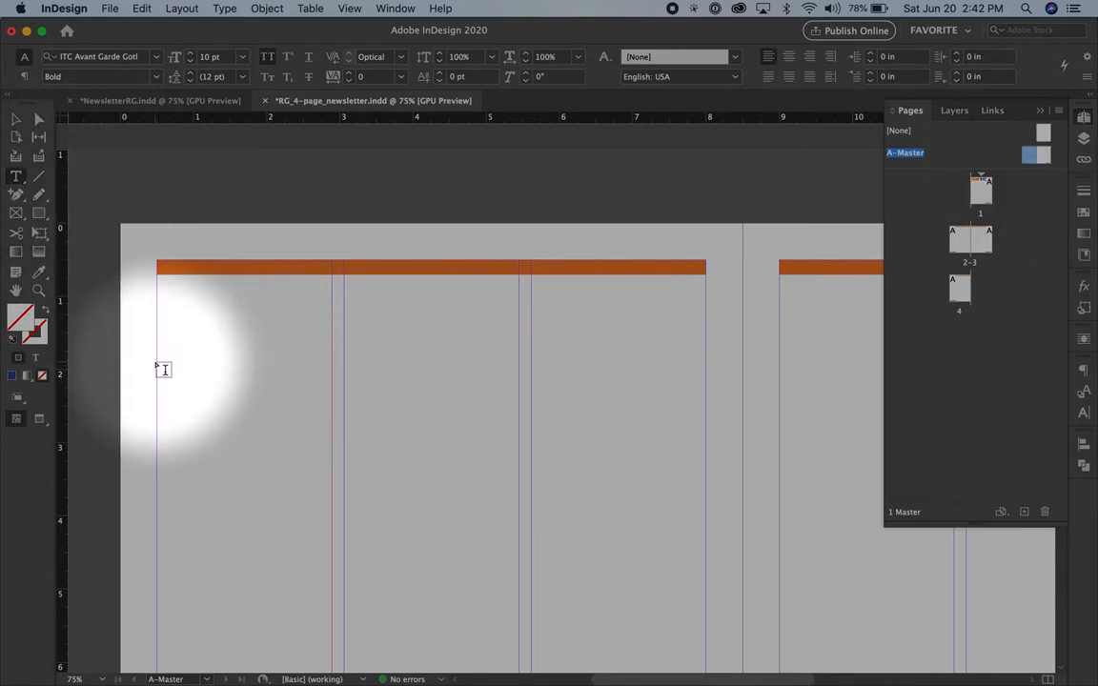
Try a 12 pt COLOR THEORY frame below the header bar, then cut it
left_click_drag(162, 370, 710, 505)
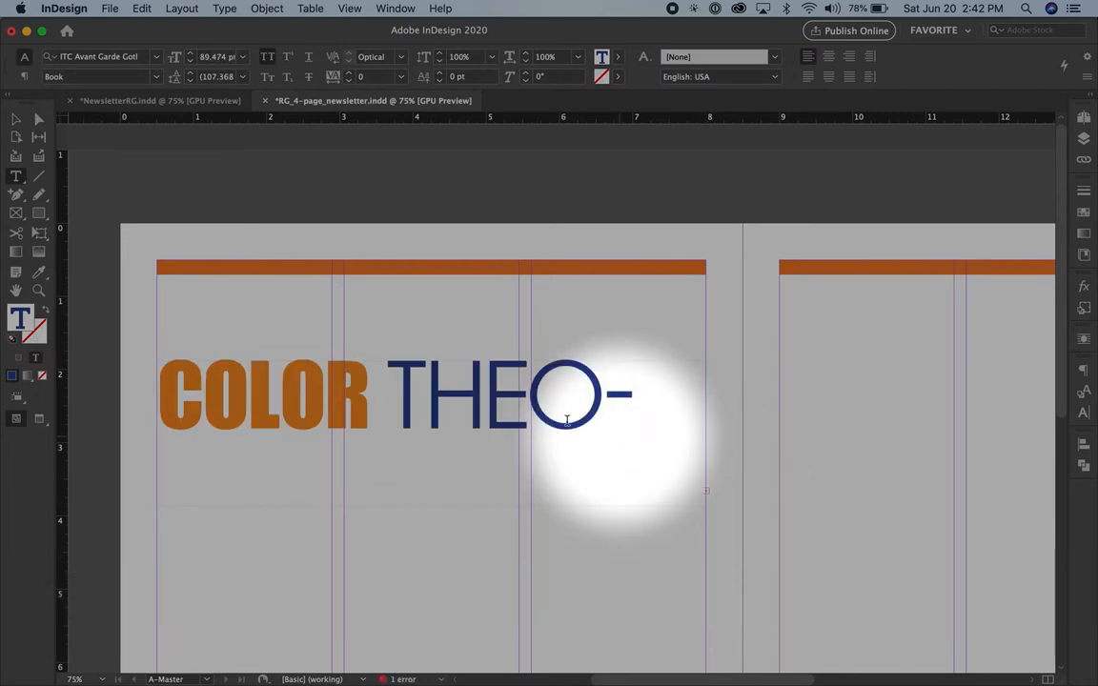
left_click(16, 119)
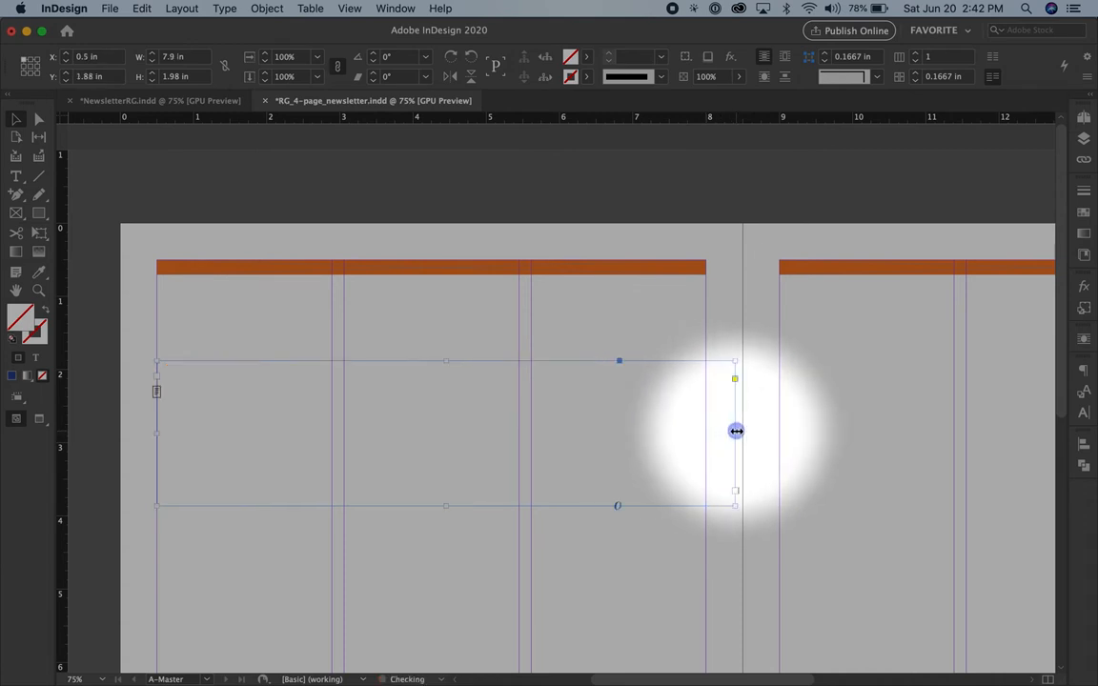
left_click(584, 405)
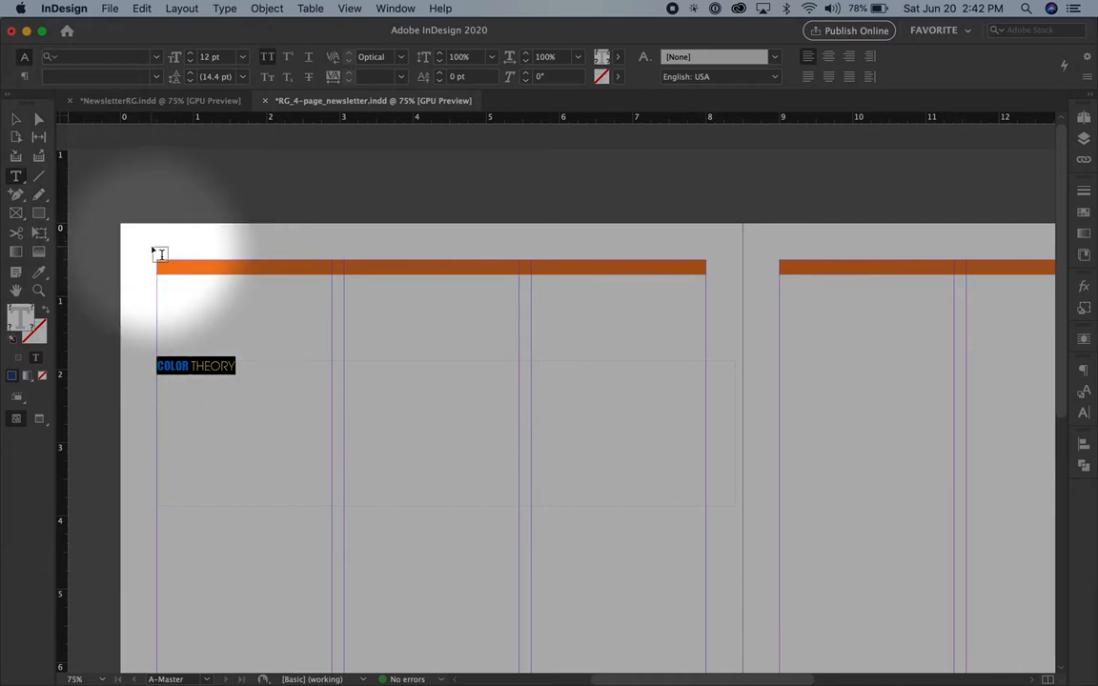
key("cmd+x")
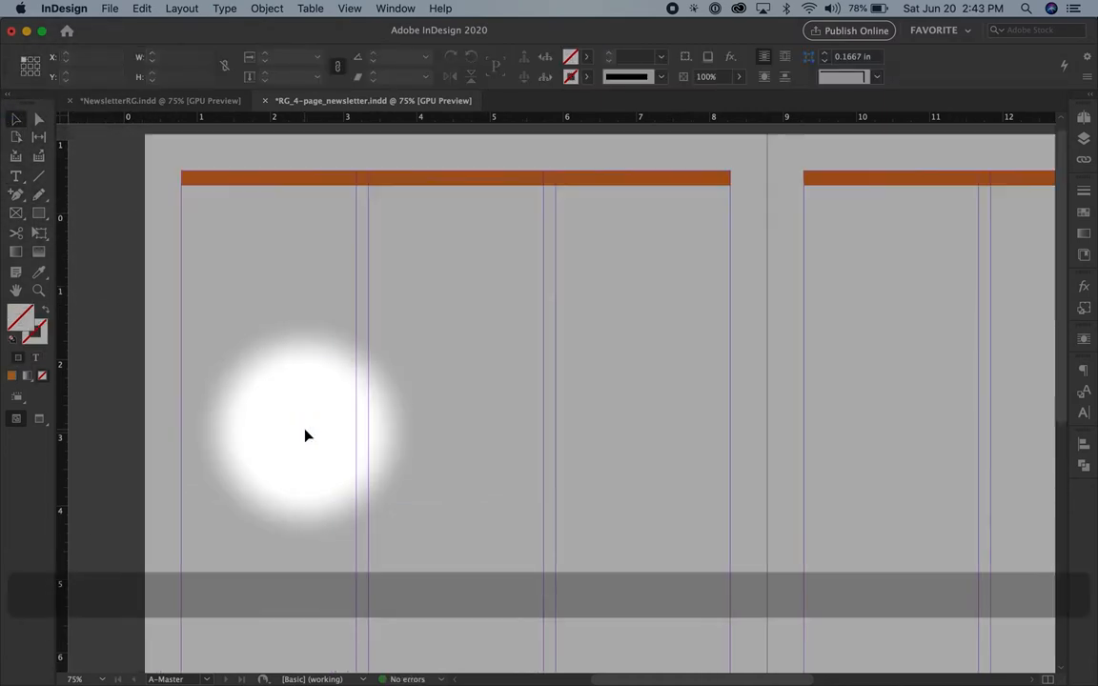
Select the January 2020 date in the page footers and bring up its fill swatches
scroll("down", 3)
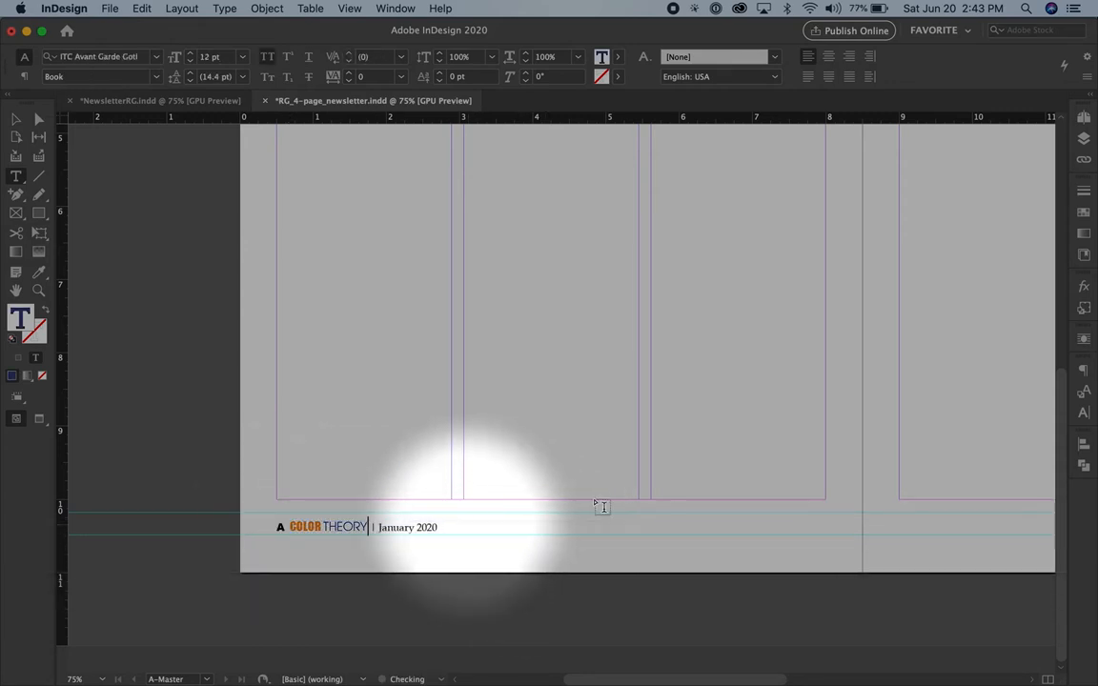
scroll("right", 3)
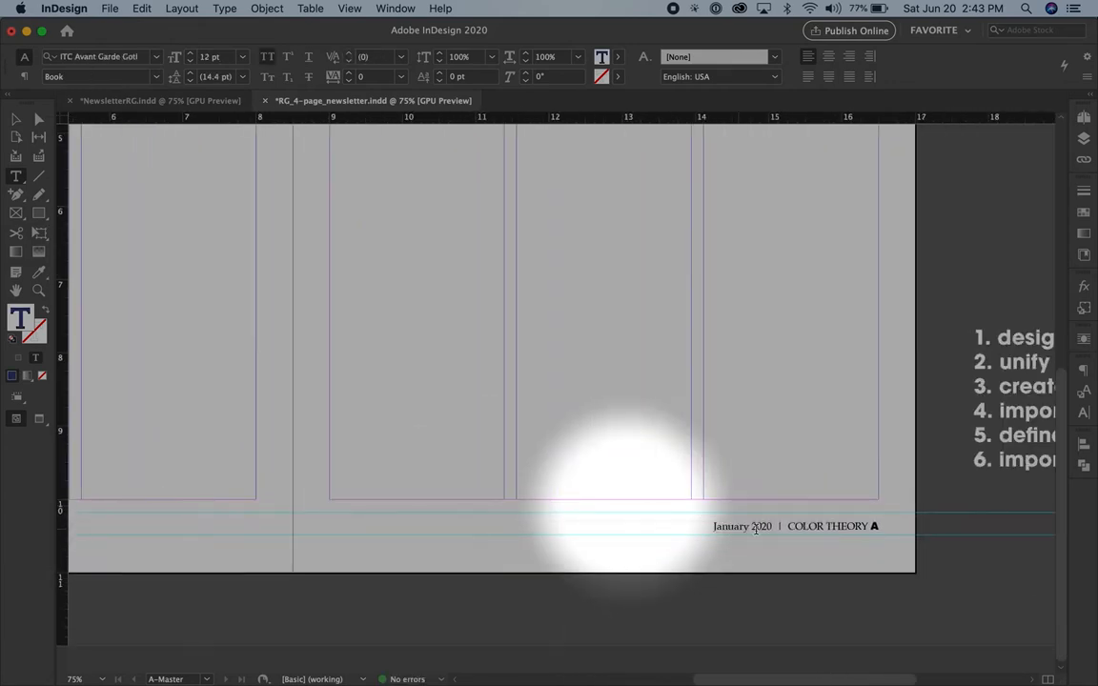
double_click(827, 526)
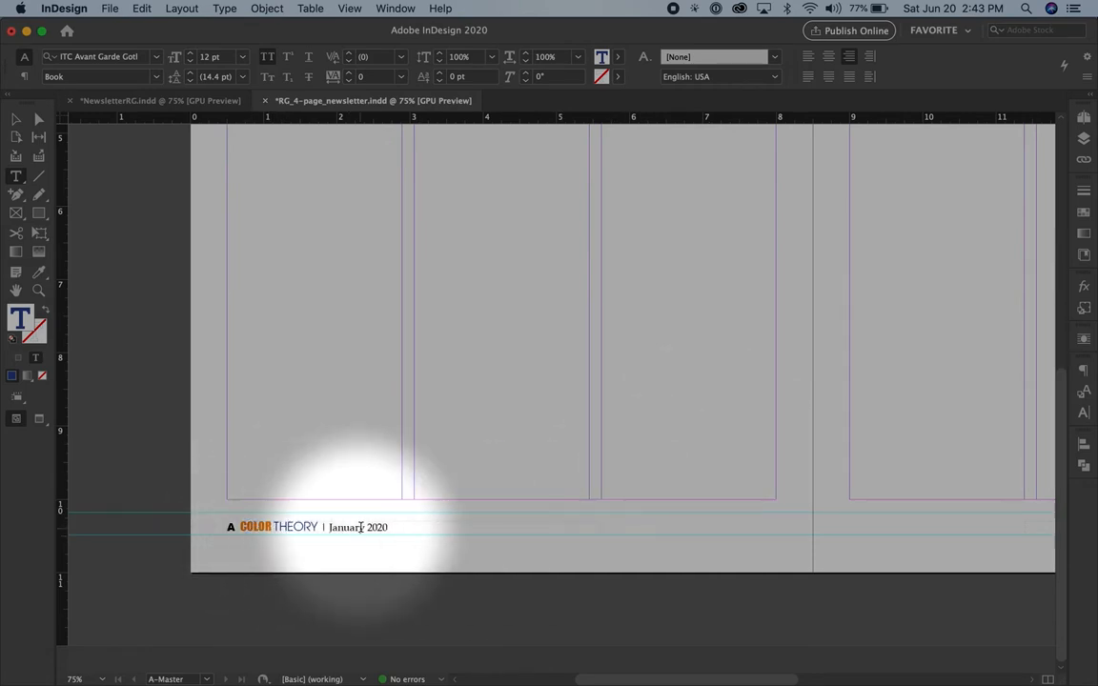
double_click(357, 527)
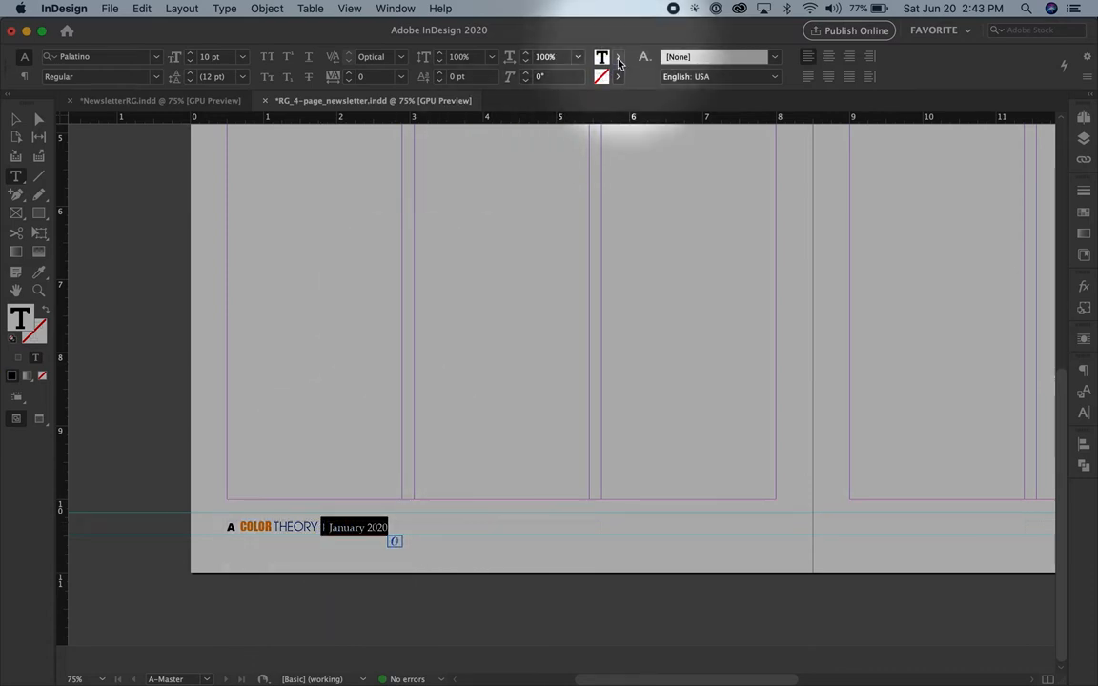
left_click(617, 57)
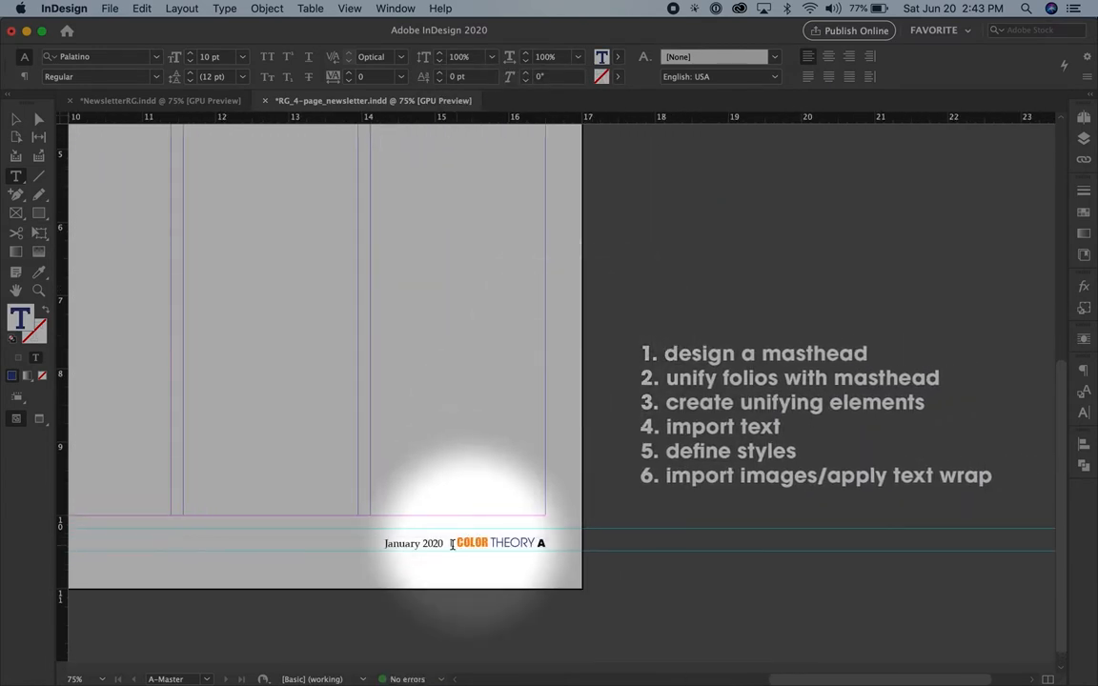
Fill the right footer's January 2020 date with the C=100 M=90 Y=10 K=0 swatch
double_click(413, 543)
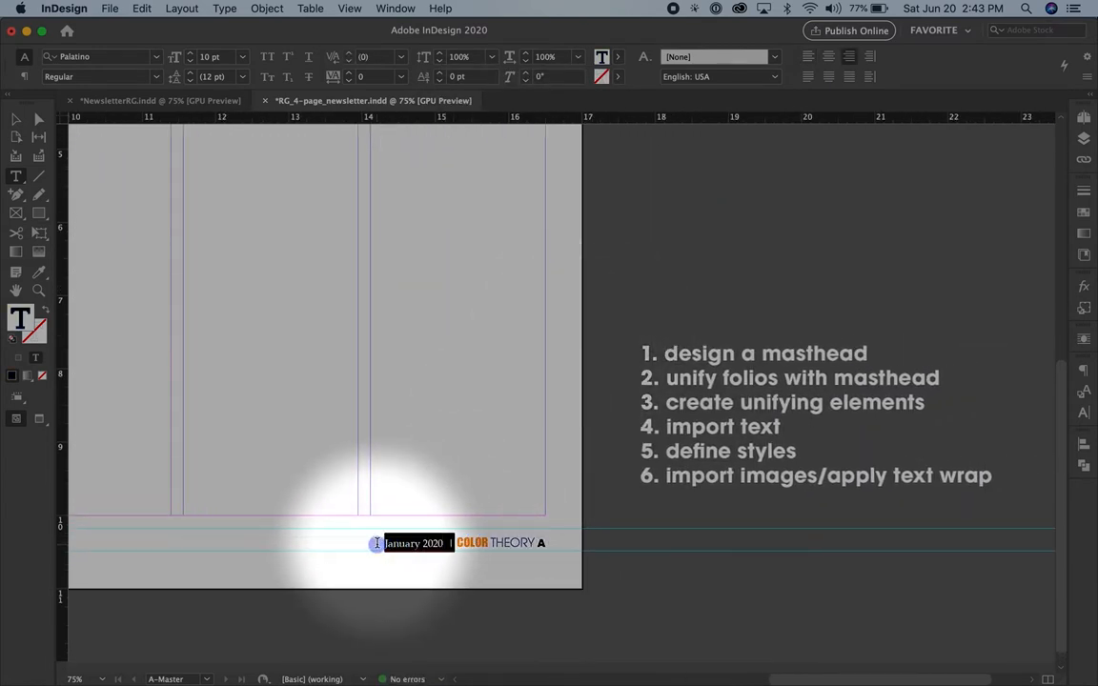
left_click(616, 56)
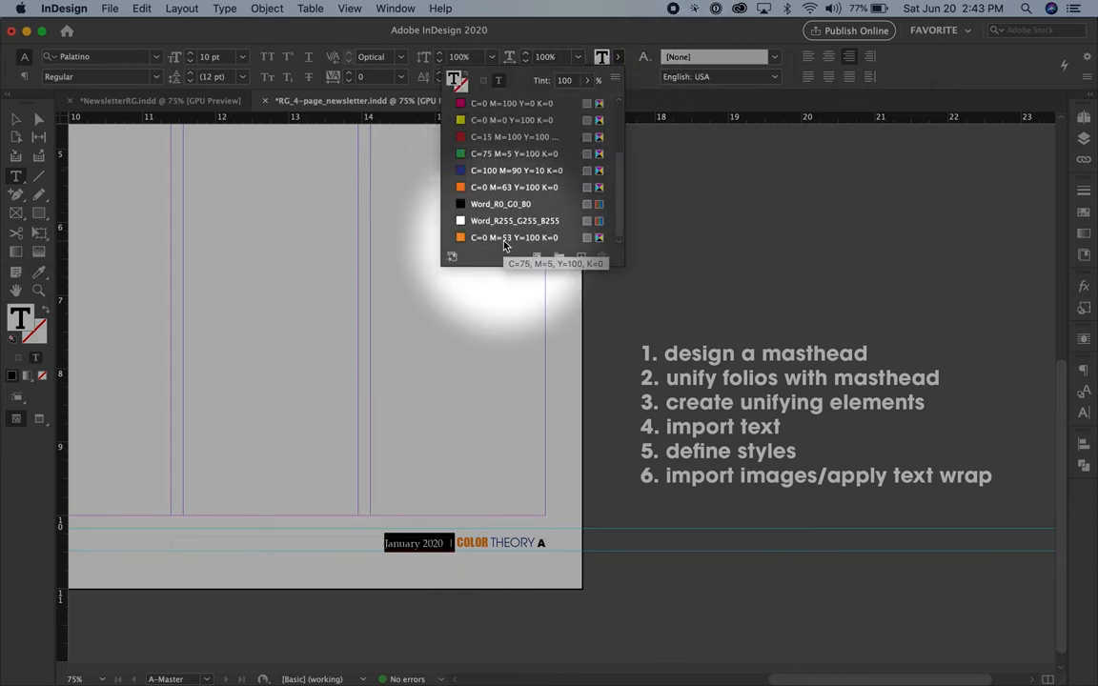
left_click(514, 170)
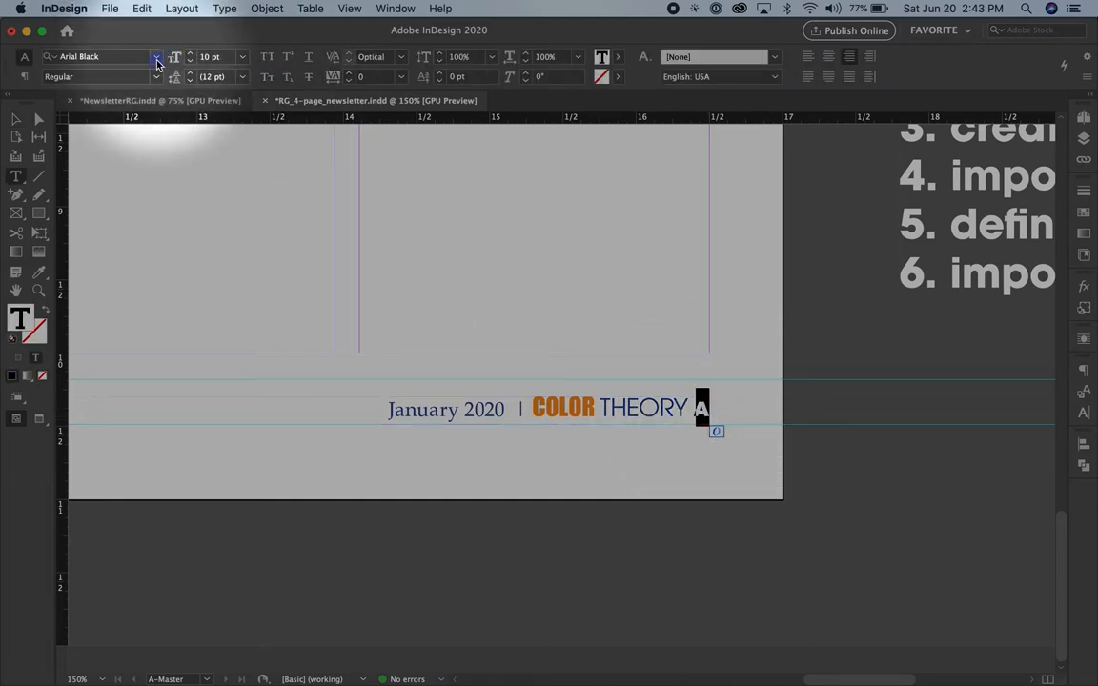
Make the footer's trailing A ITC Avant Garde Gothic Pro Bold, spaced apart from THEORY
left_click(156, 56)
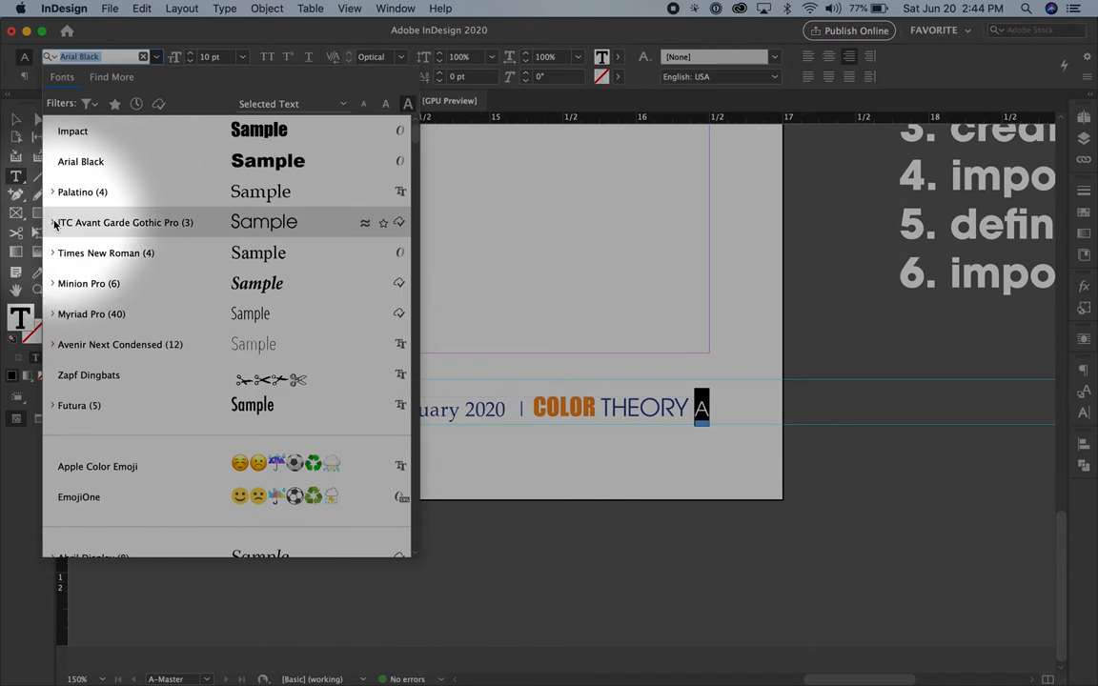
left_click(53, 222)
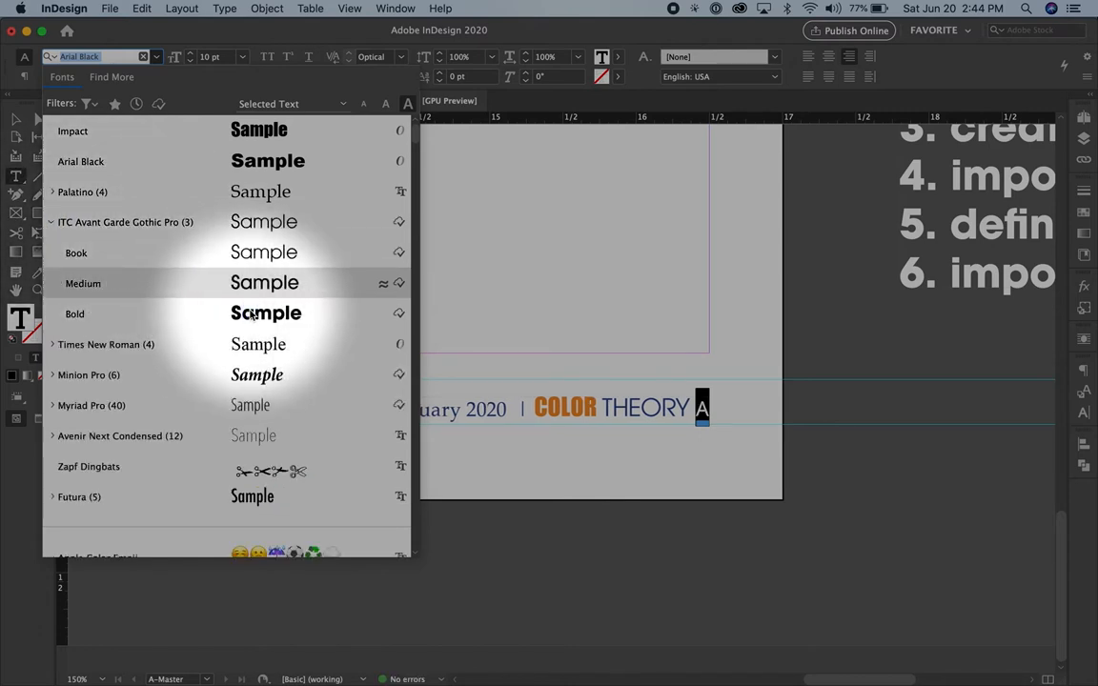
left_click(75, 314)
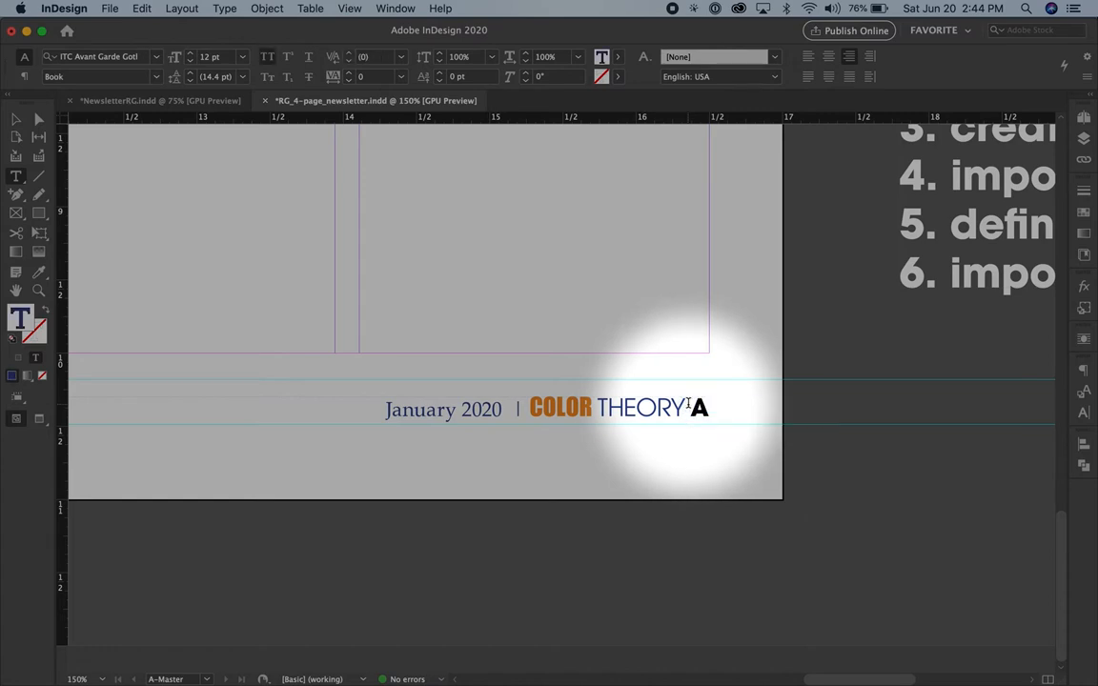
key("space")
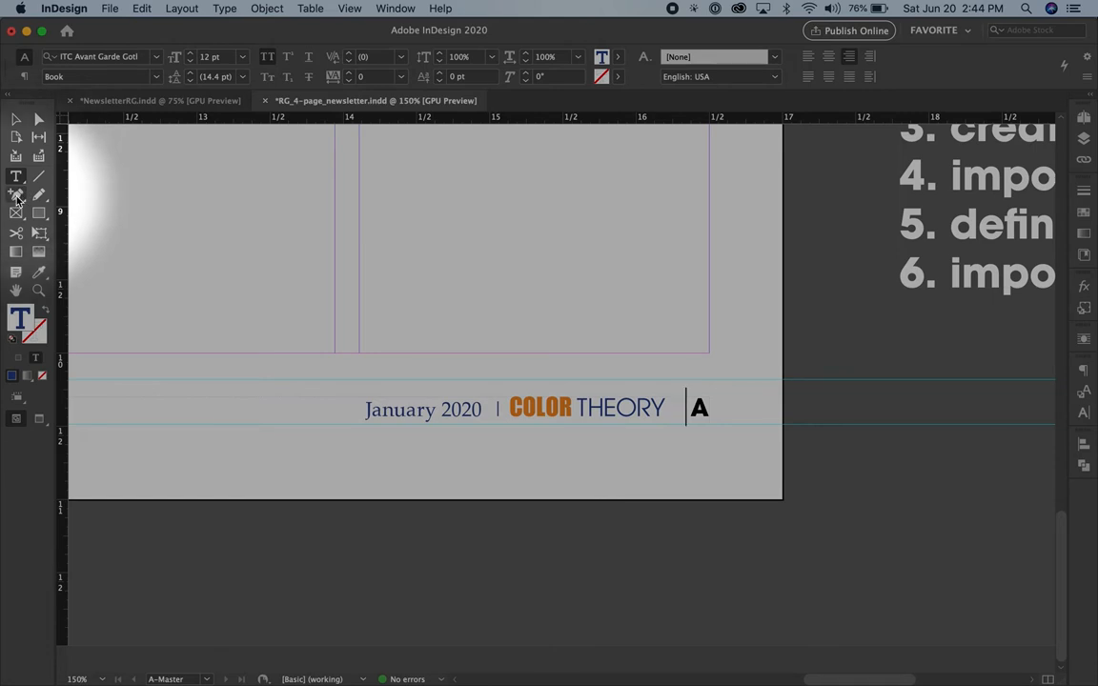
Draw an orange-filled circle around the footer's A and send it to the back
left_click(15, 212)
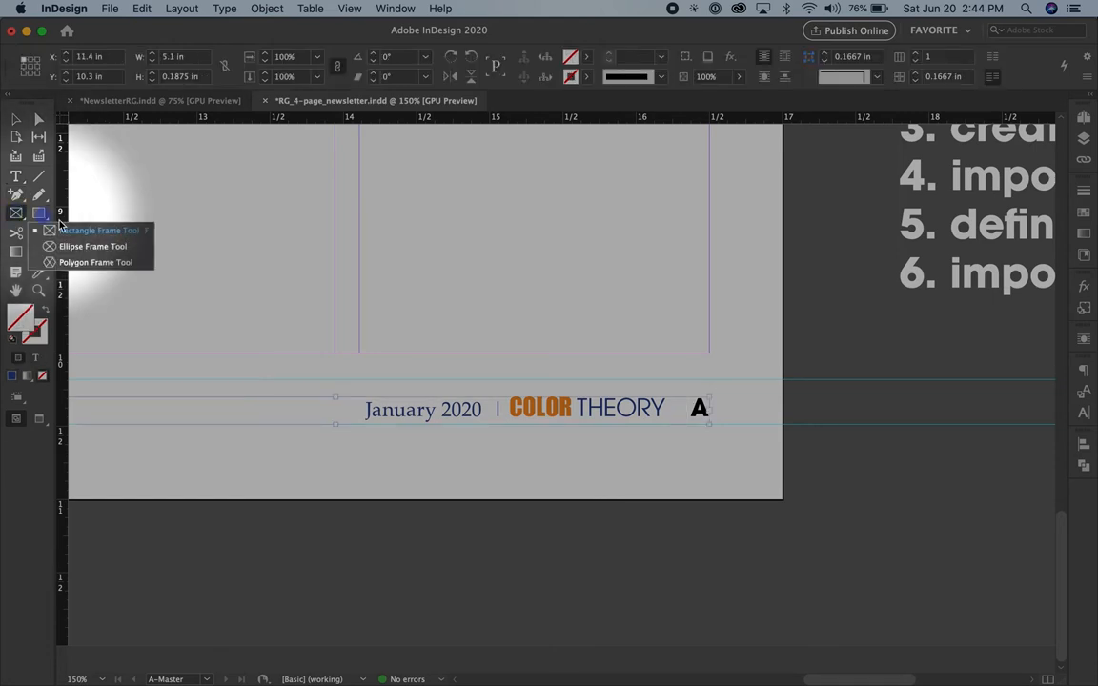
mouse_move(95, 247)
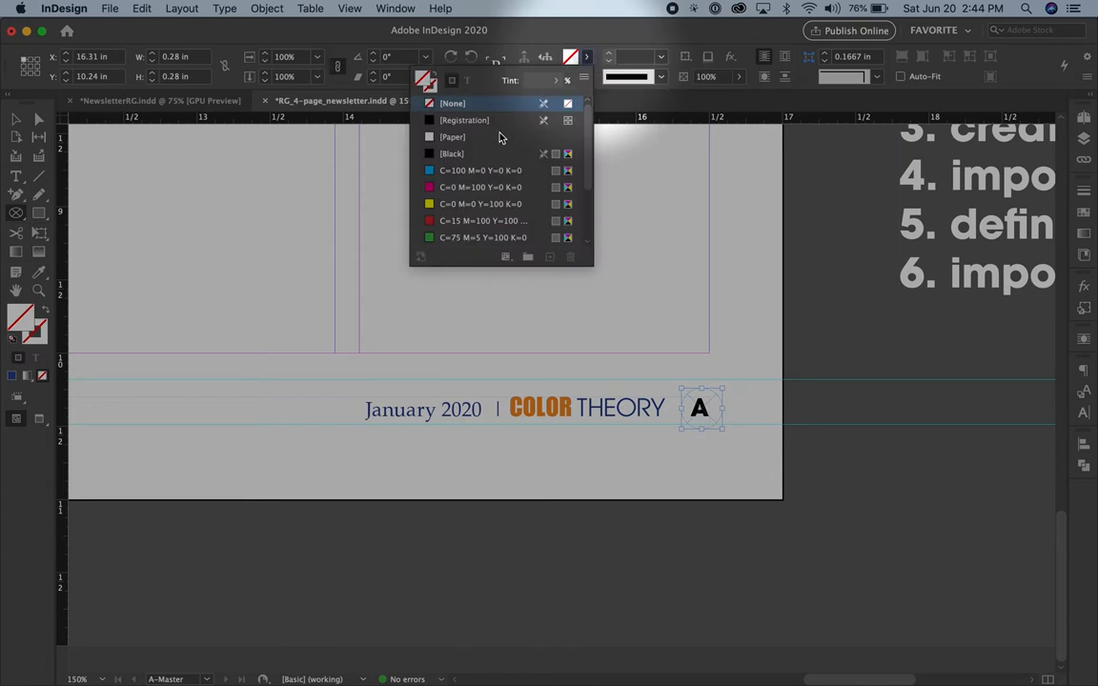
scroll("down", 3)
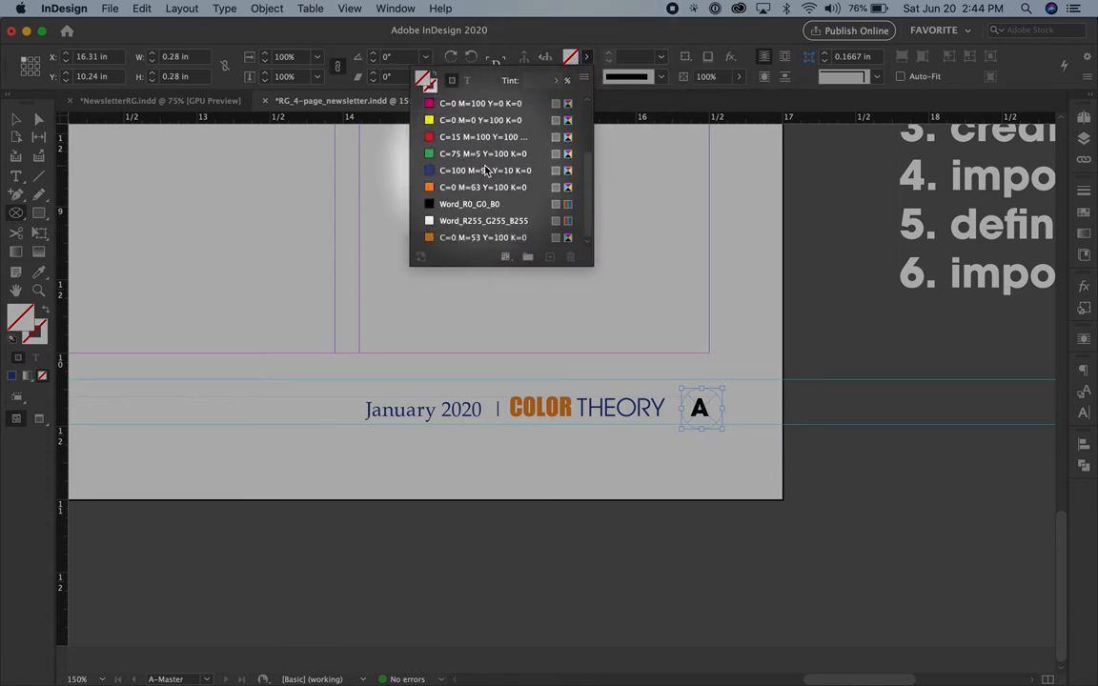
left_click(479, 187)
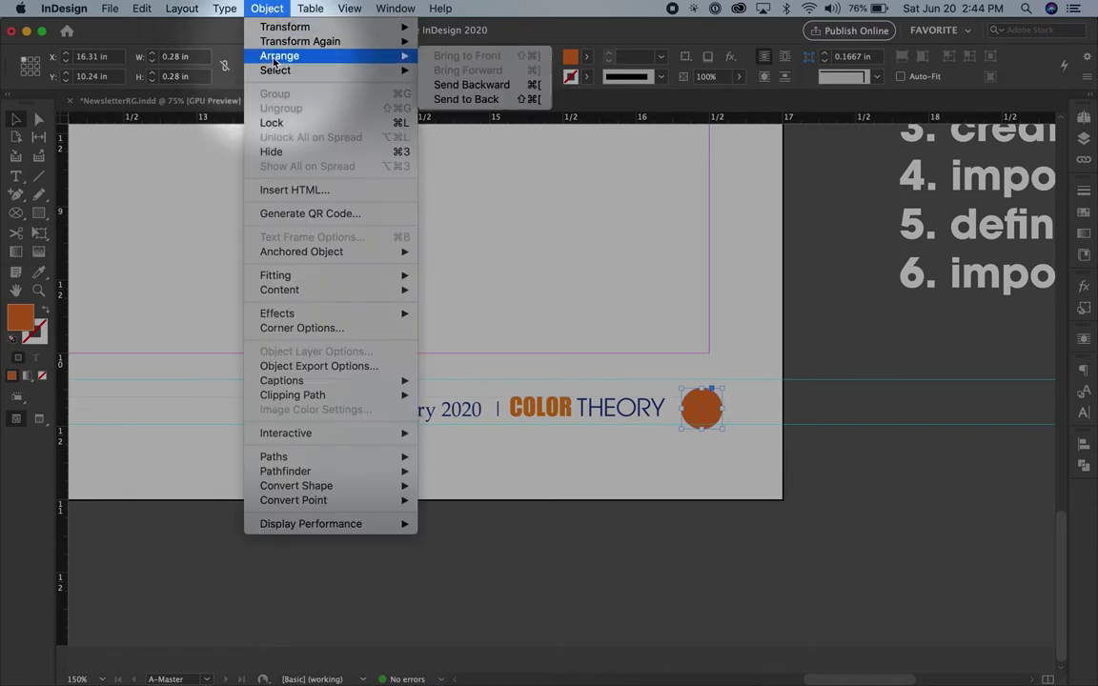
mouse_move(466, 99)
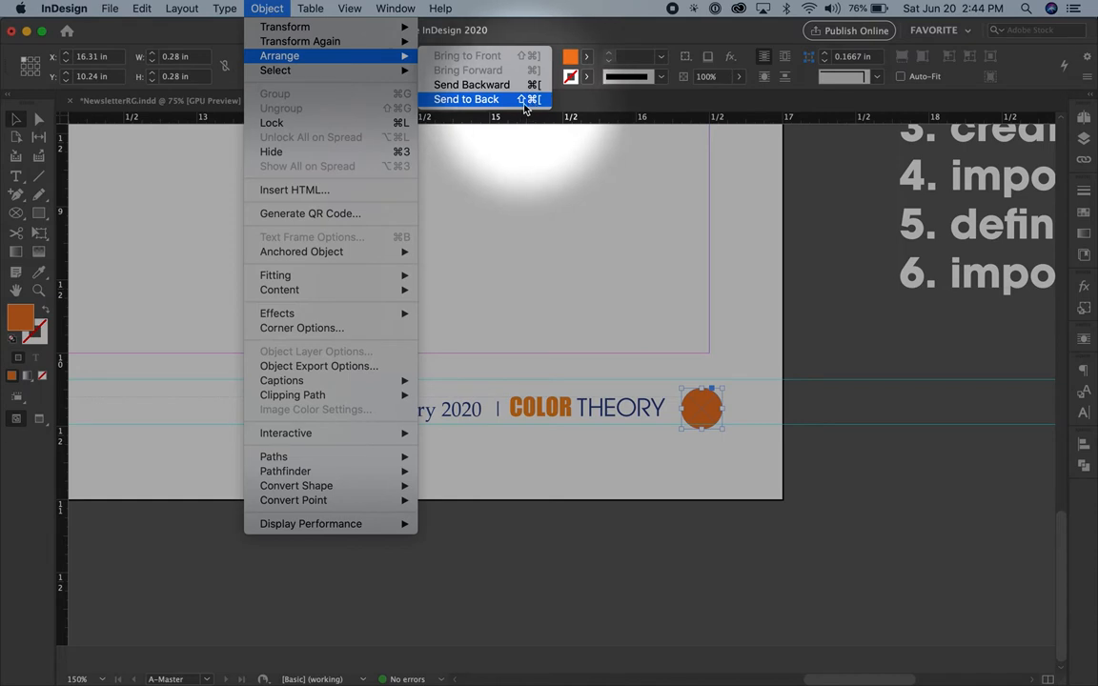
left_click(466, 100)
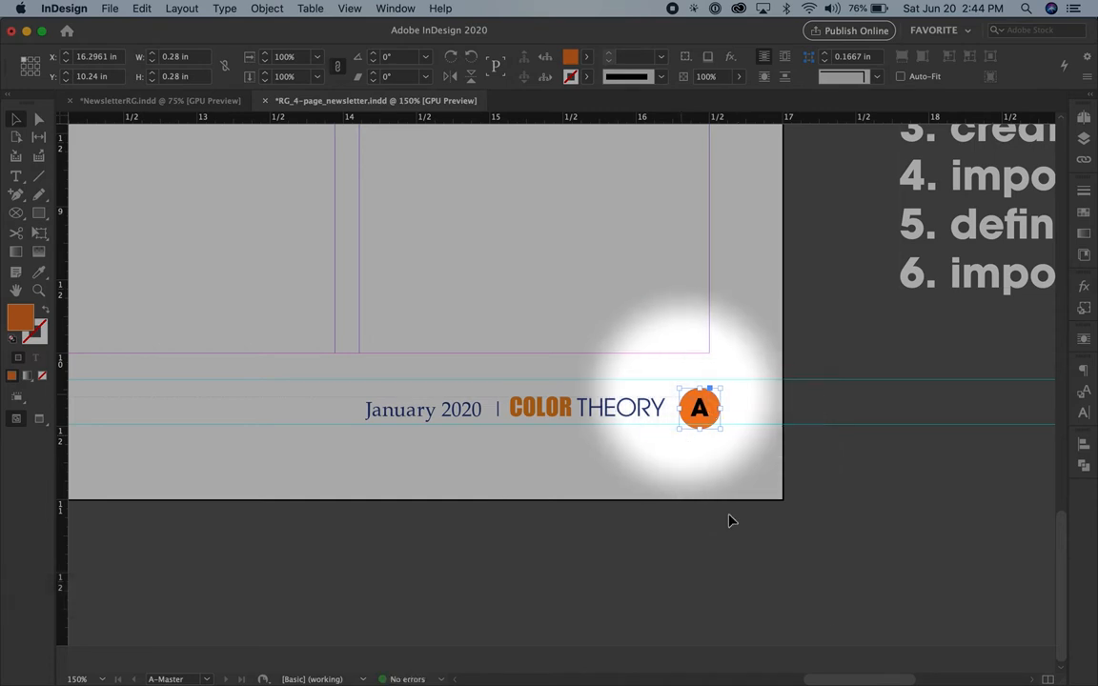
mouse_move(701, 414)
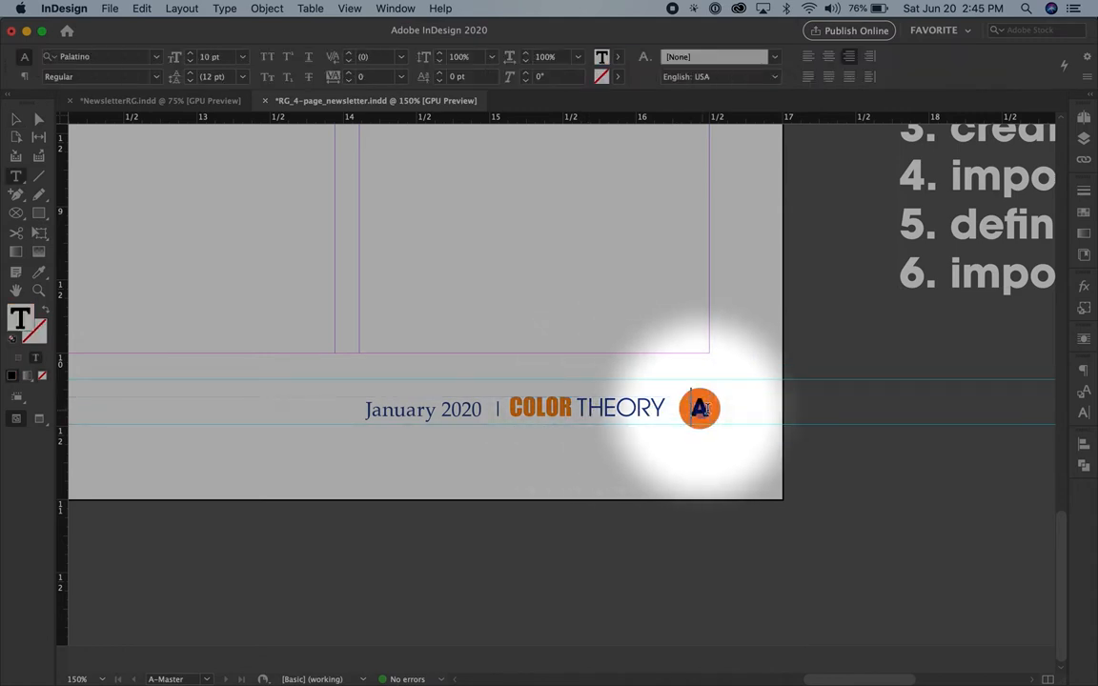
Fill the footer's letter A with [Paper] white, then return to the Selection tool
left_click(699, 408)
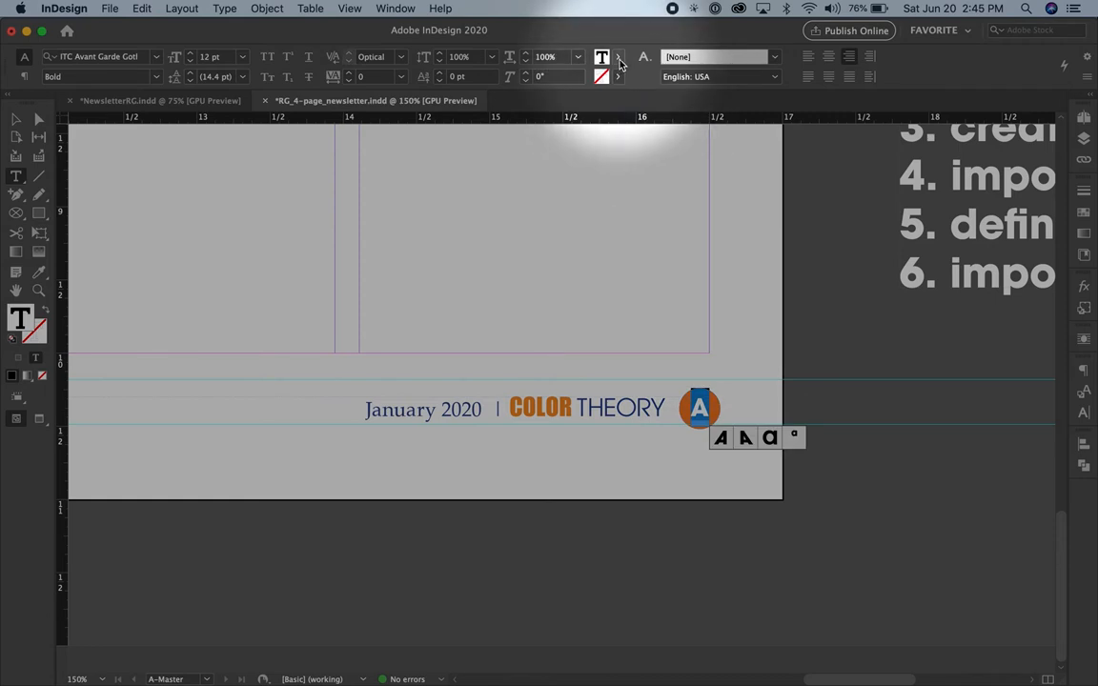
left_click(602, 57)
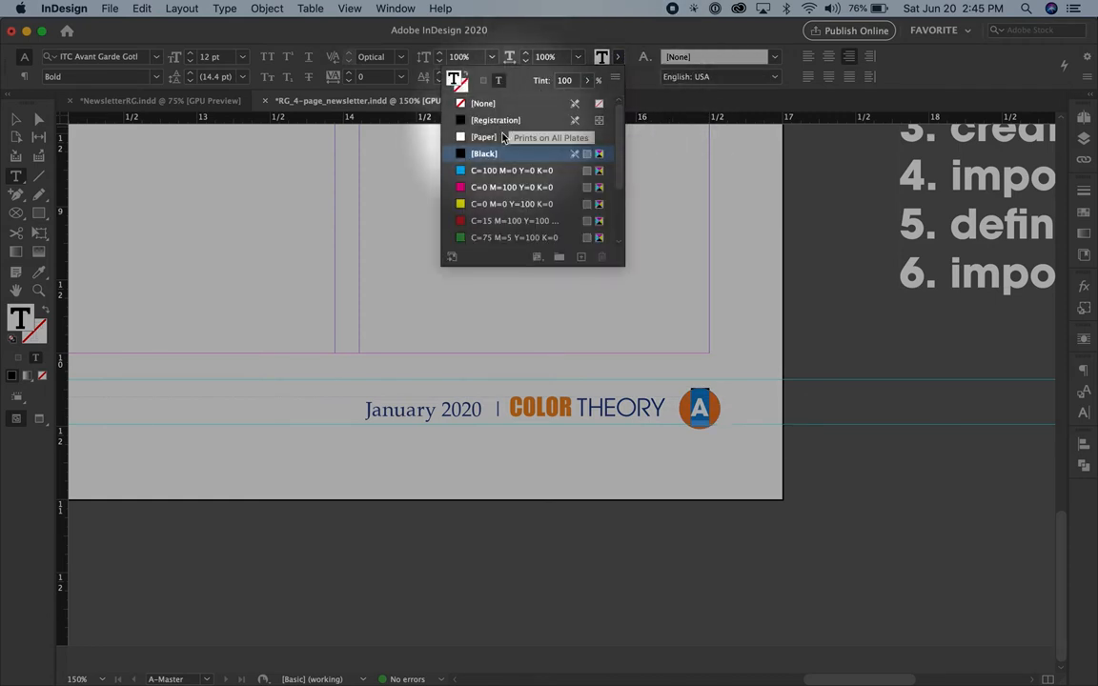
mouse_move(517, 136)
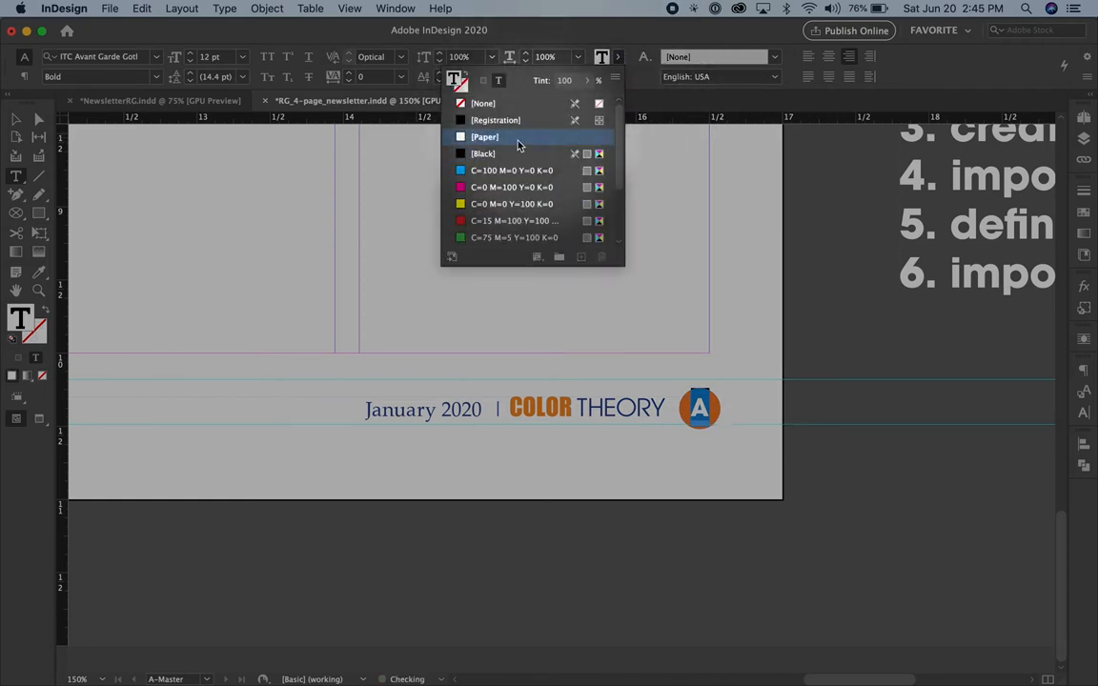
left_click(484, 136)
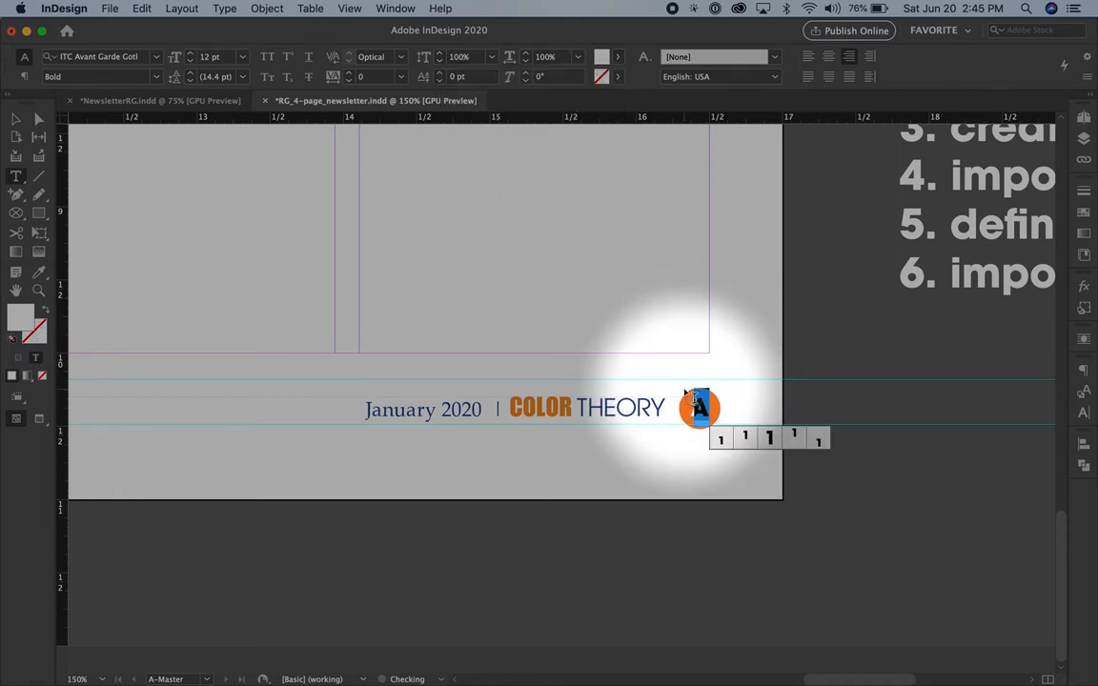
left_click(16, 120)
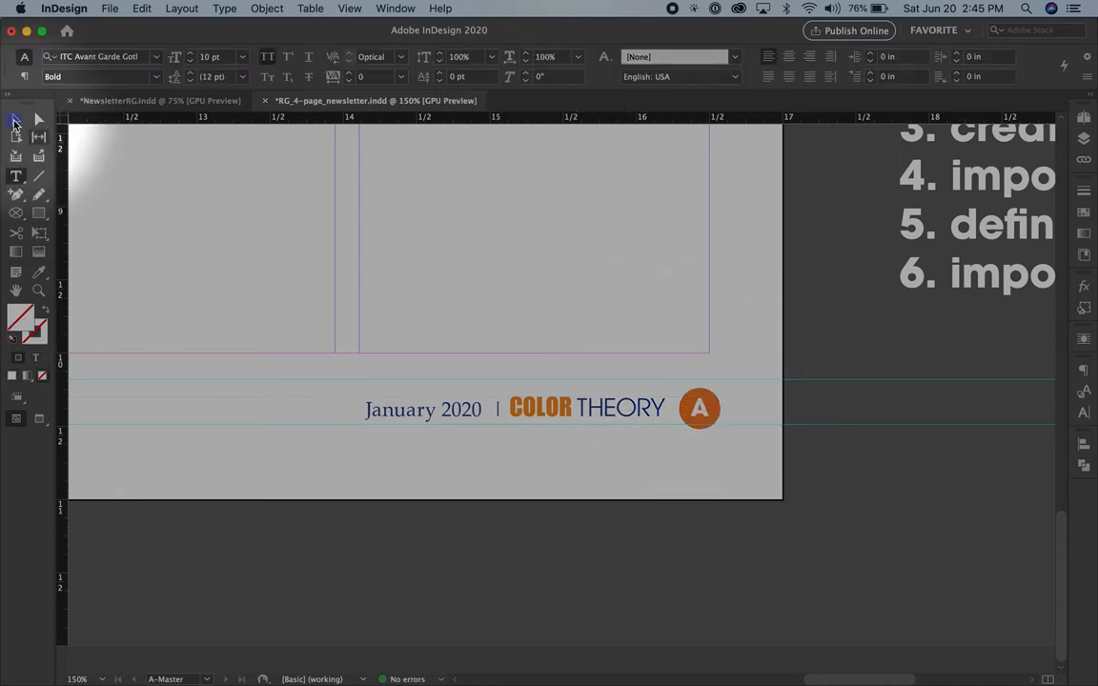
left_click(700, 408)
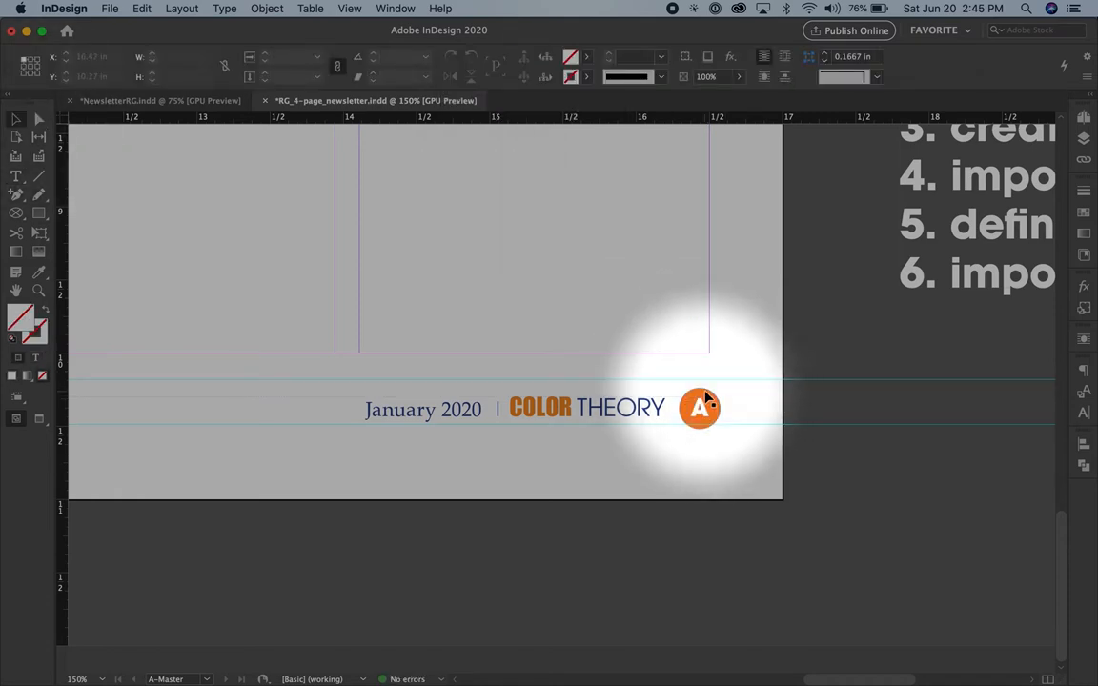
Move the orange circle onto the left footer's A page marker
left_click(700, 408)
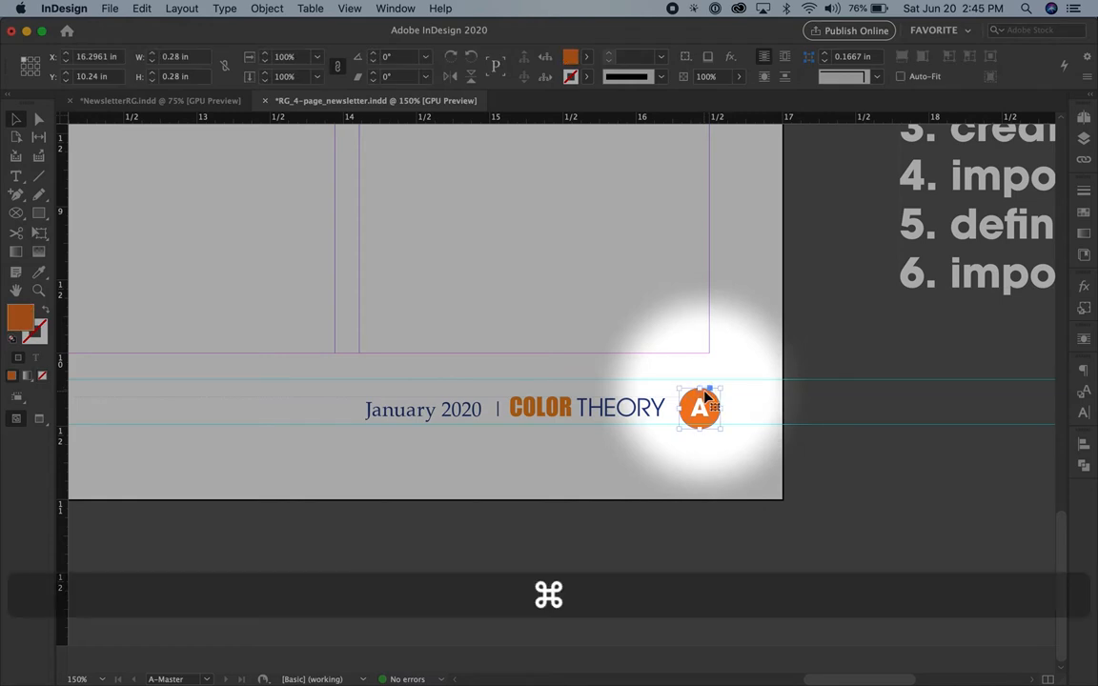
mouse_move(672, 400)
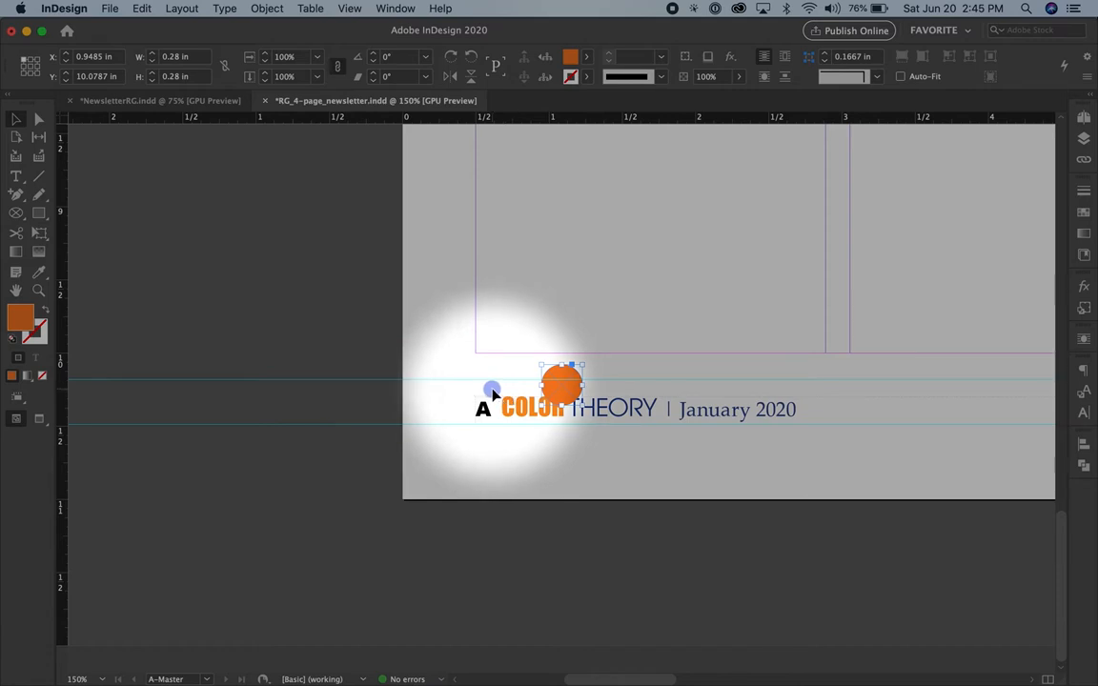
left_click_drag(562, 386, 494, 391)
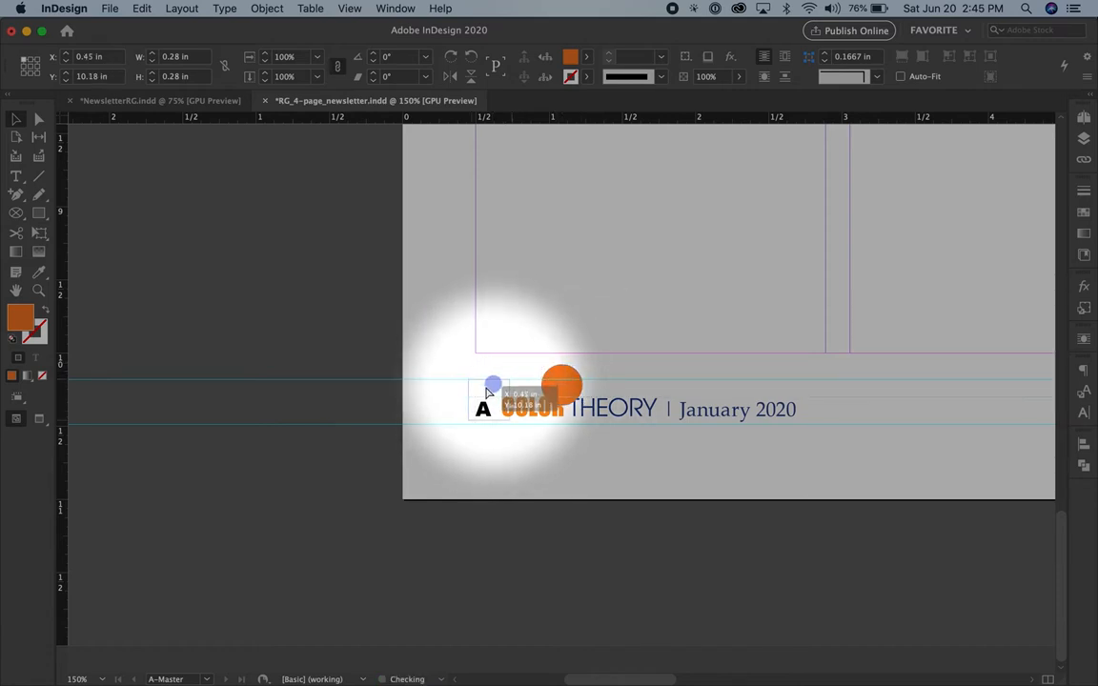
left_click_drag(562, 386, 486, 405)
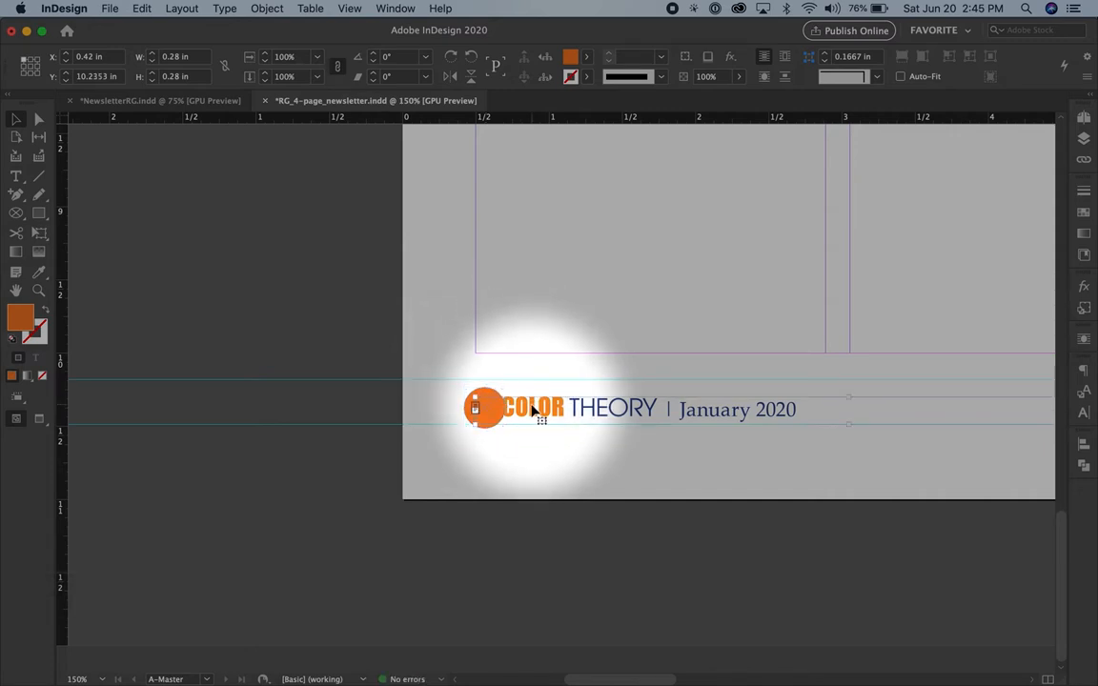
Make the left footer's A white [Paper] in ITC Avant Garde Gothic Pro Bold
left_click(510, 407)
type("A")
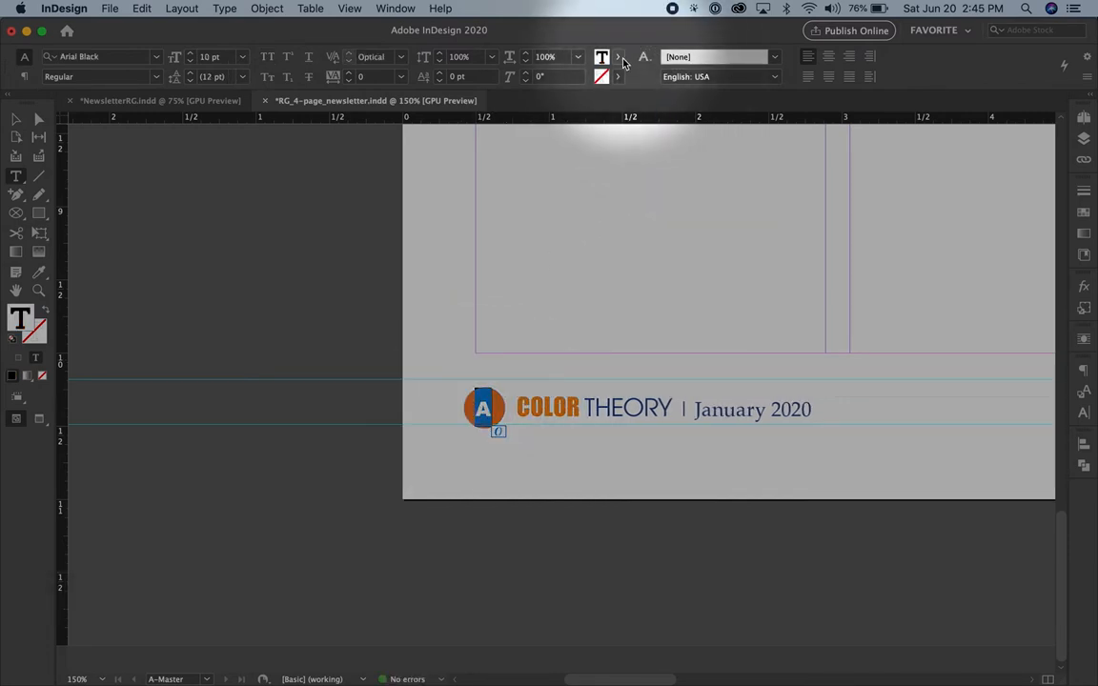
left_click(601, 56)
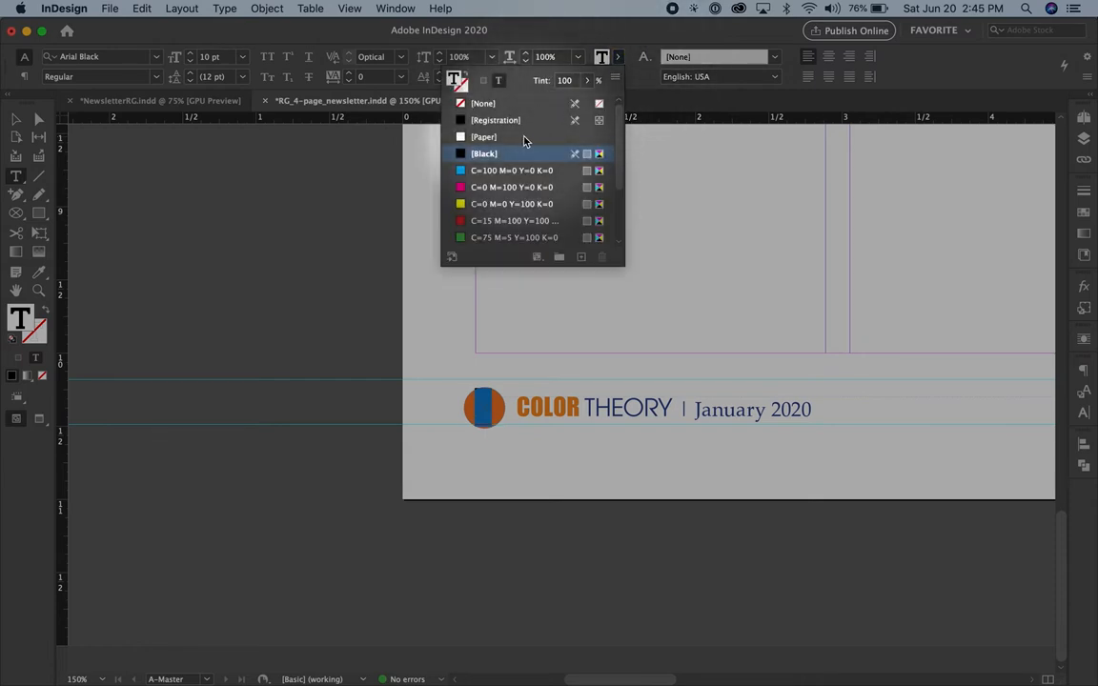
left_click(484, 136)
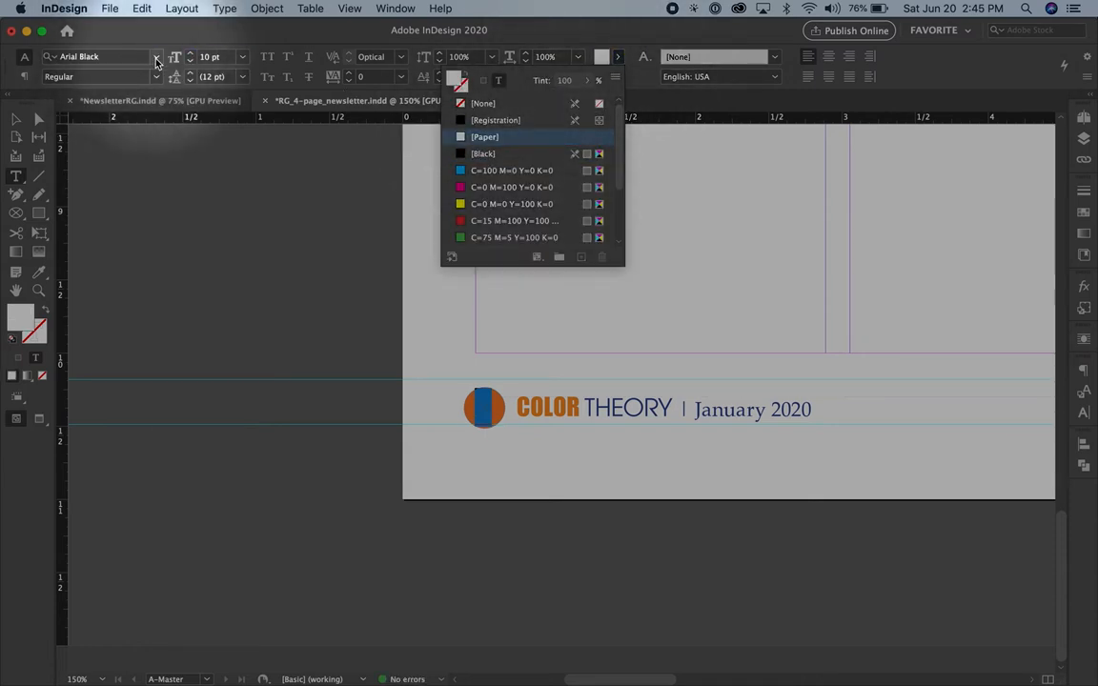
left_click(95, 57)
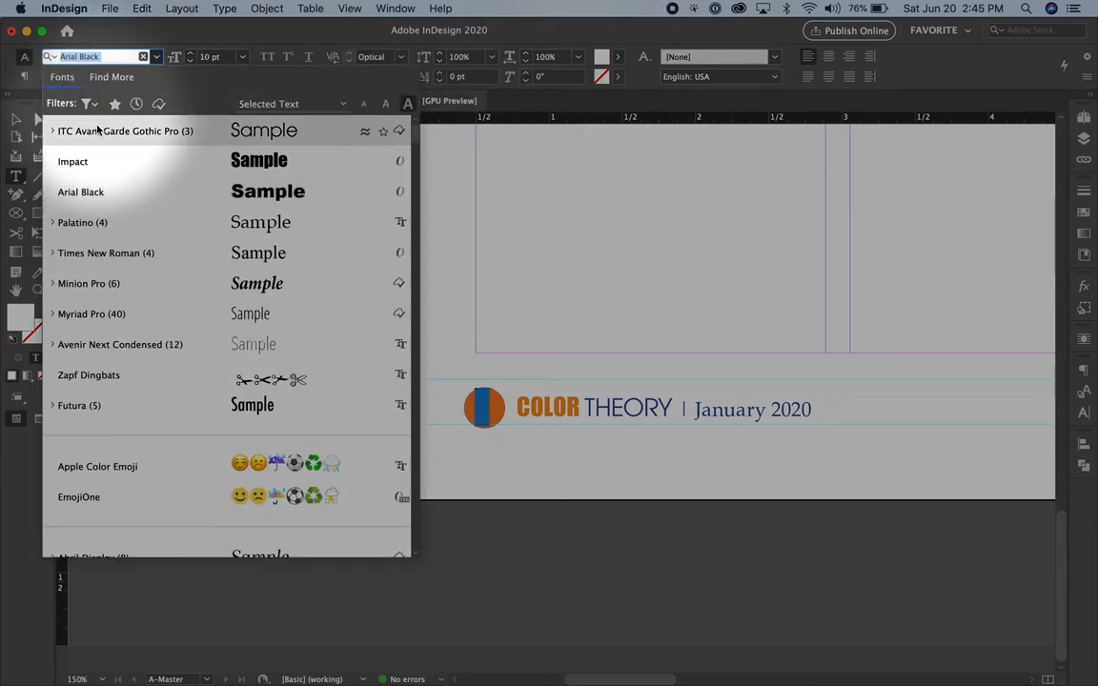
left_click(52, 131)
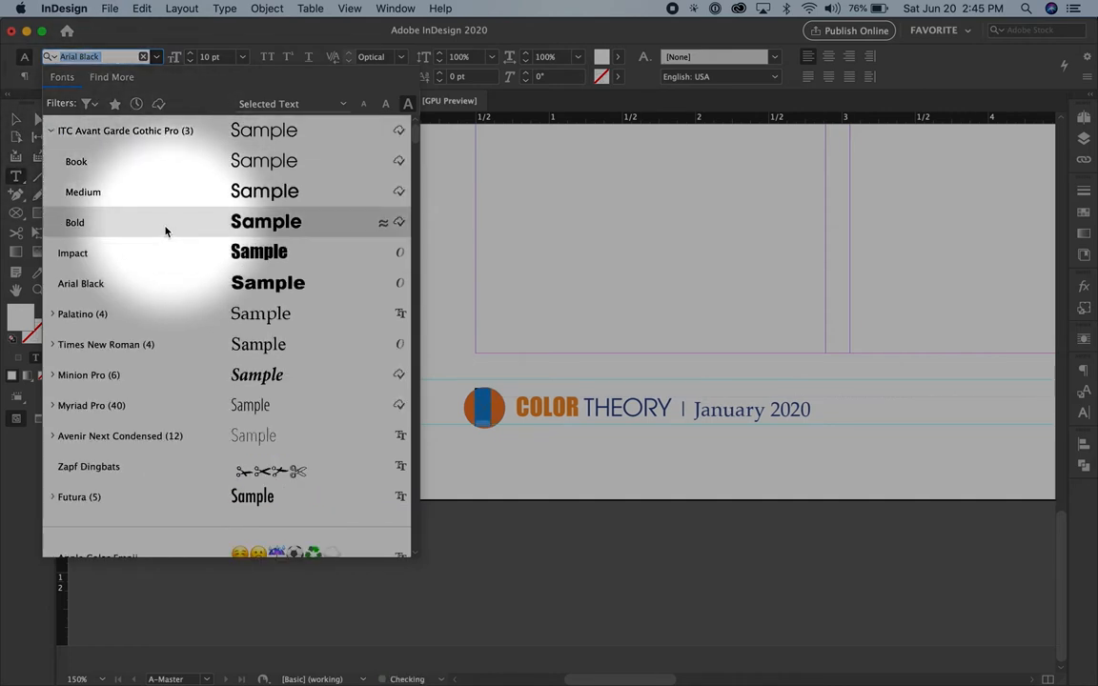
left_click(74, 222)
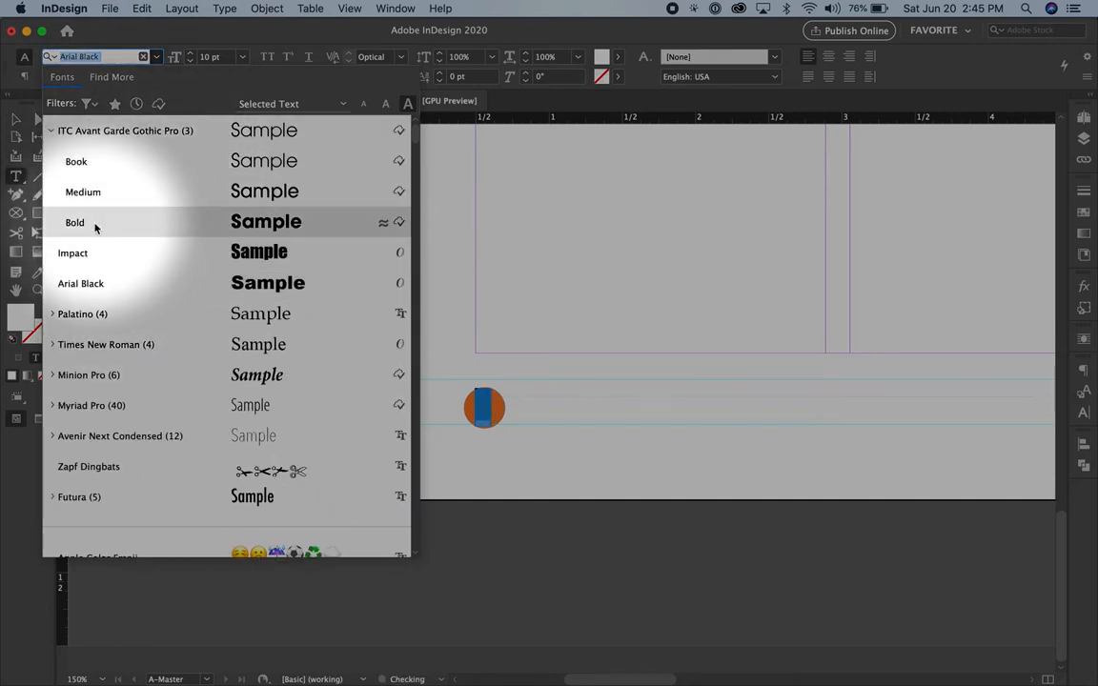
left_click(74, 222)
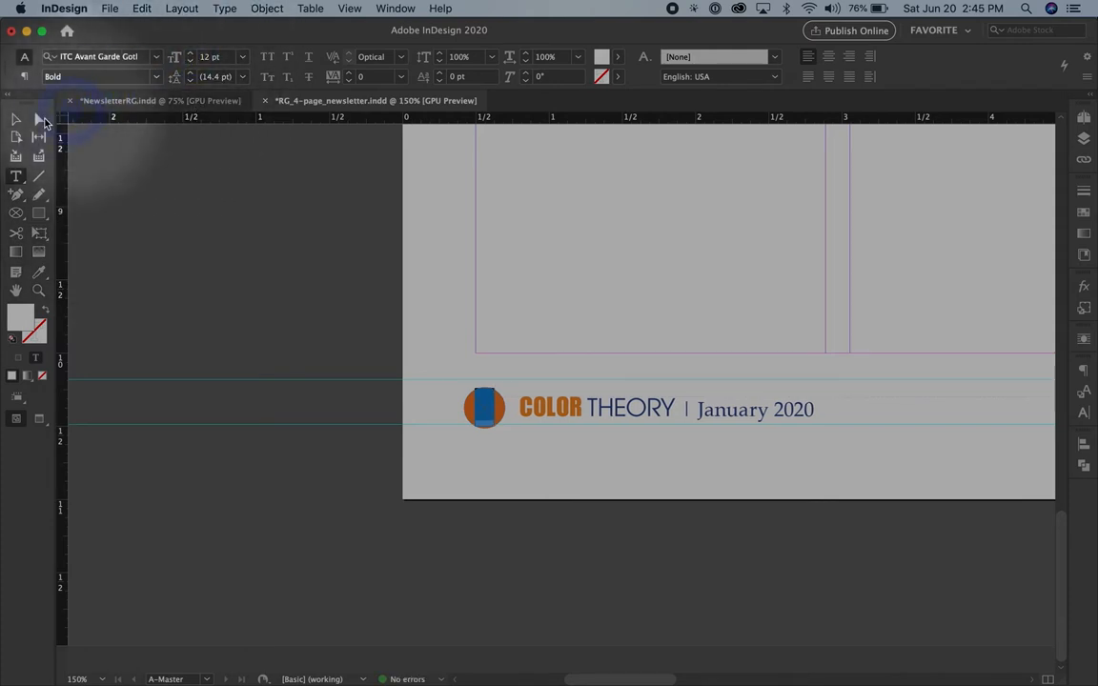
left_click(484, 408)
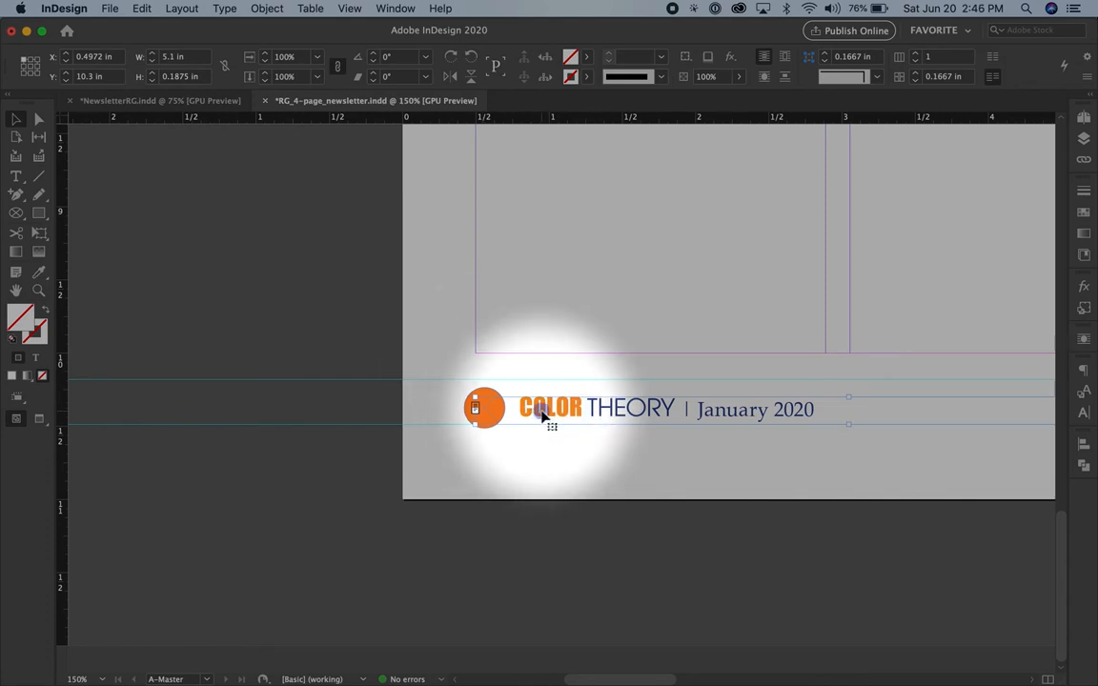
left_click(484, 407)
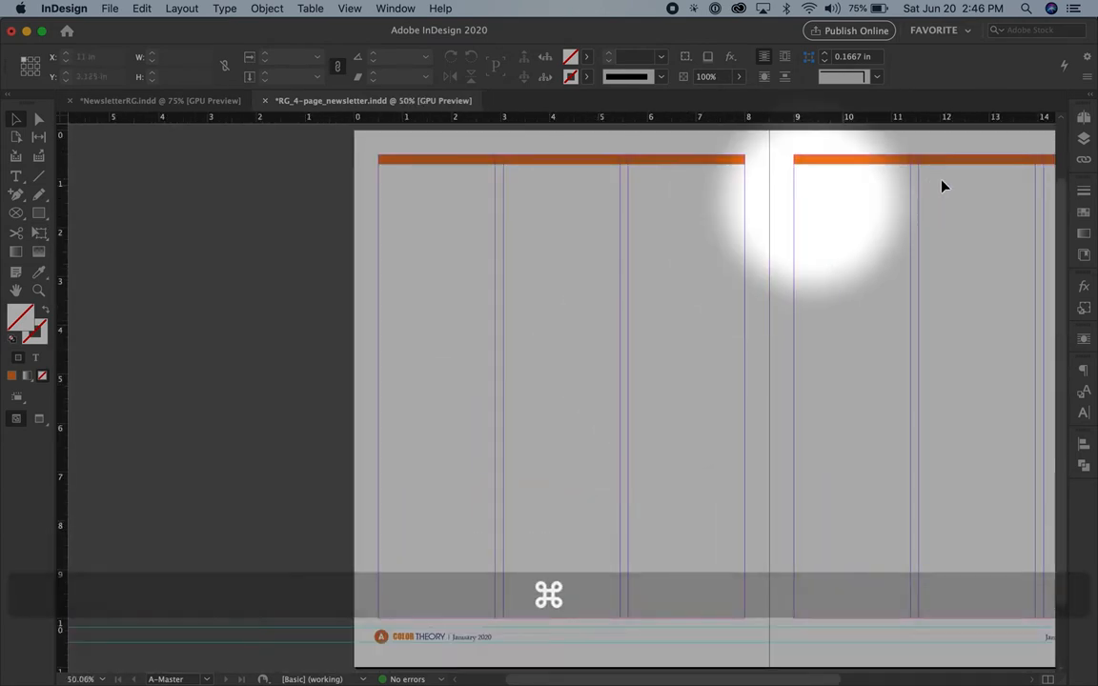
left_click(1084, 118)
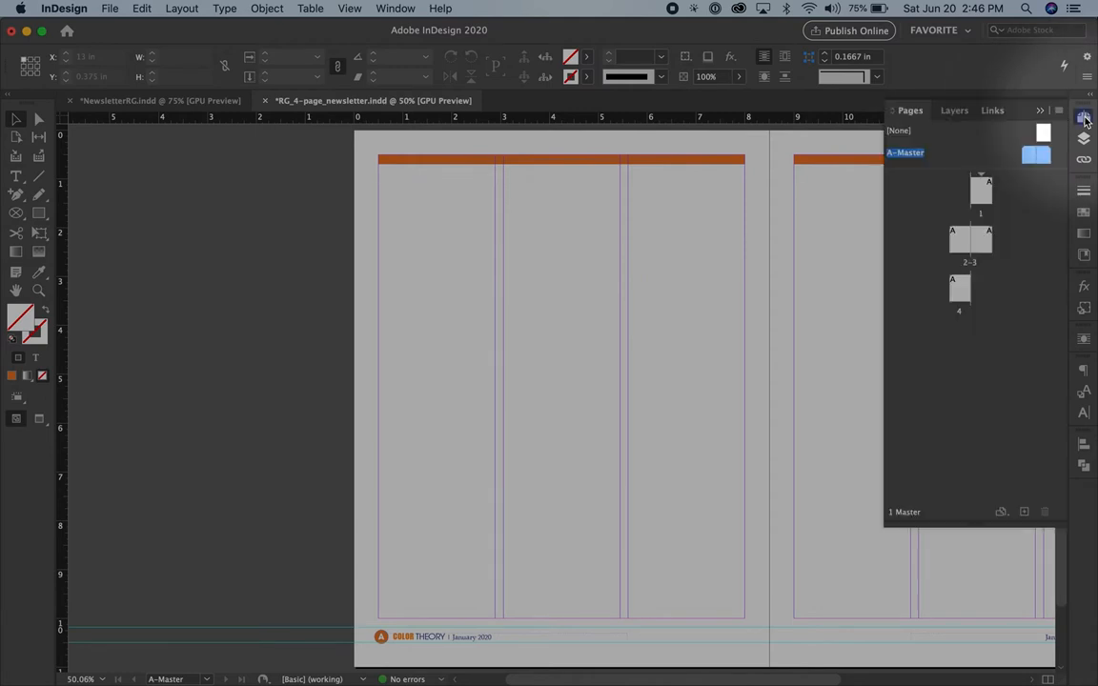
left_click(981, 187)
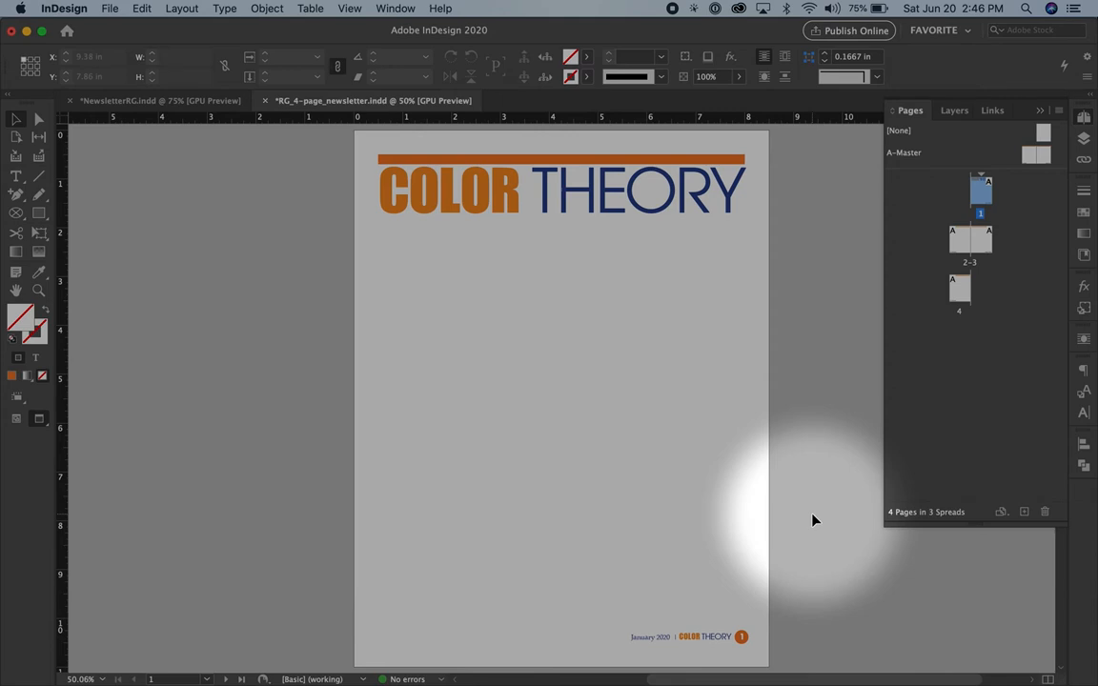
mouse_move(699, 640)
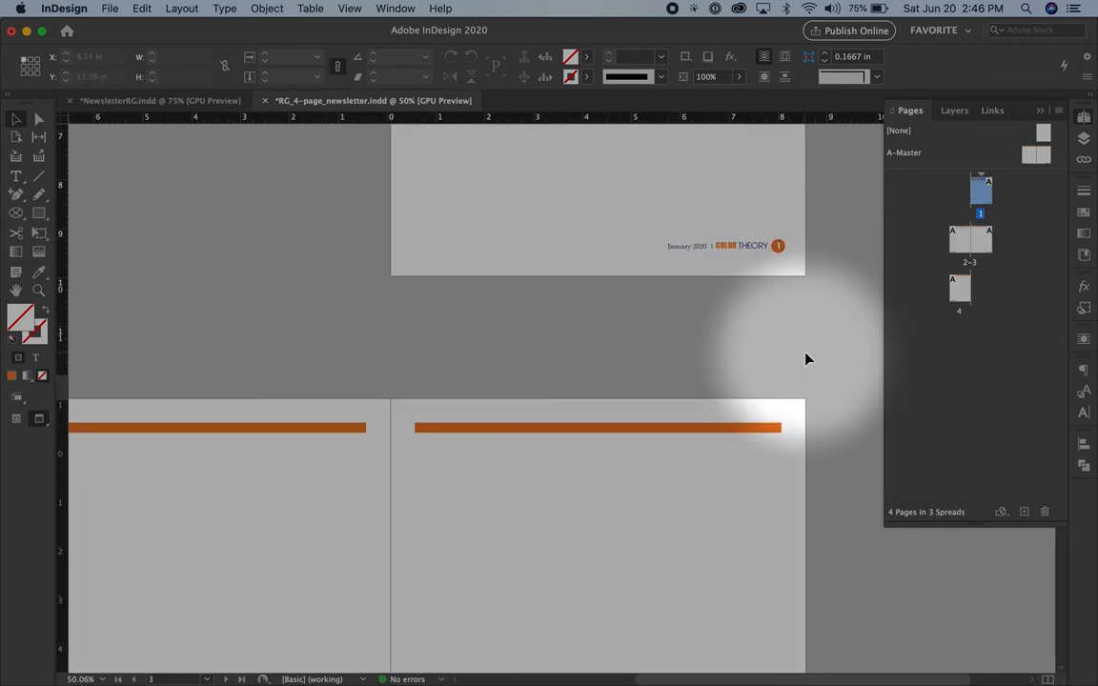
scroll("down", 3)
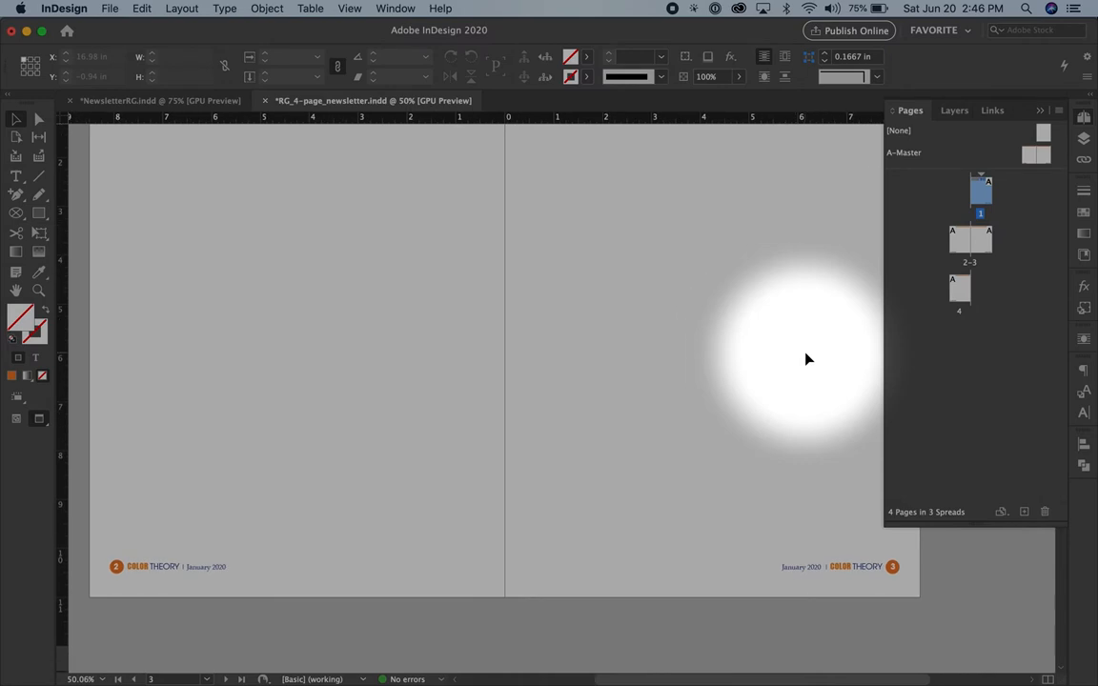
mouse_move(205, 562)
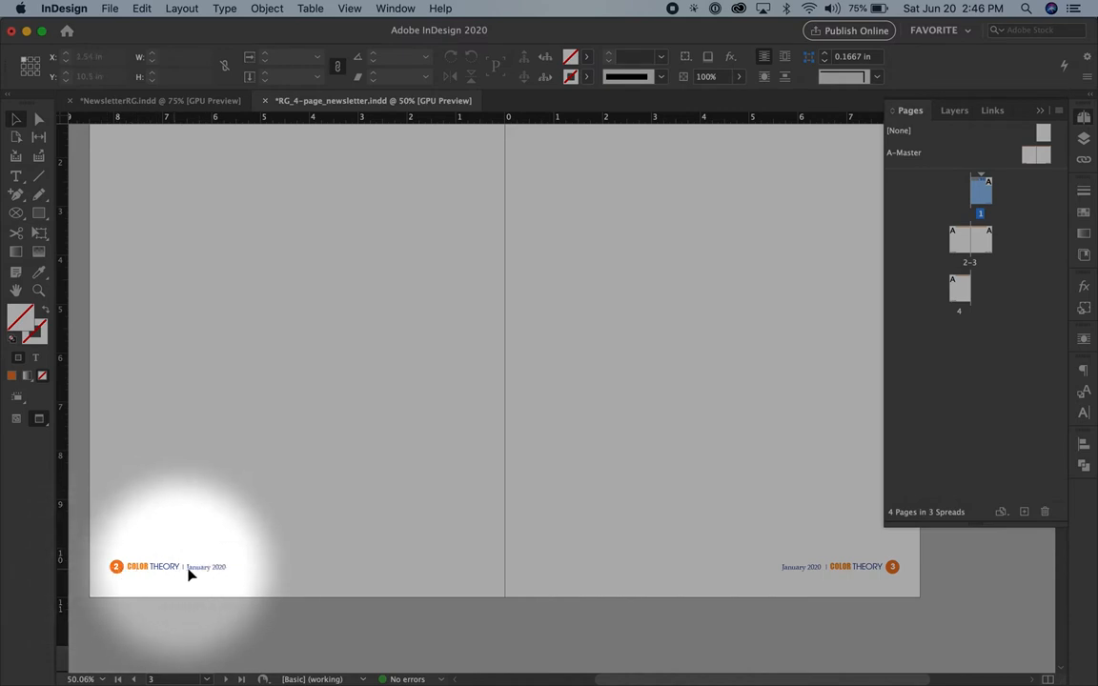
mouse_move(795, 567)
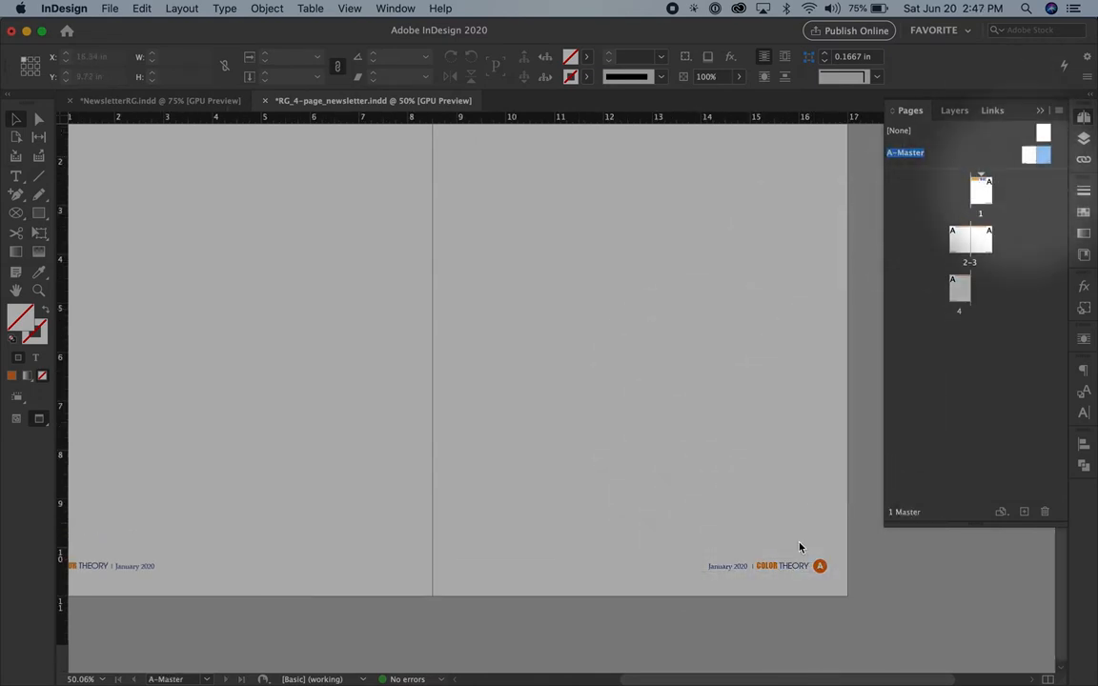
Recolor the right footer wordmark: THEORY orange, COLOR navy C=100 M=90 Y=10 K=0
left_click(771, 566)
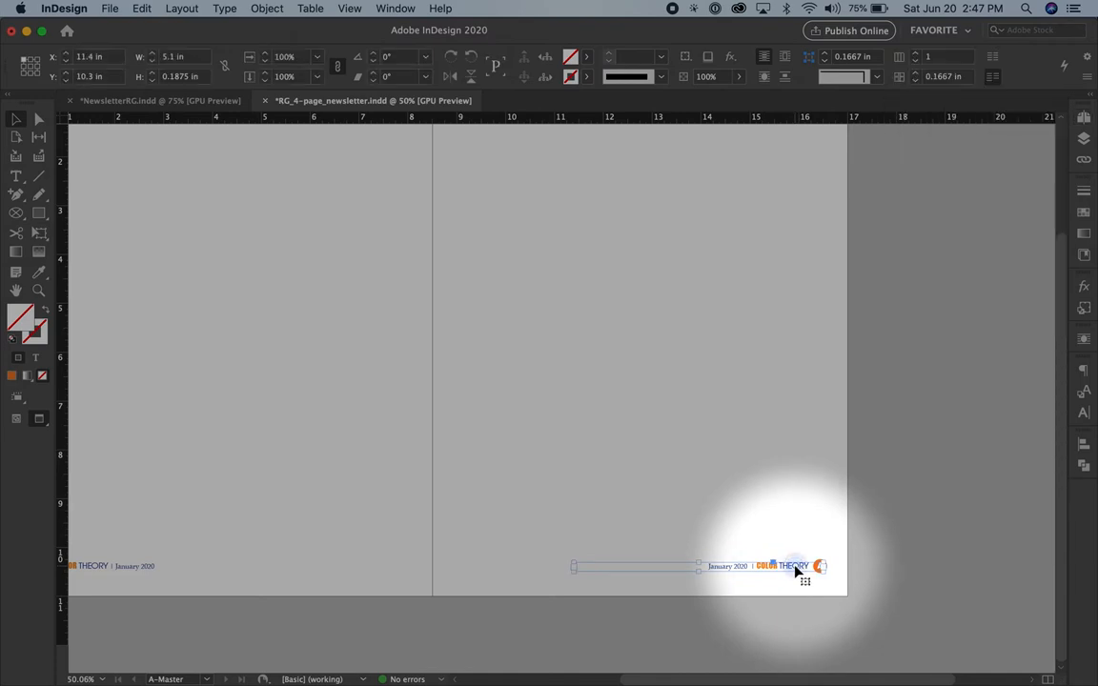
key("cmd+=")
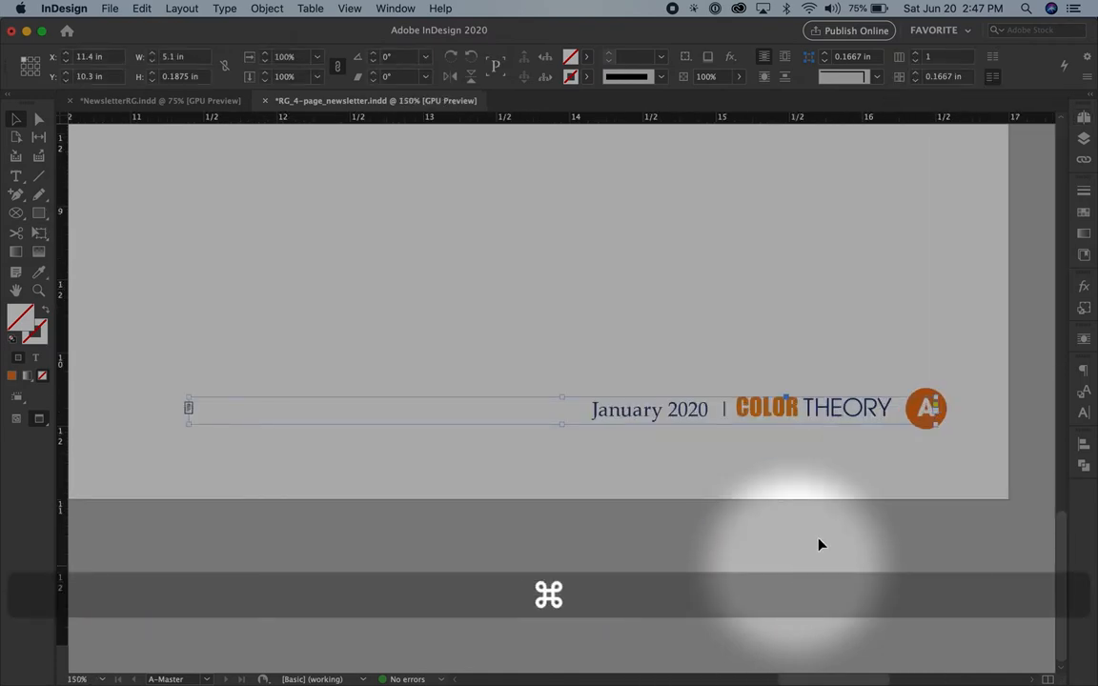
left_click(867, 408)
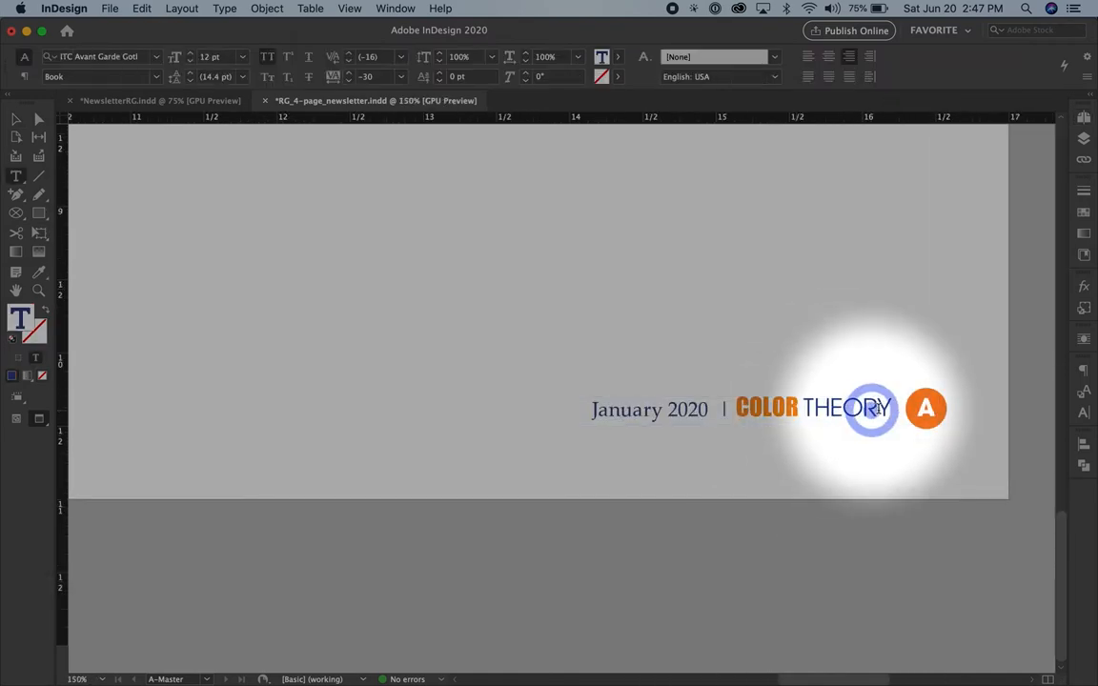
double_click(844, 408)
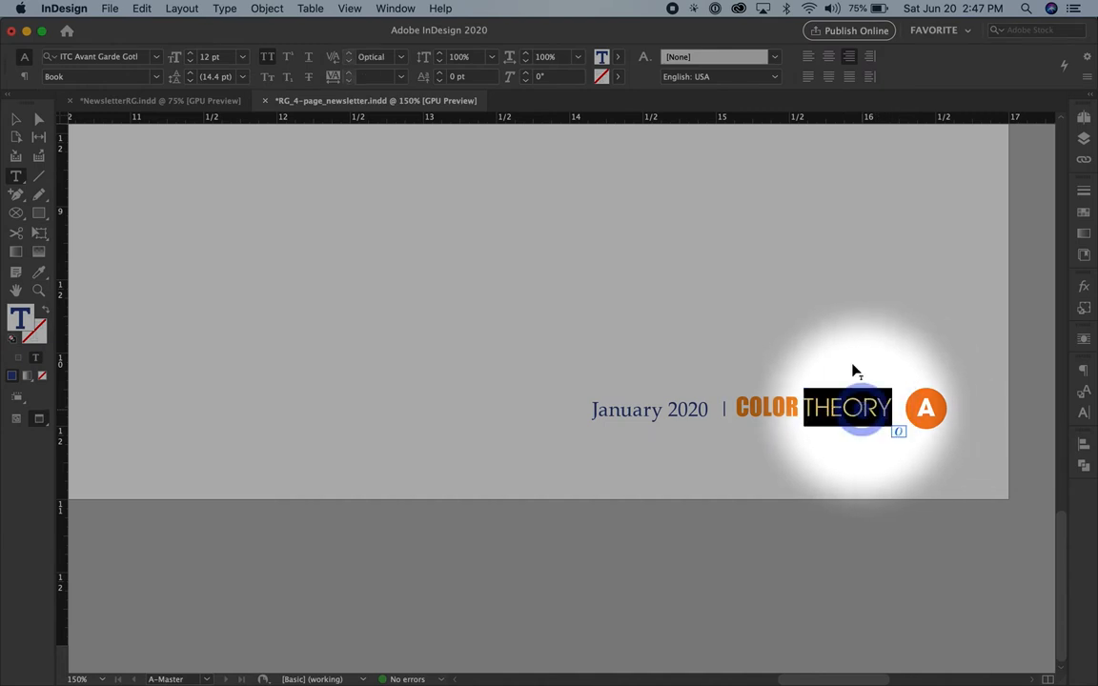
left_click(617, 57)
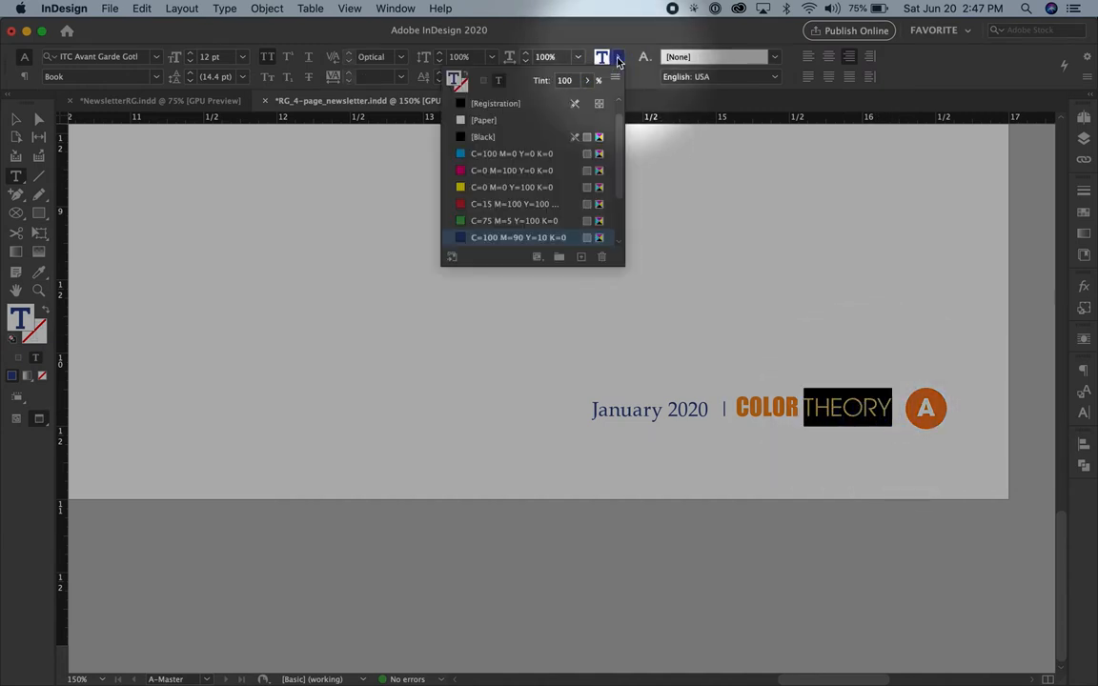
mouse_move(515, 186)
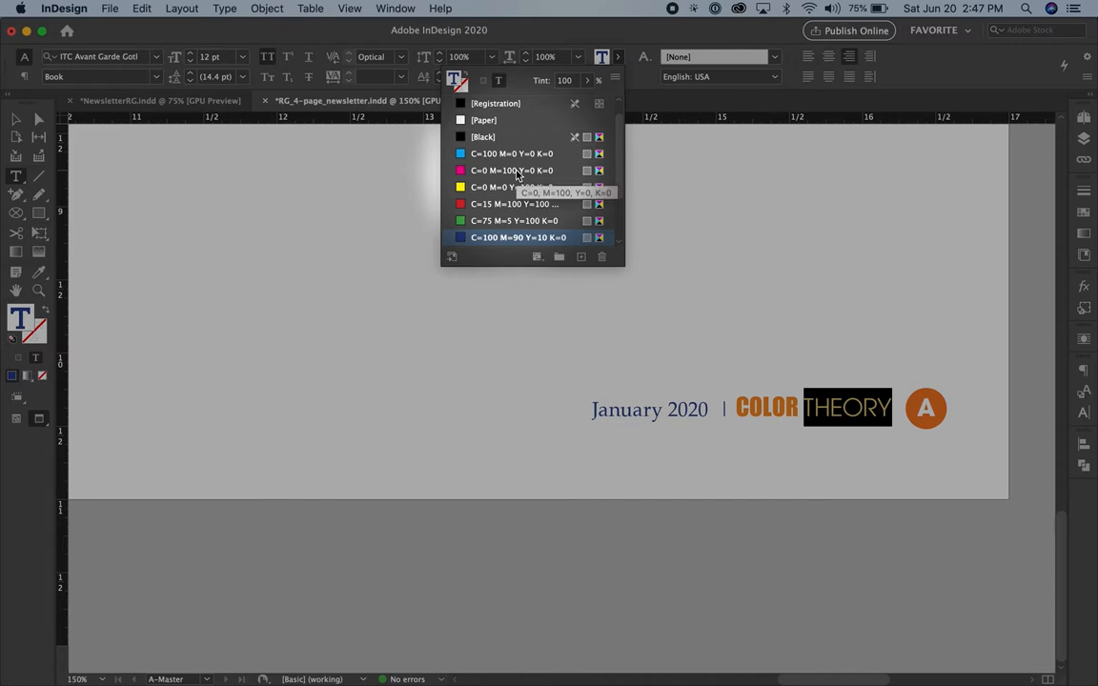
scroll("down", 3)
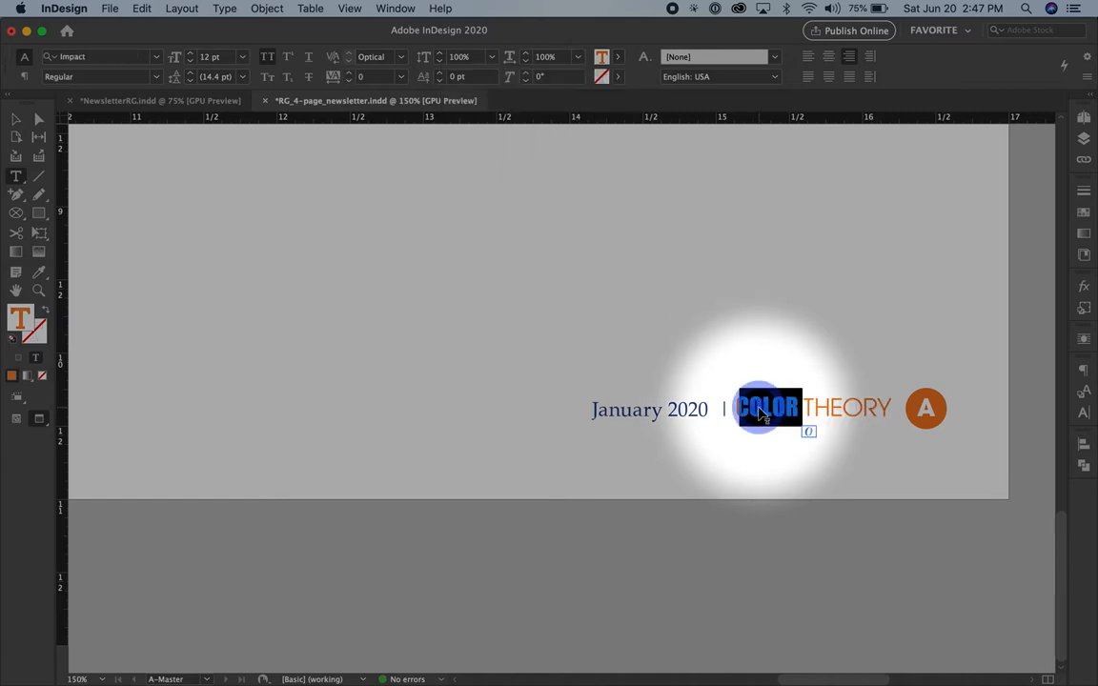
left_click(617, 57)
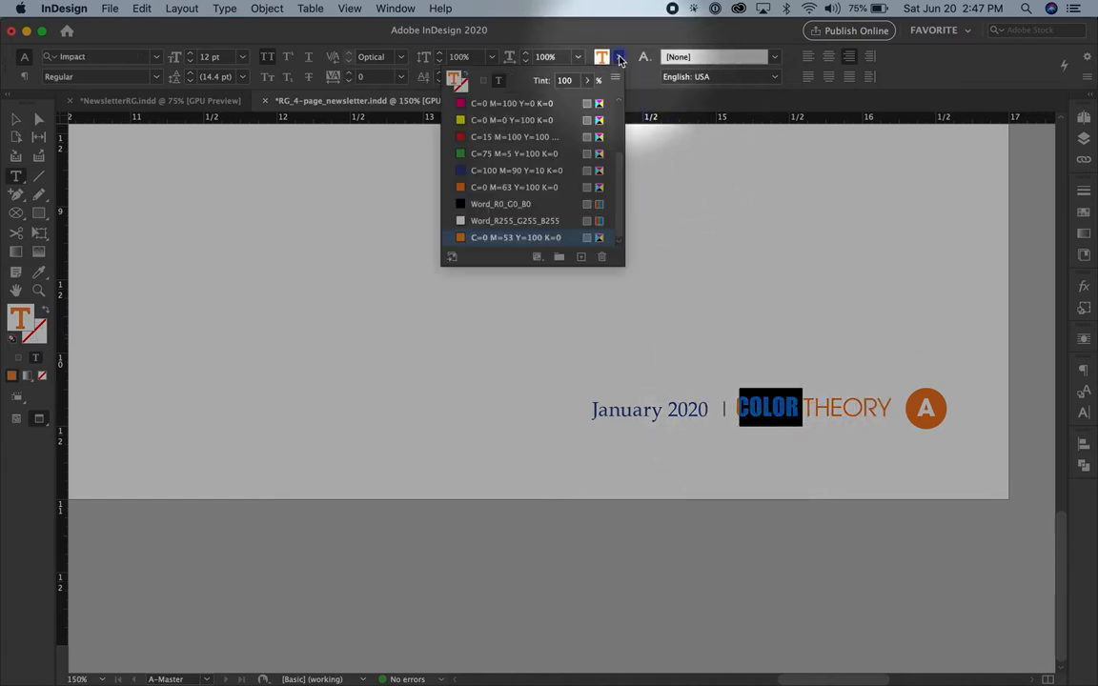
left_click(514, 170)
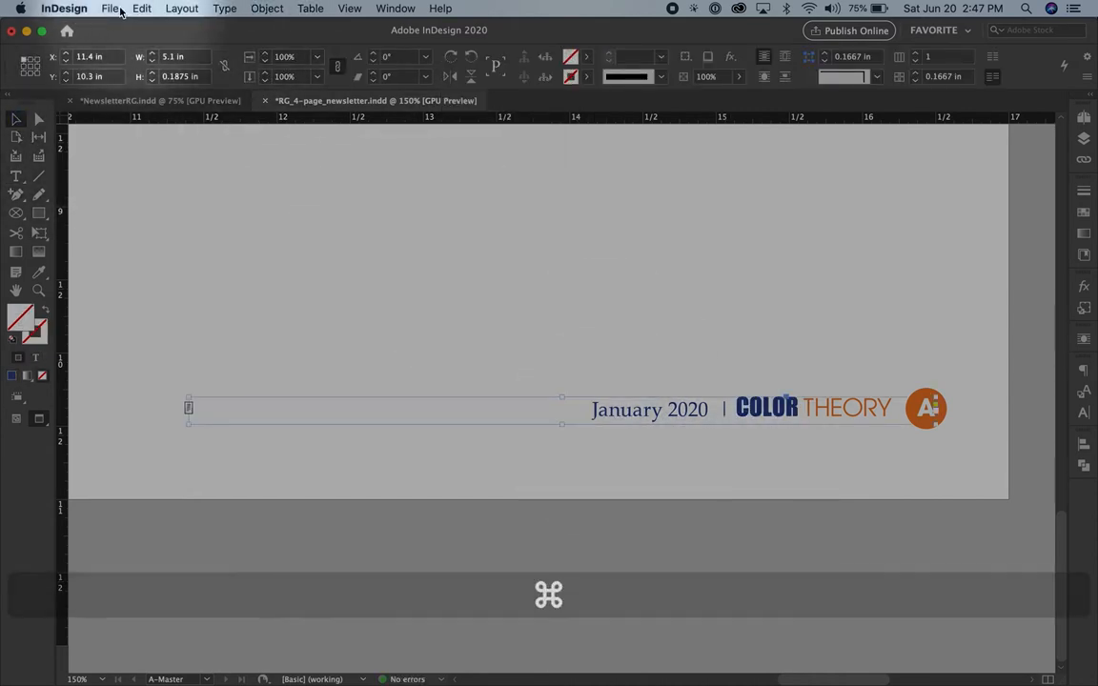
Save the newsletter and leave the master for the document pages via the Pages panel
left_click(110, 8)
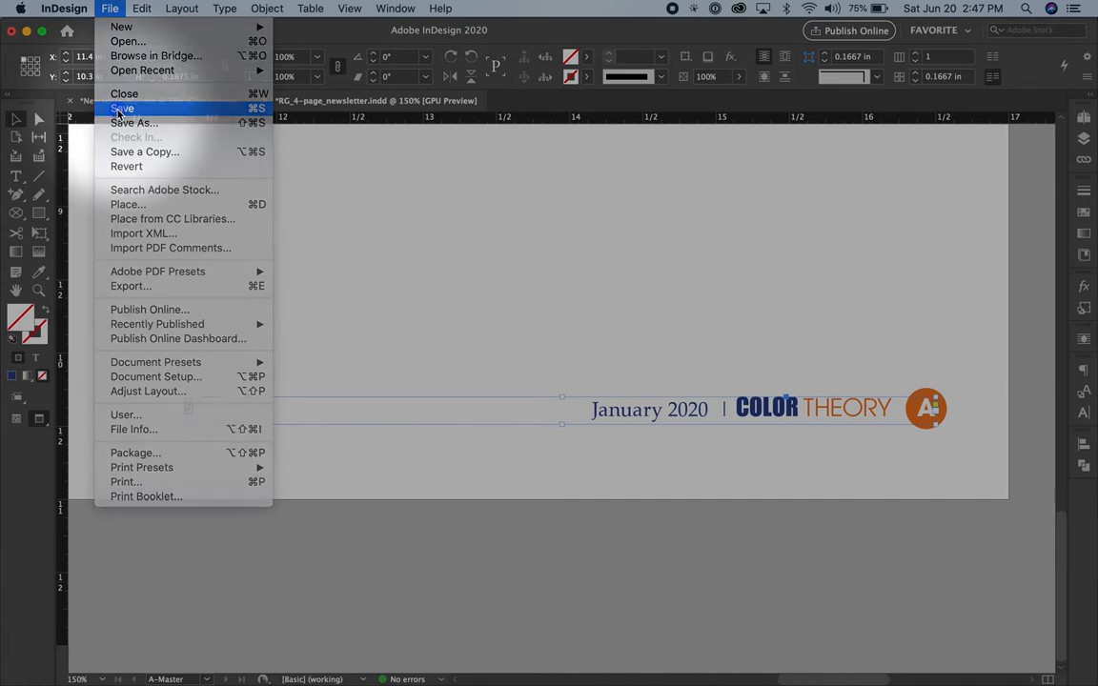
left_click(122, 108)
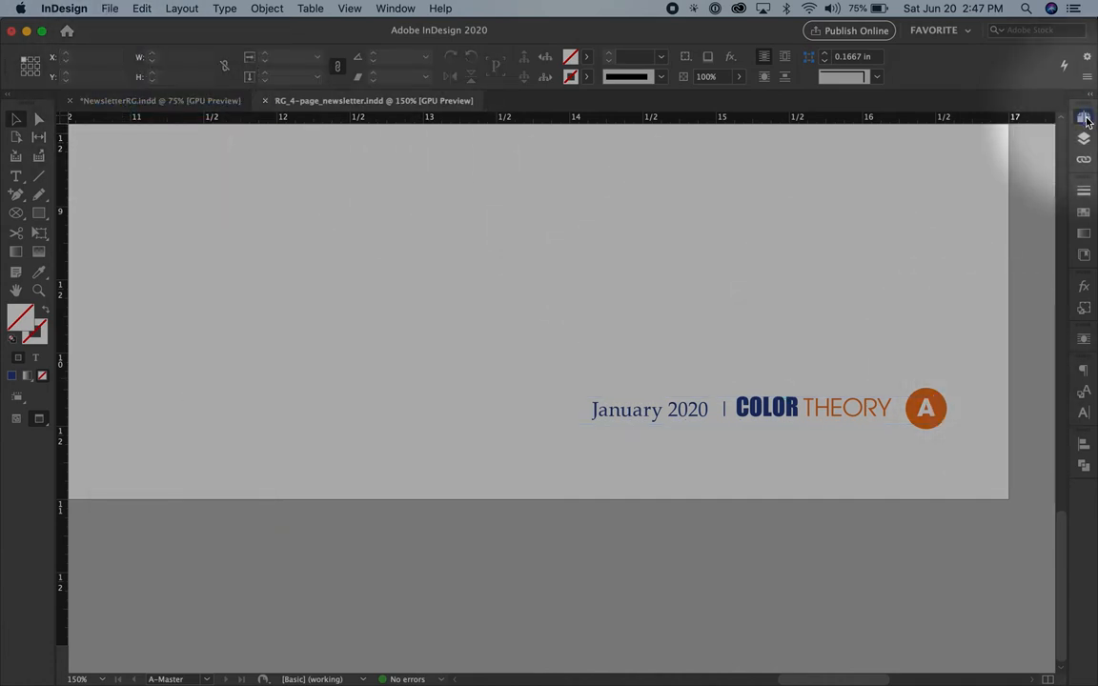
left_click(1084, 117)
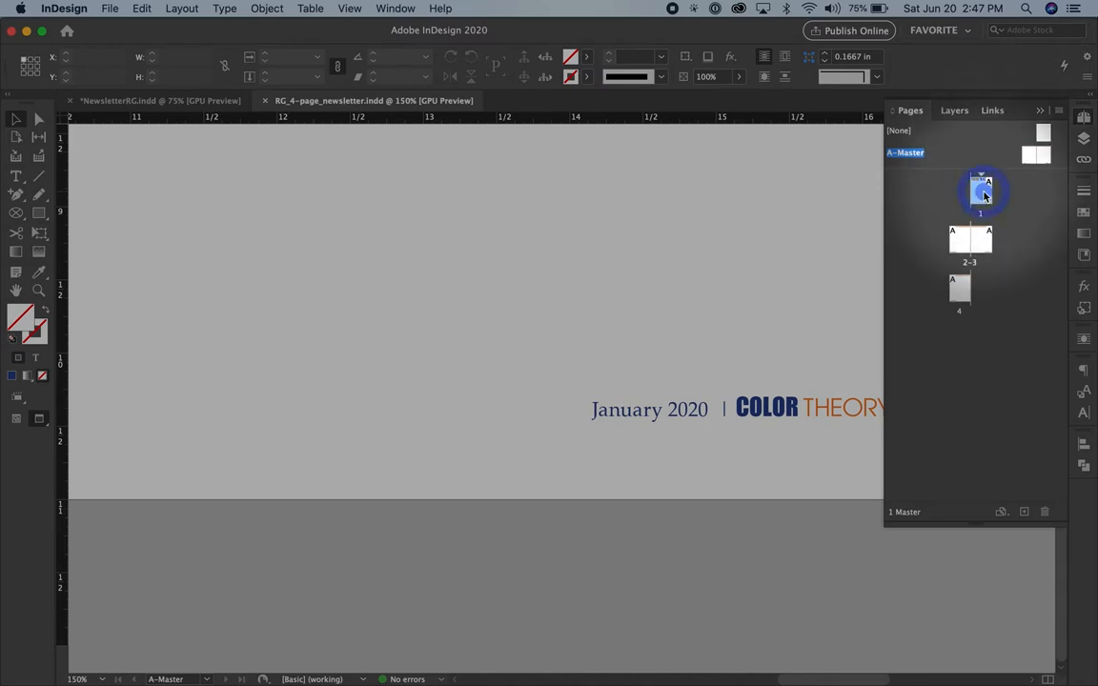
left_click(982, 193)
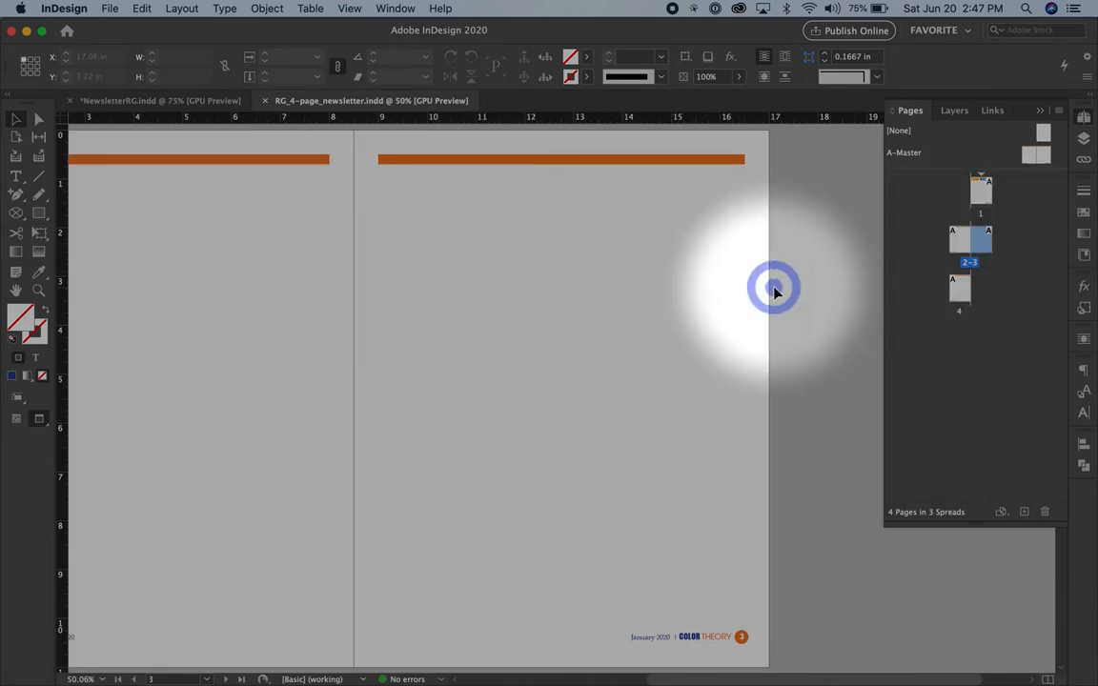
scroll("down", 3)
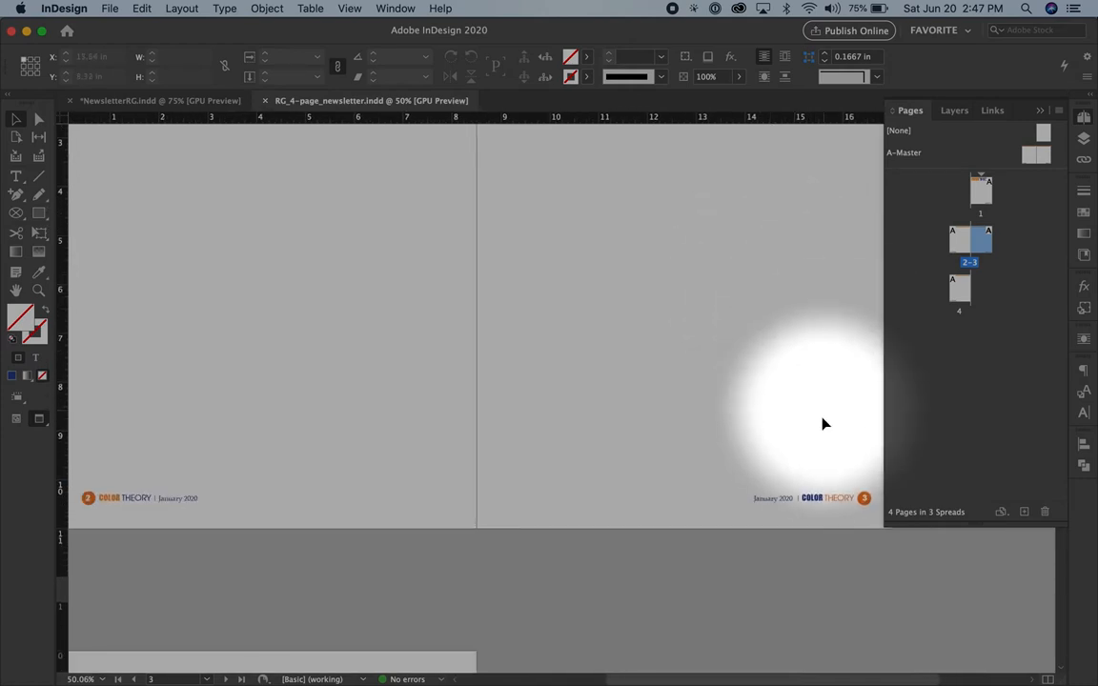
mouse_move(810, 503)
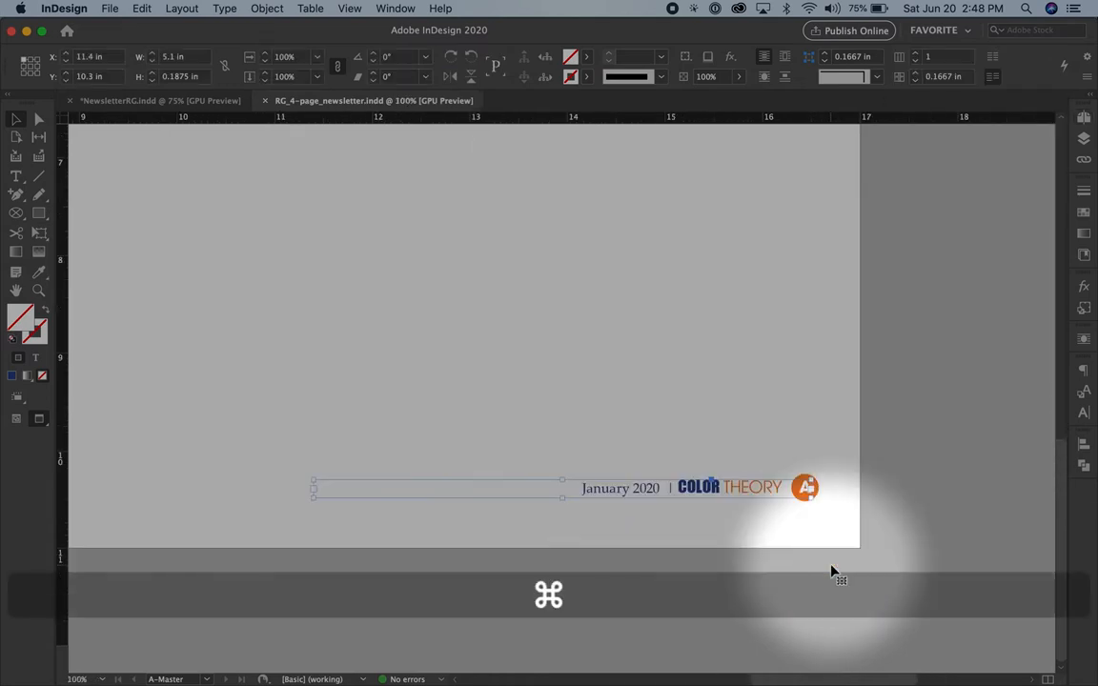
Zoom into the right master footer and switch COLOR to Avant Garde Gothic Pro Book
key("cmd+=")
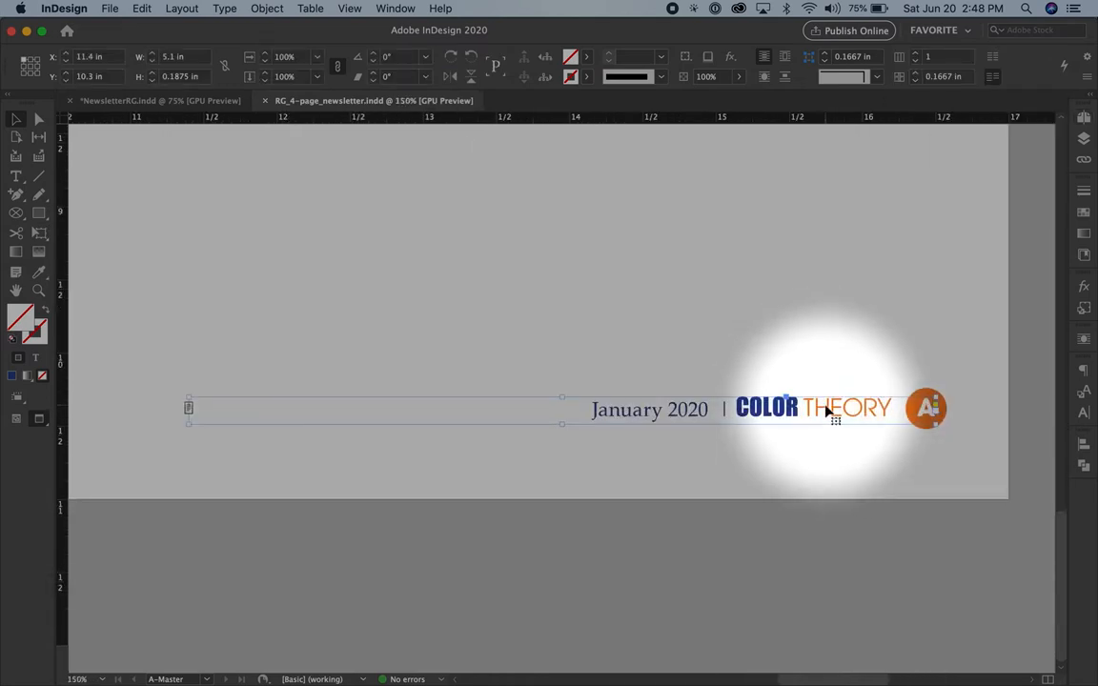
double_click(848, 408)
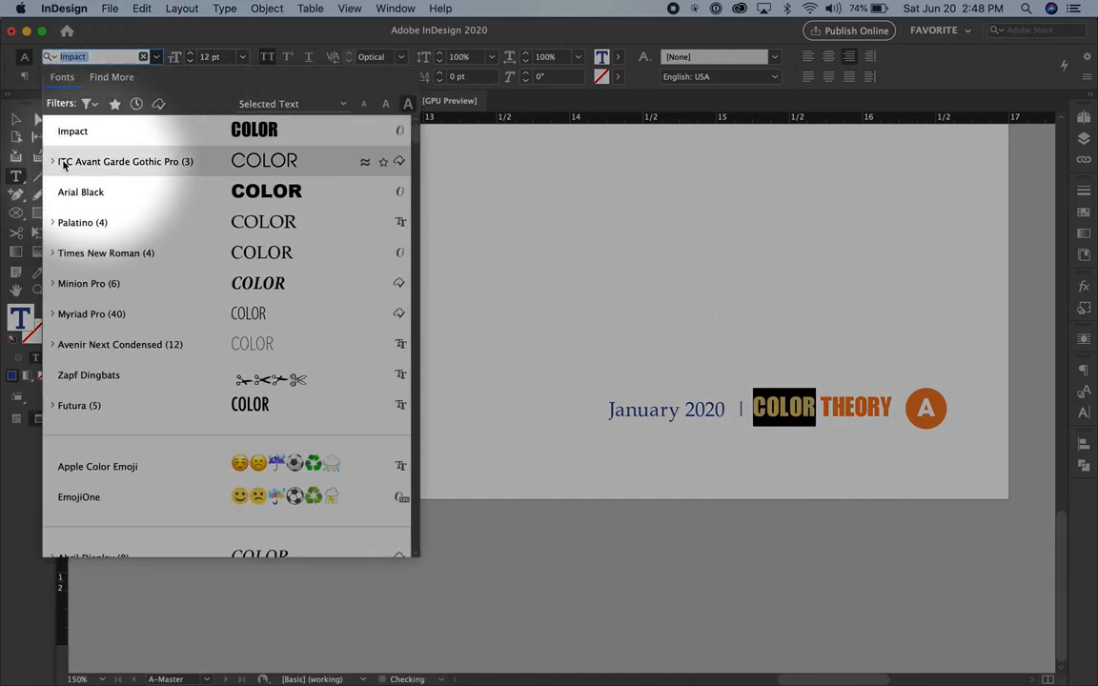
left_click(53, 161)
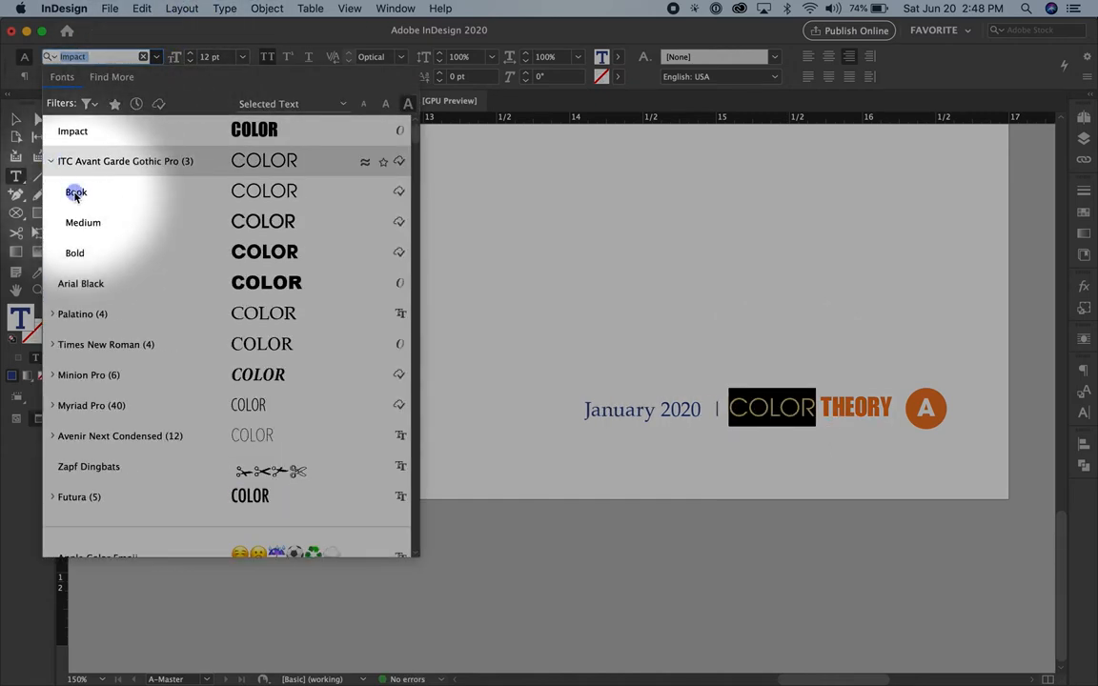
left_click(76, 192)
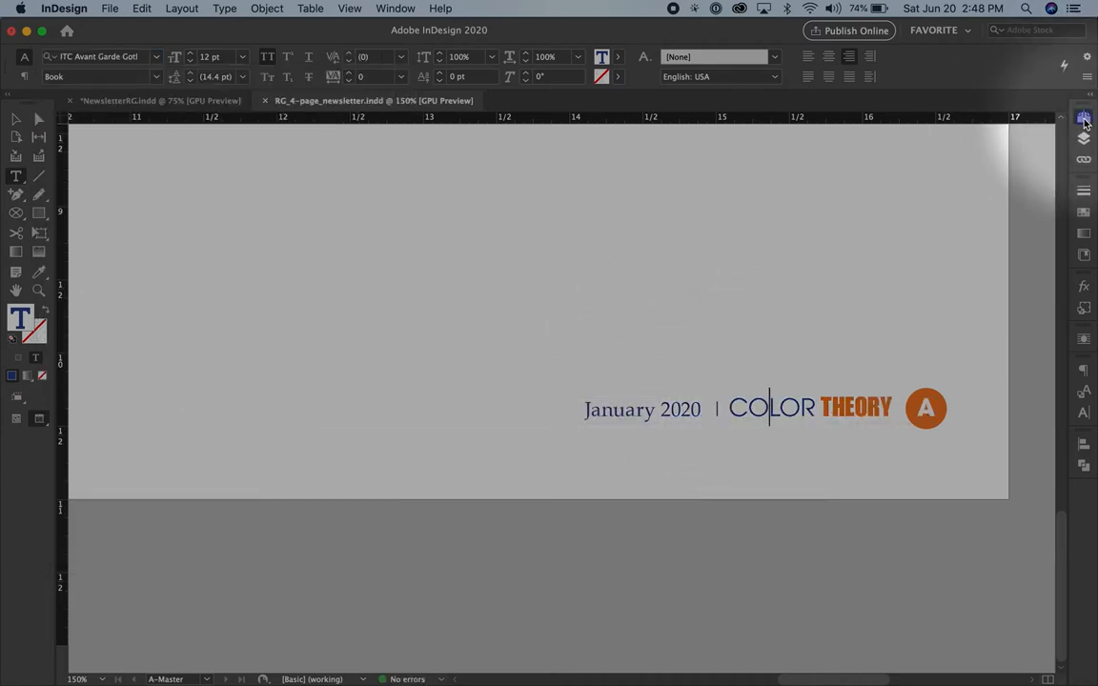
Browse from spread 2–3 down to page 1 and return to the Selection tool
left_click(1083, 117)
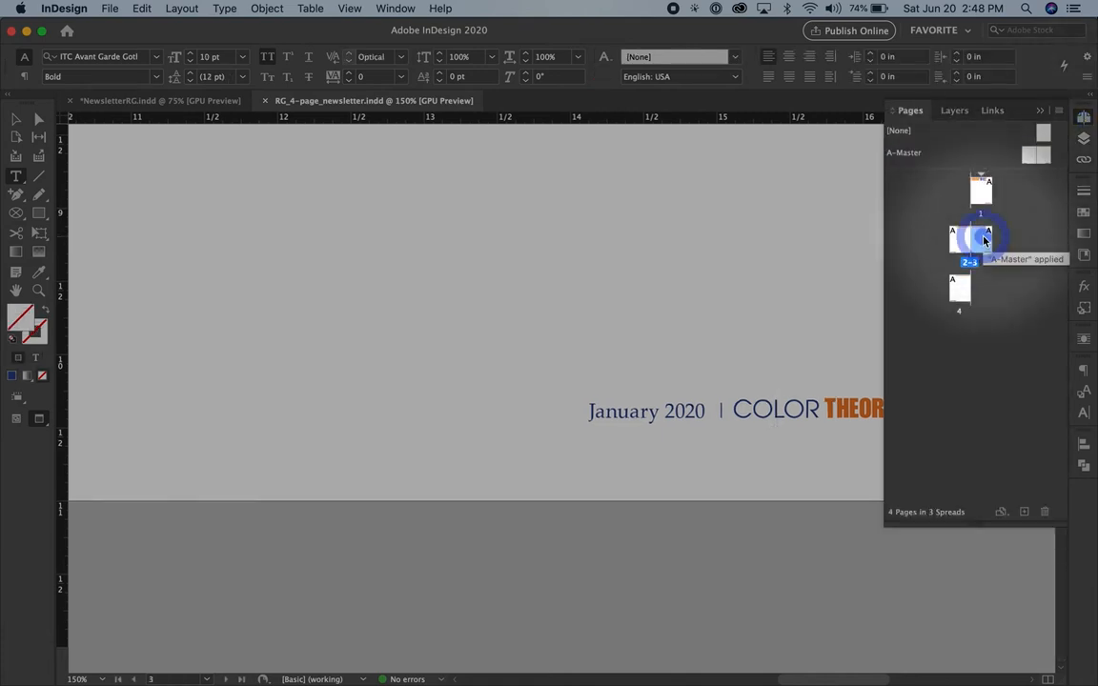
key("cmd+minus")
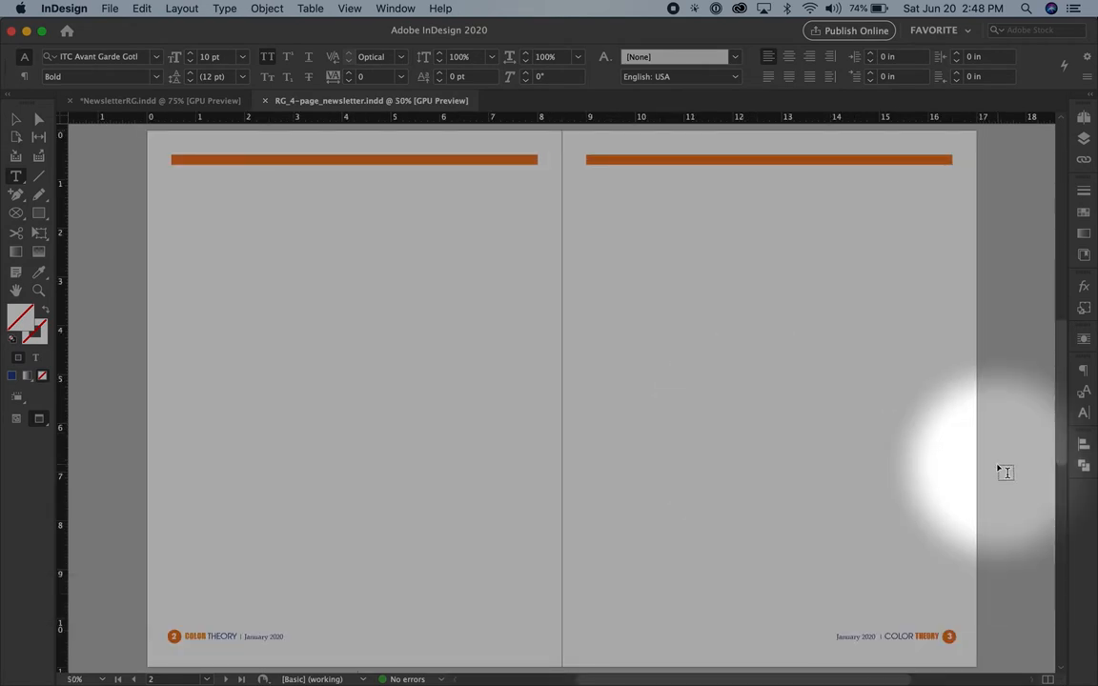
scroll("down", 3)
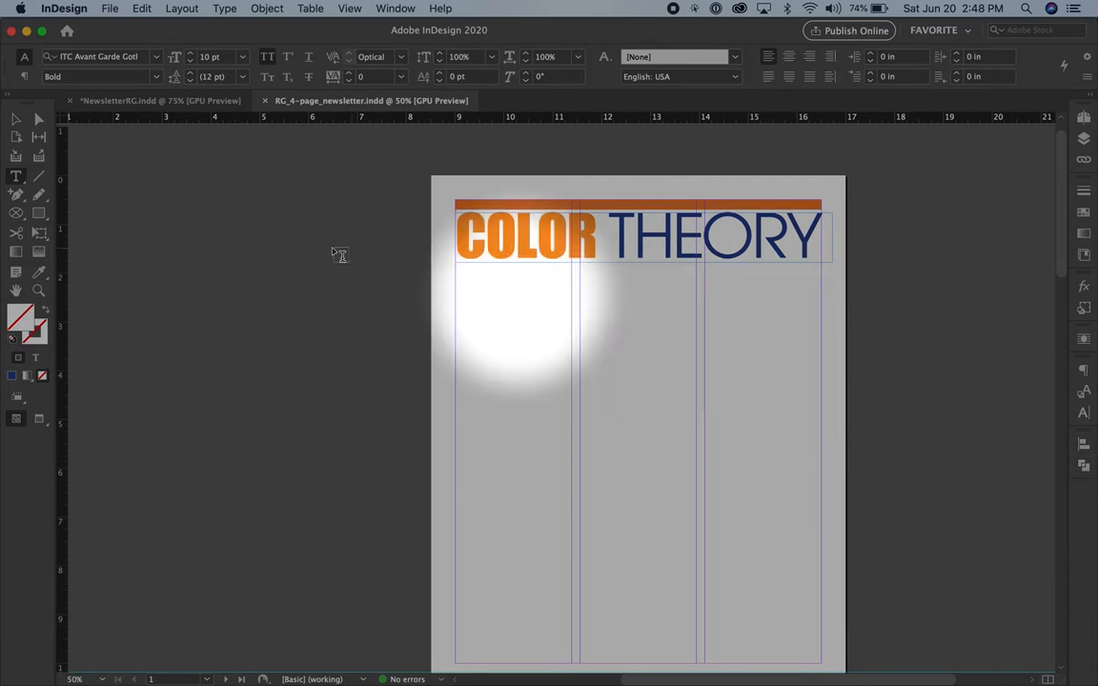
left_click(16, 119)
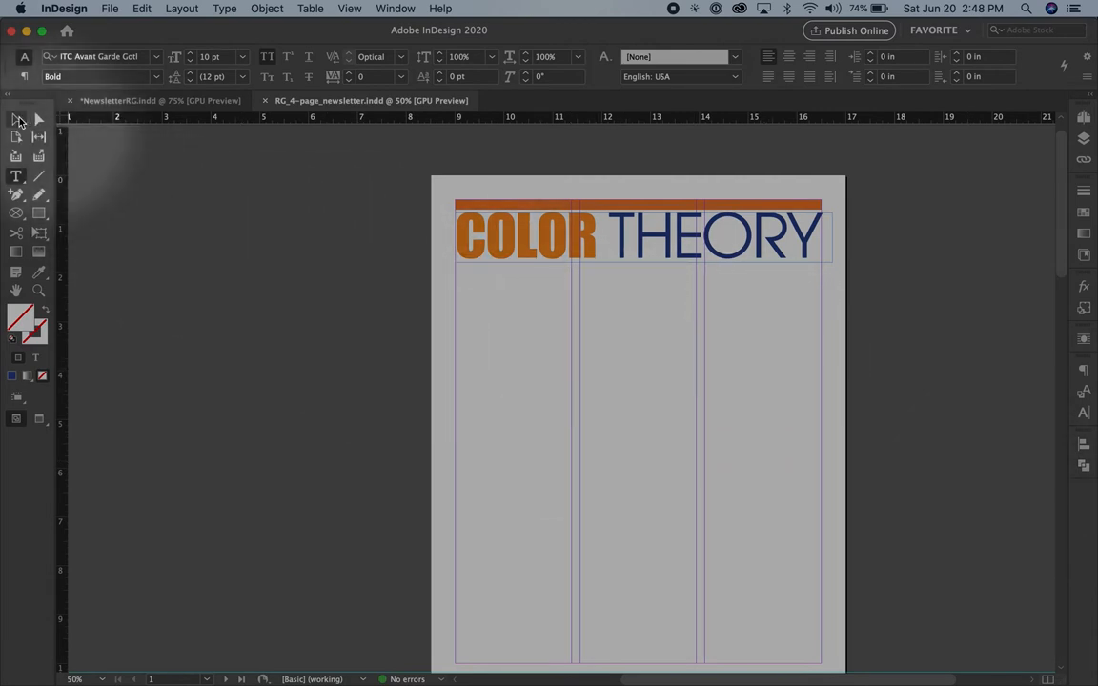
left_click(16, 120)
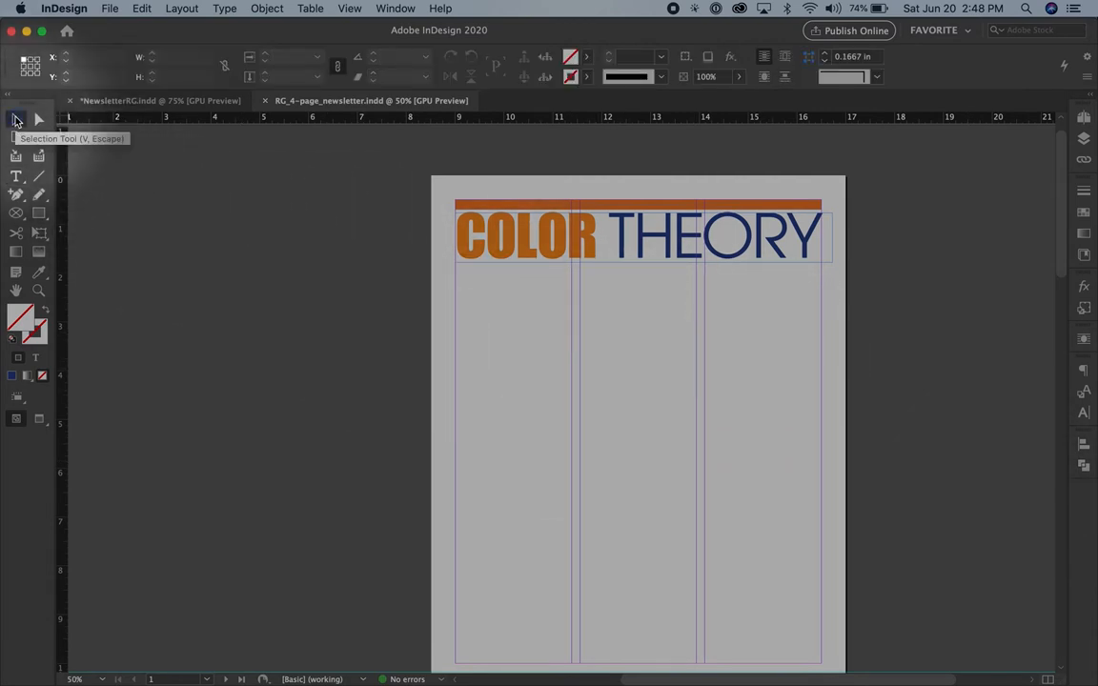
scroll("down", 3)
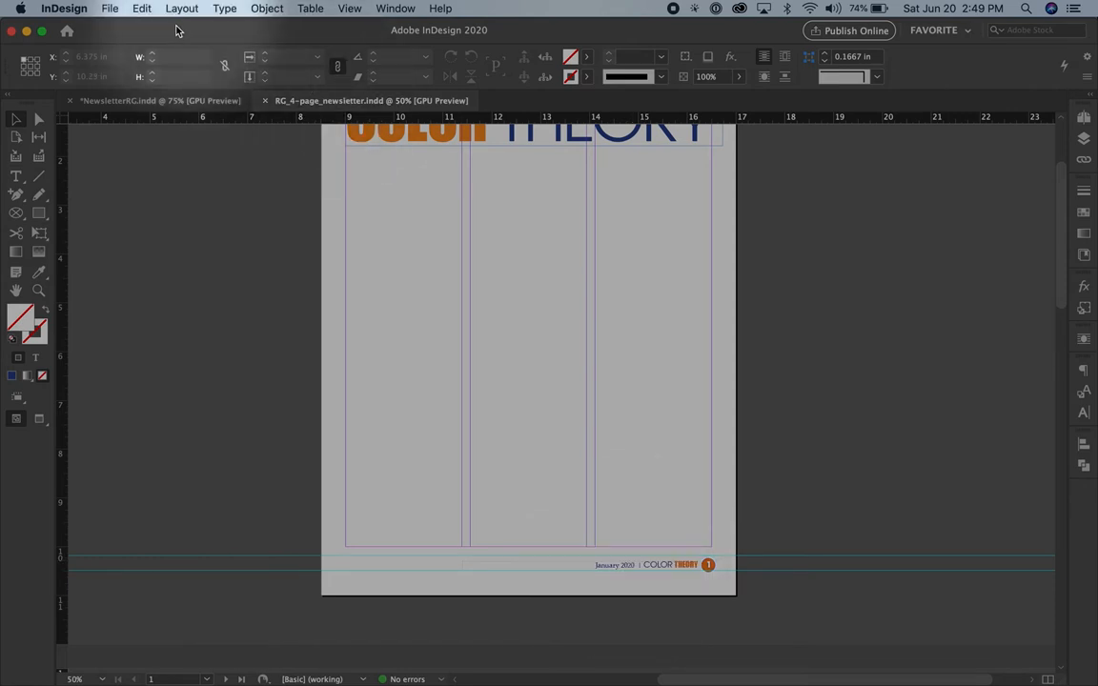
Place Newsletter_text.docx on page 1 in a frame across the middle and right columns
left_click(109, 8)
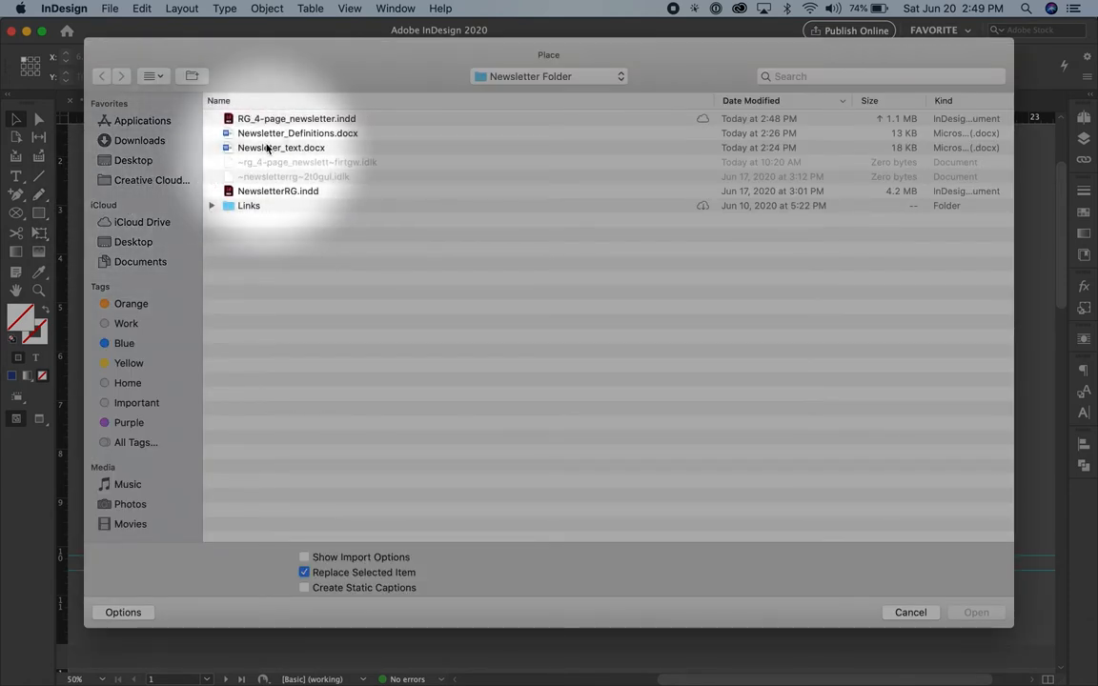
left_click(281, 147)
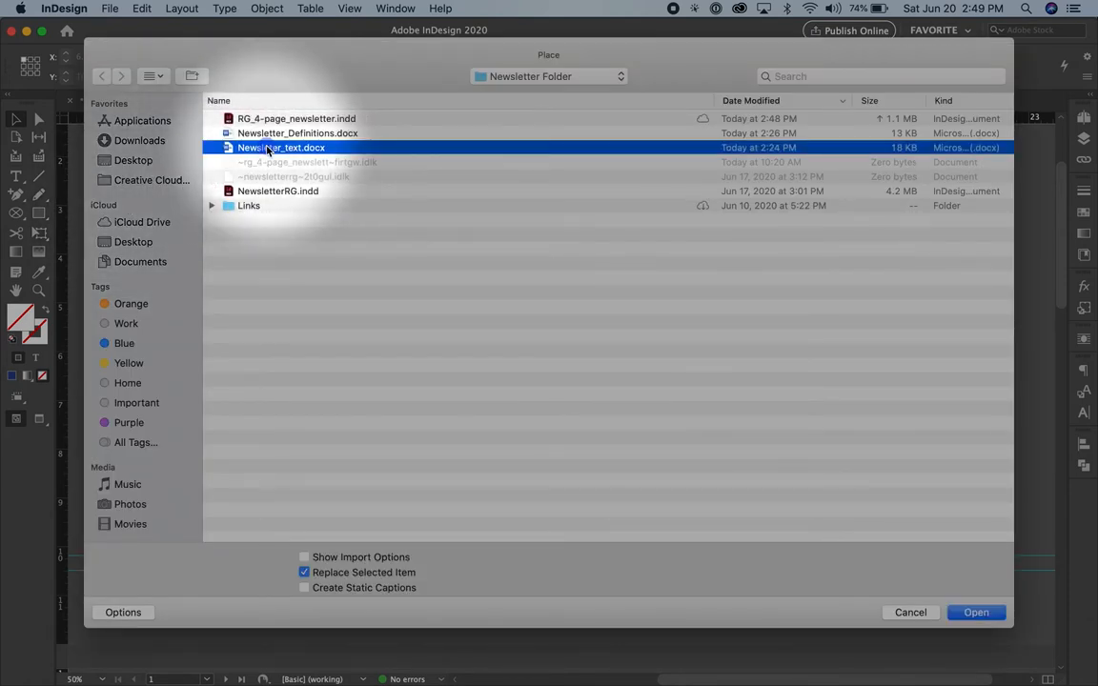
left_click(975, 612)
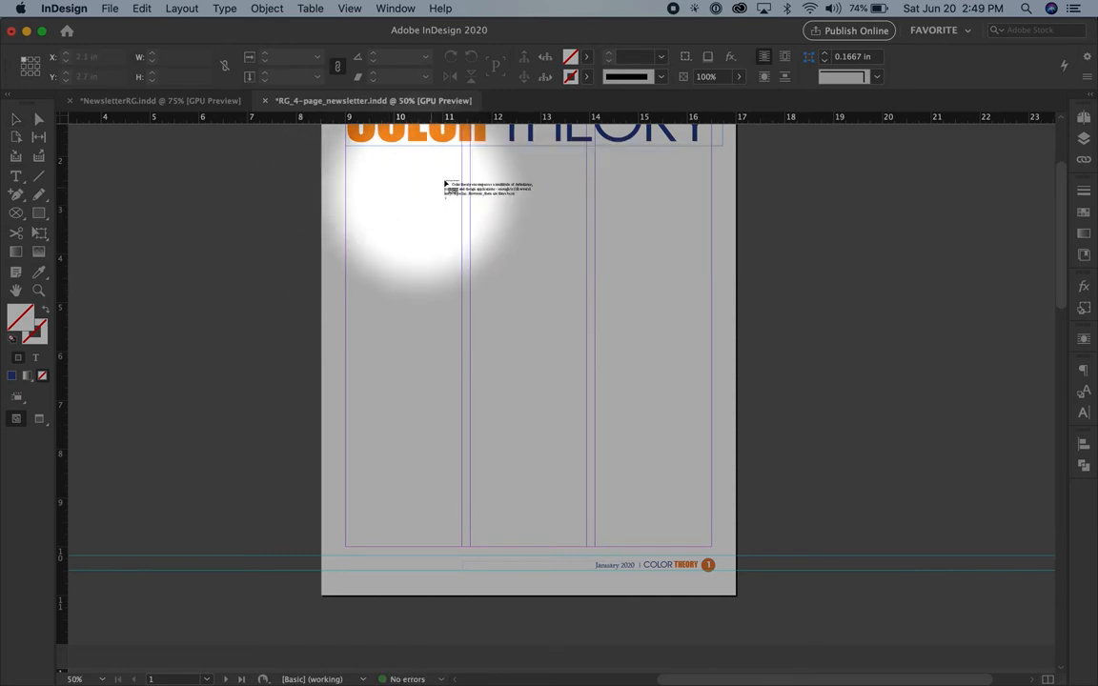
left_click_drag(486, 189, 531, 203)
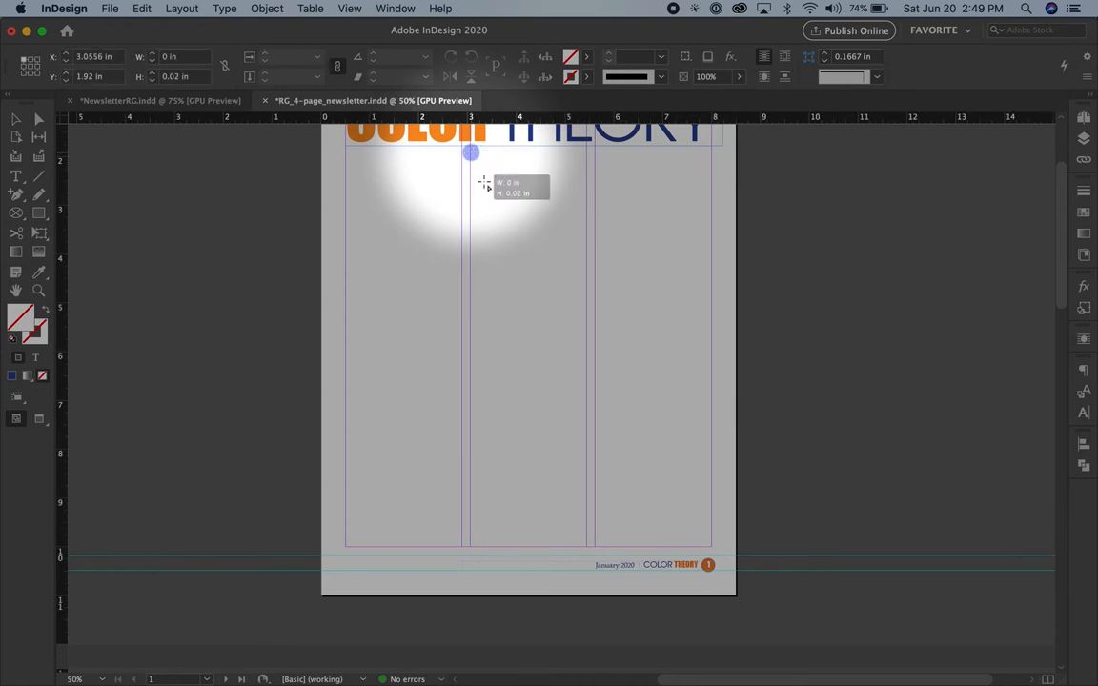
left_click_drag(470, 152, 693, 521)
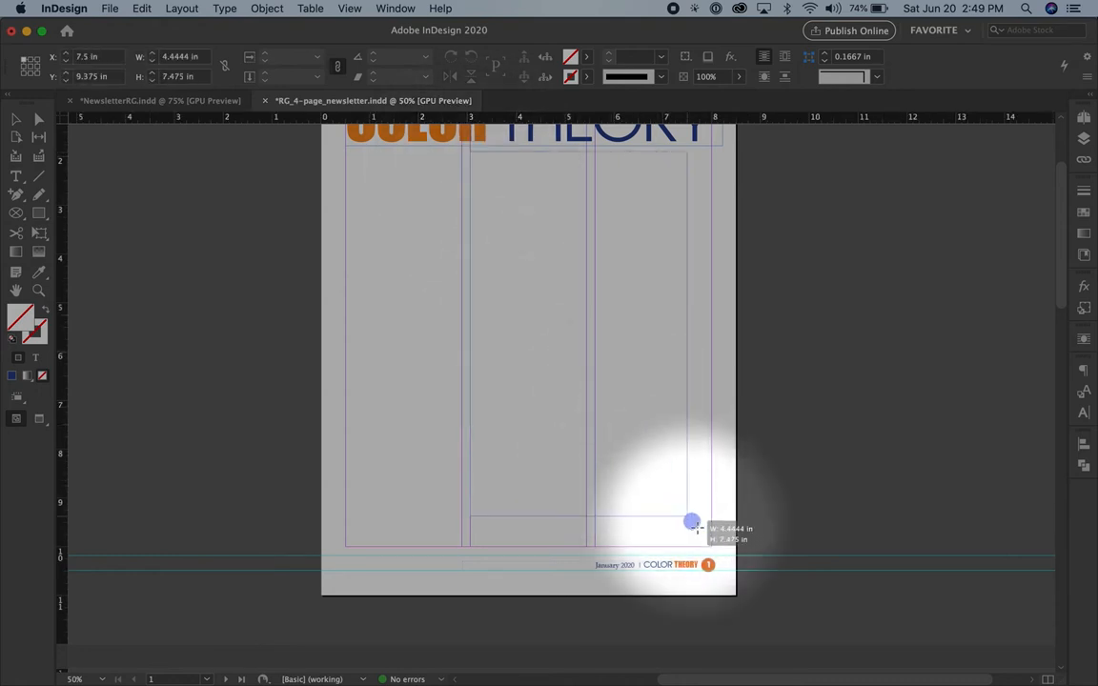
left_click_drag(692, 521, 712, 548)
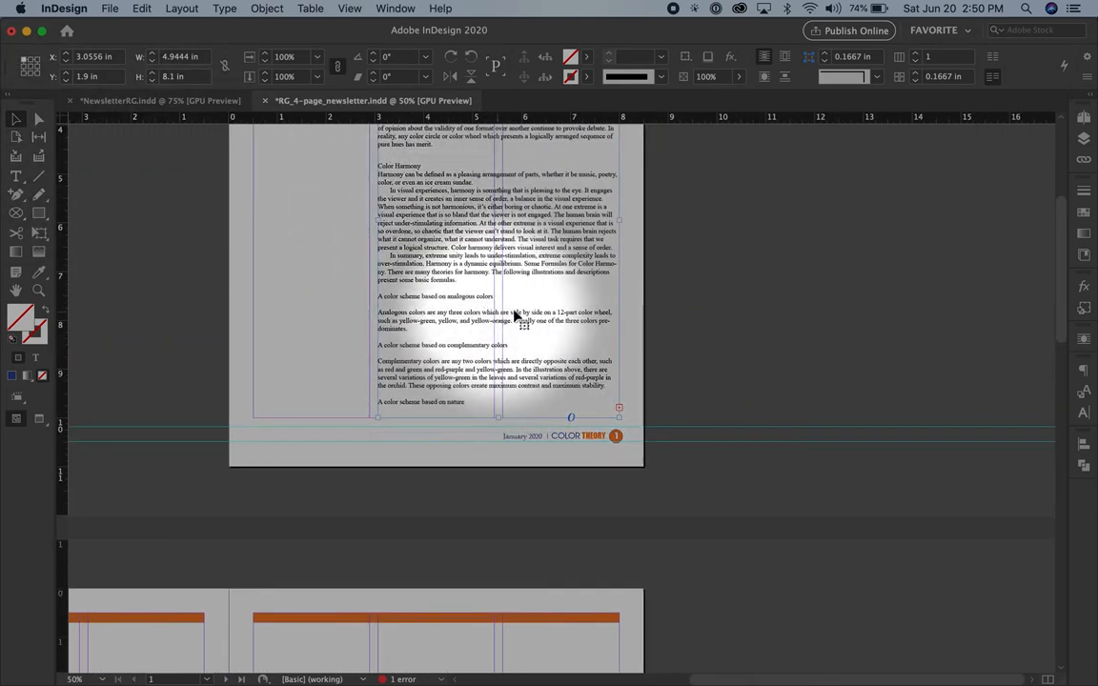
mouse_move(536, 322)
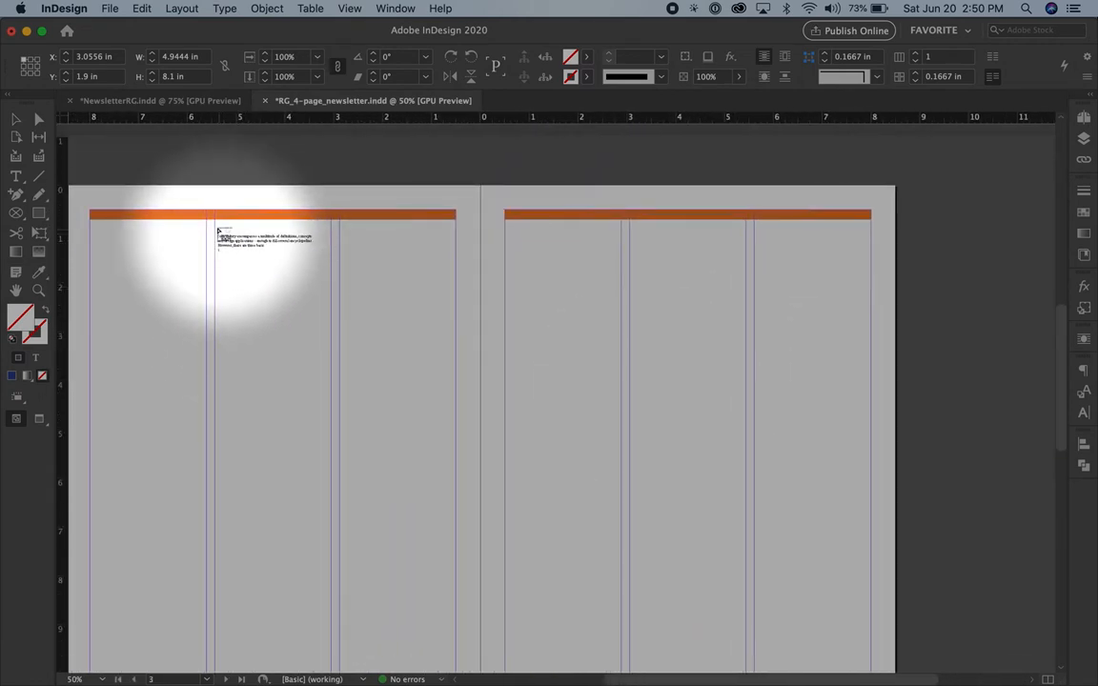
Thread the overset story into new text frames drawn on pages 2, 3 and 4
left_click_drag(218, 234, 302, 407)
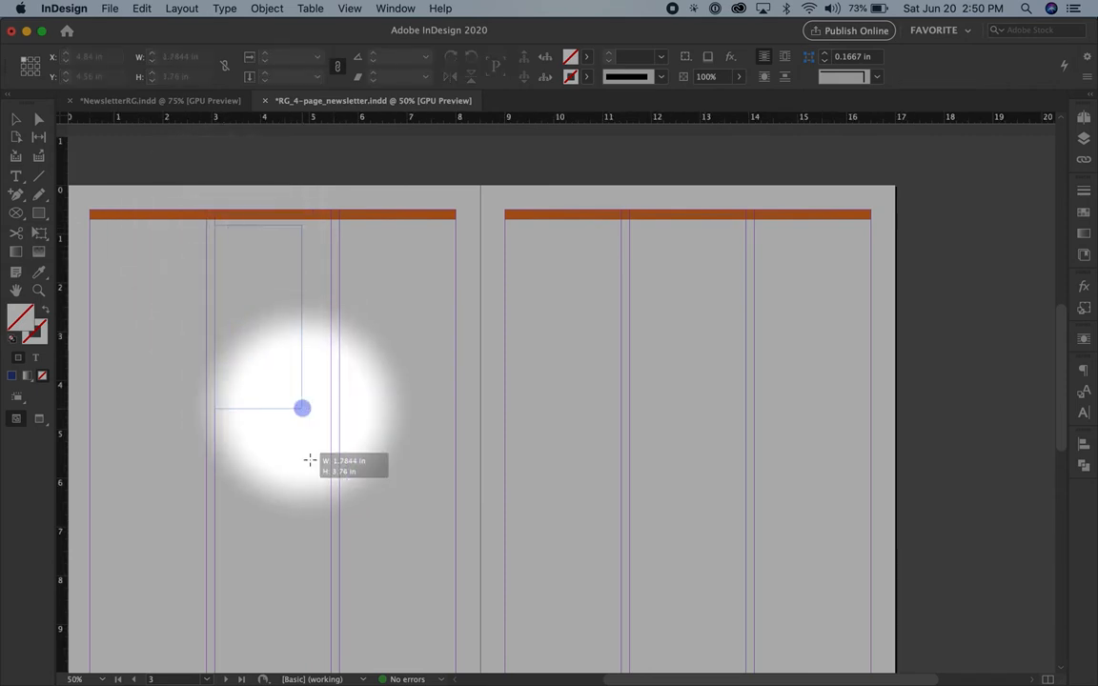
left_click_drag(302, 408, 458, 640)
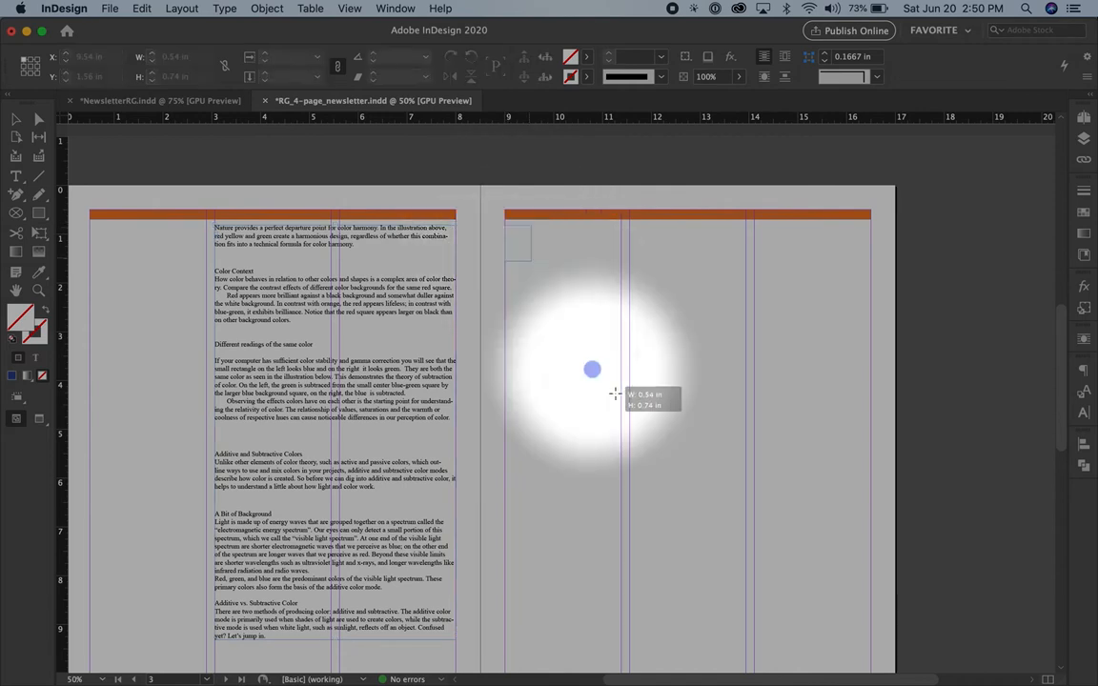
left_click_drag(591, 368, 732, 621)
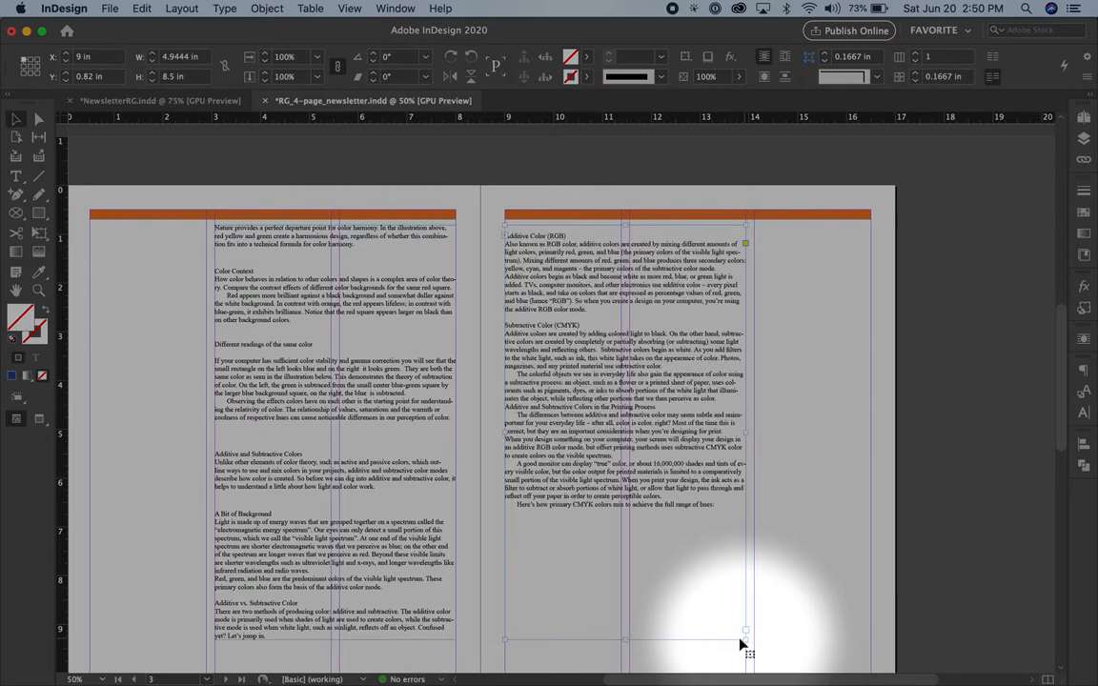
scroll("up", 3)
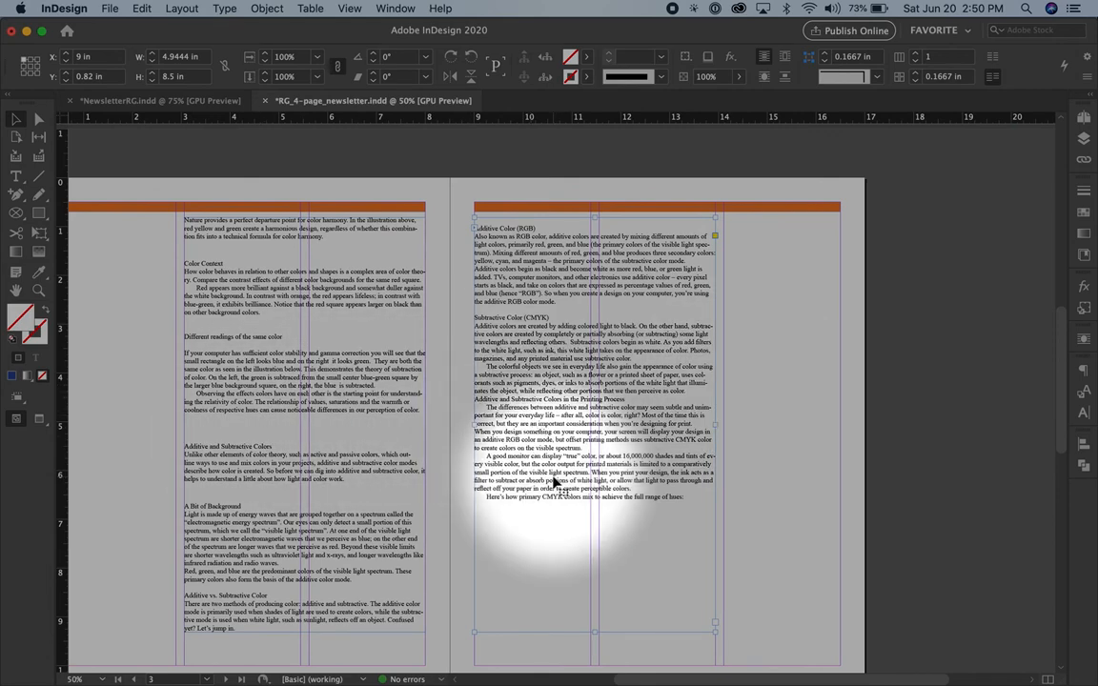
scroll("down", 3)
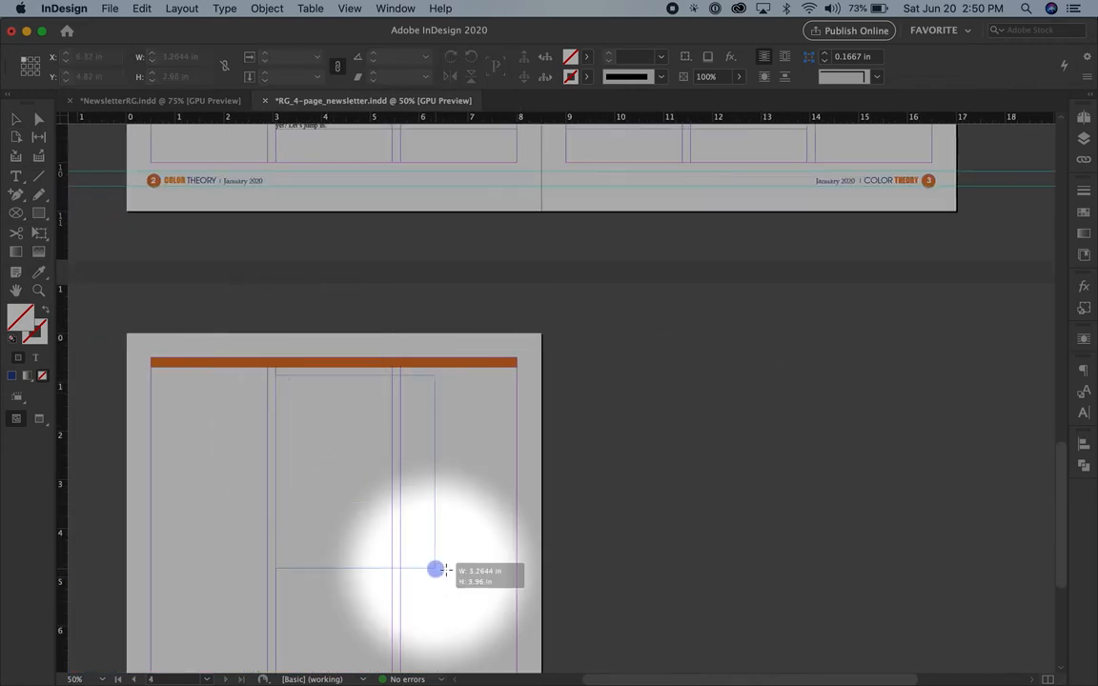
left_click_drag(435, 568, 546, 536)
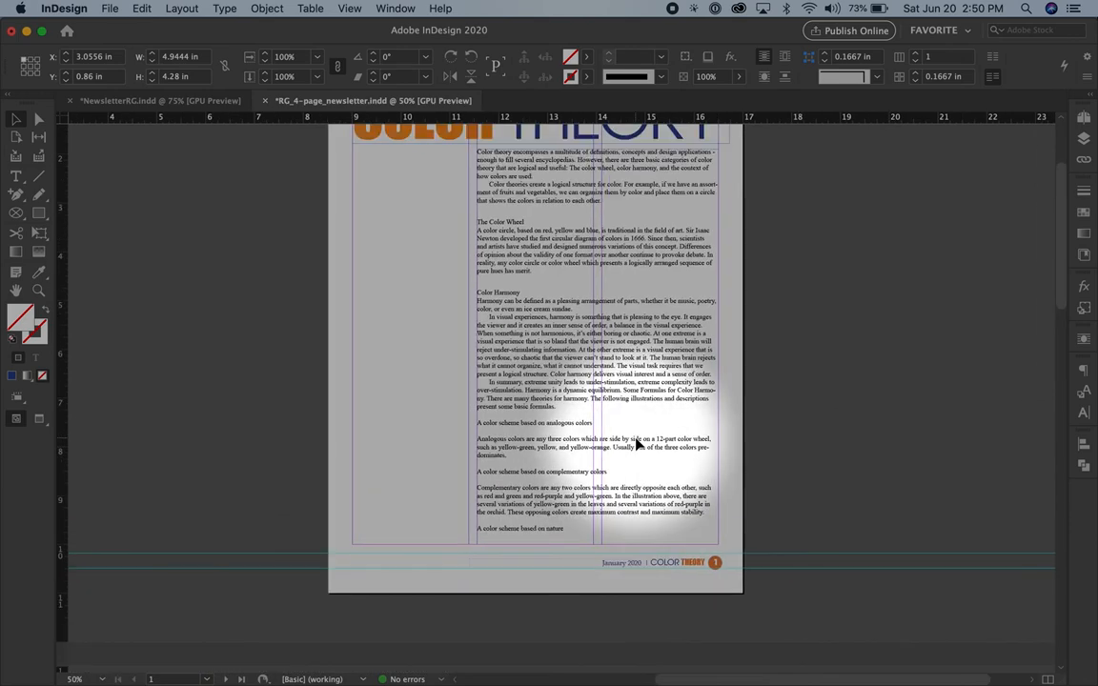
scroll("up", 3)
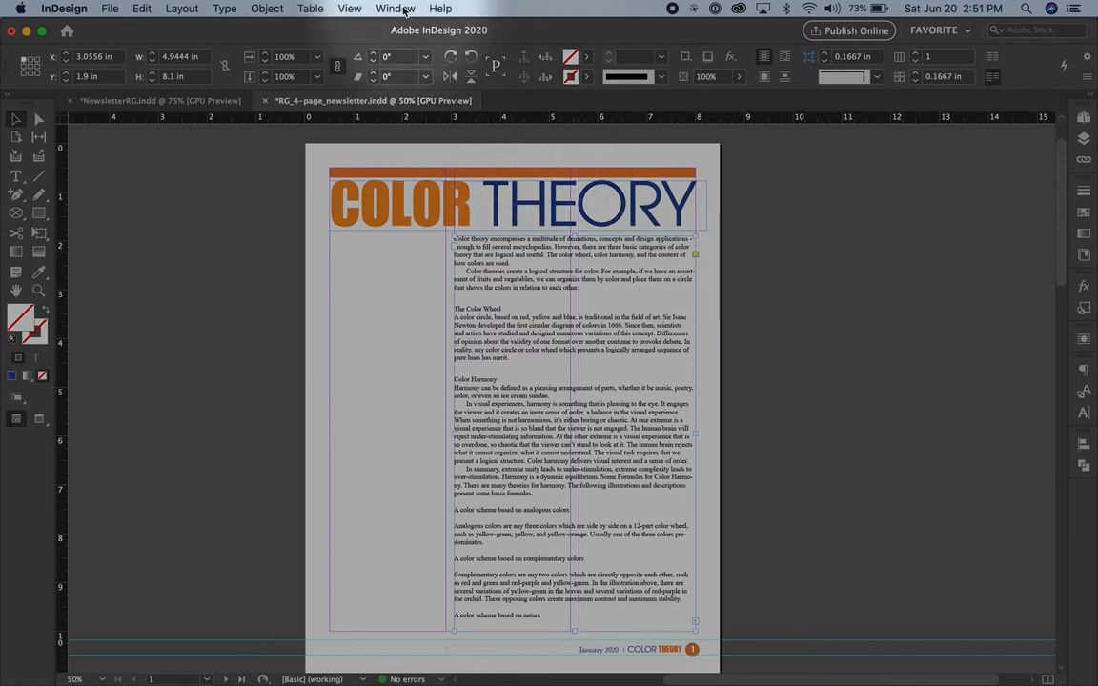
Delete the Normal through Subhead paragraph styles, replacing them with Basic Paragraph
left_click(395, 8)
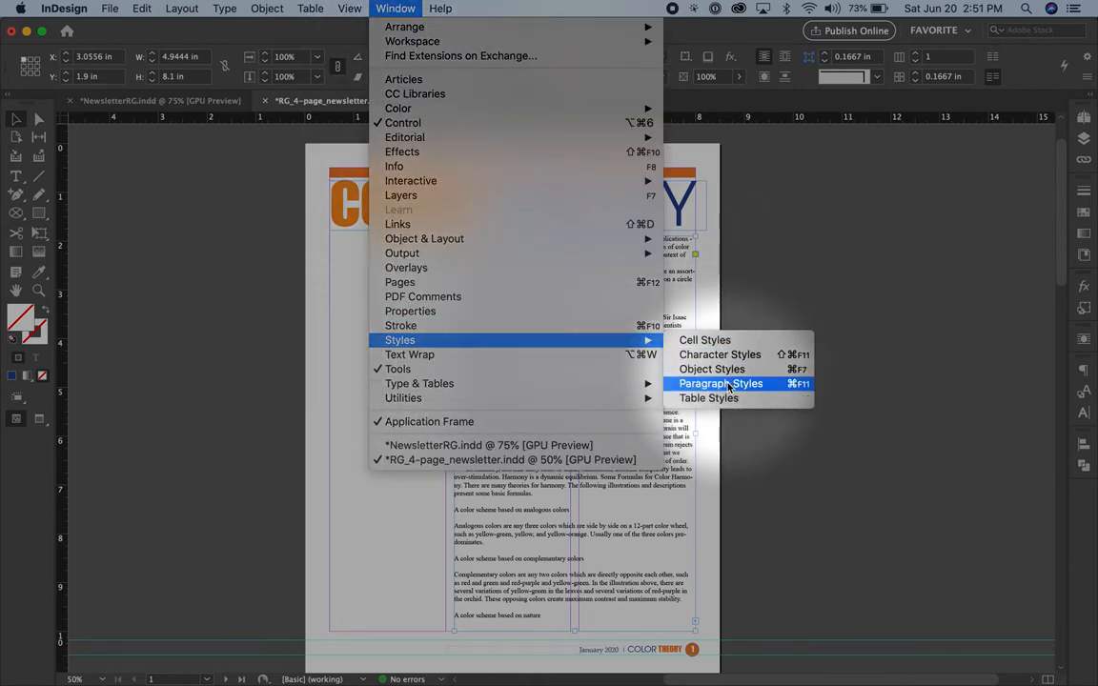
left_click(721, 383)
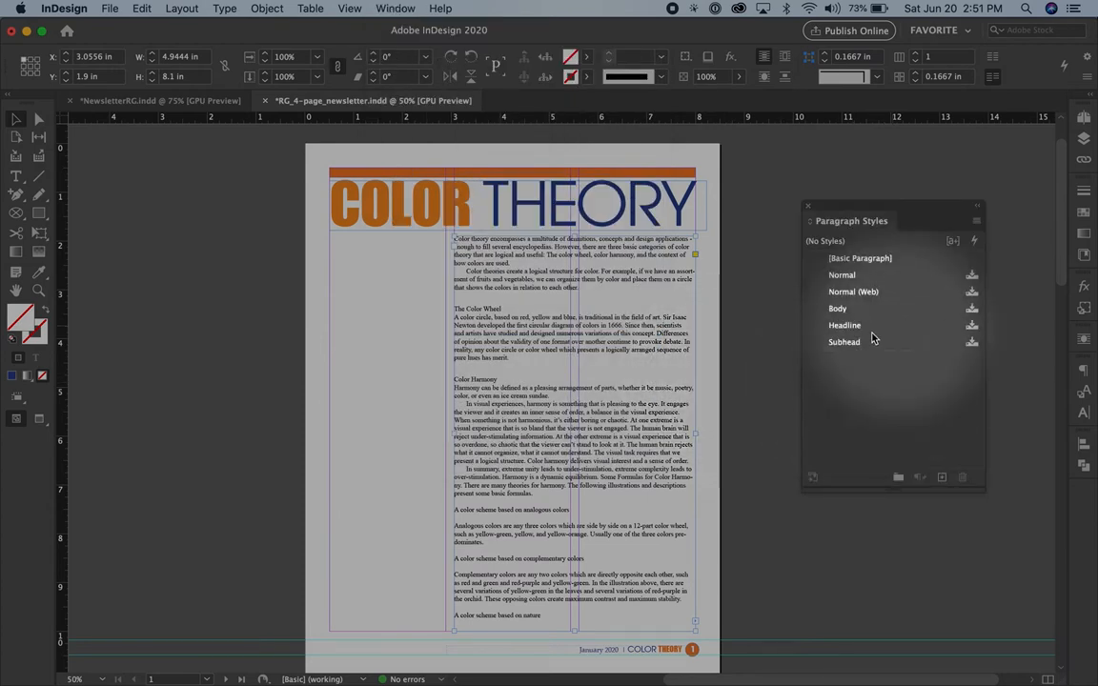
left_click(844, 341)
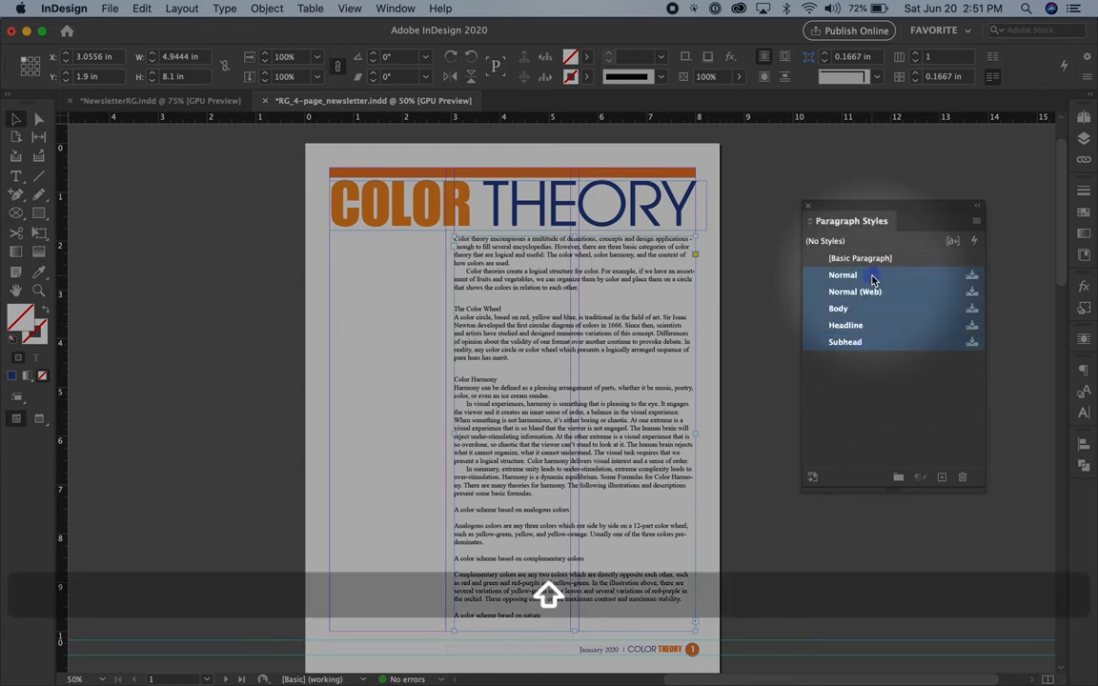
left_click(961, 477)
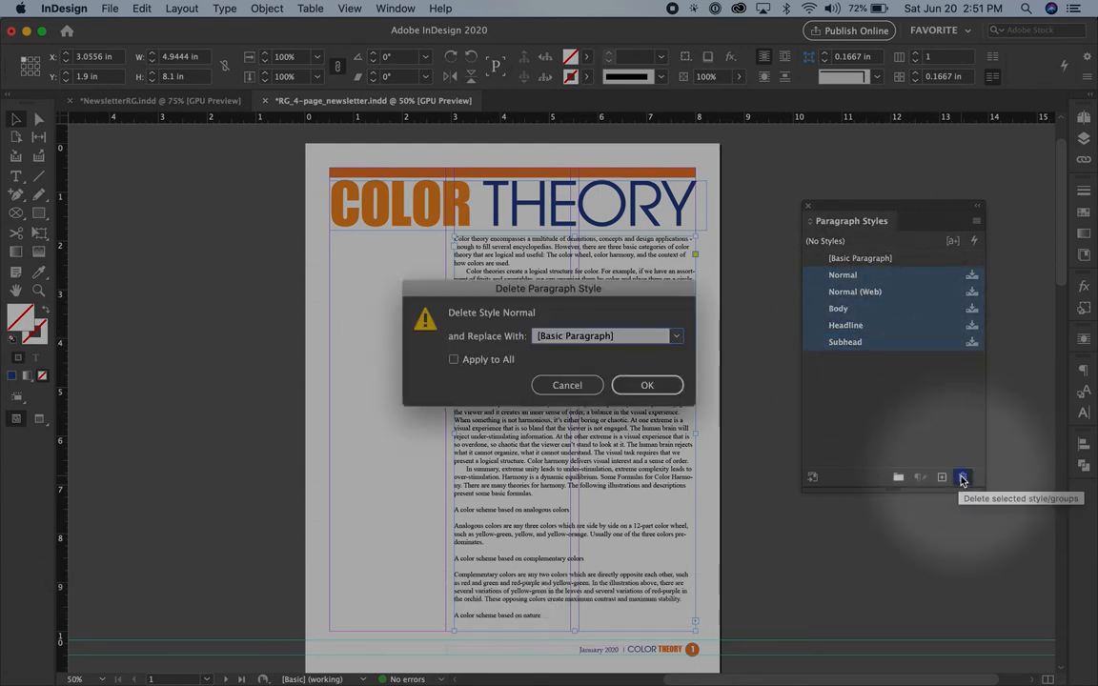
left_click(647, 385)
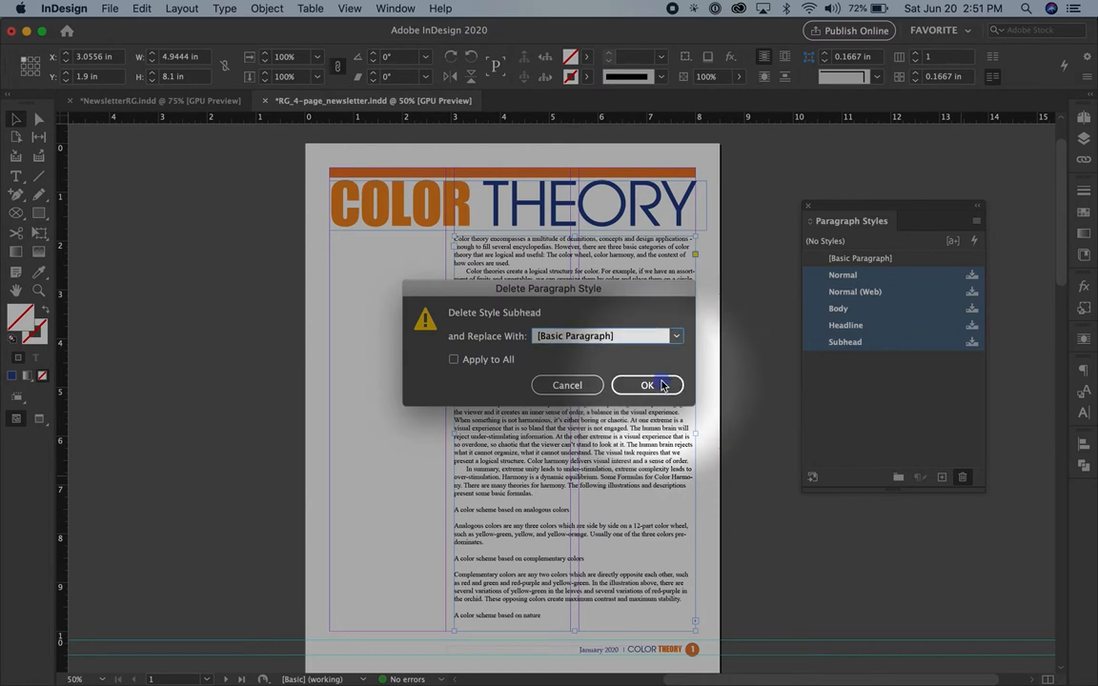
left_click(647, 385)
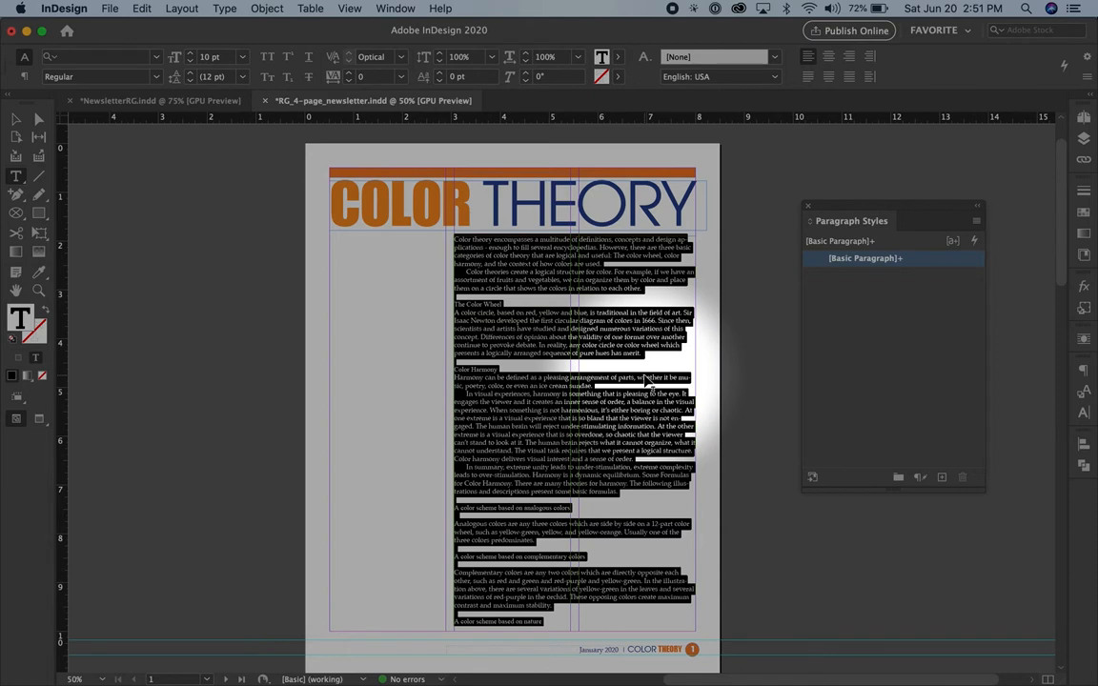
mouse_move(672, 369)
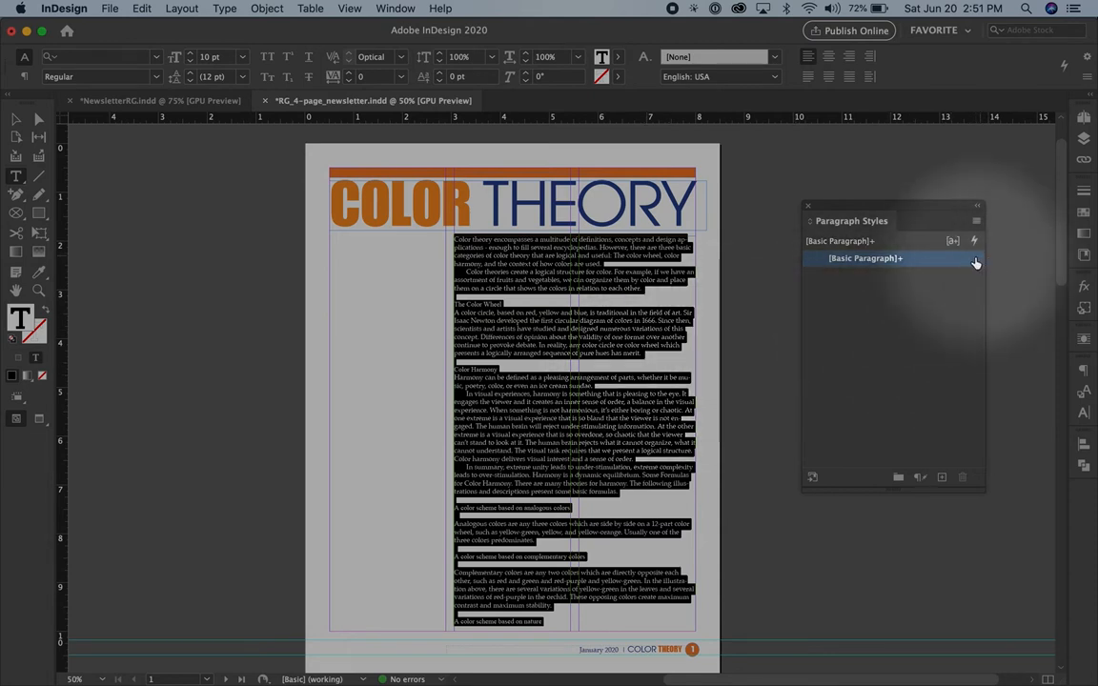
Confirm Basic Paragraph as Palatino Regular 10 pt on 12 pt leading in dark blue
left_click(973, 262)
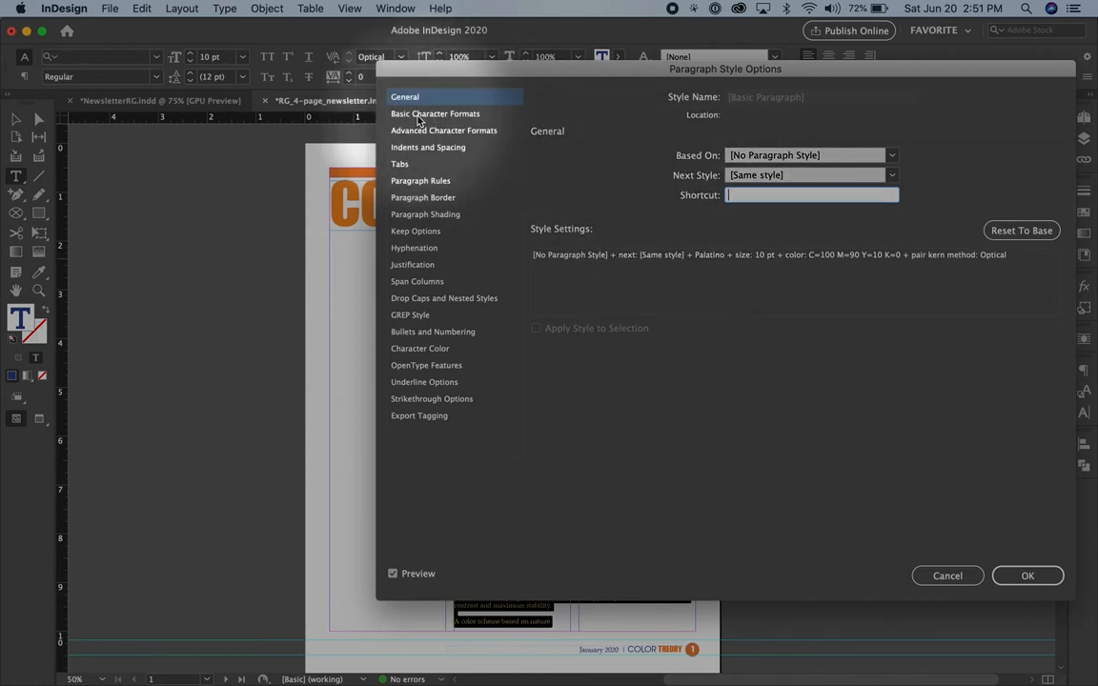
left_click(435, 113)
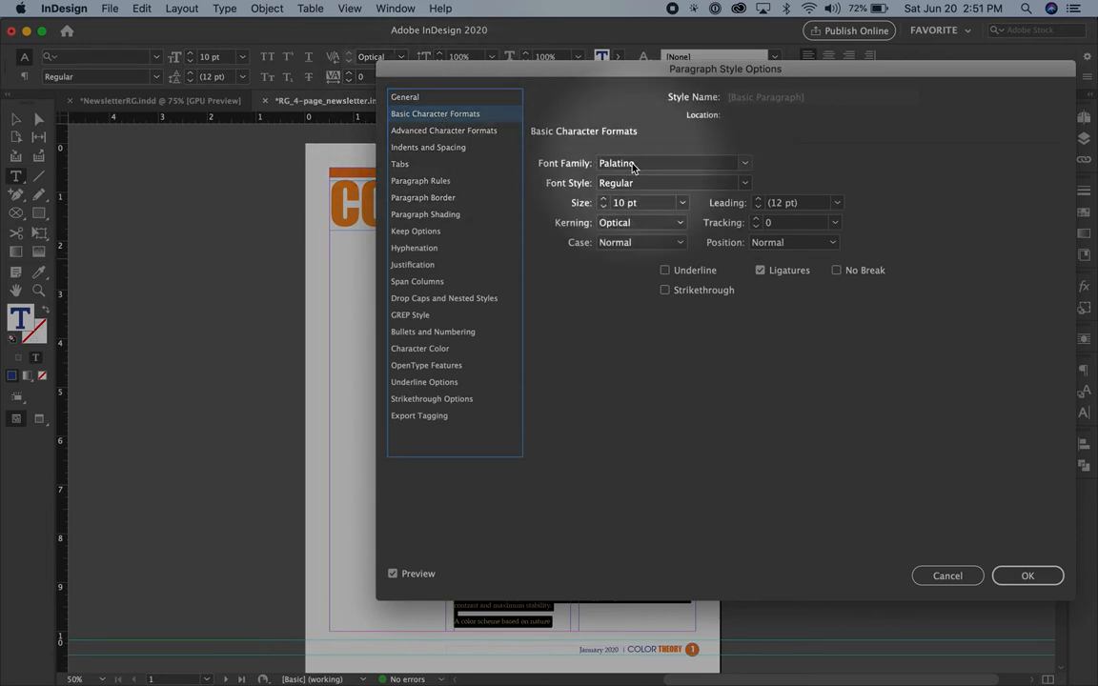
mouse_move(750, 207)
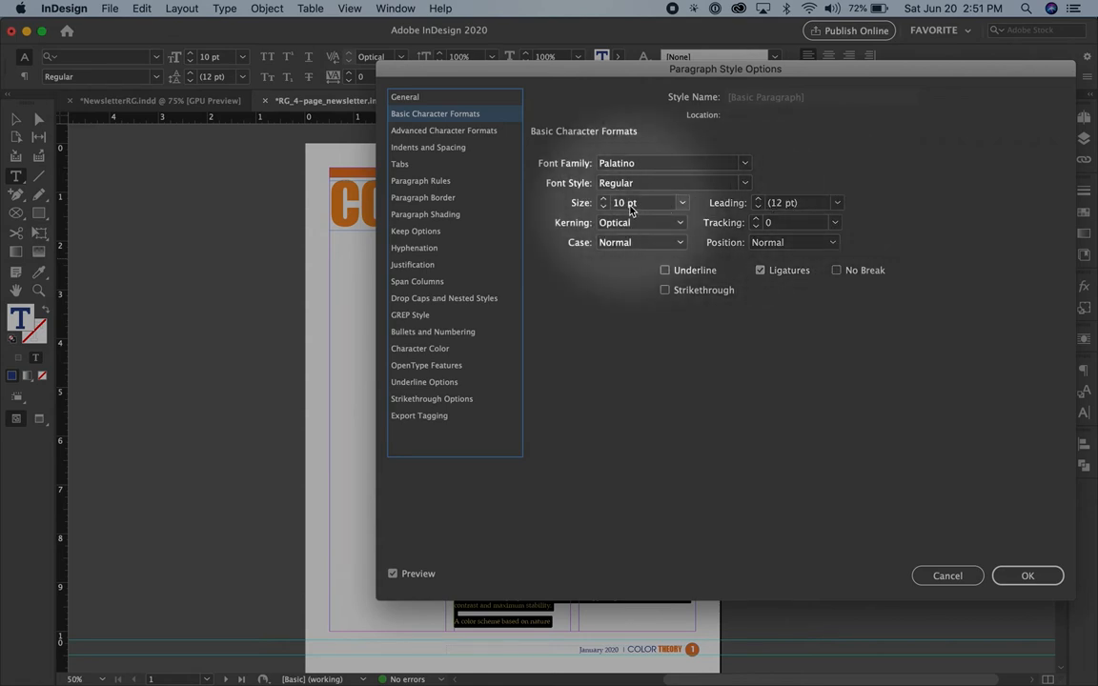
mouse_move(798, 213)
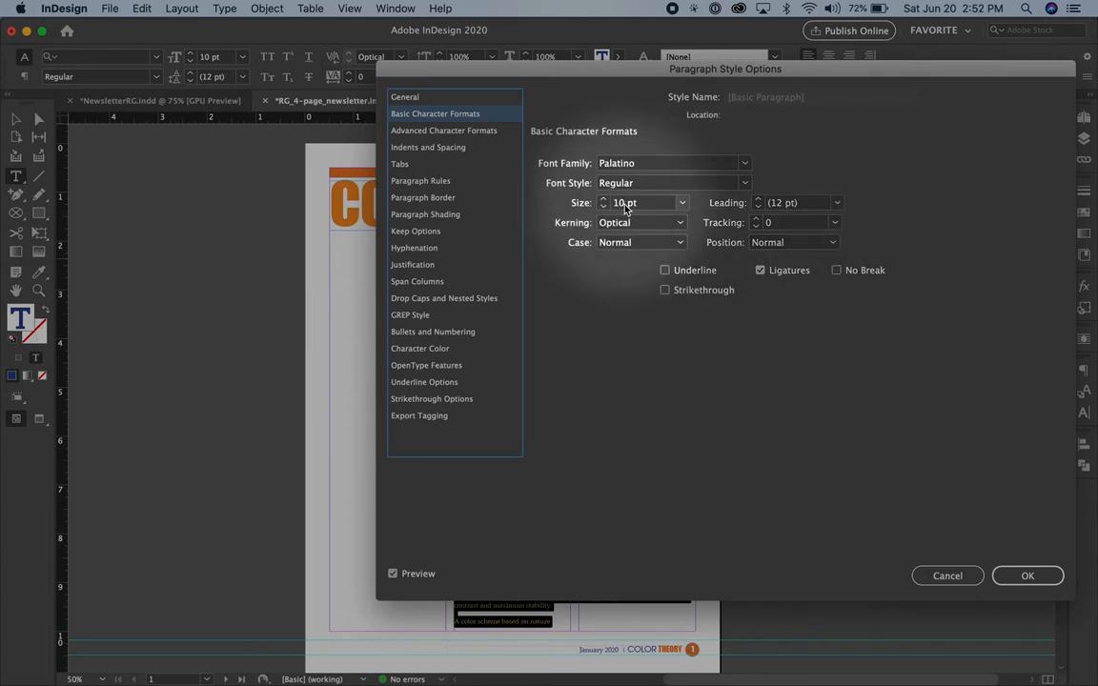
mouse_move(653, 208)
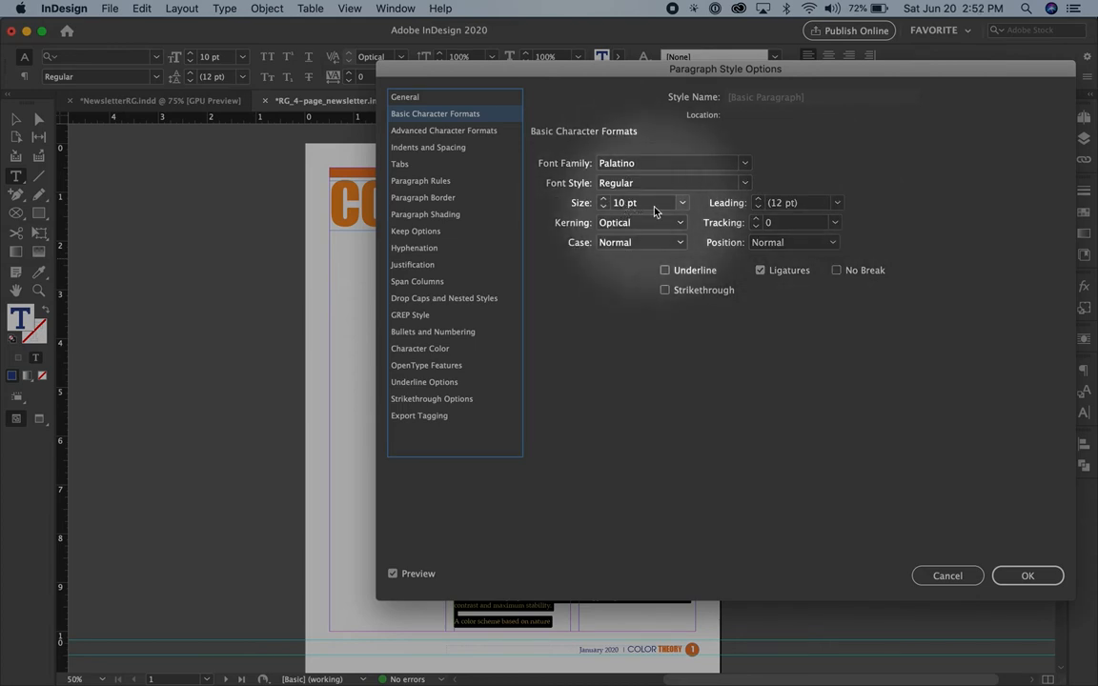
left_click(680, 222)
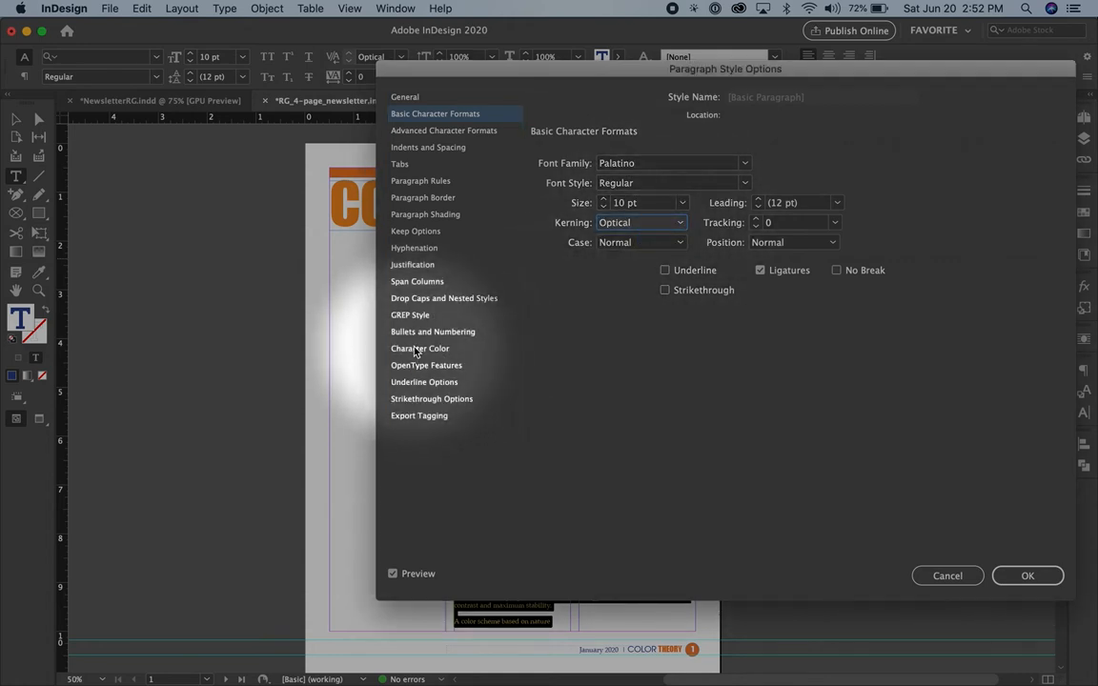
left_click(419, 348)
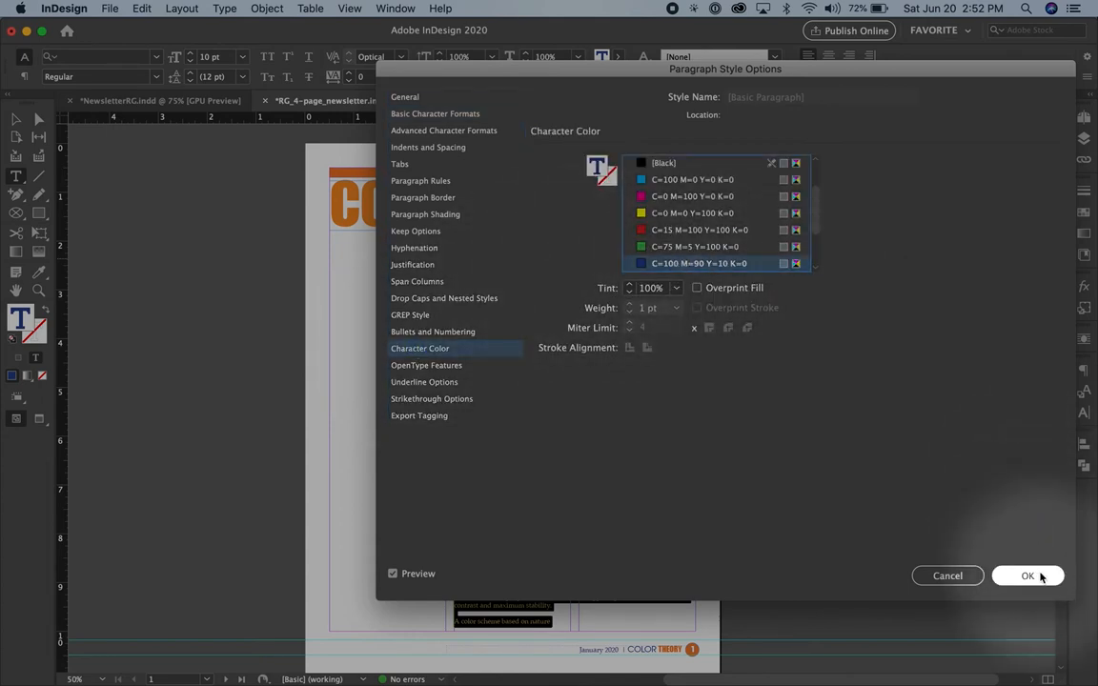
left_click(1027, 575)
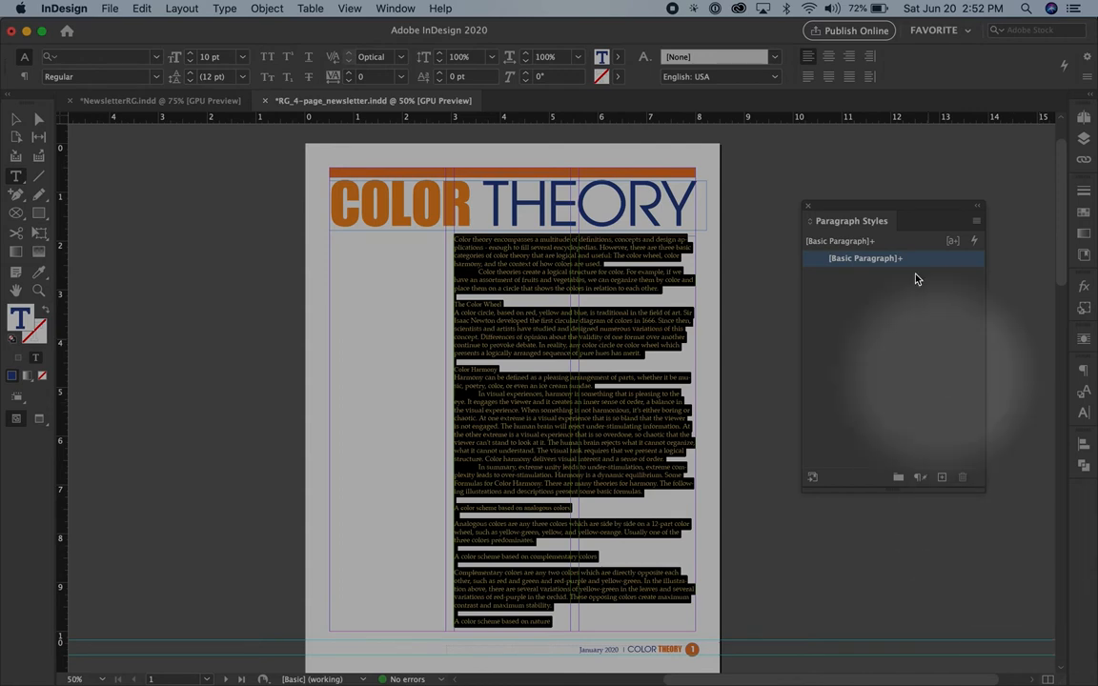
mouse_move(912, 274)
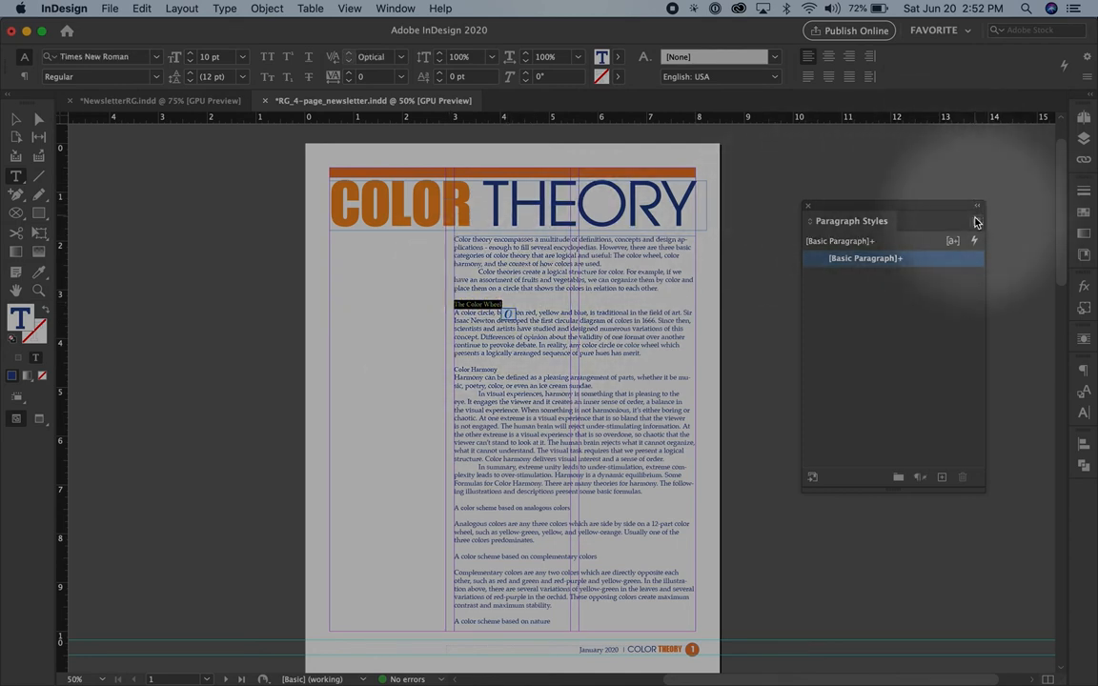
Begin a new paragraph style from The Color Wheel heading's Times New Roman 10 pt formatting
left_click(976, 224)
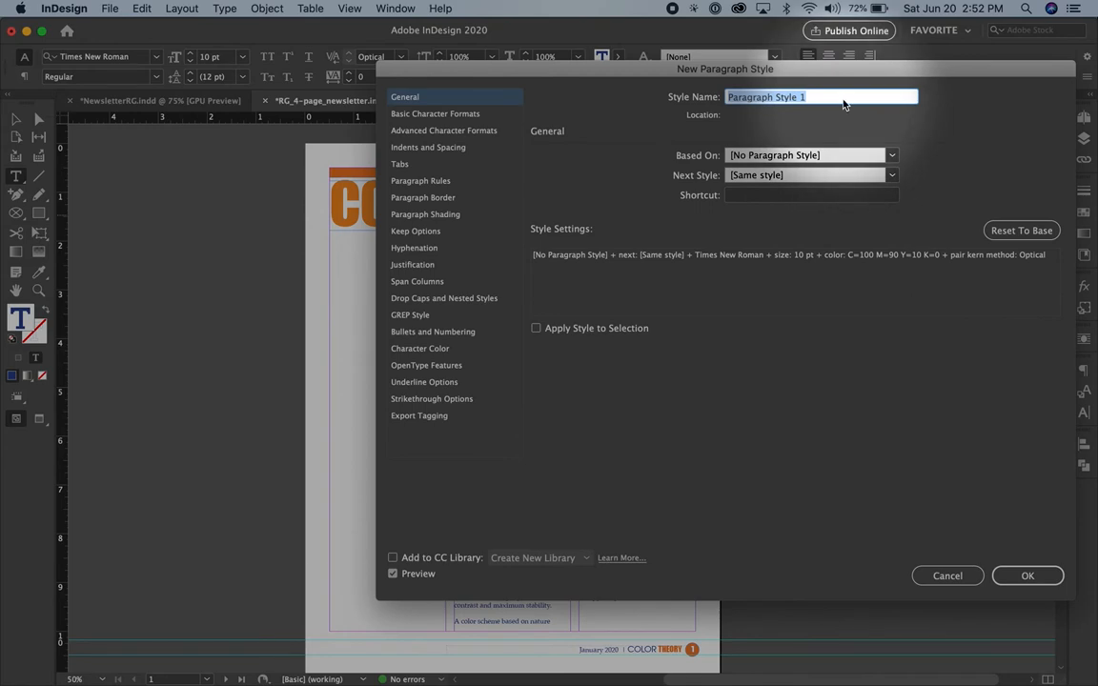
Name the style Headline in ITC Avant Garde Gothic Pro Book, 20 pt on 20 pt leading
type("Headline")
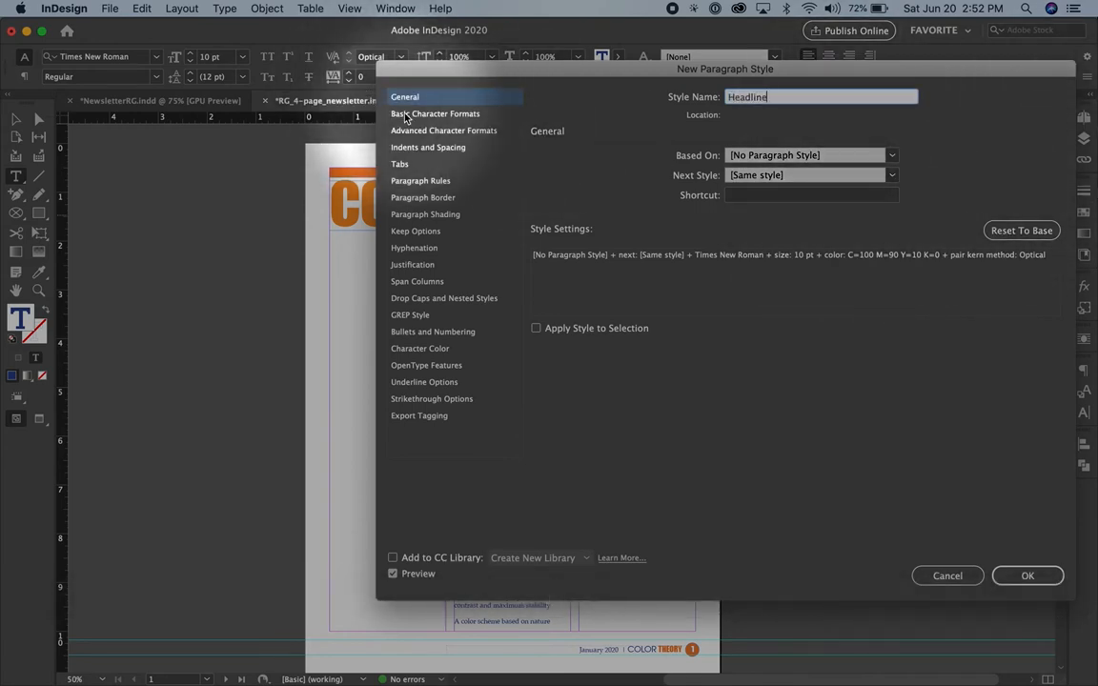
left_click(436, 114)
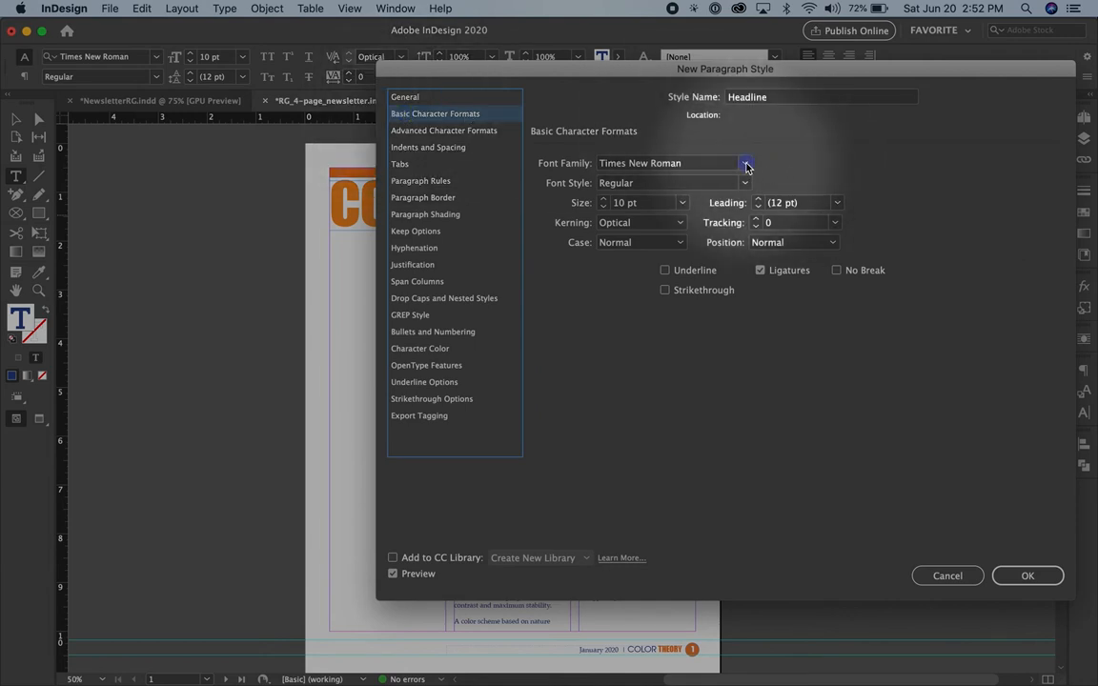
left_click(745, 162)
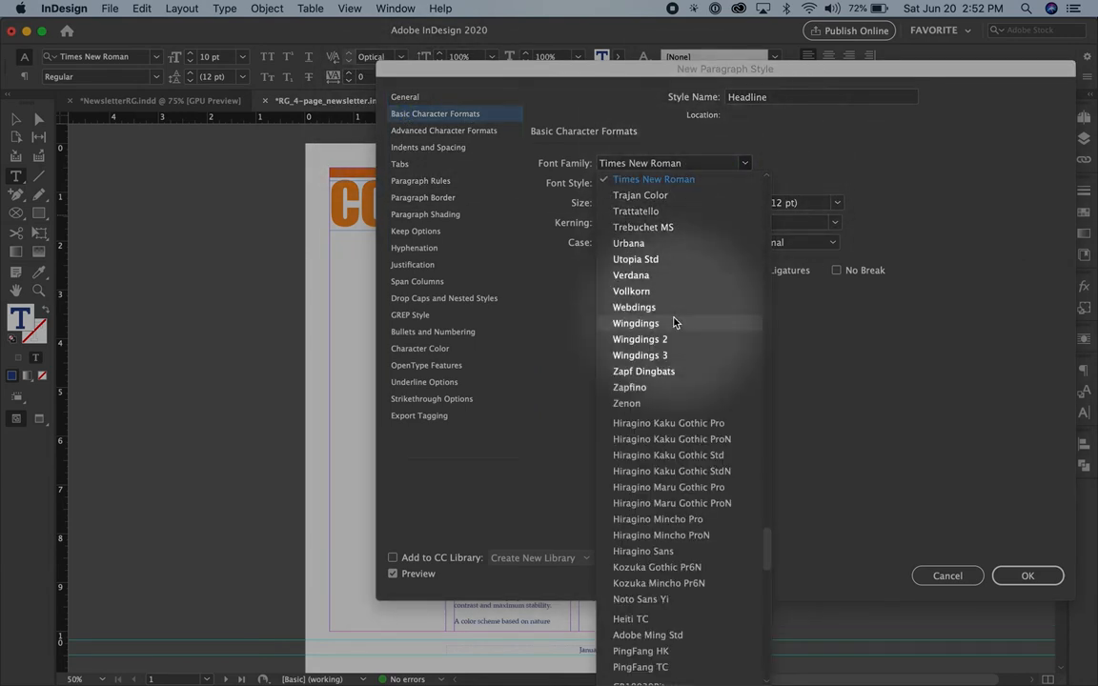
scroll("down", 3)
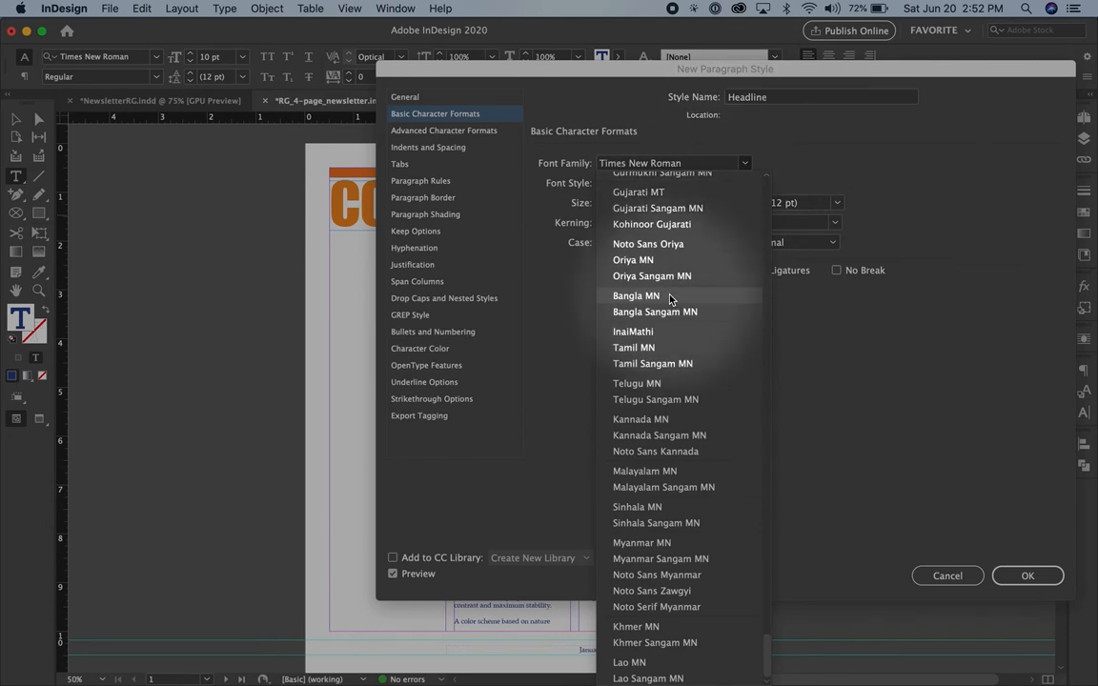
scroll("up", 3)
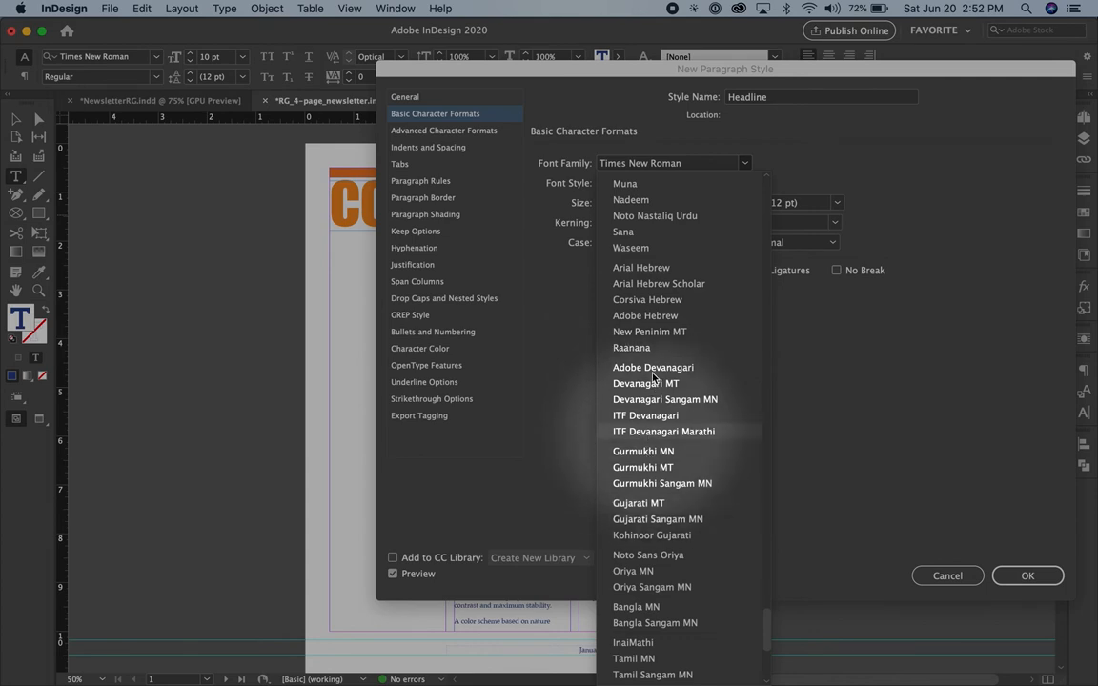
scroll("down", 3)
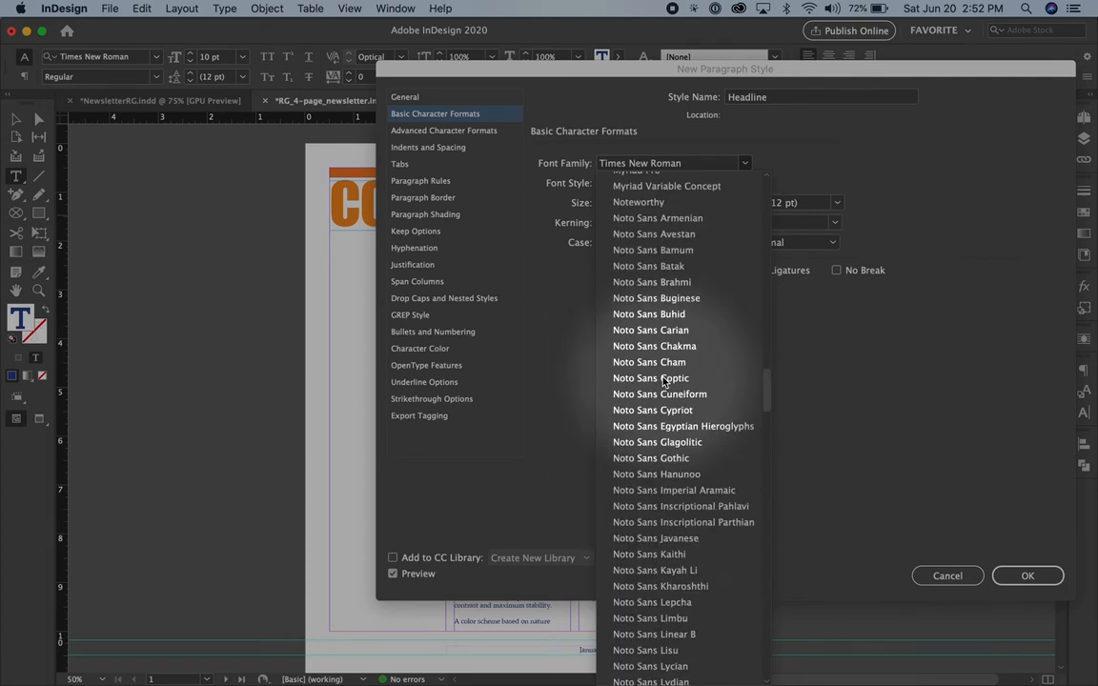
scroll("up", 3)
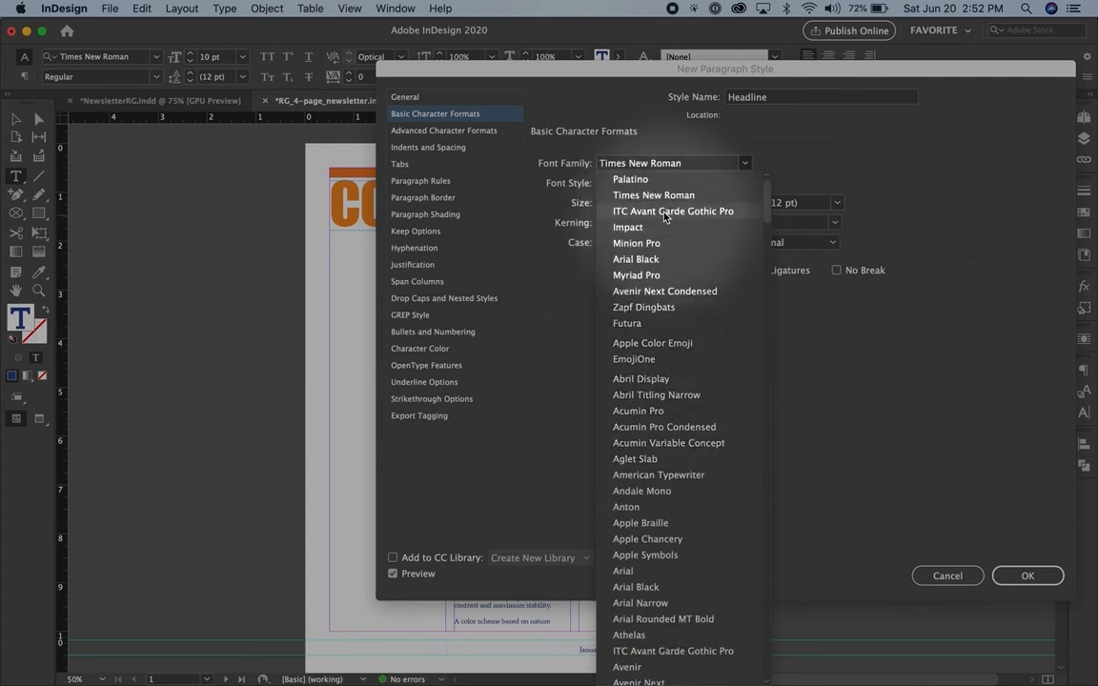
left_click(672, 211)
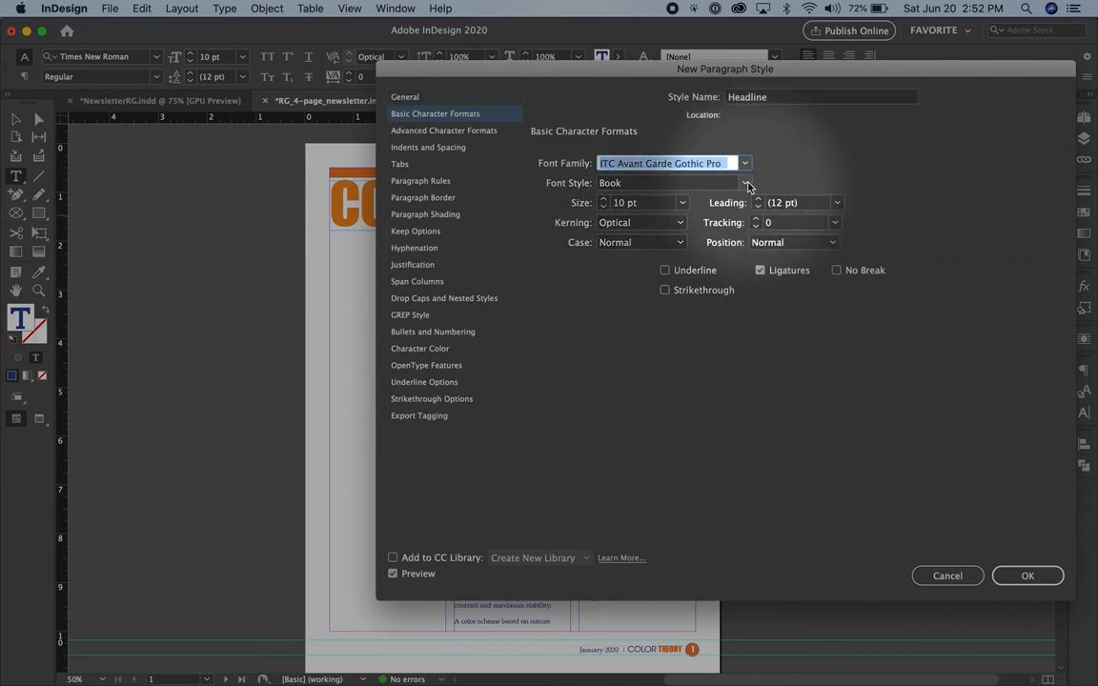
left_click(682, 202)
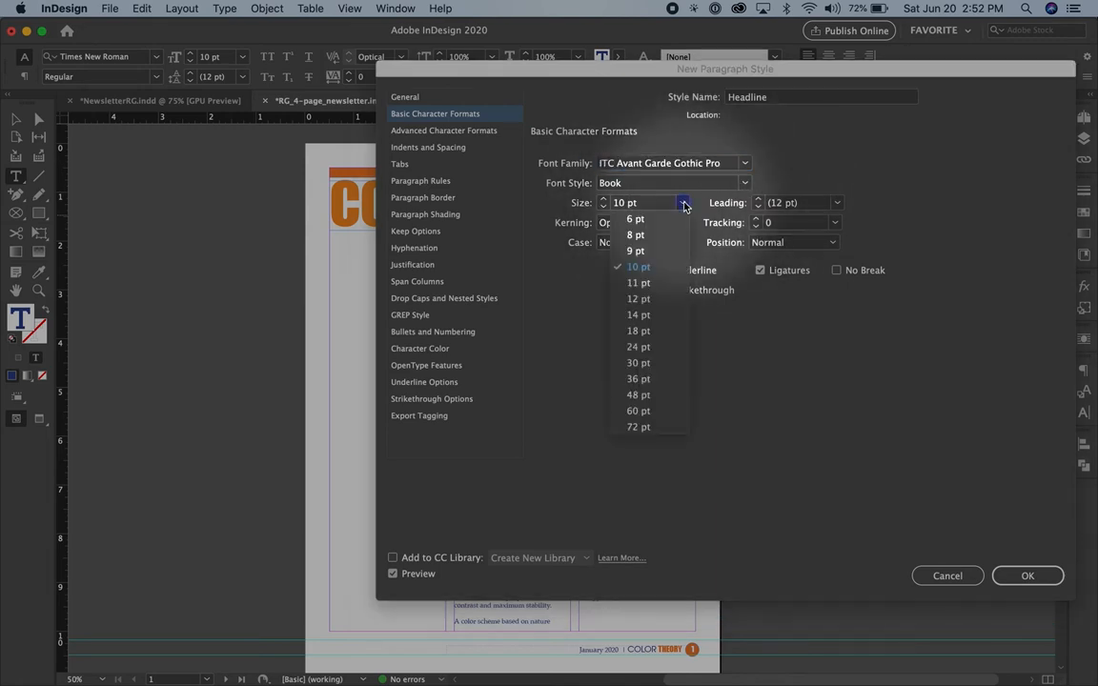
left_click(638, 331)
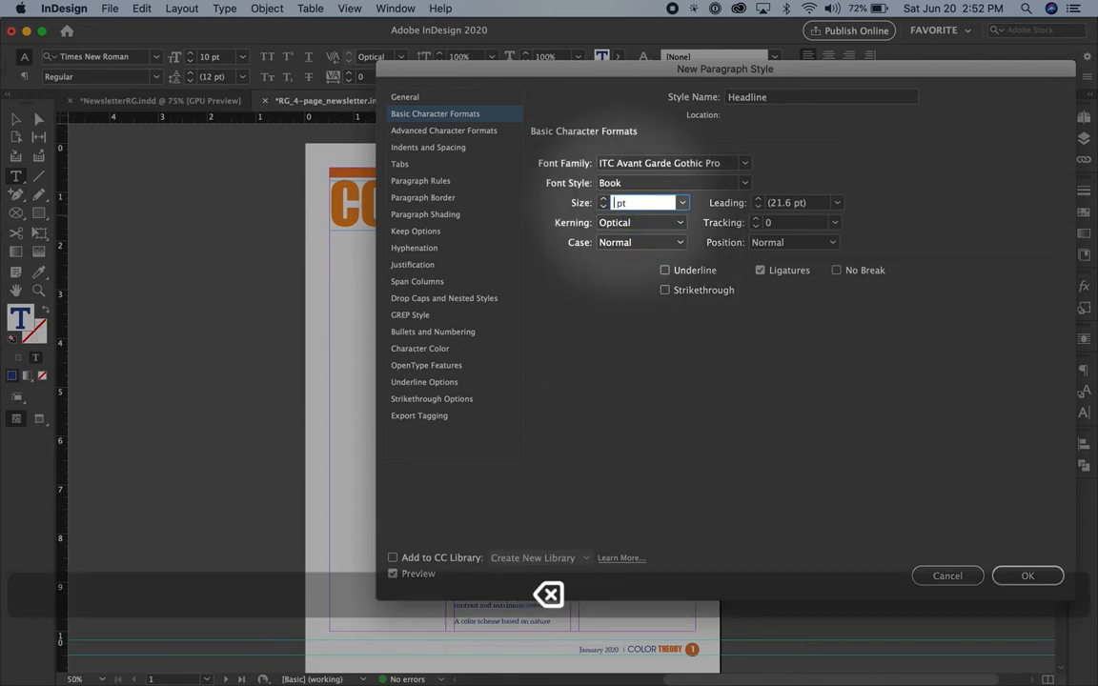
type("20 pt")
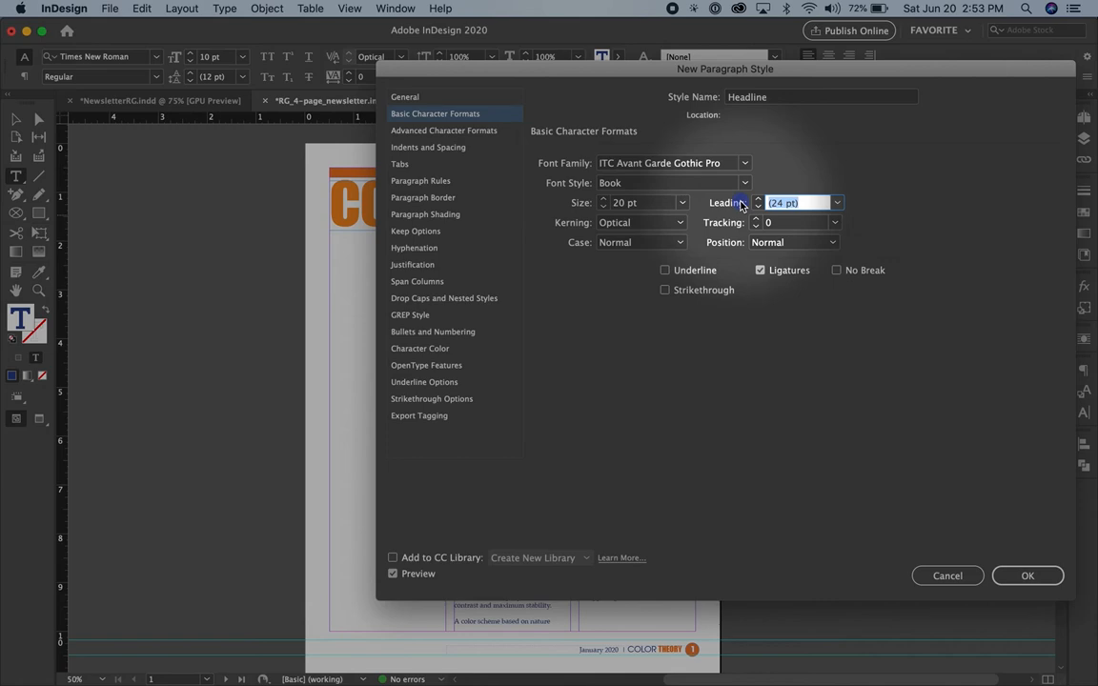
type("20")
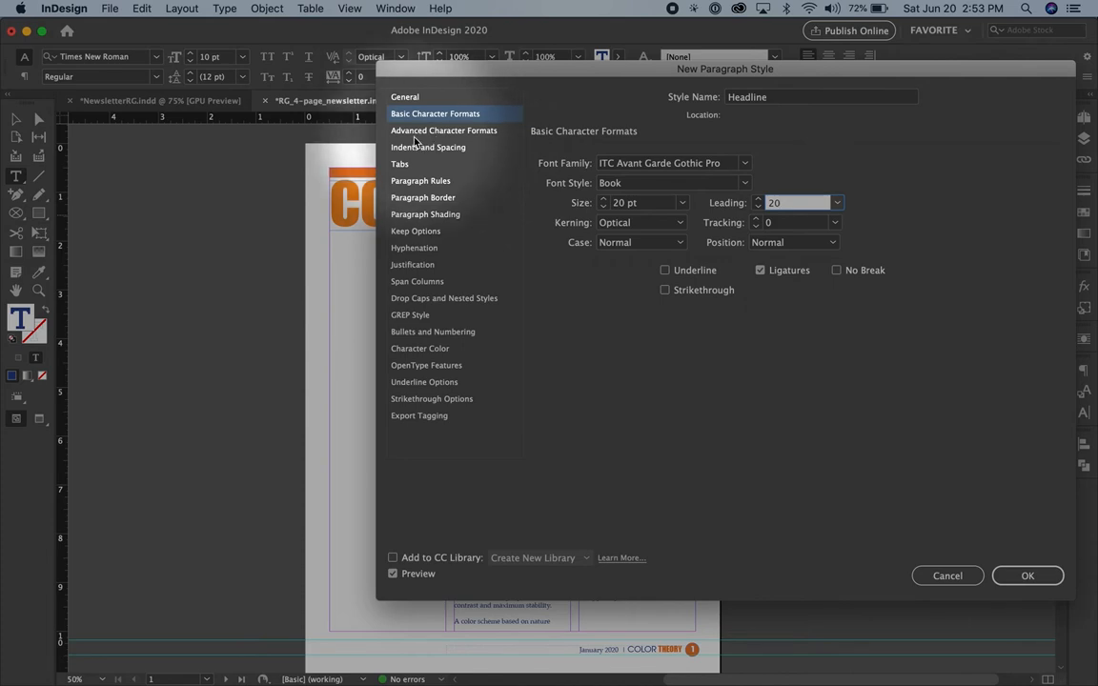
Uncheck Hyphenate for the Headline style and save it to the styles list
left_click(443, 130)
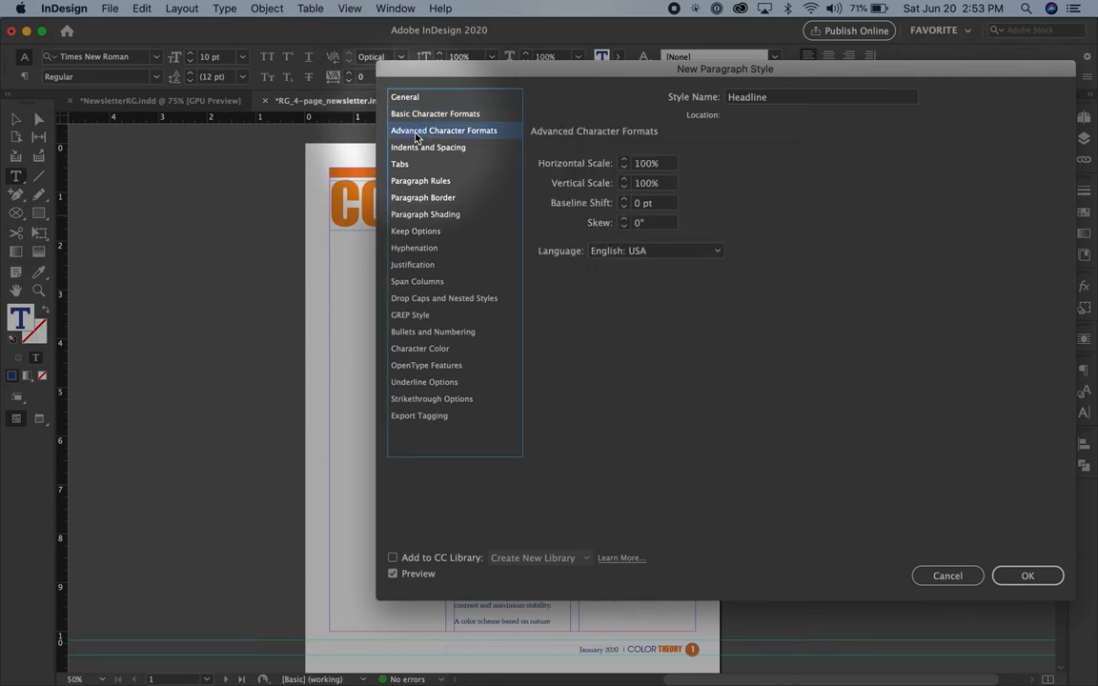
left_click(428, 147)
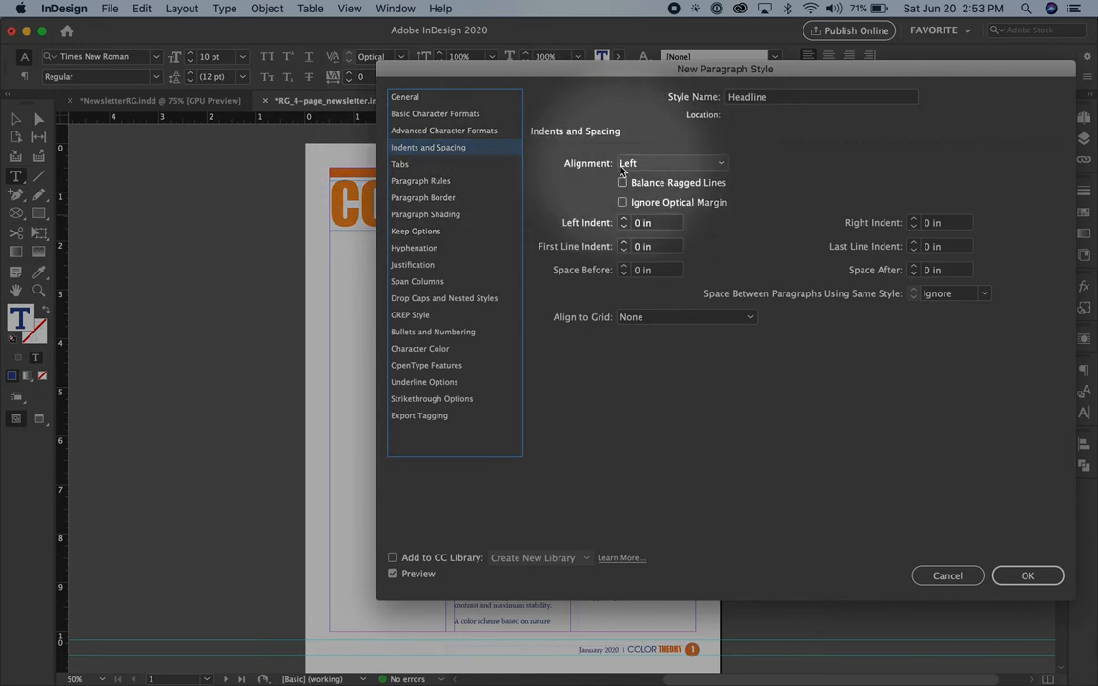
mouse_move(452, 171)
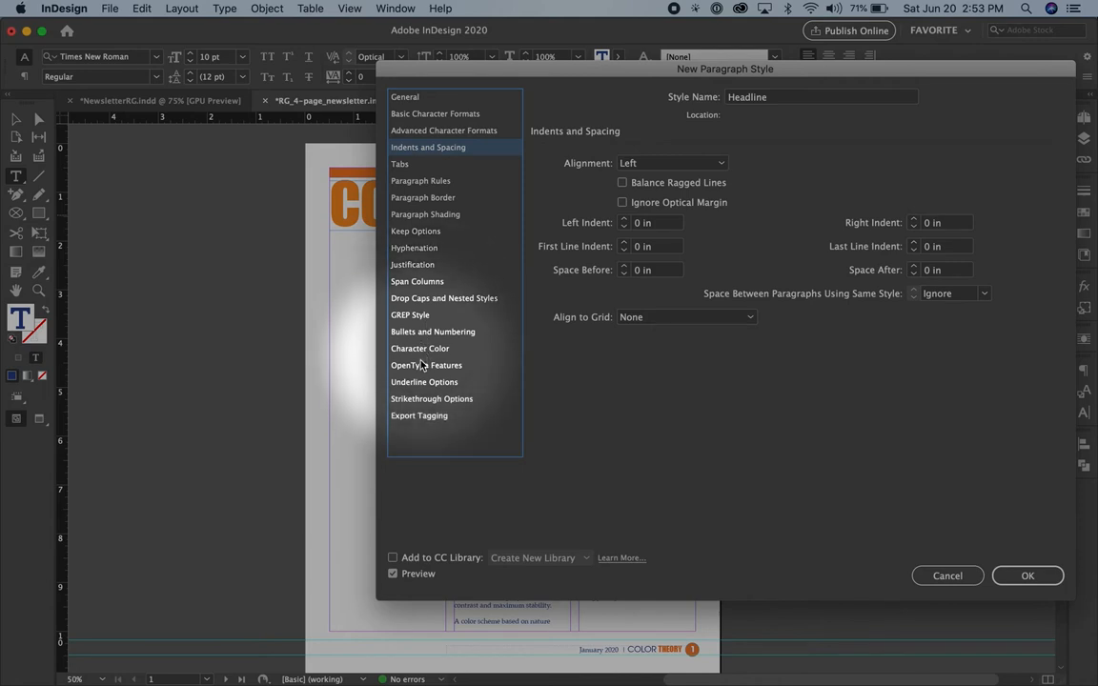
left_click(420, 348)
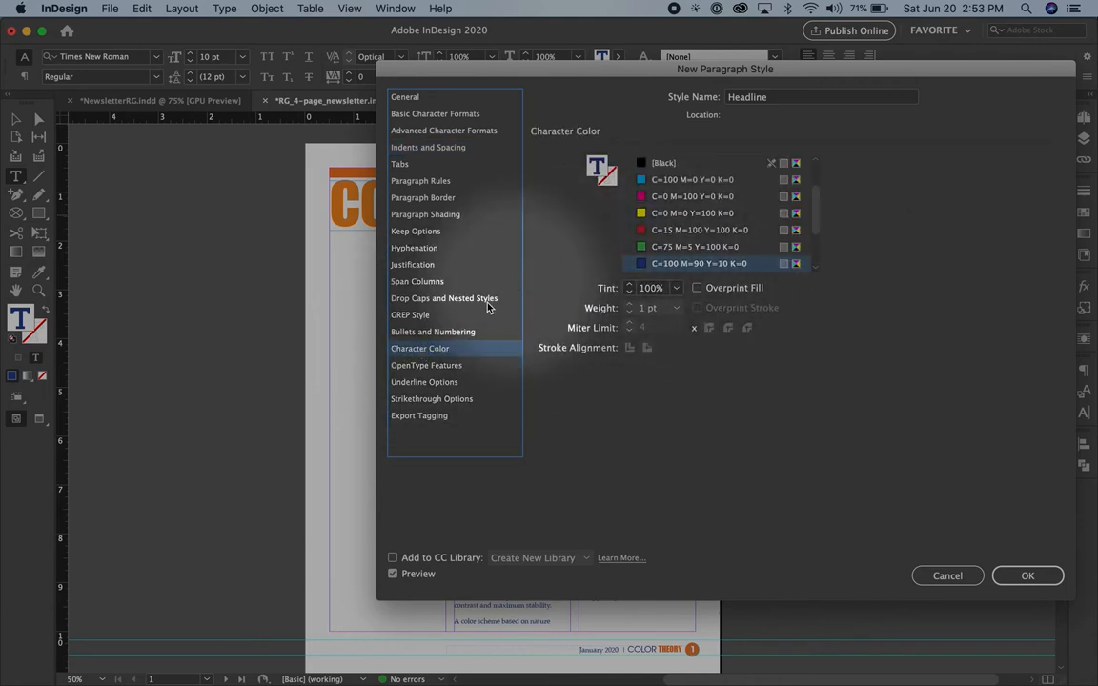
left_click(414, 248)
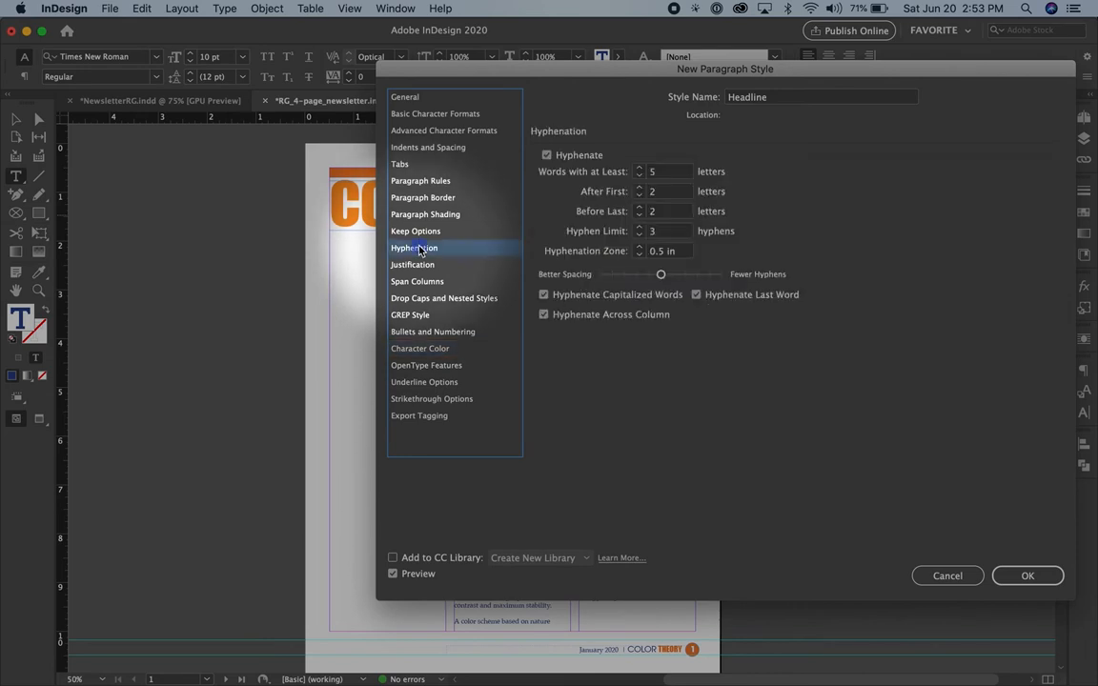
left_click(546, 154)
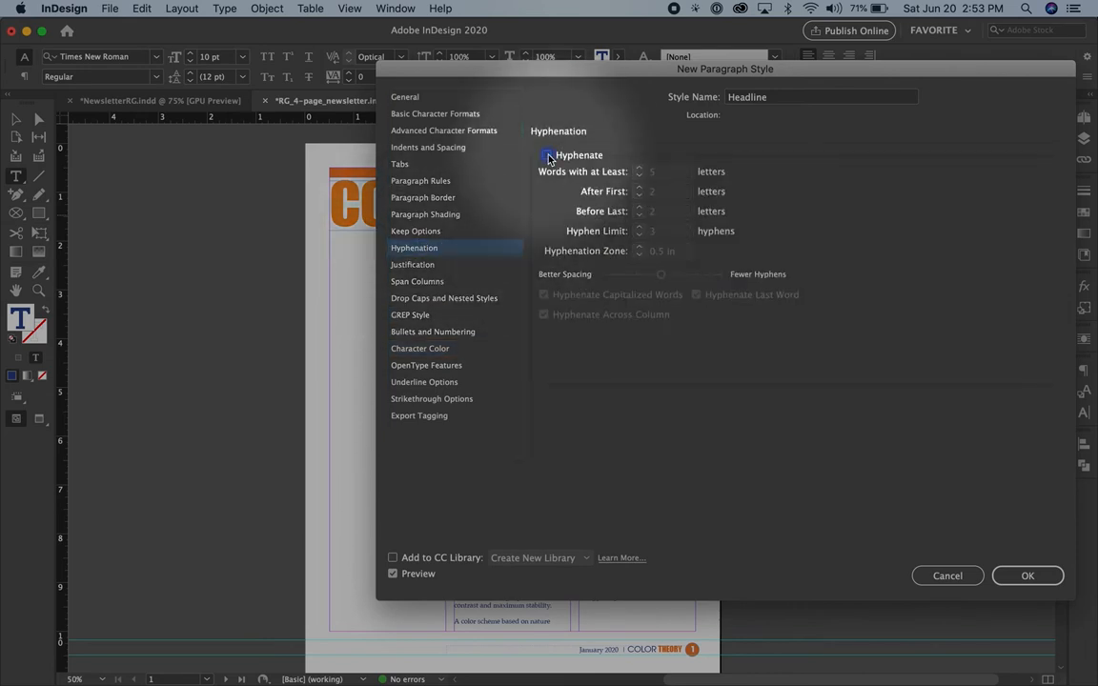
left_click(546, 155)
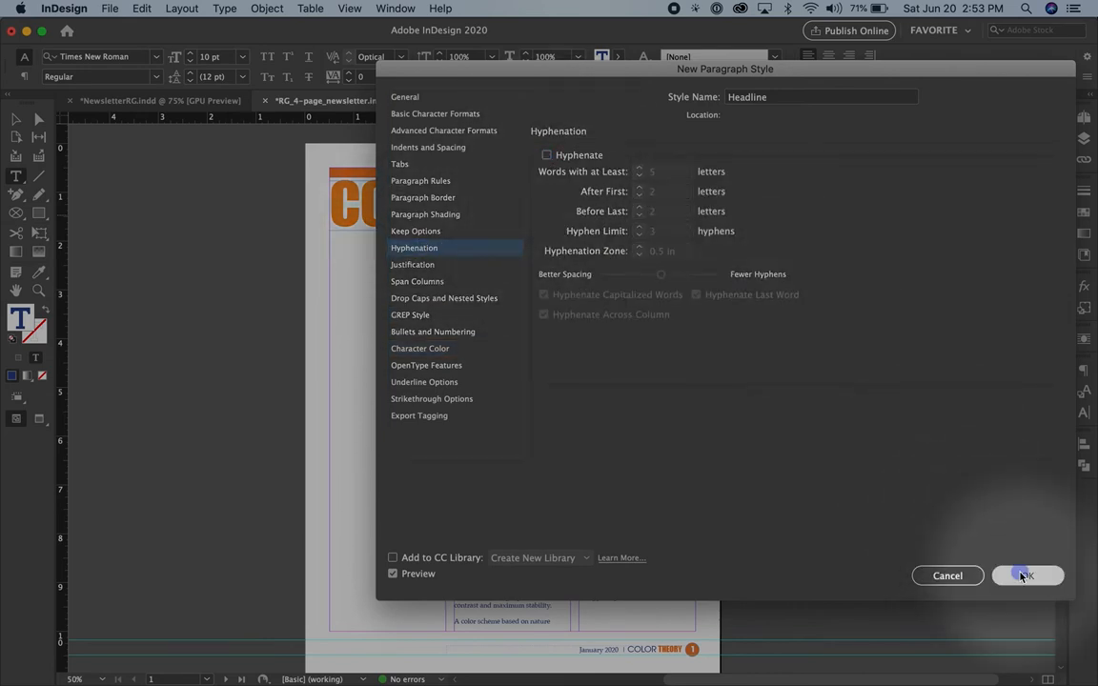
left_click(1027, 575)
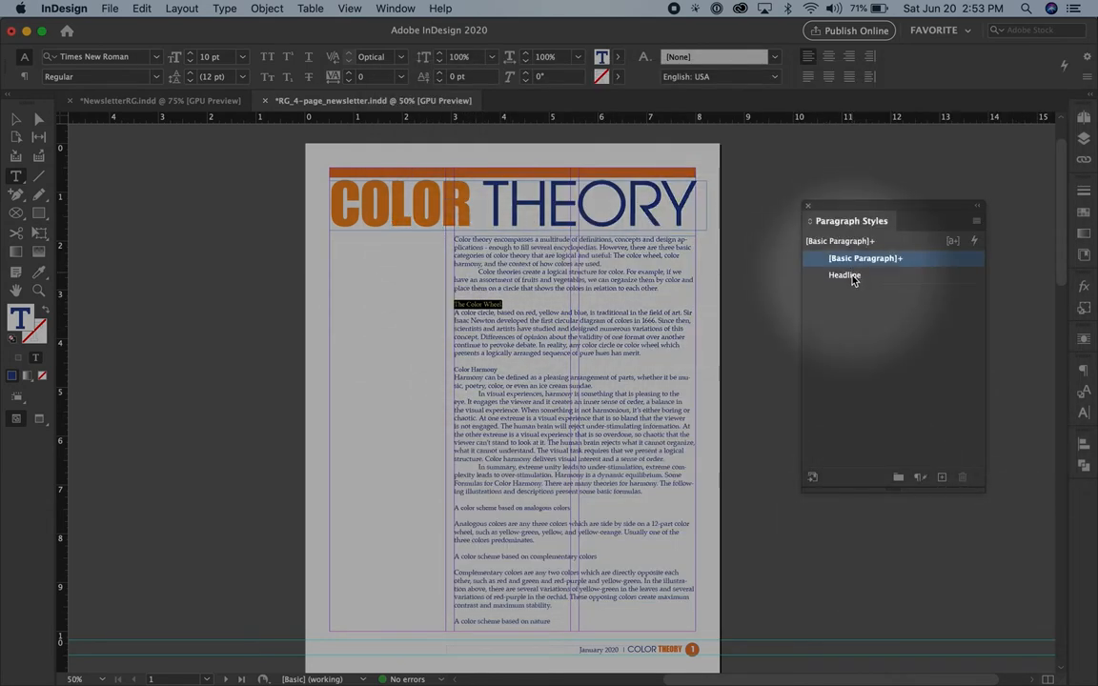
Apply Headline to The Color Wheel, Color Harmony, analogous and complementary colors headings
left_click(845, 274)
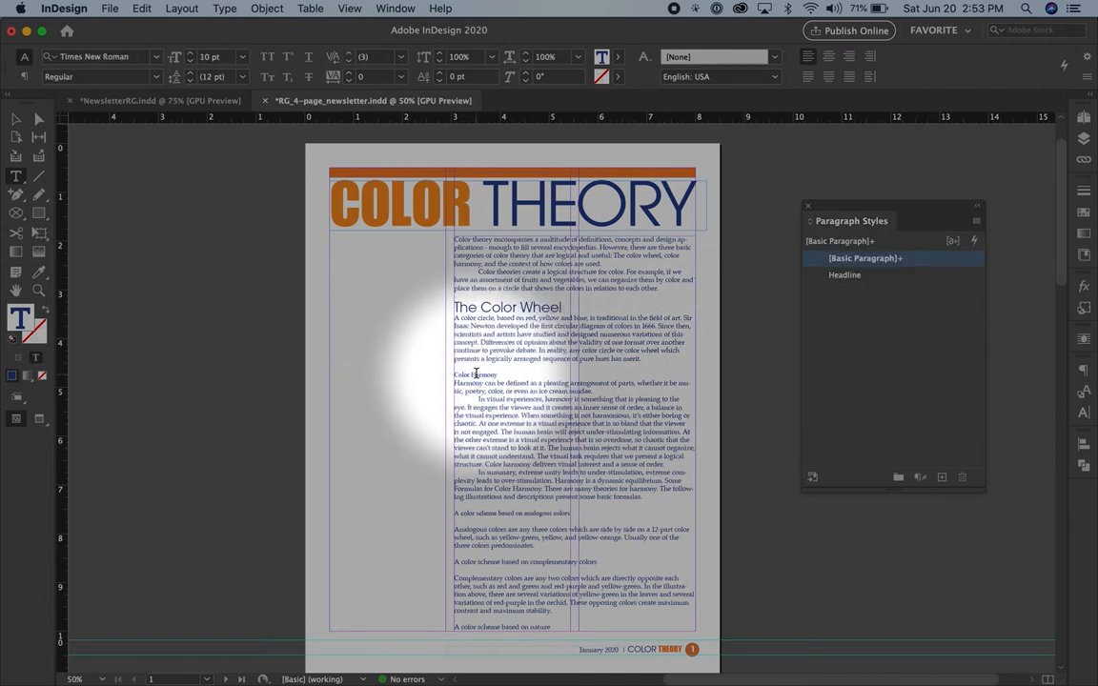
left_click(844, 275)
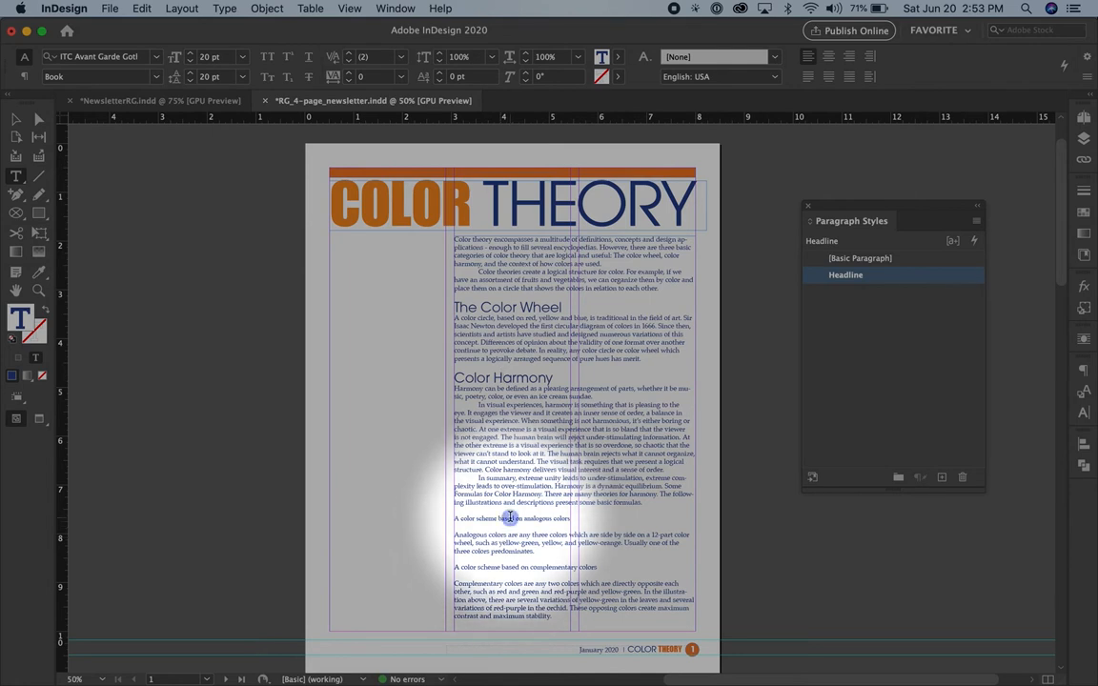
left_click(864, 259)
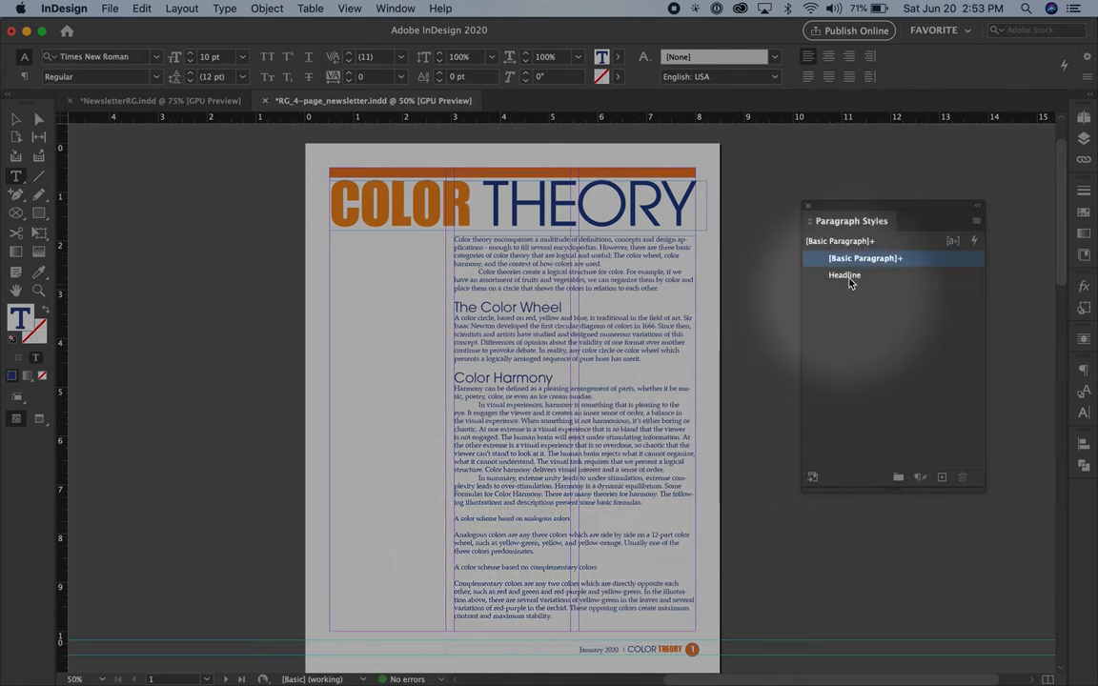
left_click(845, 275)
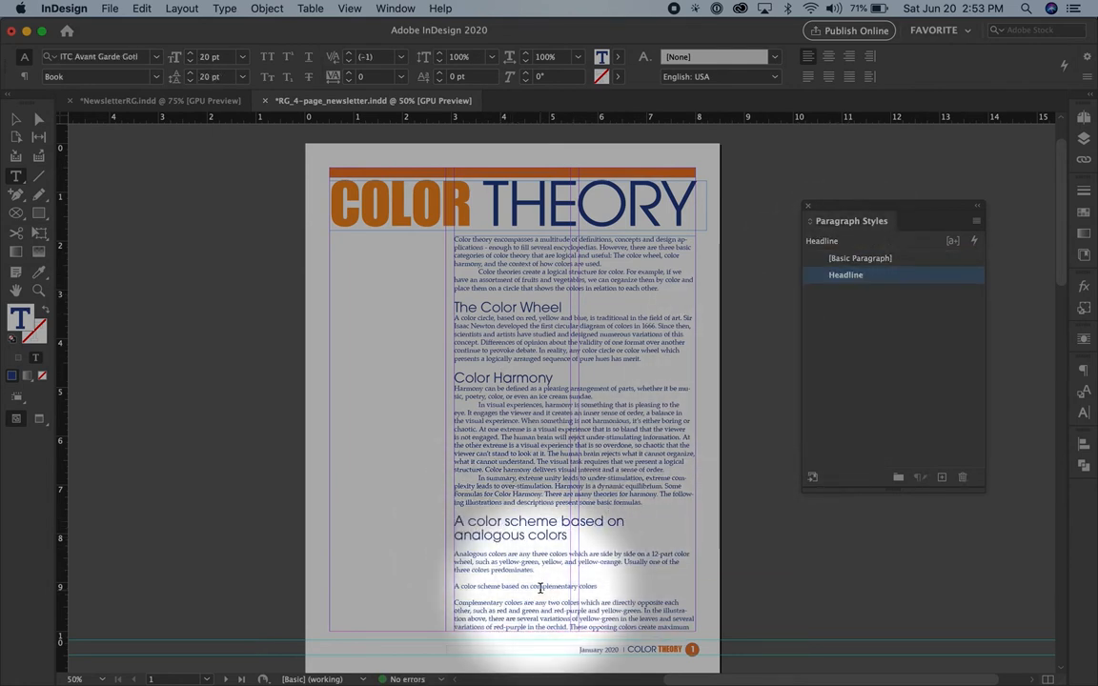
left_click(861, 258)
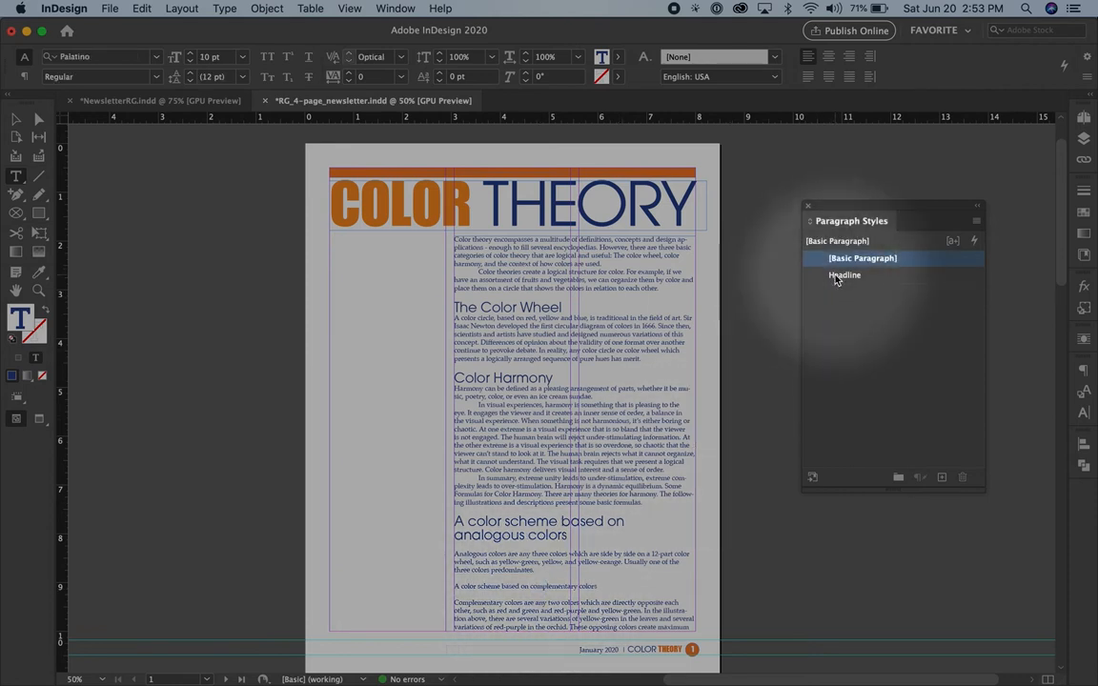
left_click(845, 274)
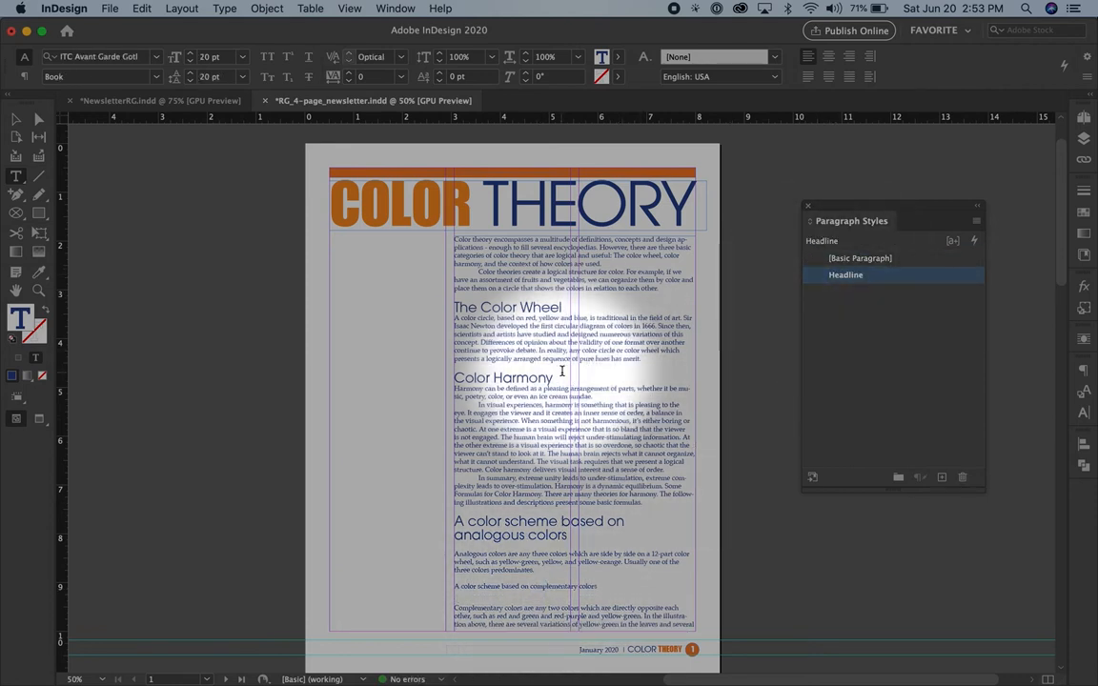
left_click(861, 258)
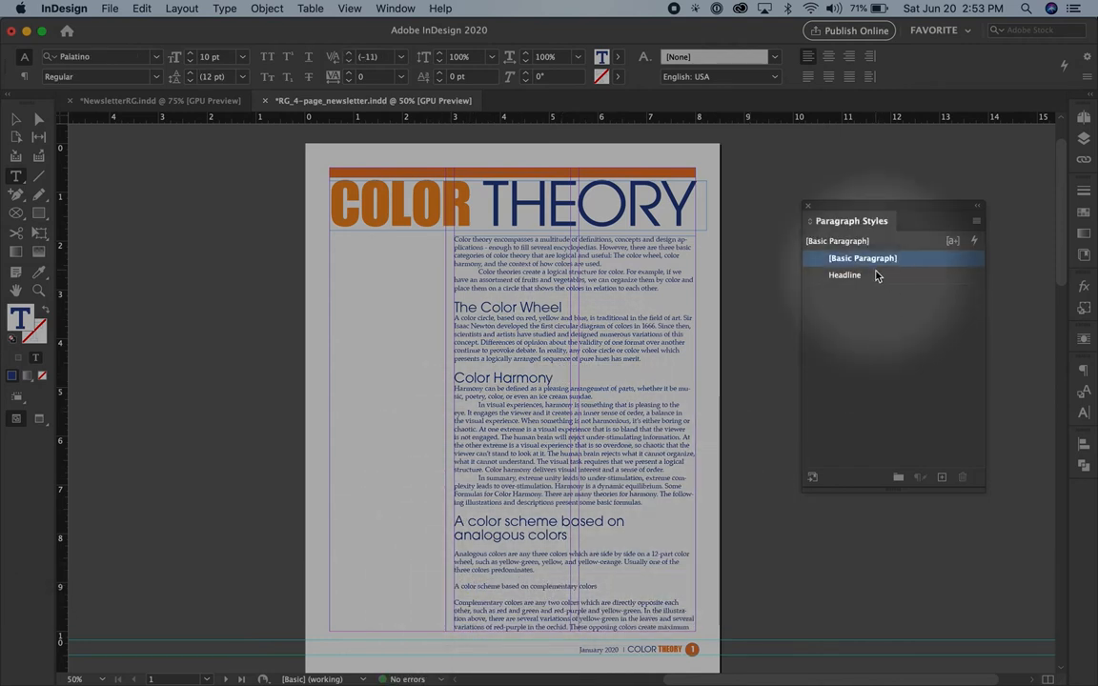
left_click(845, 274)
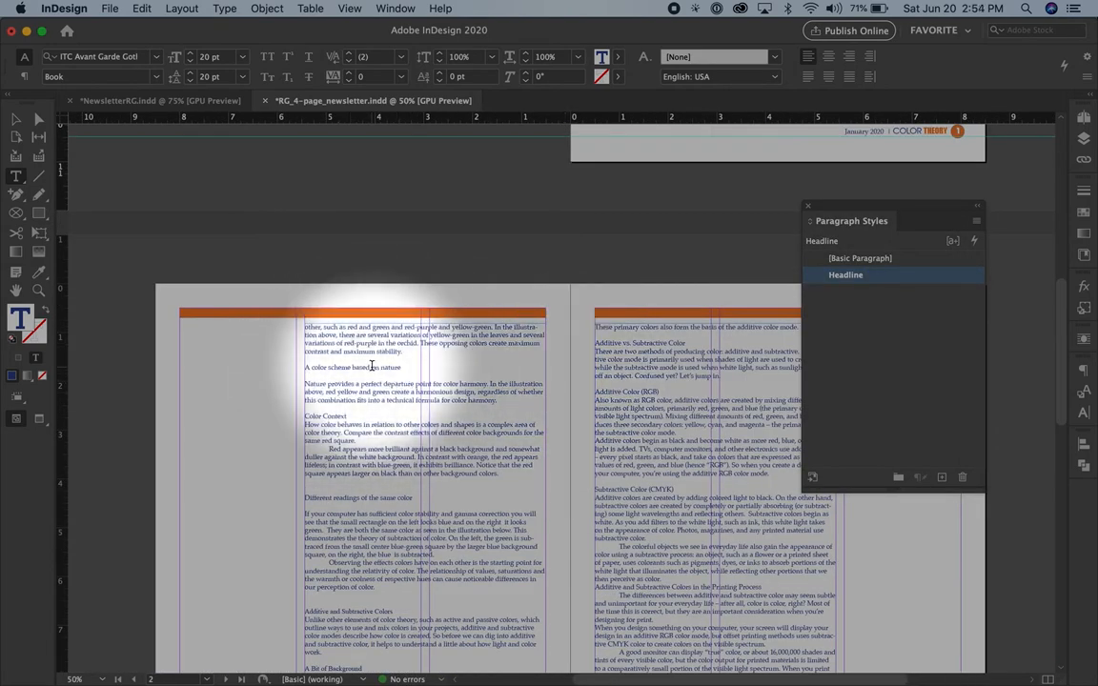
Apply the Headline style to the 'A color scheme based on nature' heading on page 2
left_click(861, 257)
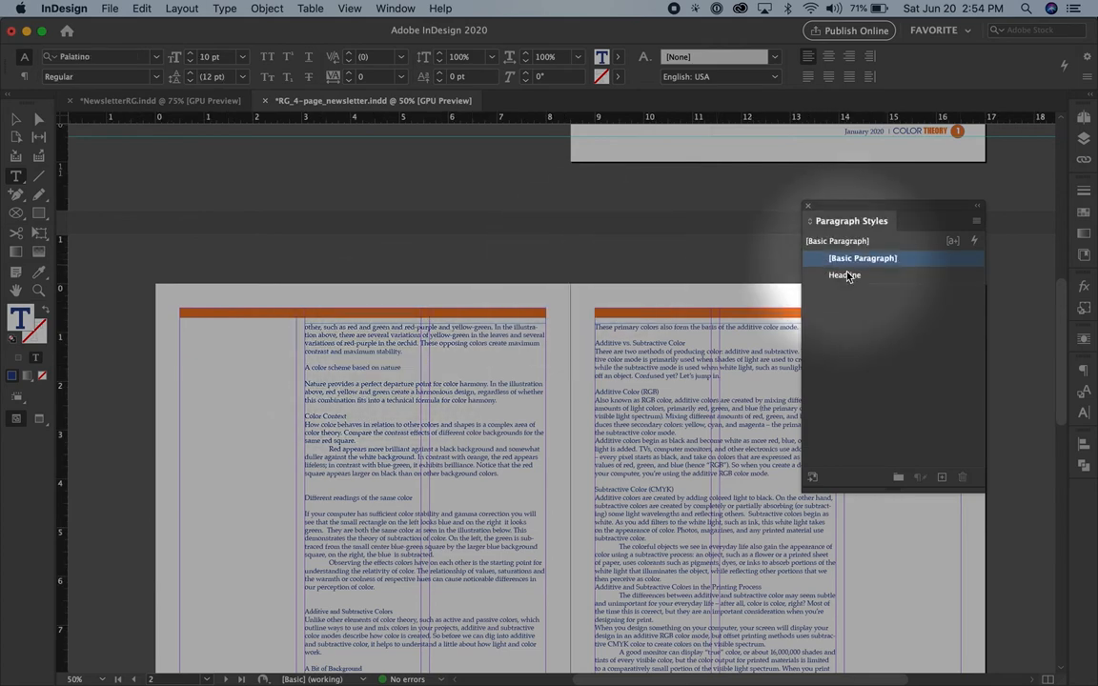
left_click(846, 275)
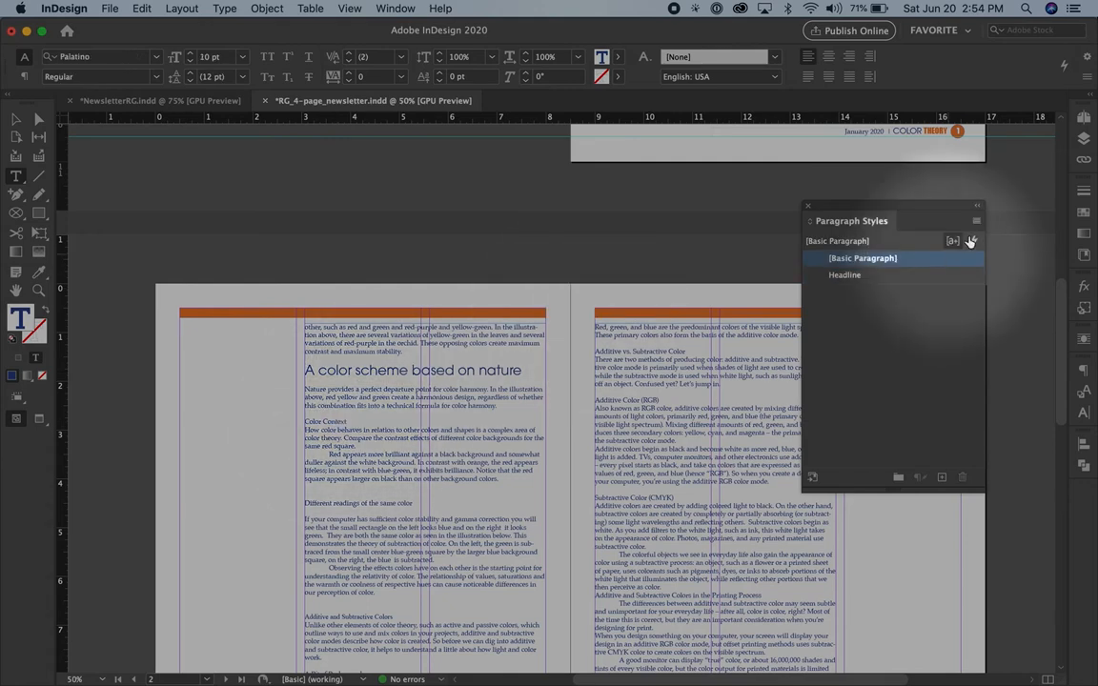
left_click(977, 205)
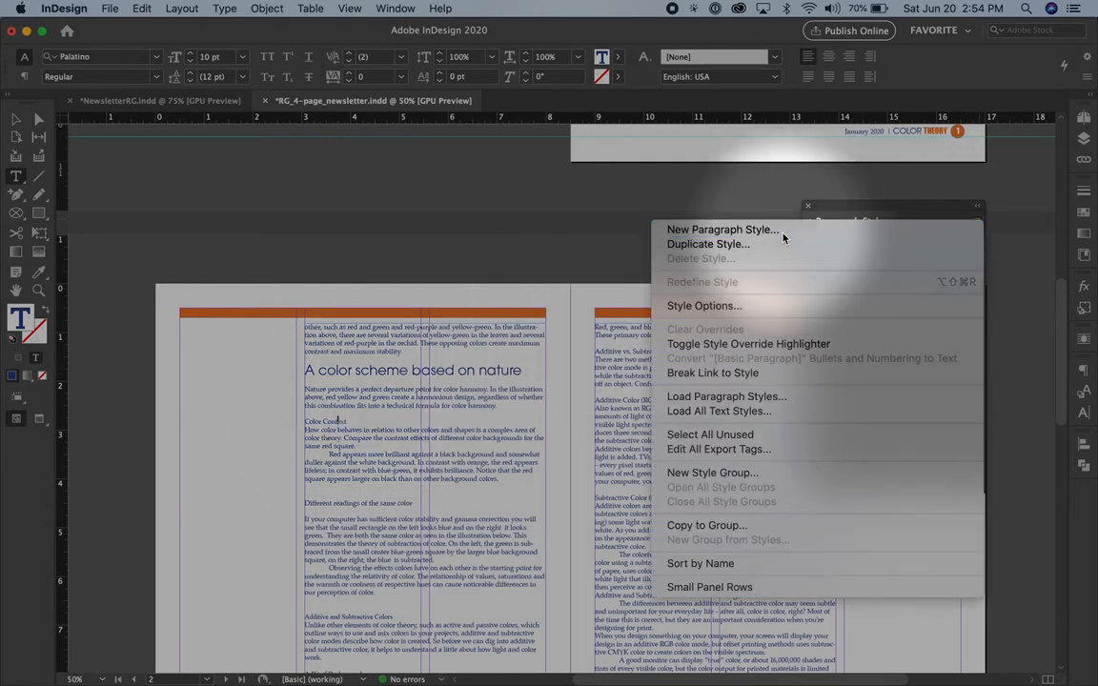
Create a Subhead paragraph style in ITC Avant Garde Gothic Pro Bold 10 pt, dark blue
left_click(722, 229)
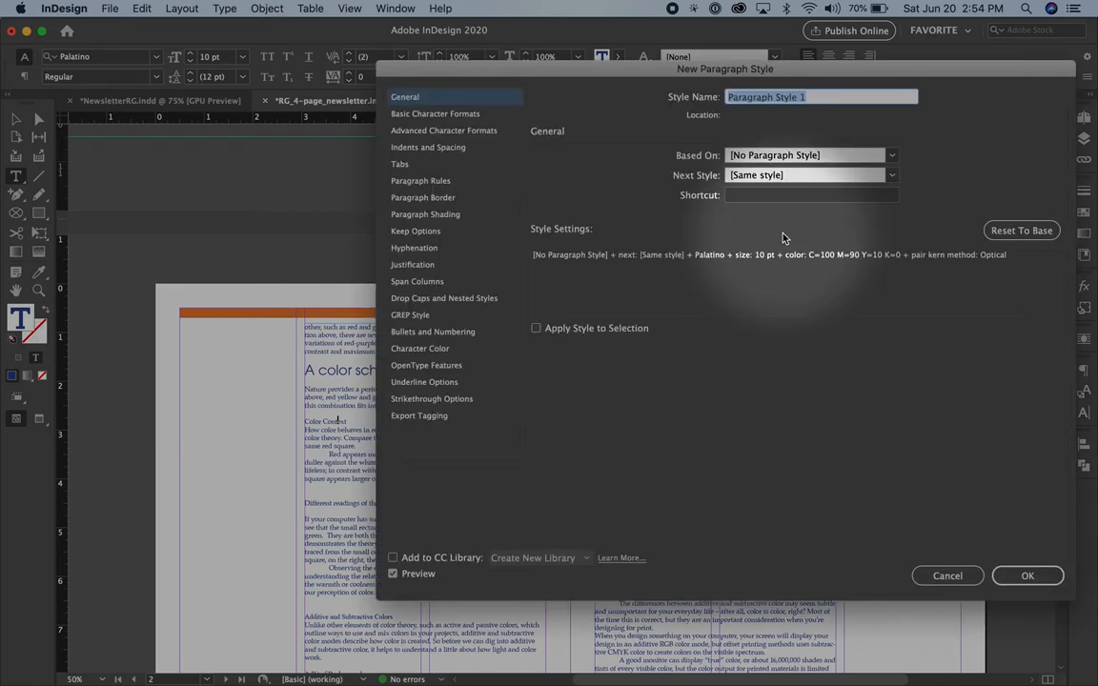
type("Subhe")
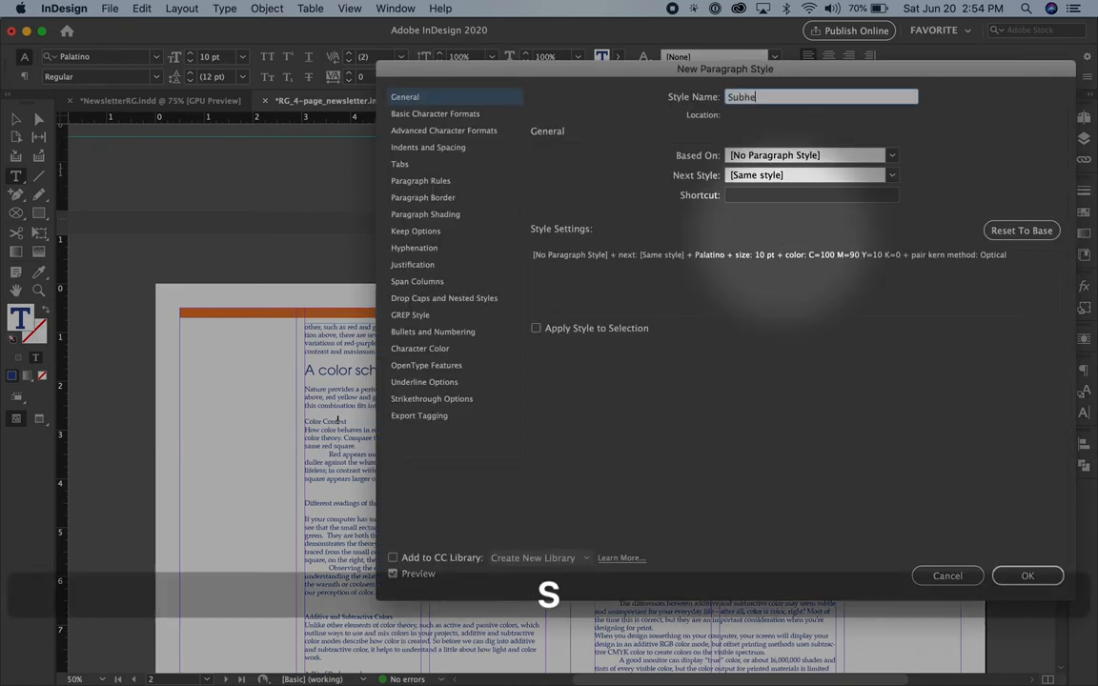
type("ad")
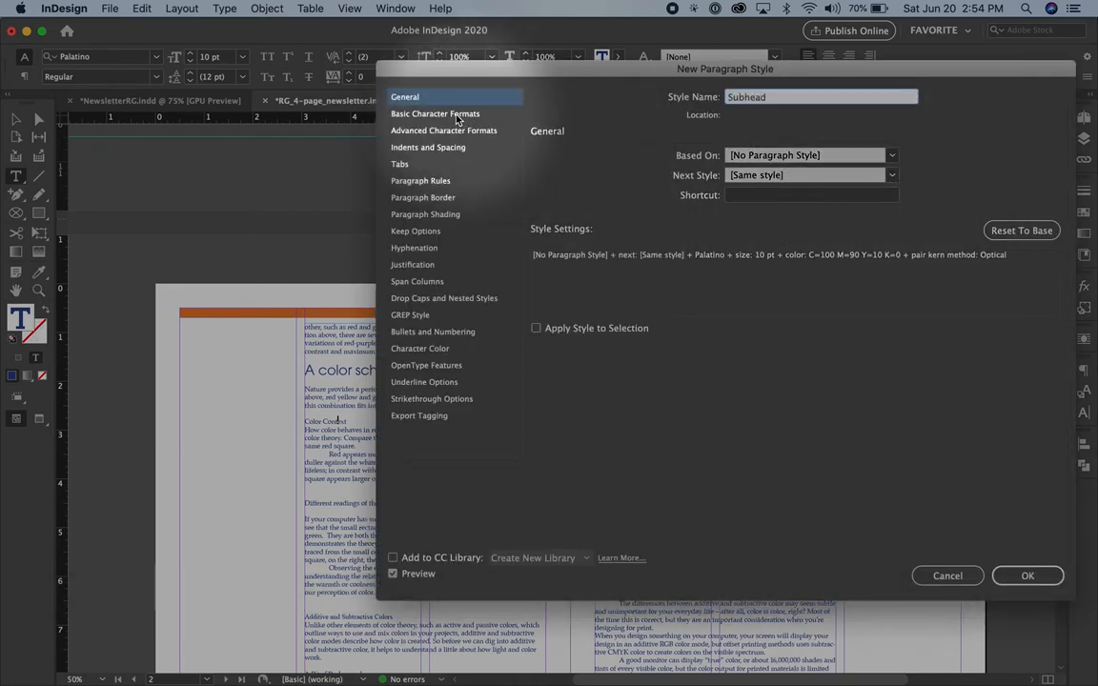
left_click(434, 114)
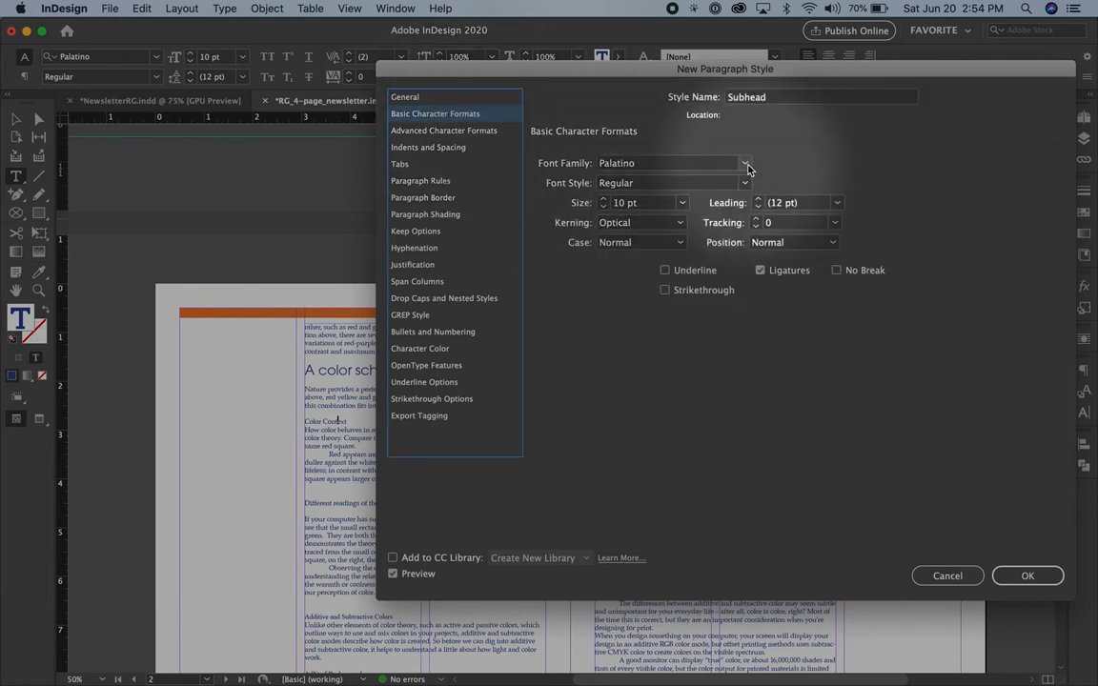
left_click(745, 163)
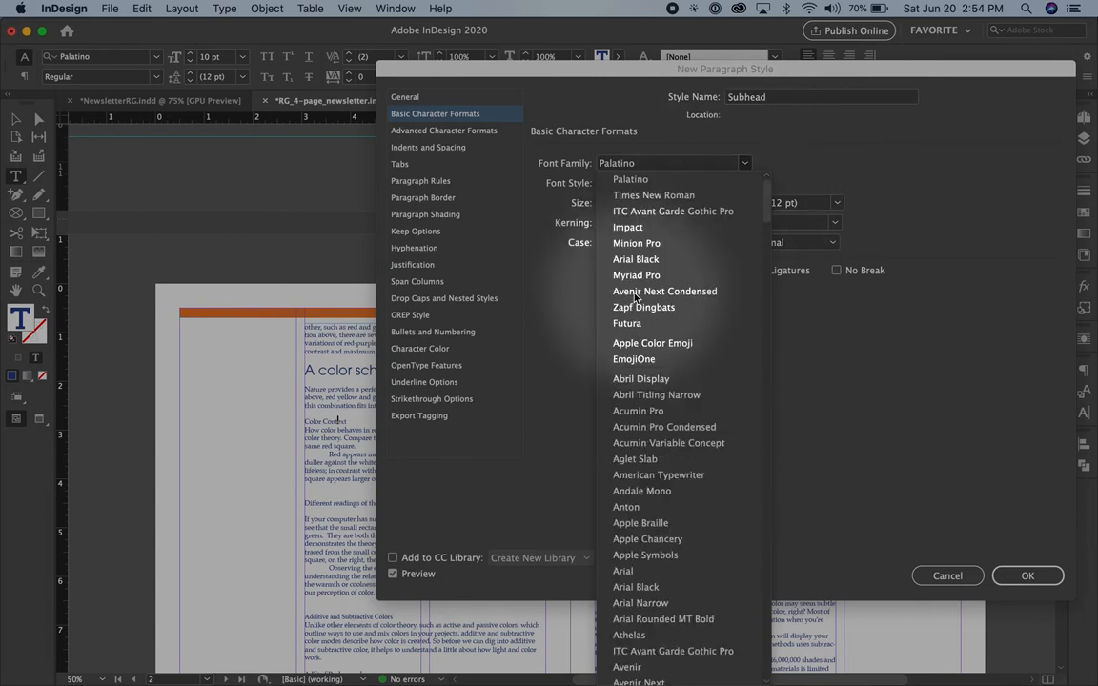
left_click(673, 211)
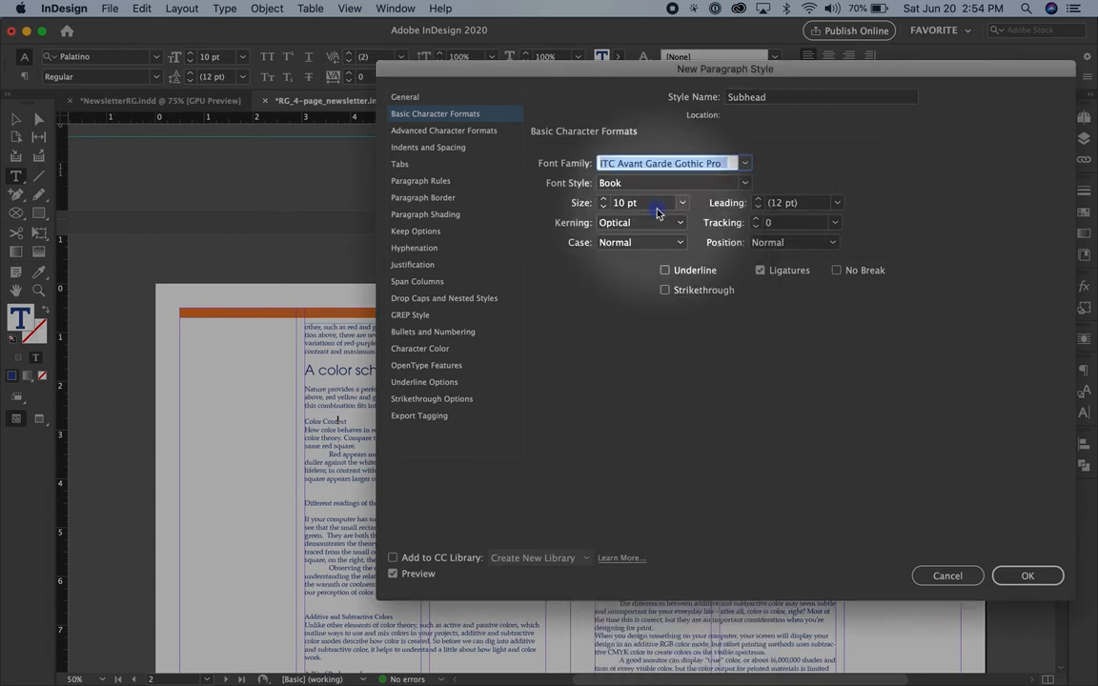
left_click(745, 182)
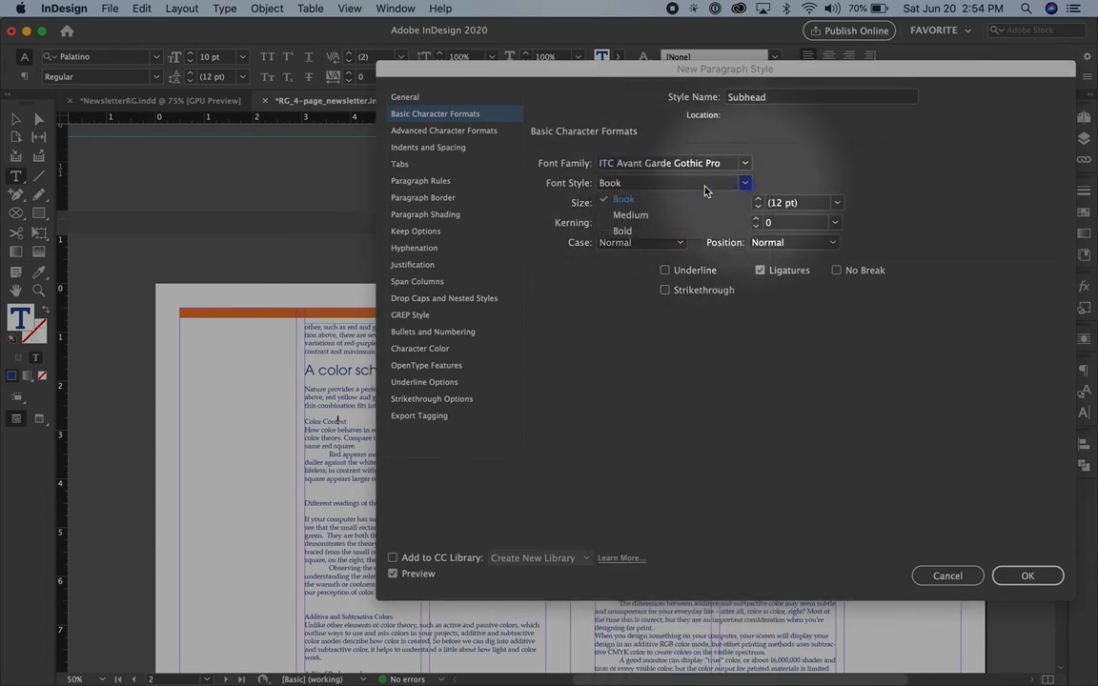
left_click(622, 231)
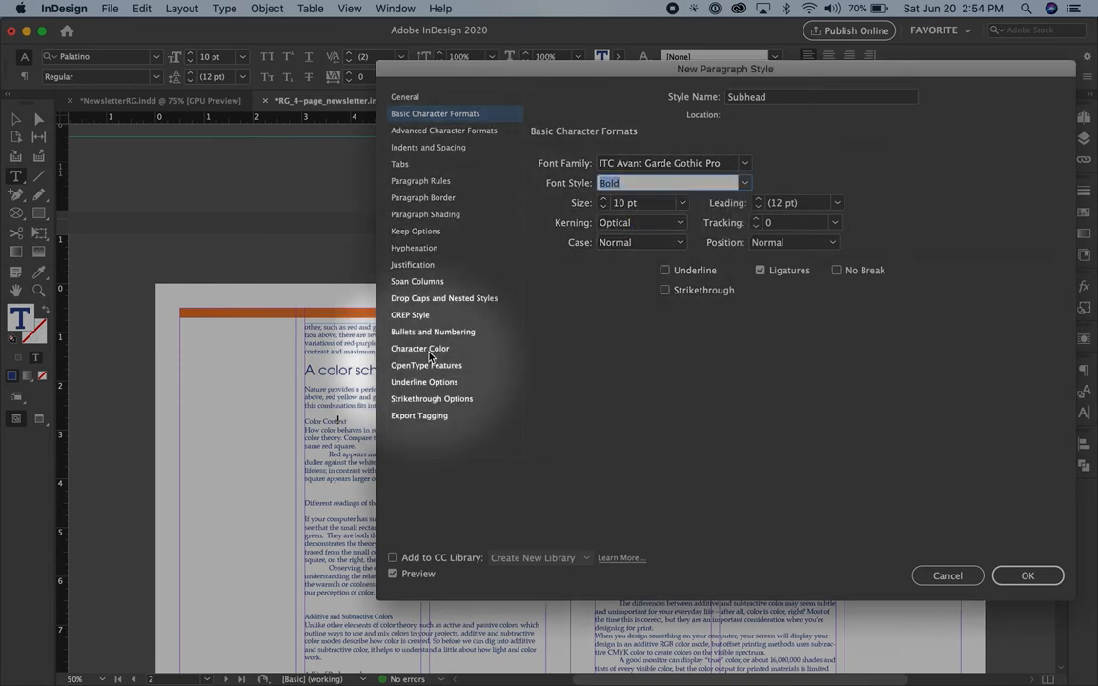
left_click(419, 348)
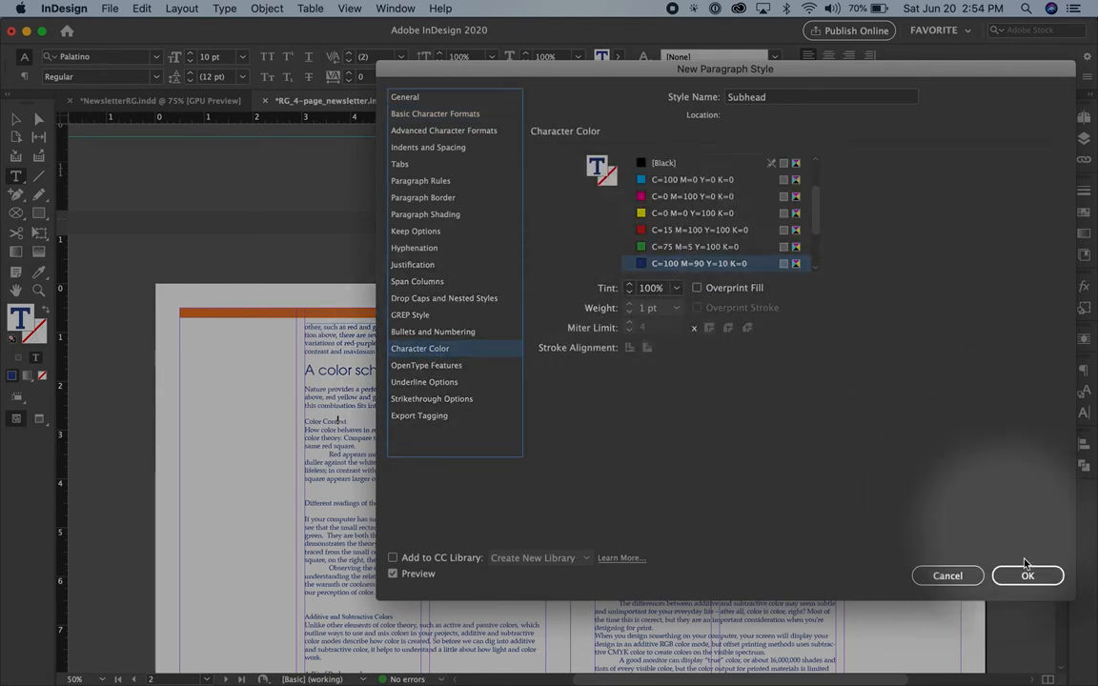
left_click(1027, 574)
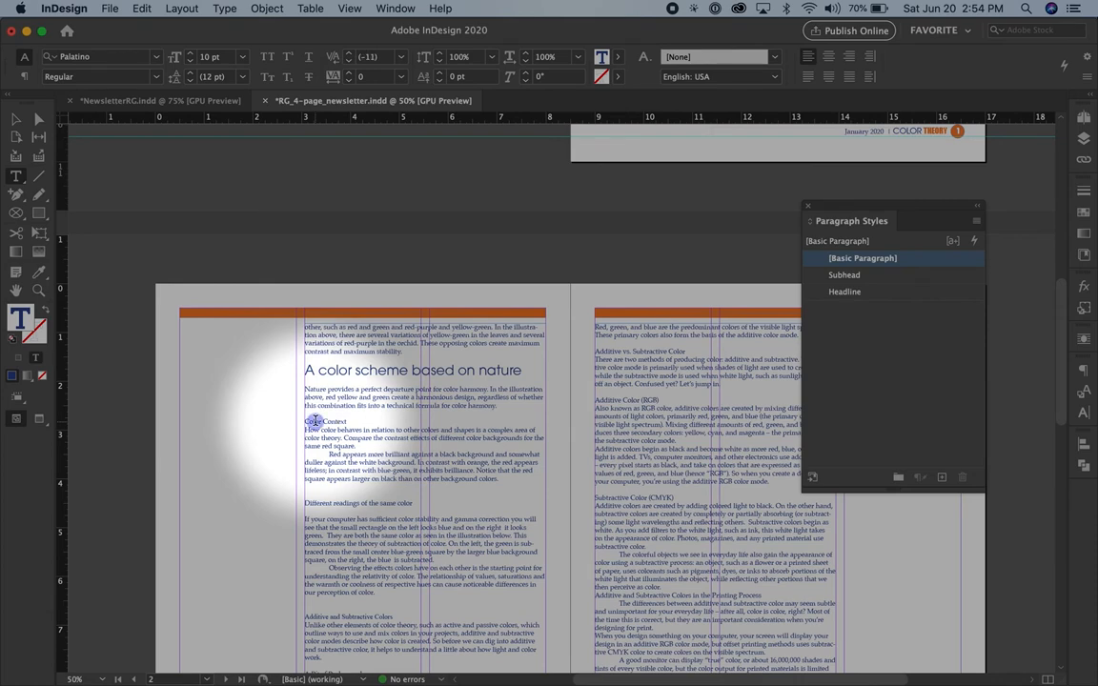
Apply Subhead to 'Color Context' and Headline to 'Different readings of the same color'
left_click(844, 275)
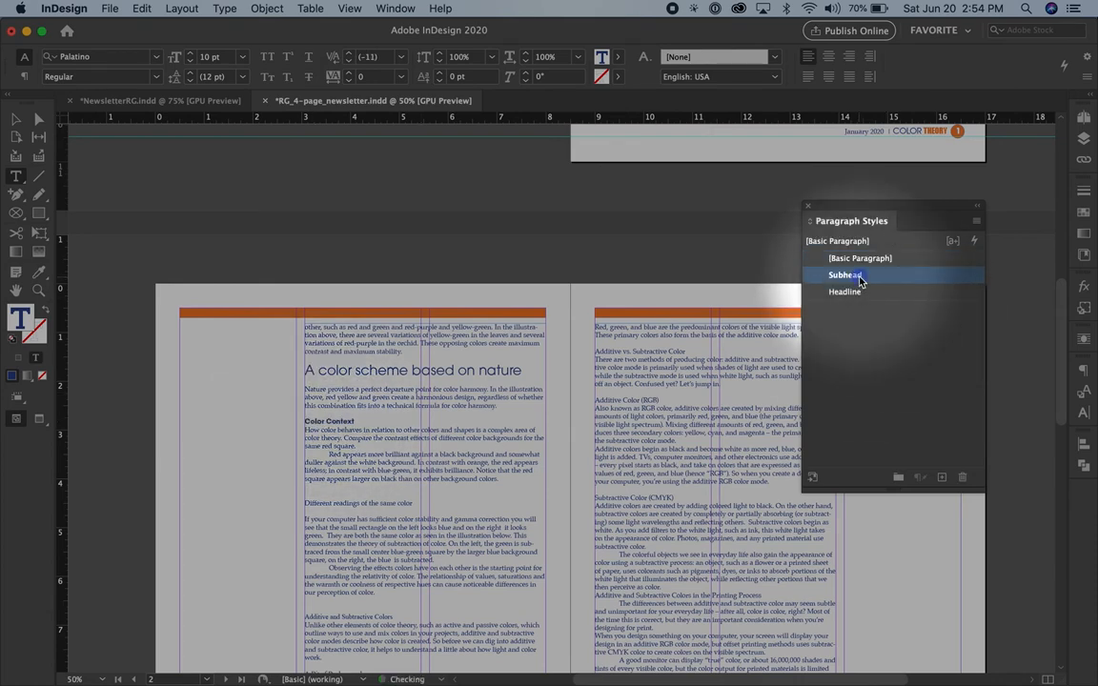
left_click(846, 275)
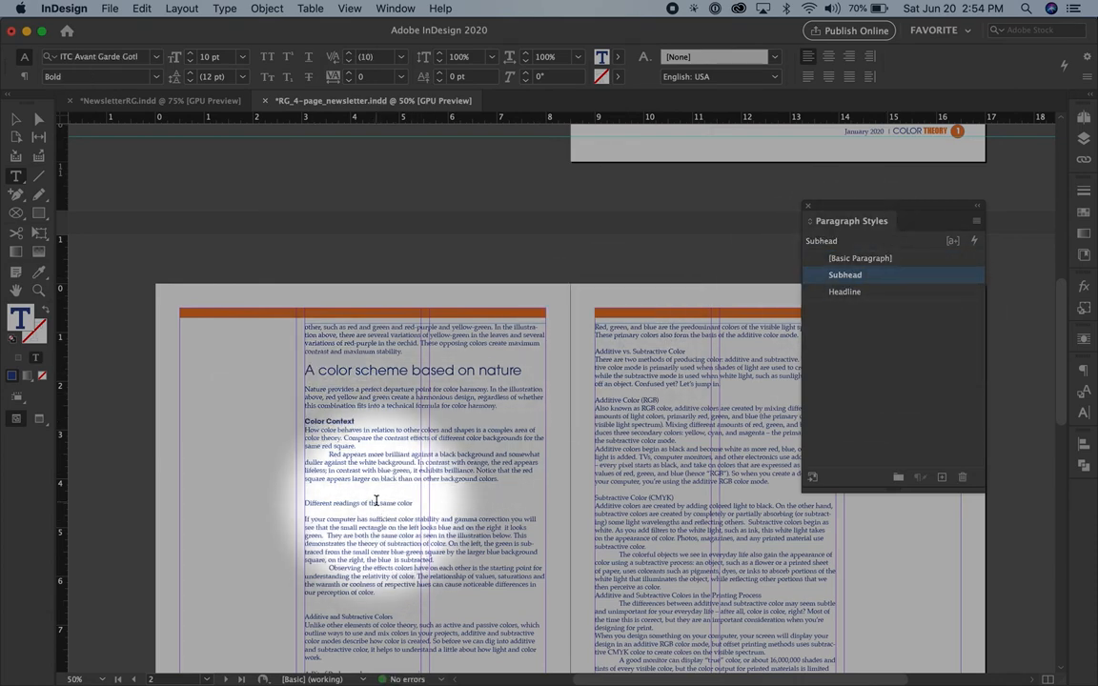
left_click(844, 292)
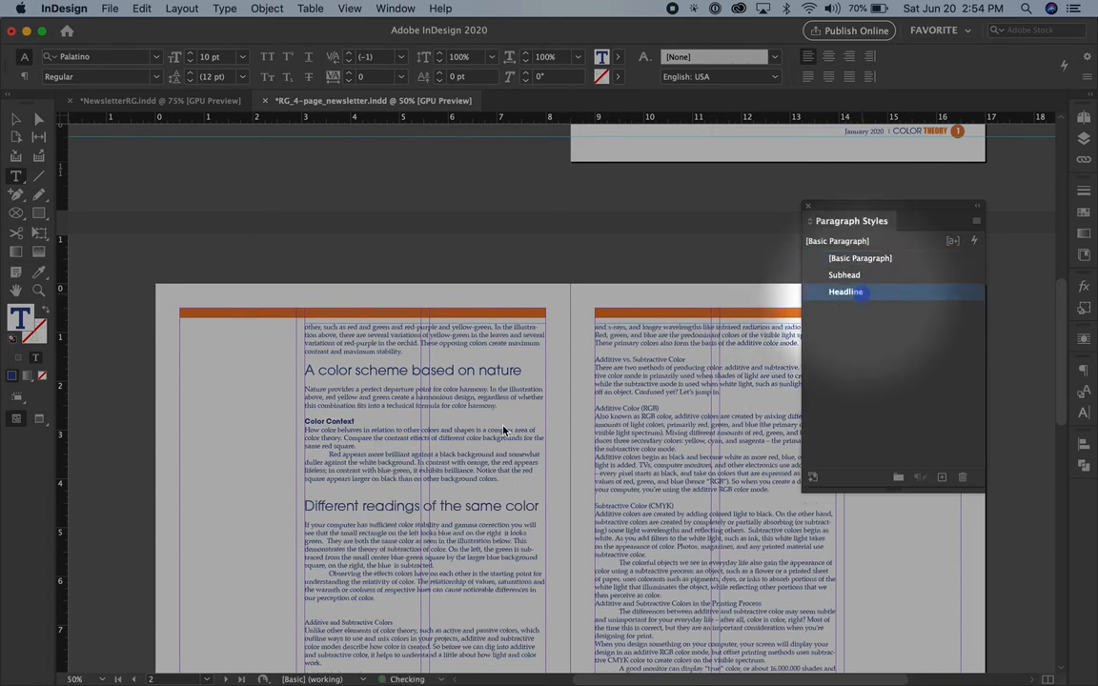
left_click(845, 291)
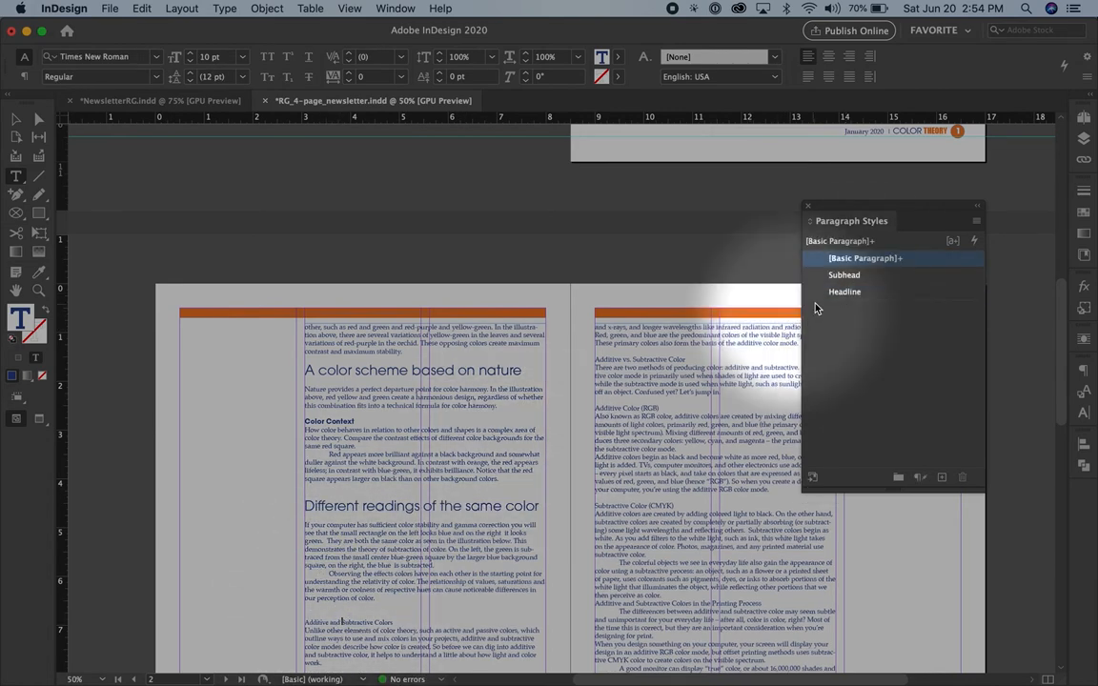
Apply Subhead to Additive and Subtractive Colors, Additive vs. Subtractive Color, Additive Color (RGB), and Subtractive Color (CMYK)
left_click(845, 274)
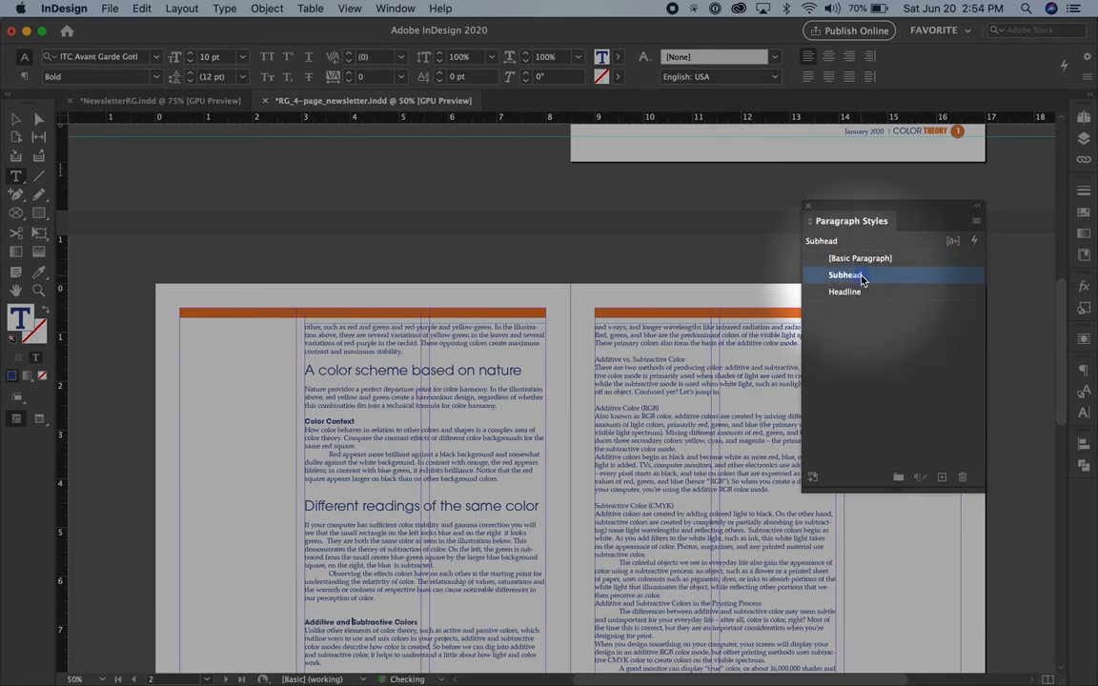
left_click(845, 275)
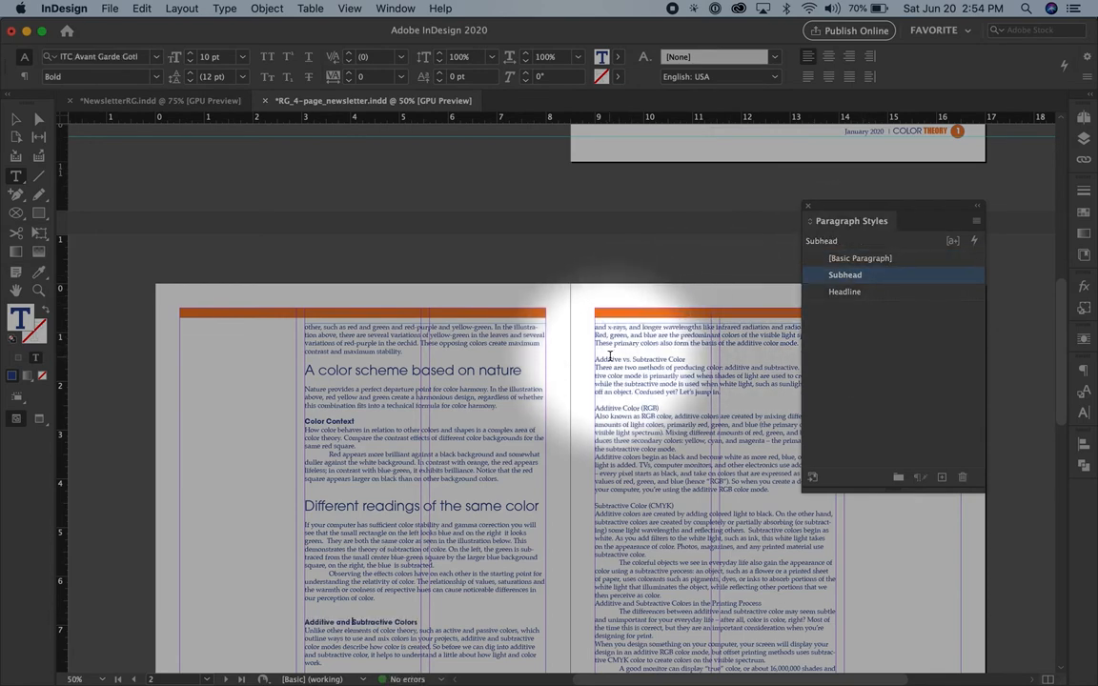
left_click(861, 258)
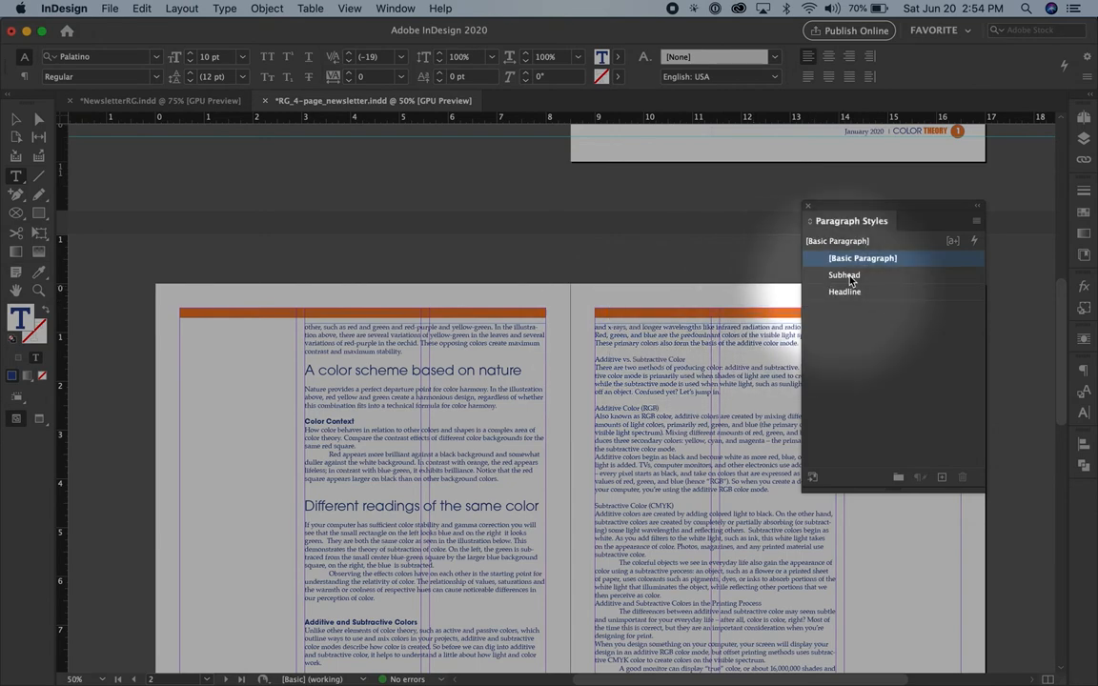
left_click(845, 275)
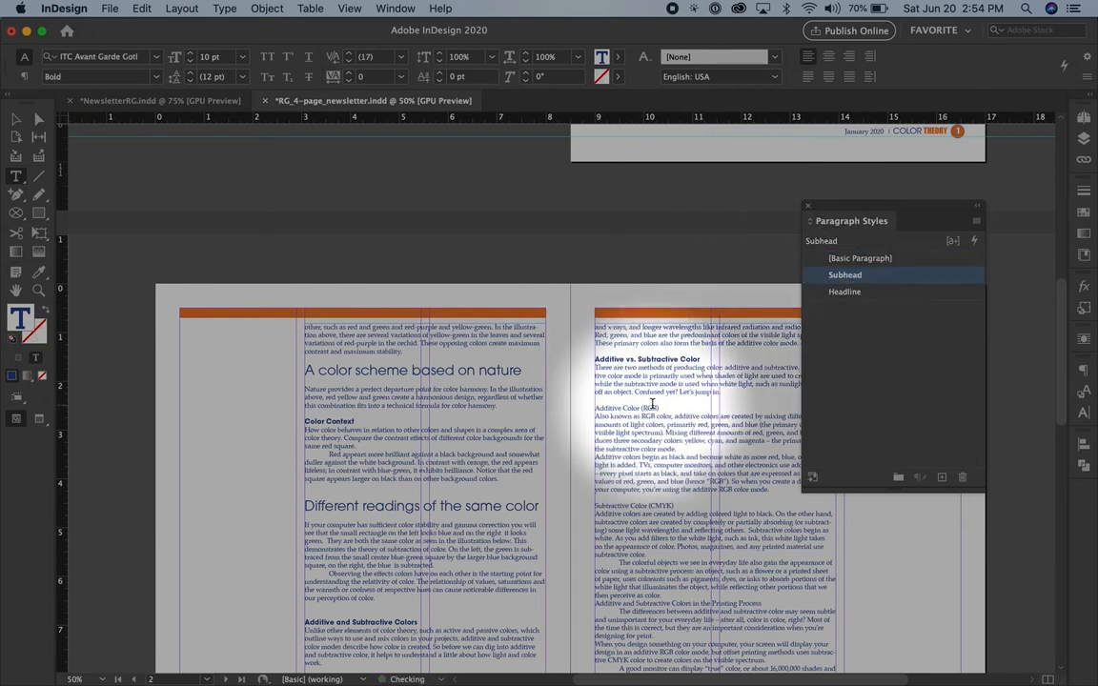
left_click(846, 275)
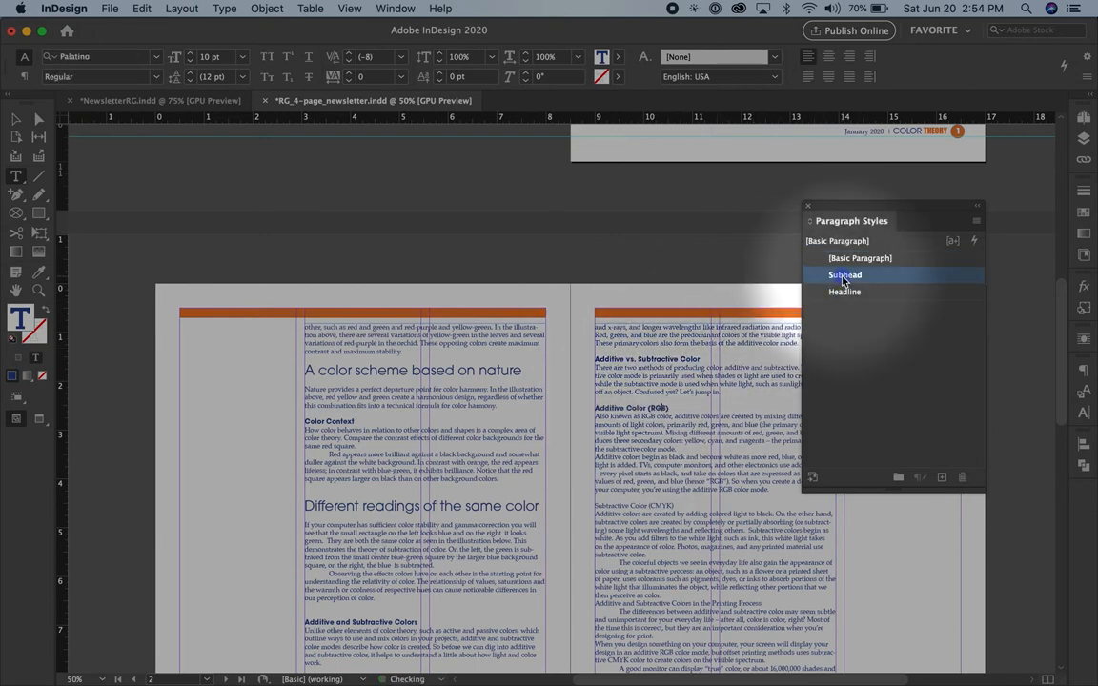
left_click(844, 274)
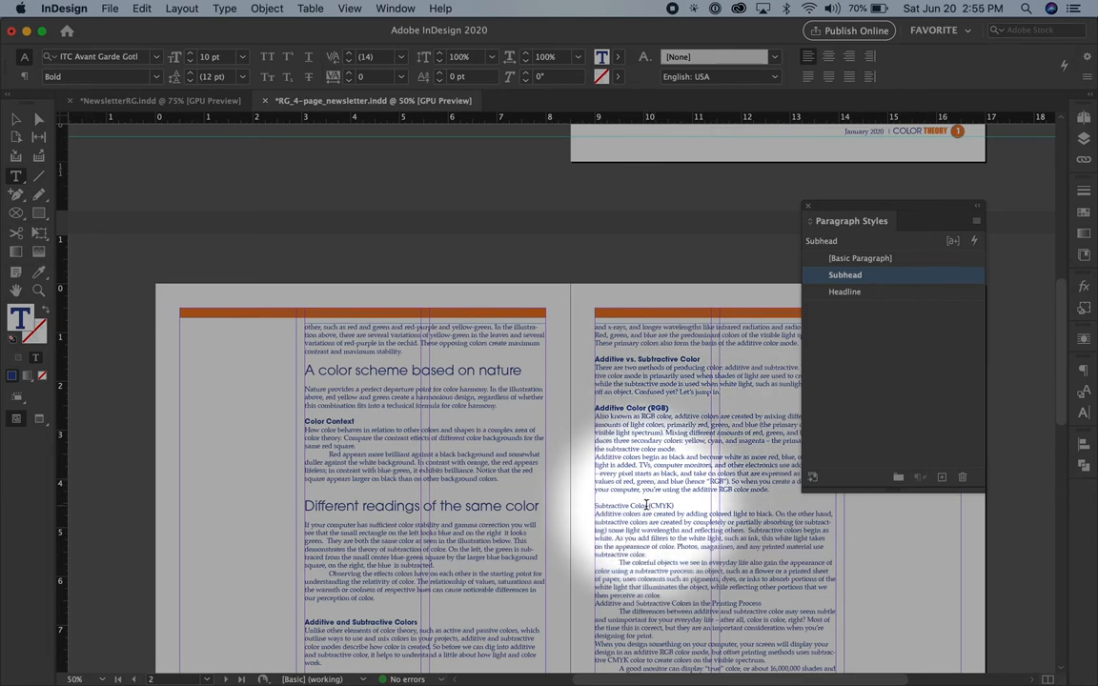
left_click(863, 258)
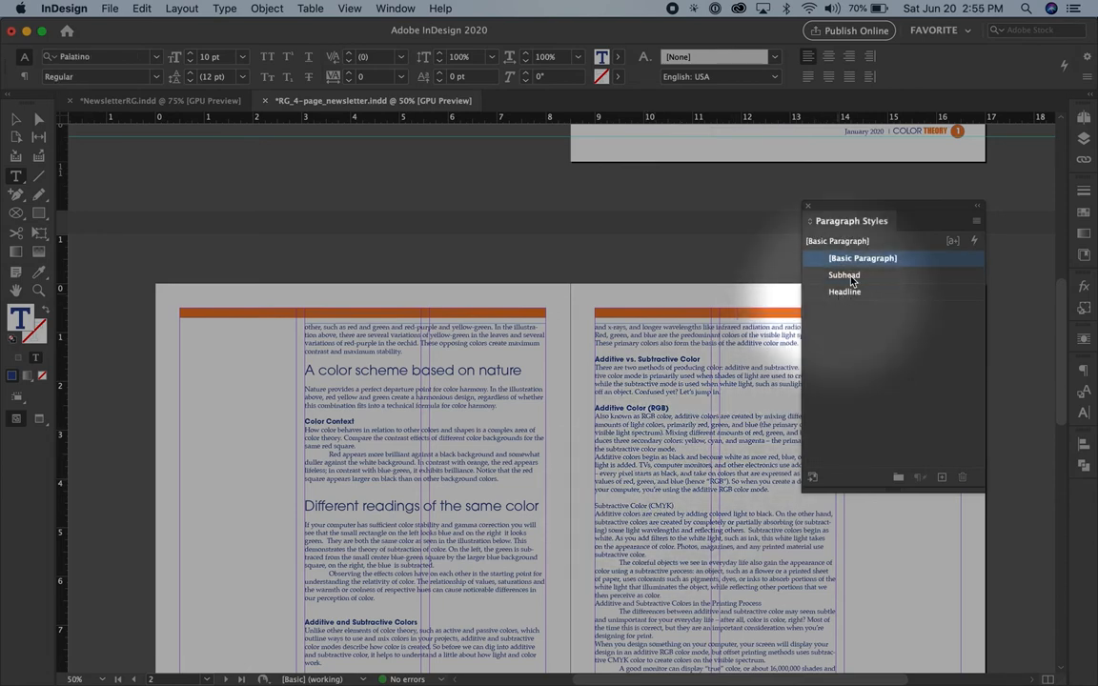
left_click(845, 275)
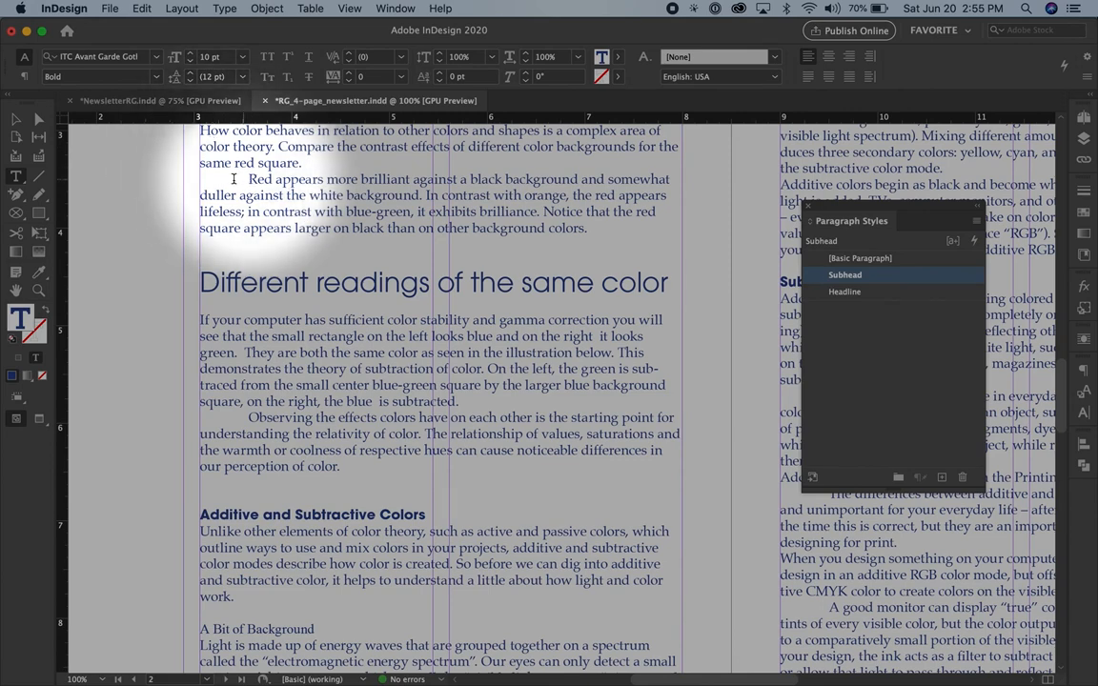
Add a tab stop at 0.25 in to the [Basic Paragraph] style's Tabs settings
scroll("up", 3)
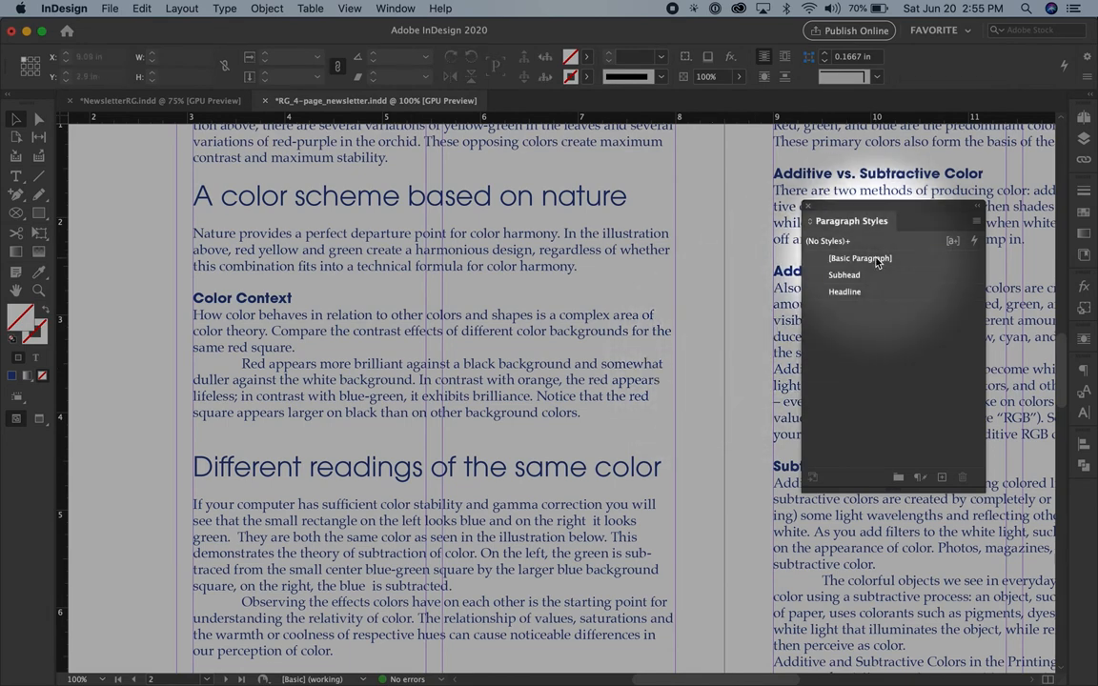
double_click(859, 258)
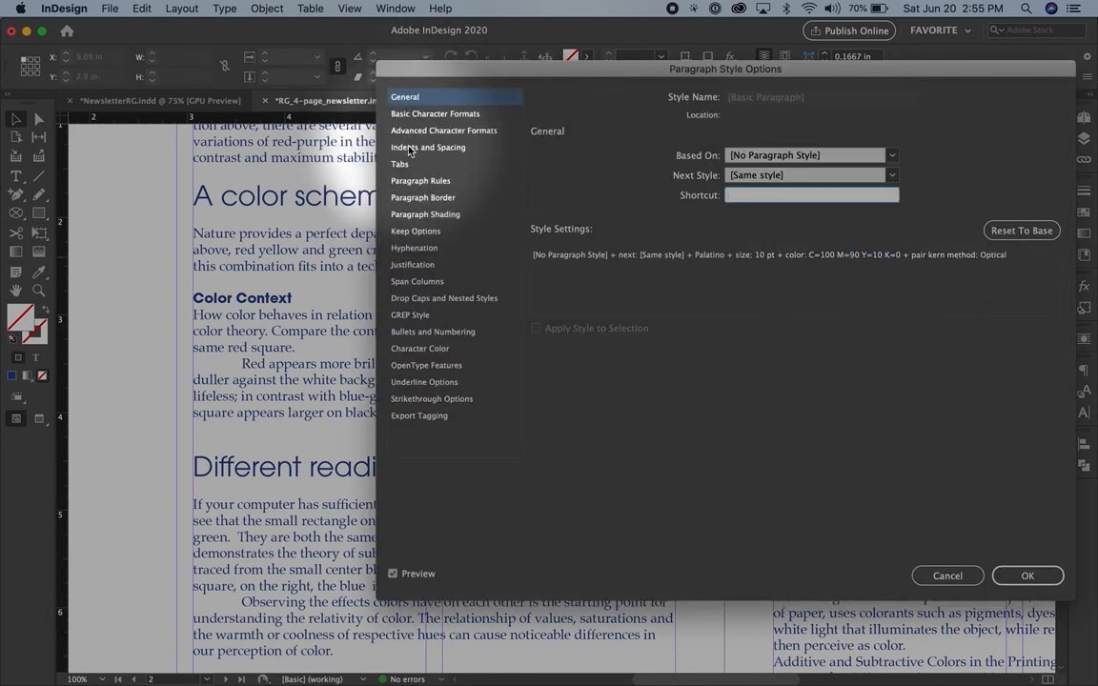
left_click(400, 164)
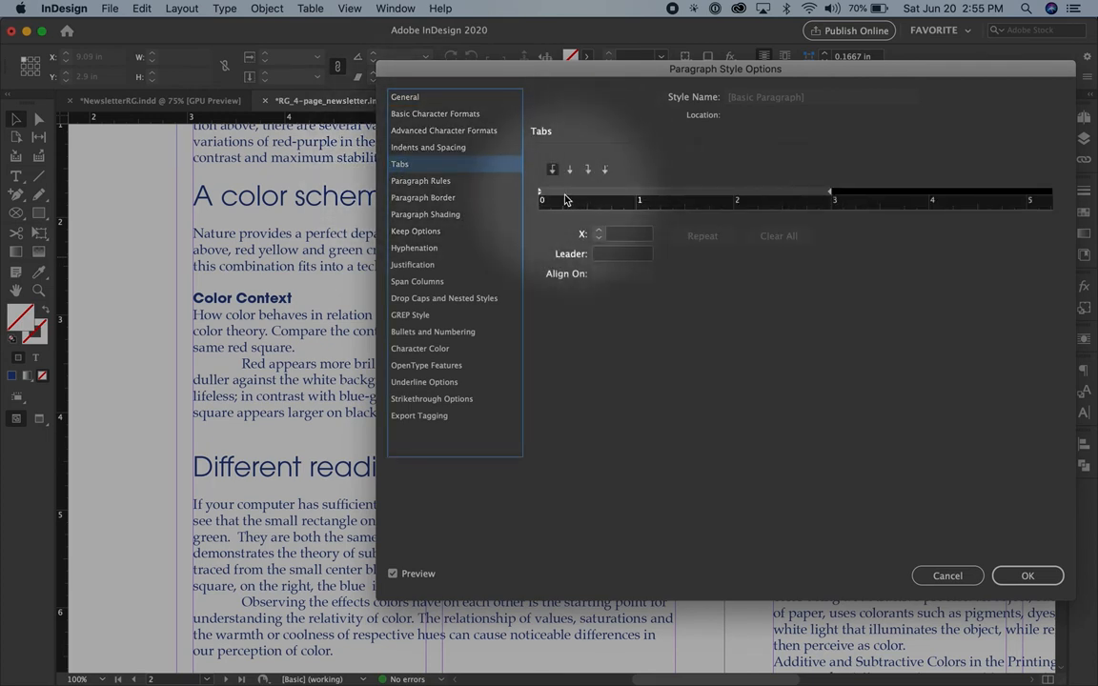
left_click(562, 192)
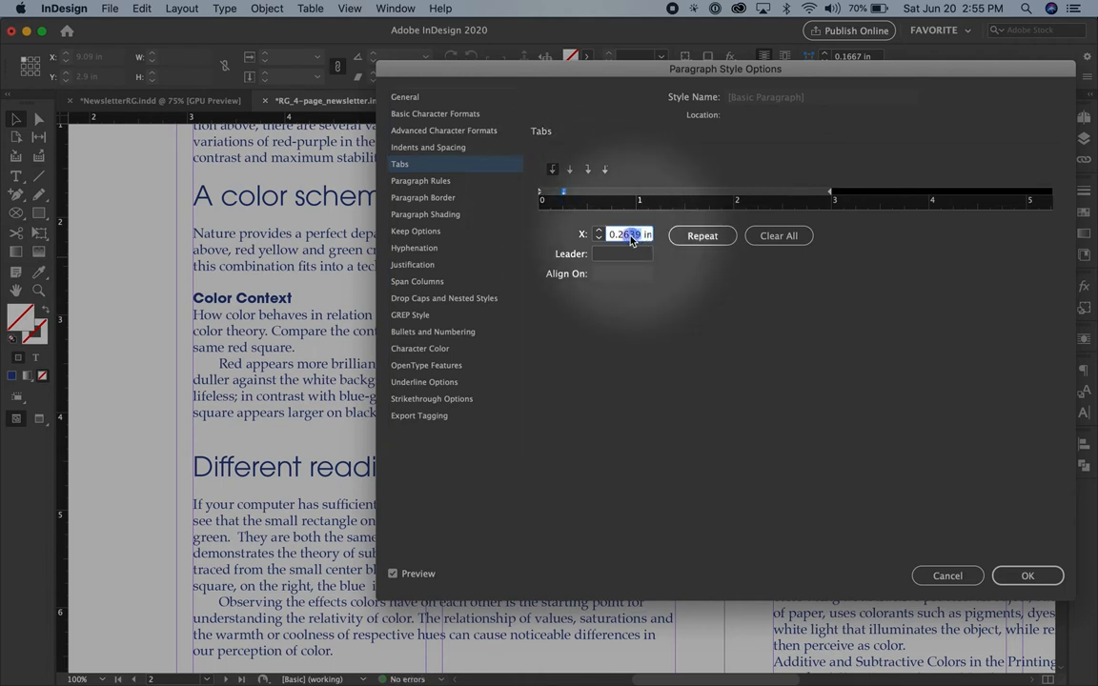
type("0.25")
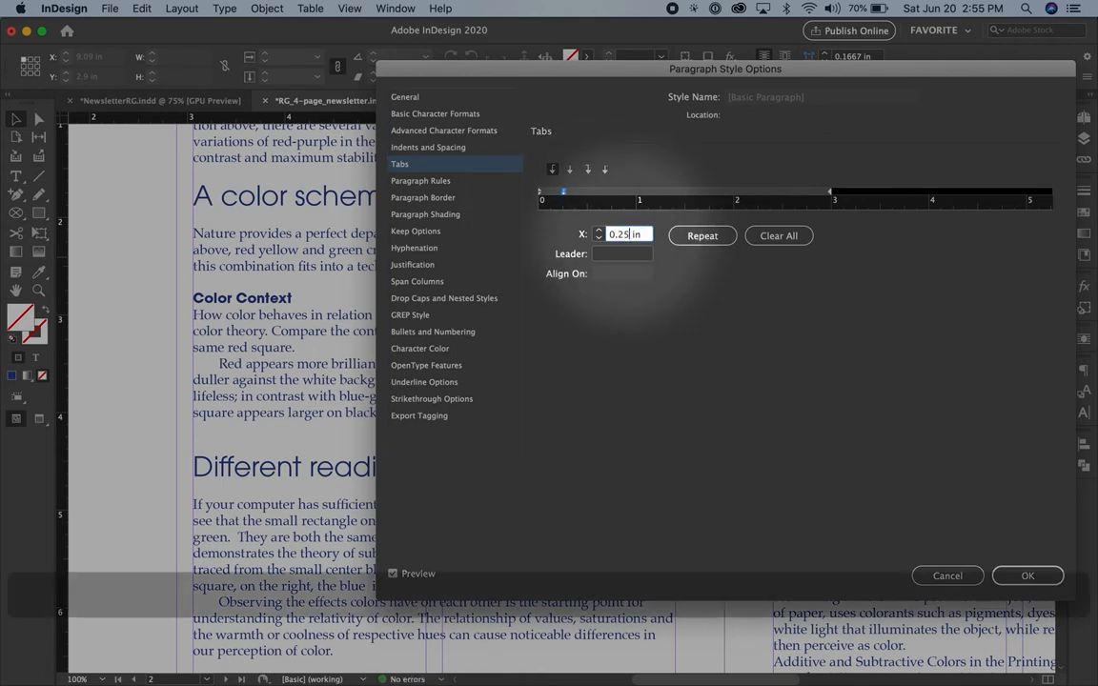
left_click(1027, 574)
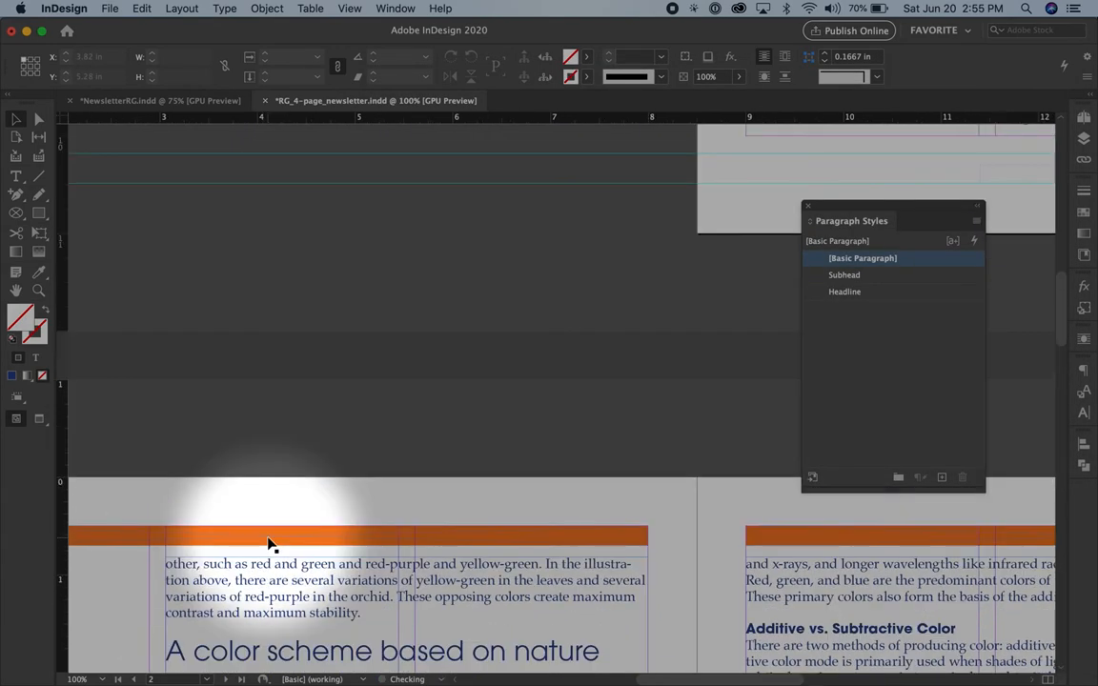
Draw a text frame in page 1's empty left column
scroll("up", 3)
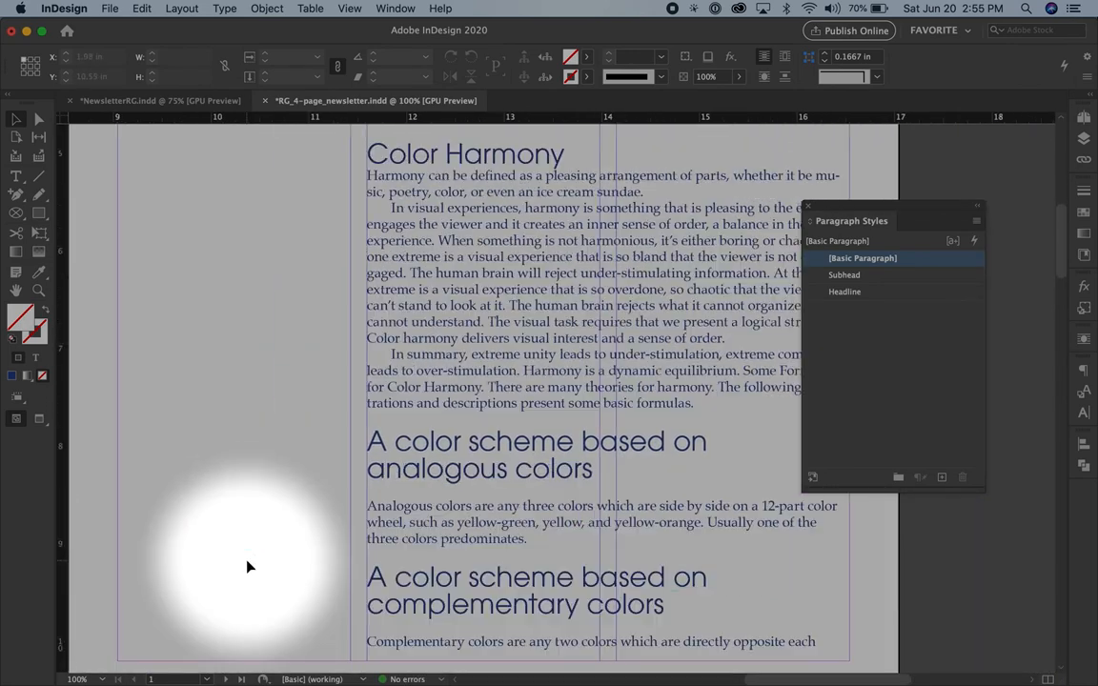
scroll("up", 3)
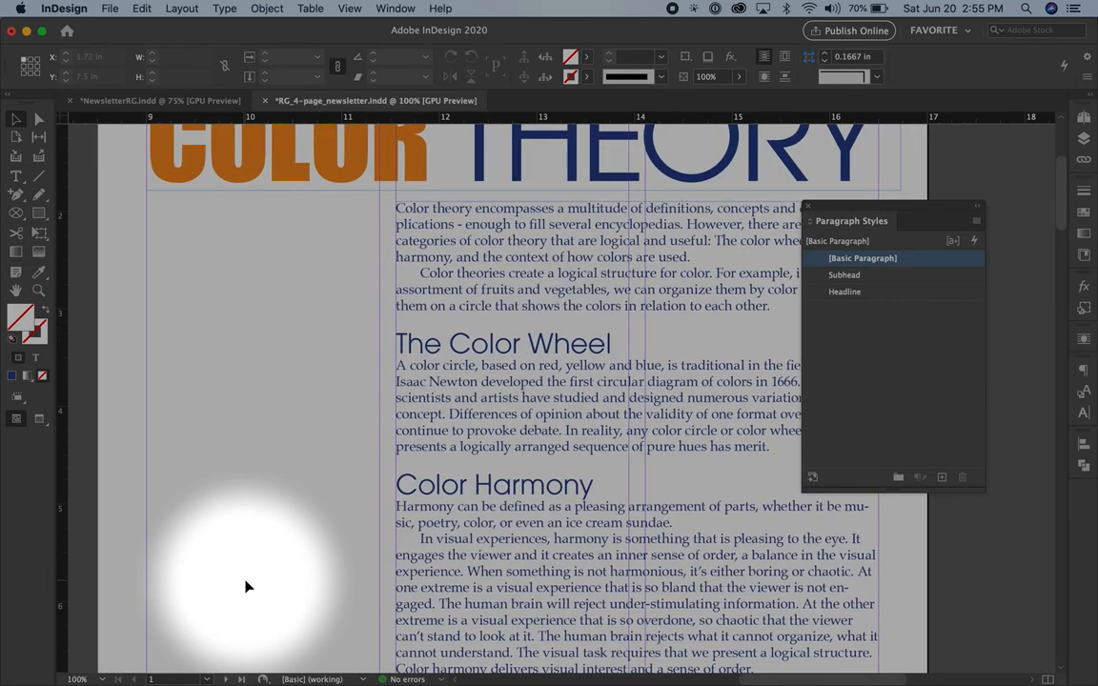
scroll("down", 3)
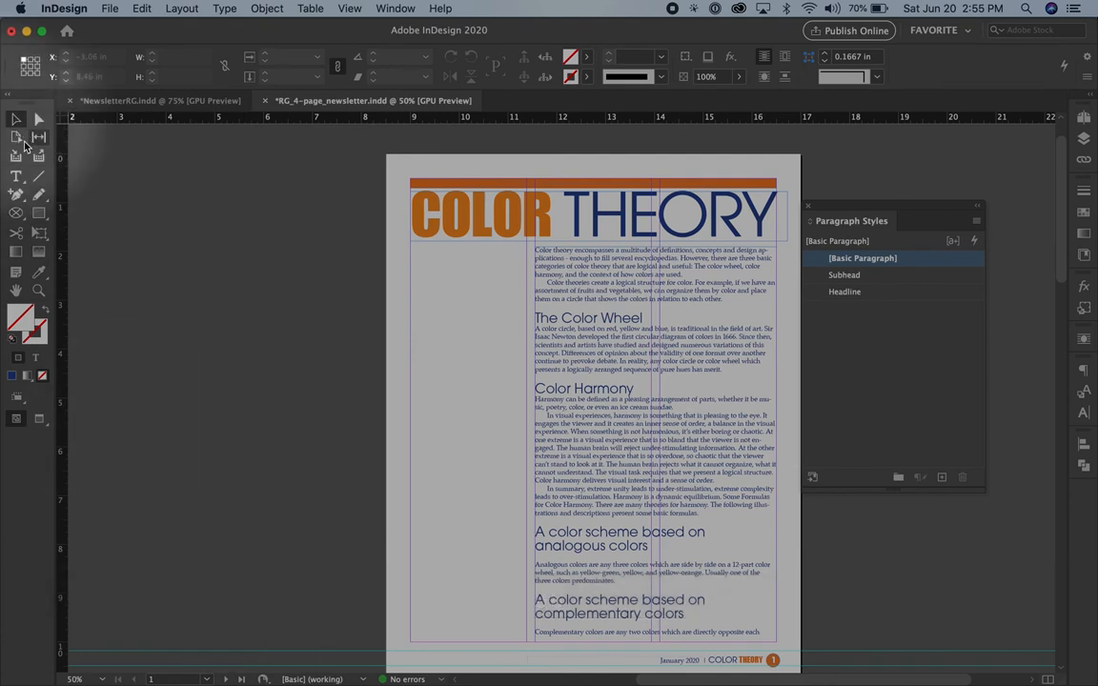
left_click(17, 176)
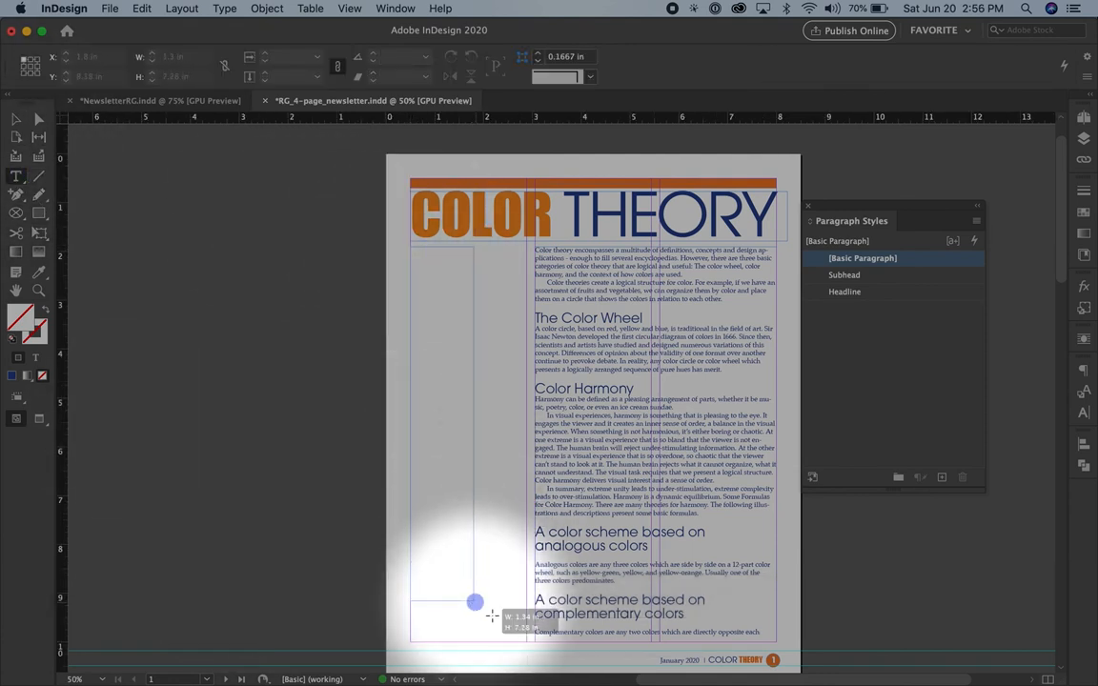
left_click_drag(475, 602, 529, 646)
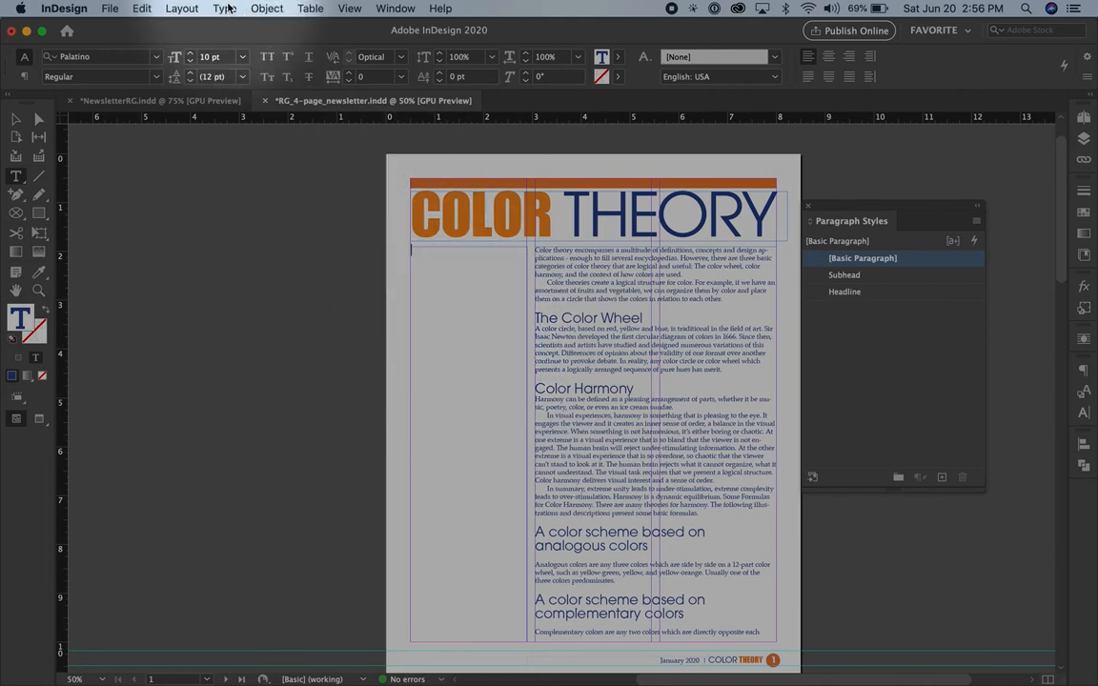
Place Newsletter_Definitions.docx into the new text frame
left_click(109, 8)
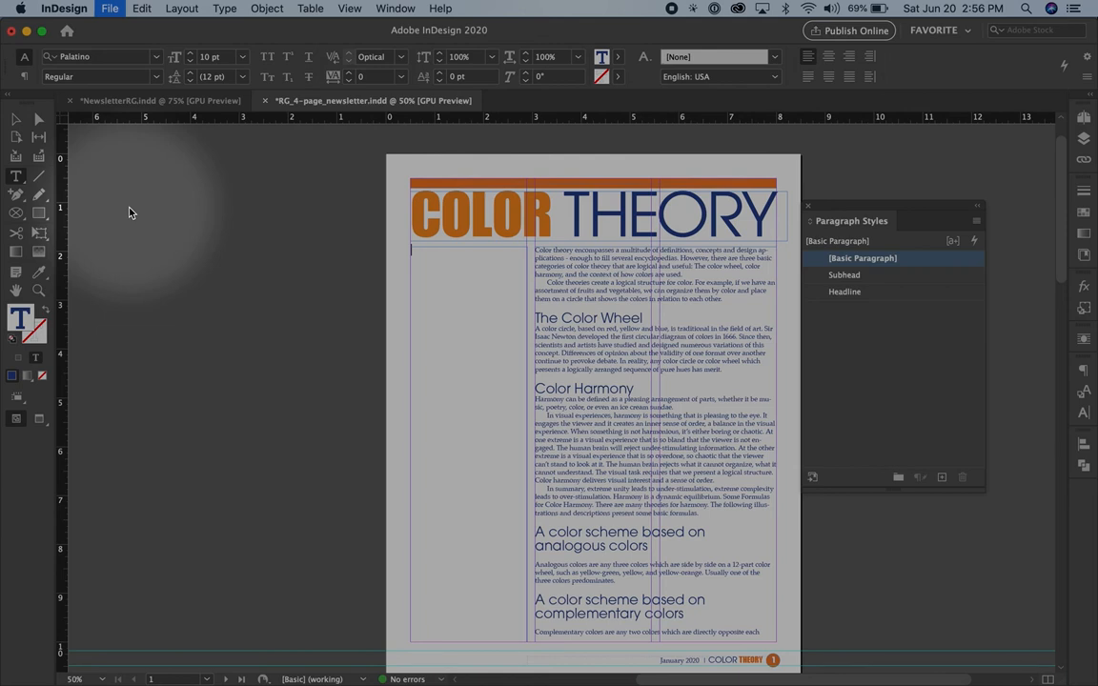
left_click(111, 8)
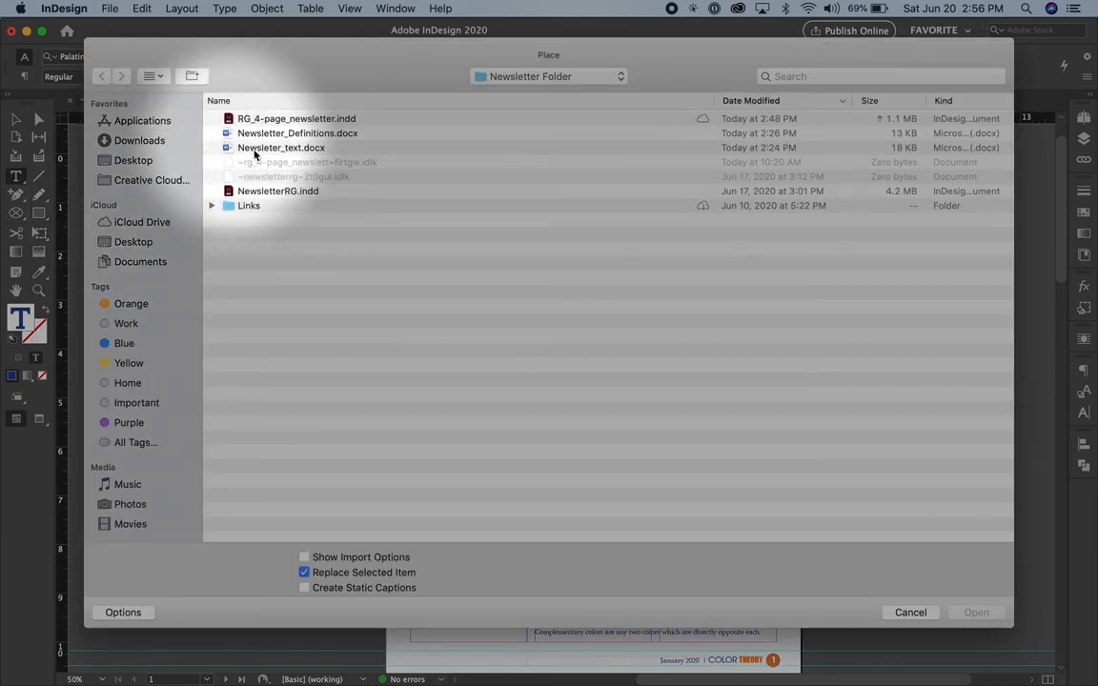
left_click(298, 132)
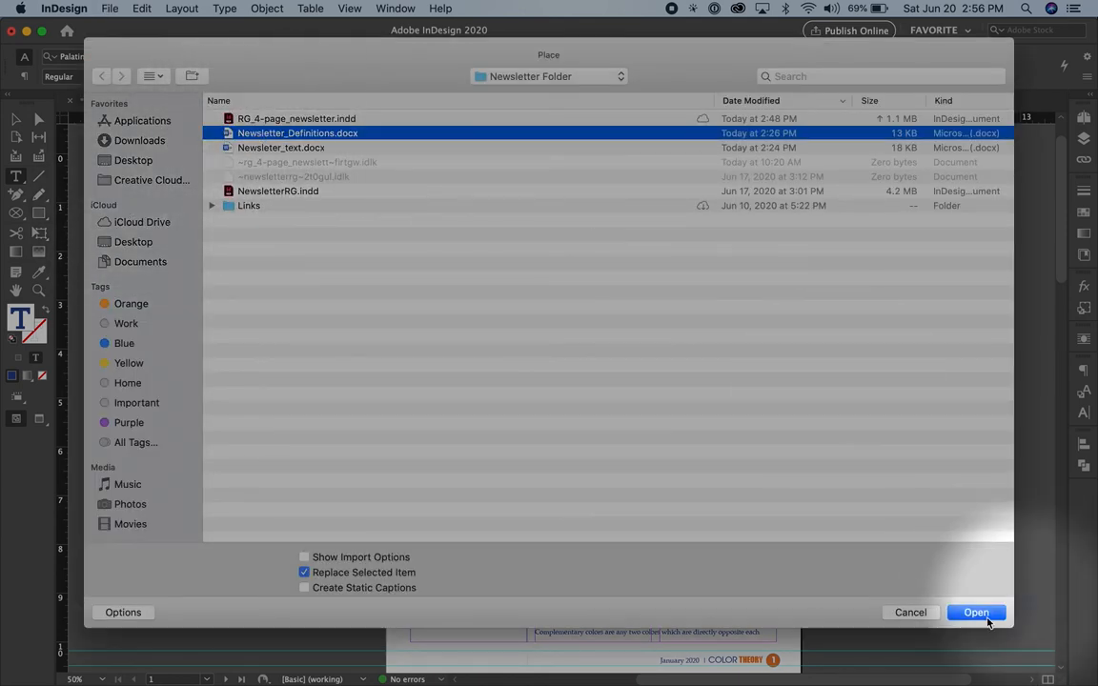
left_click(976, 612)
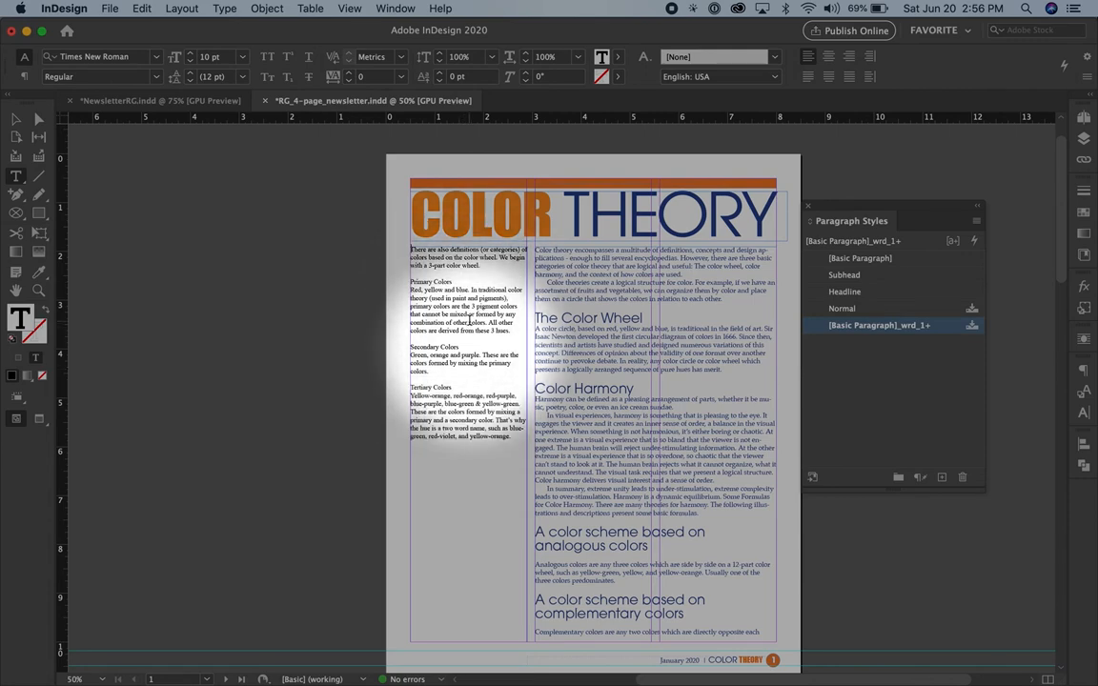
Fill the definitions frame with dark blue and set its text to [Paper] white
left_click(15, 119)
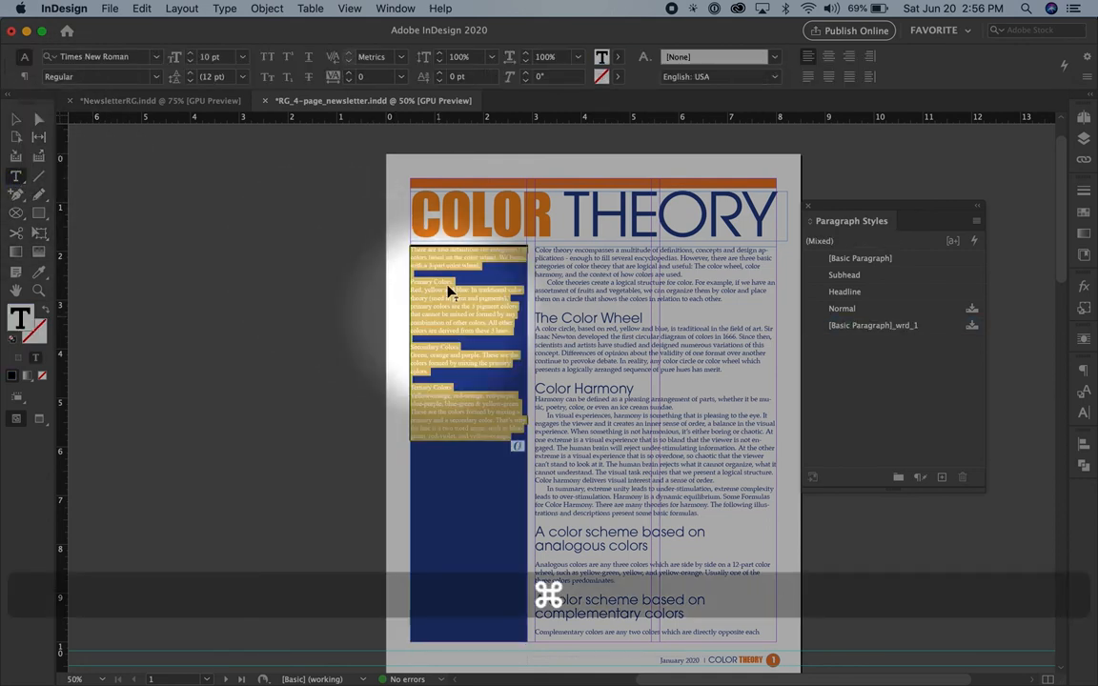
left_click(618, 56)
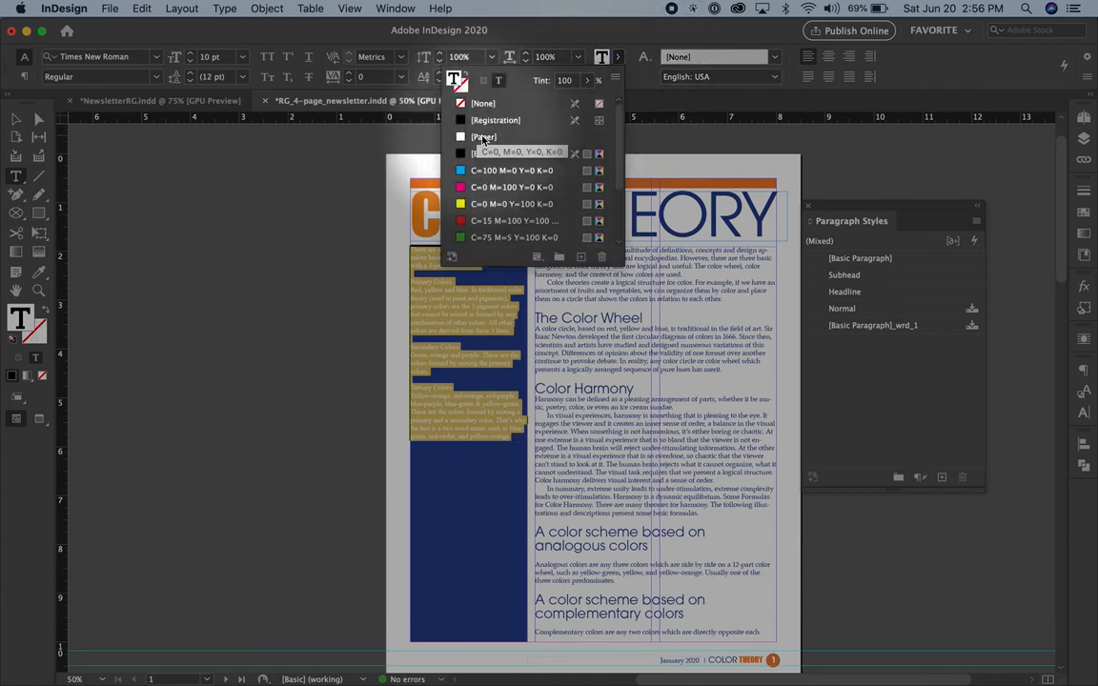
left_click(495, 154)
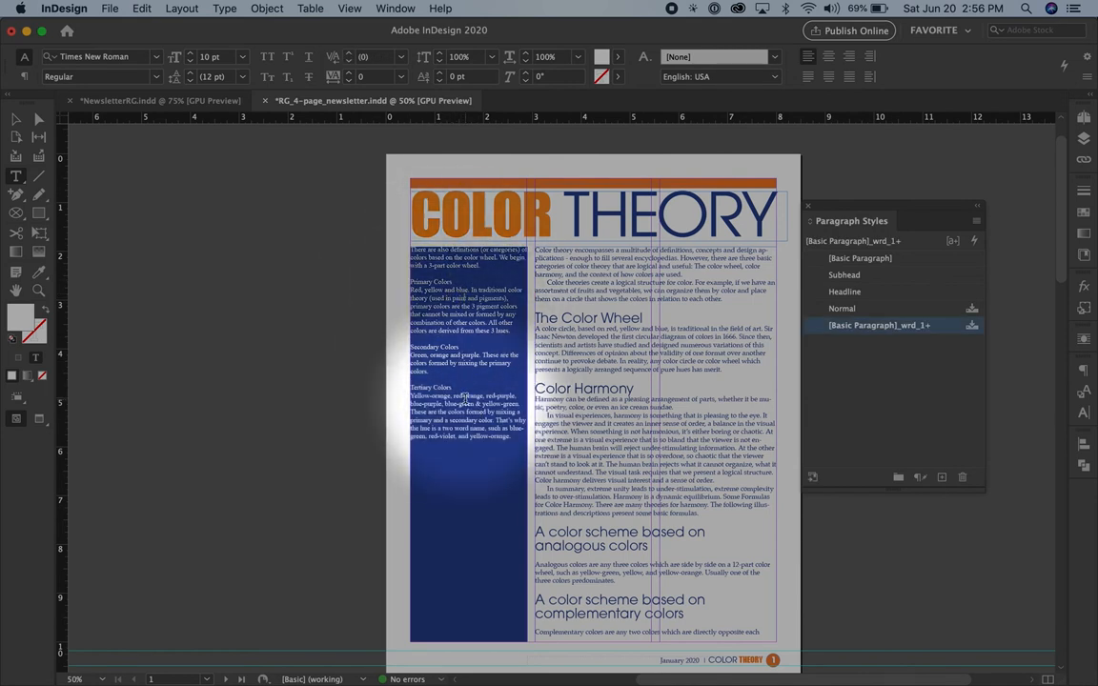
left_click(15, 119)
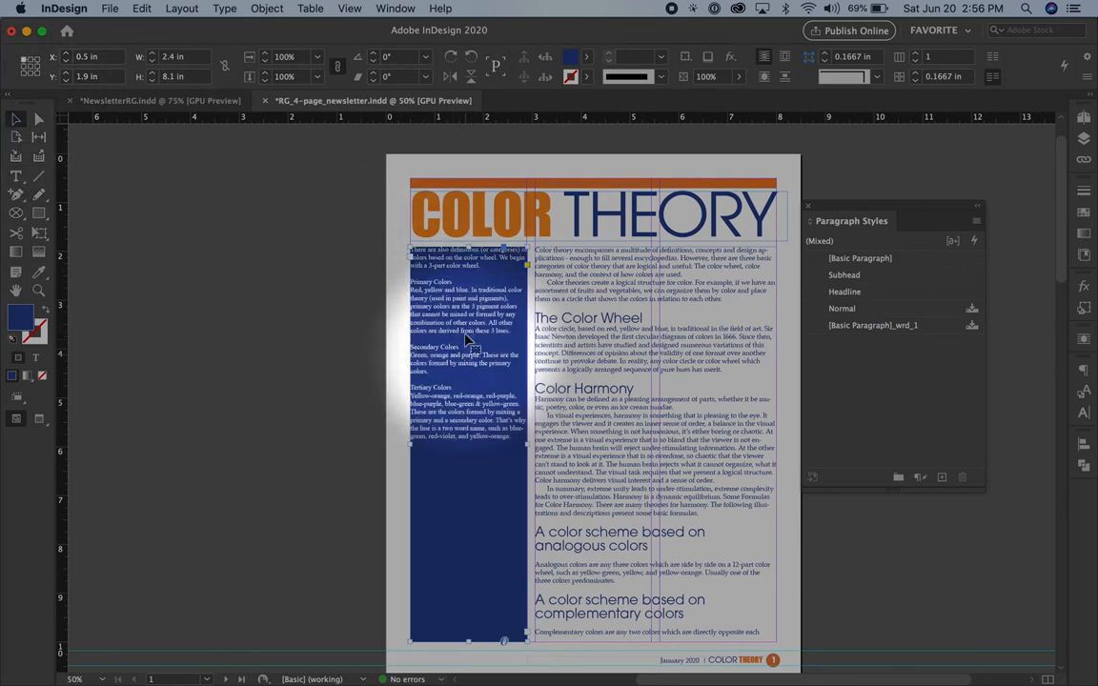
Give the sidebar frame equal linked inset spacing and set its text in ITC Avant Garde Gothic Pro Bold
left_click(266, 8)
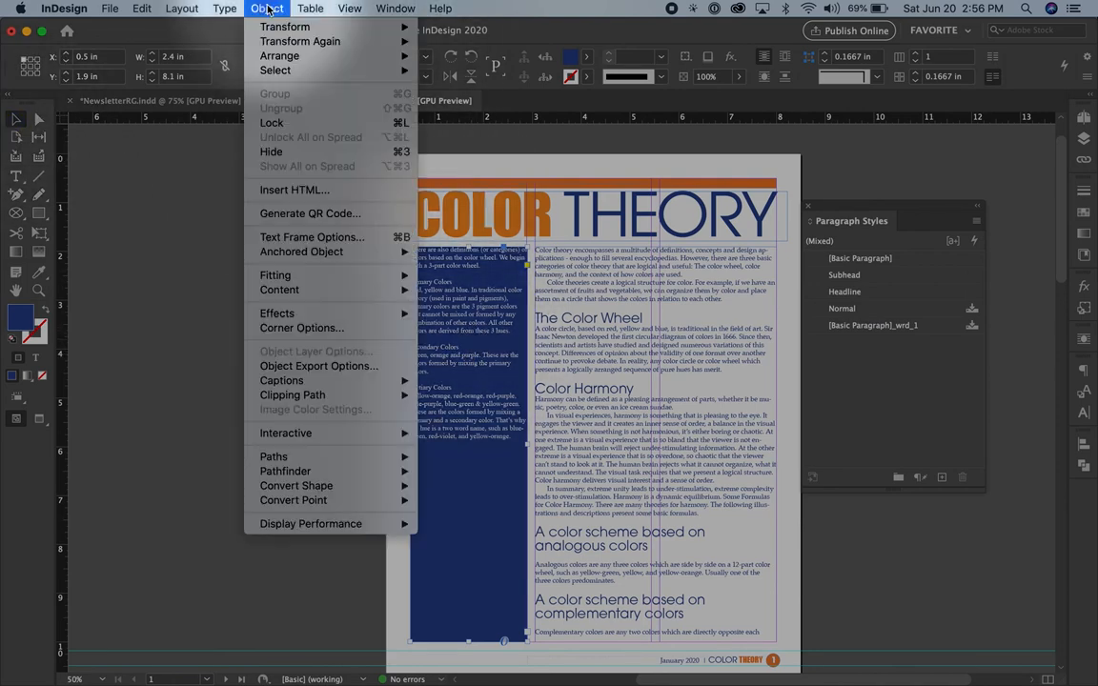
mouse_move(312, 236)
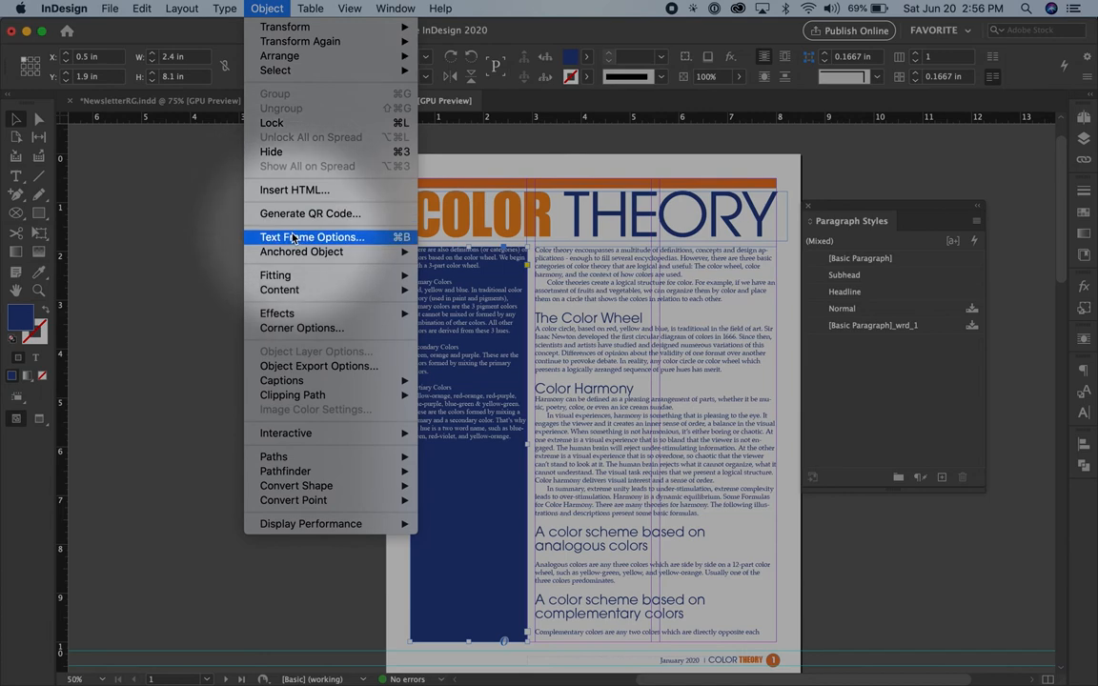
left_click(312, 237)
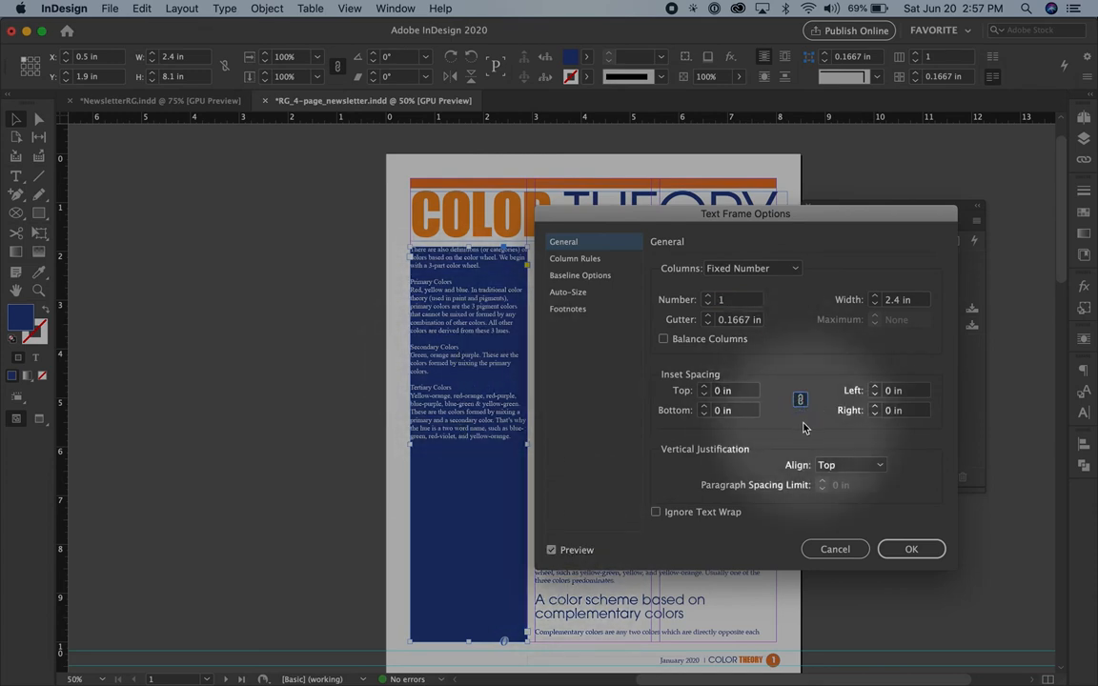
left_click(708, 389)
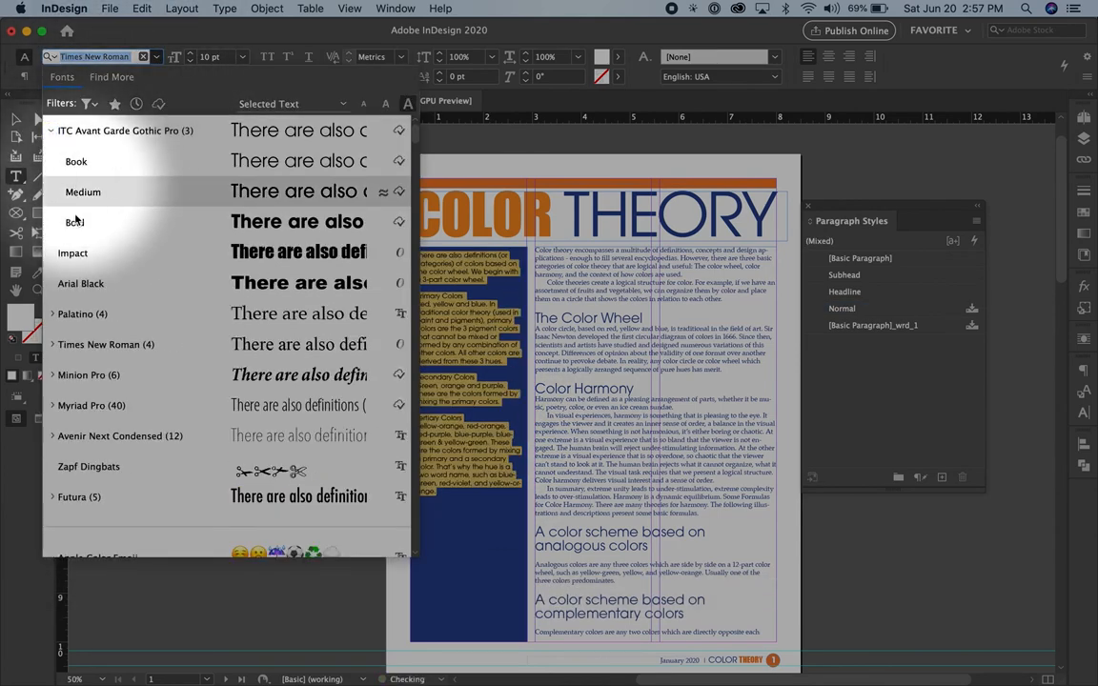
left_click(74, 221)
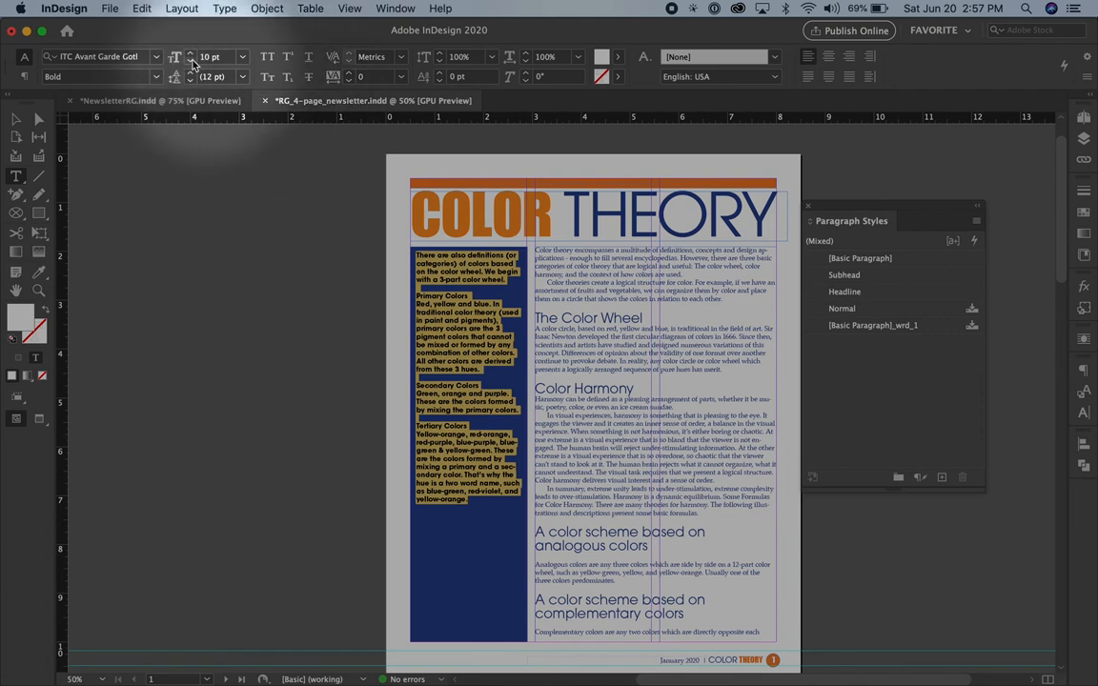
left_click(190, 52)
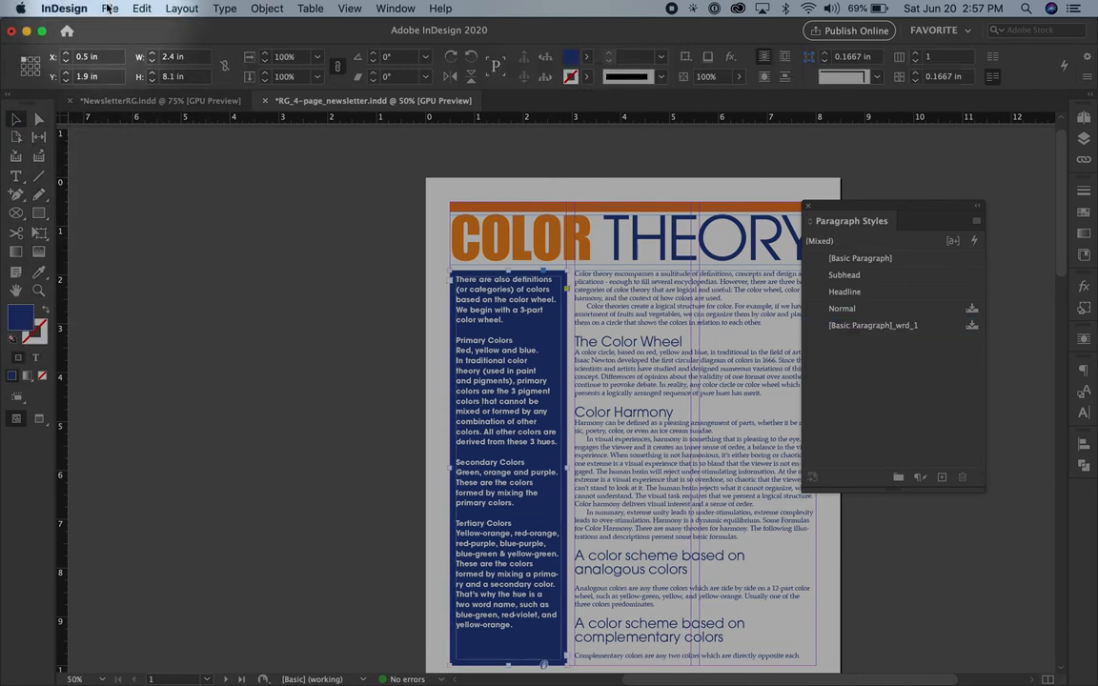
Save the newsletter, then place theory-wheel-history.jpg from the Links folder
left_click(110, 8)
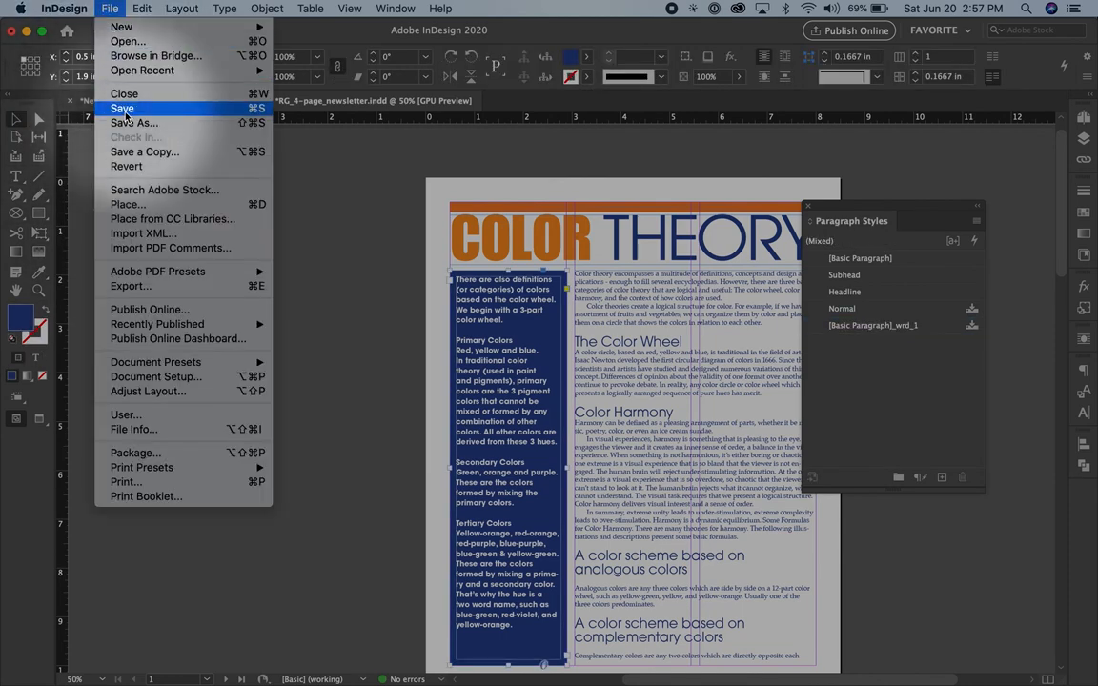
left_click(122, 107)
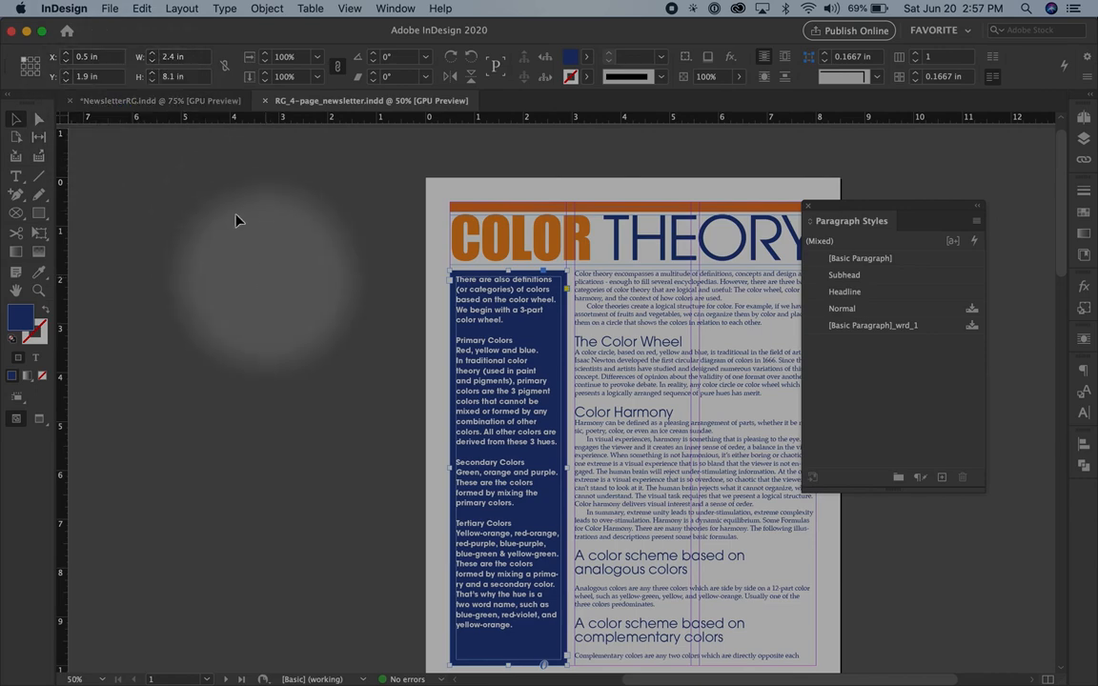
left_click(111, 8)
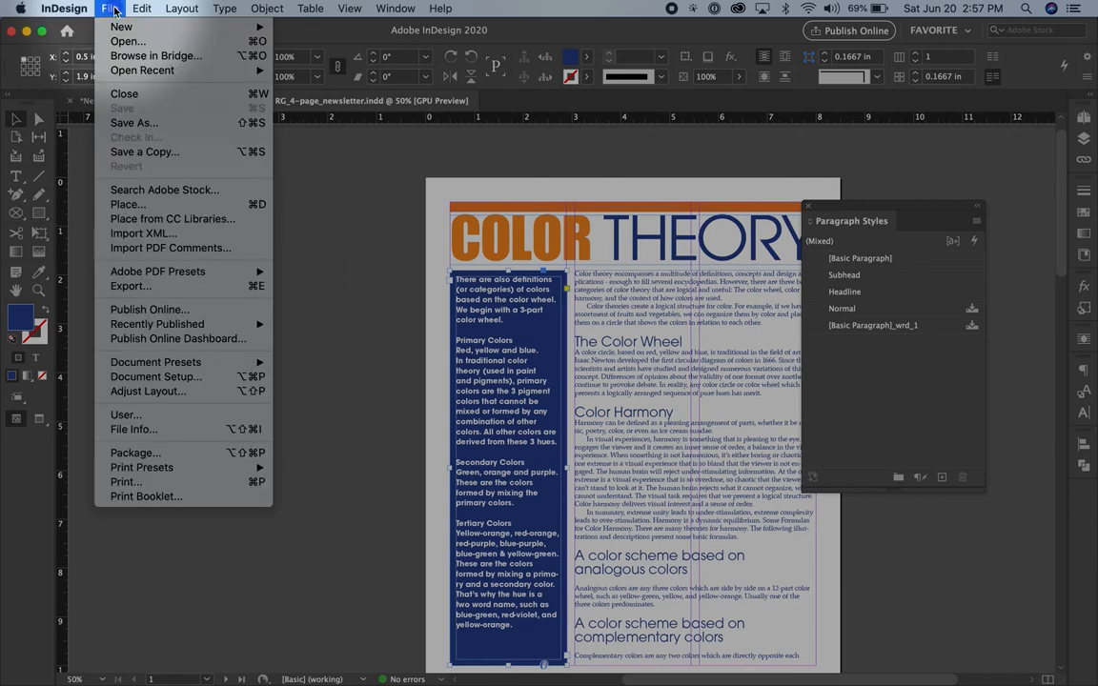
mouse_move(126, 204)
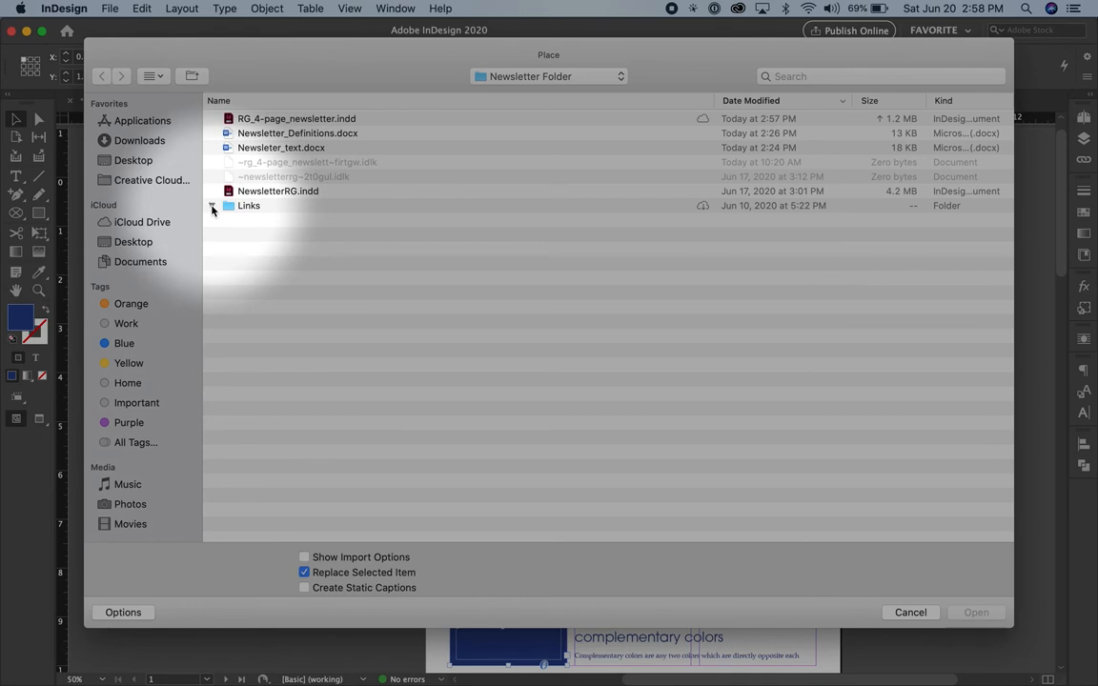
left_click(214, 205)
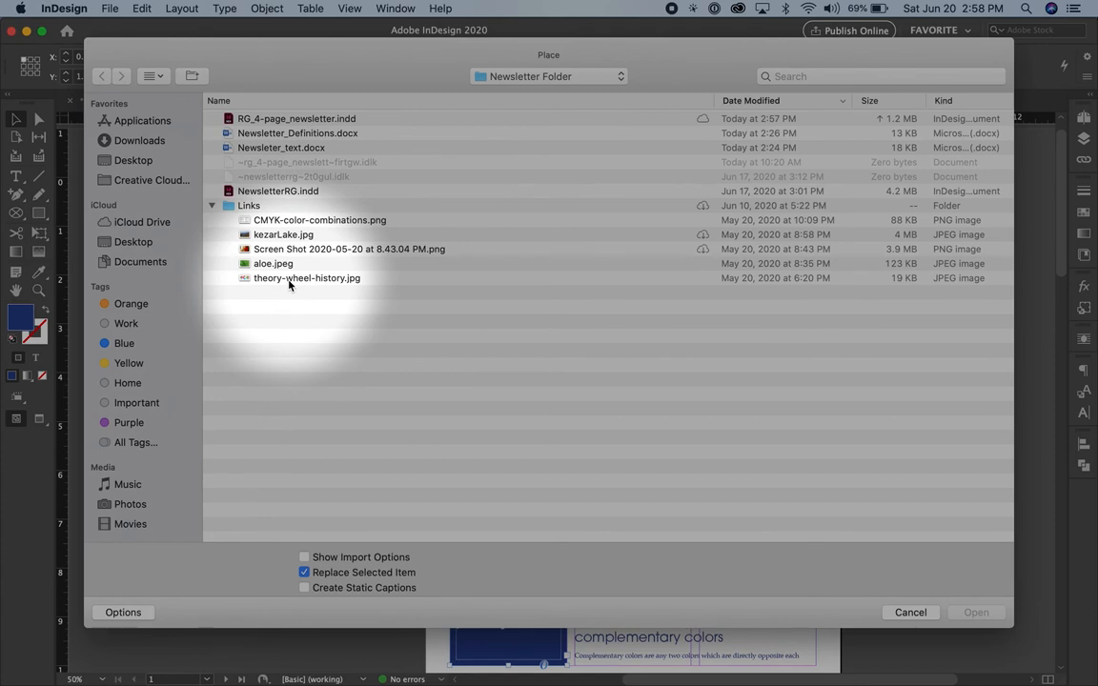
left_click(306, 277)
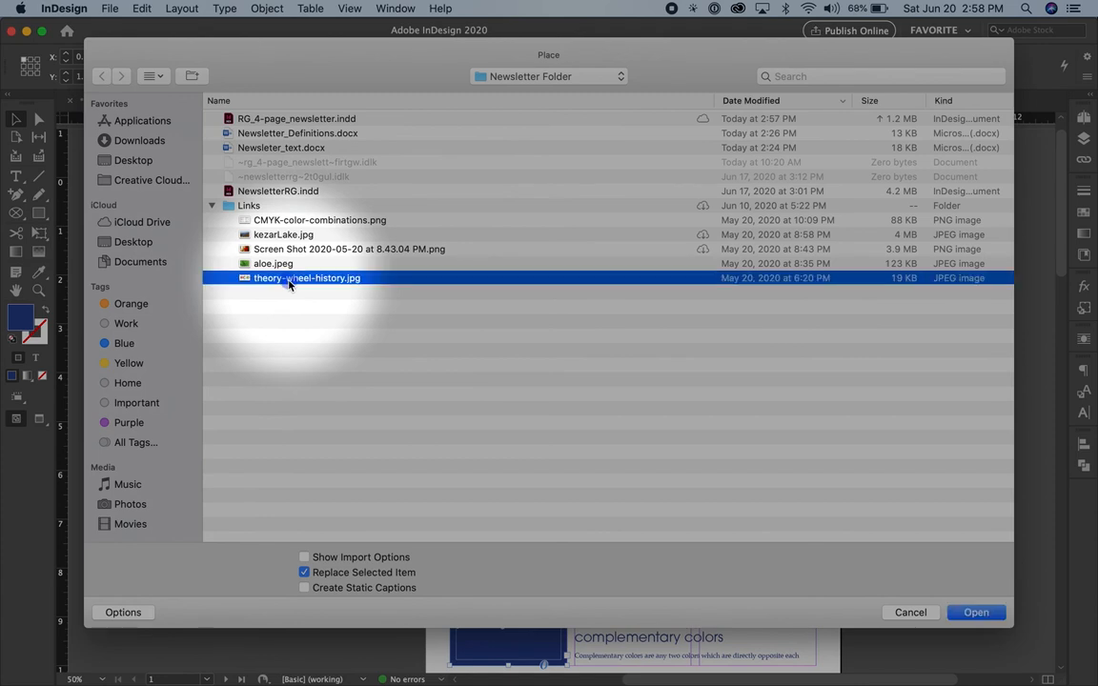
left_click(976, 612)
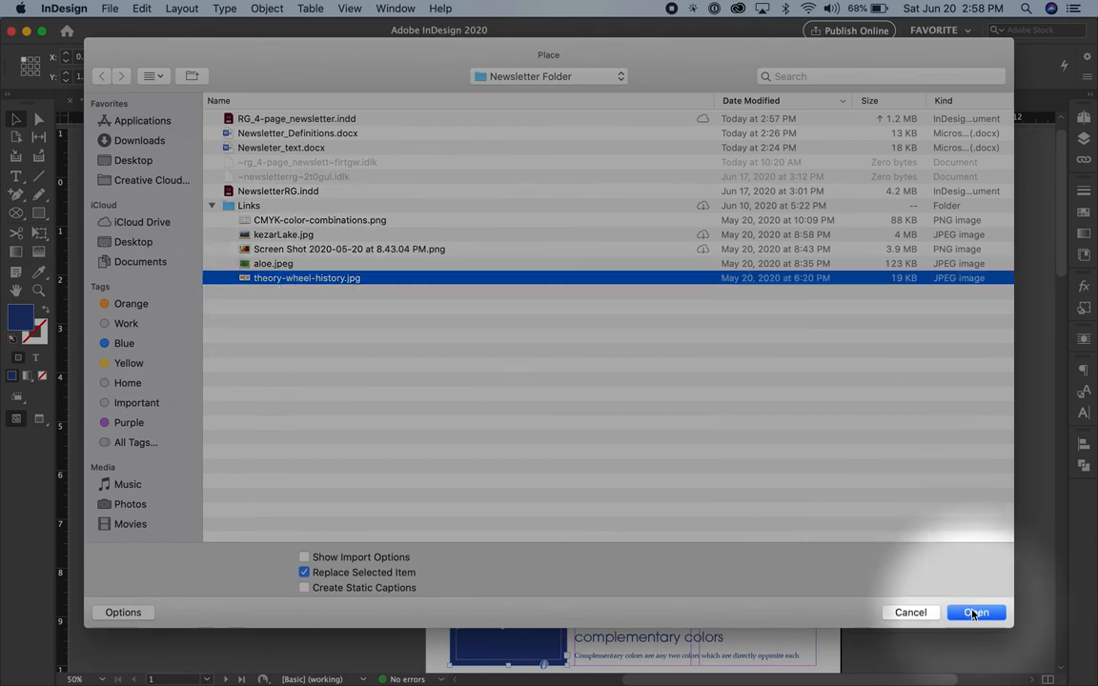
left_click(975, 612)
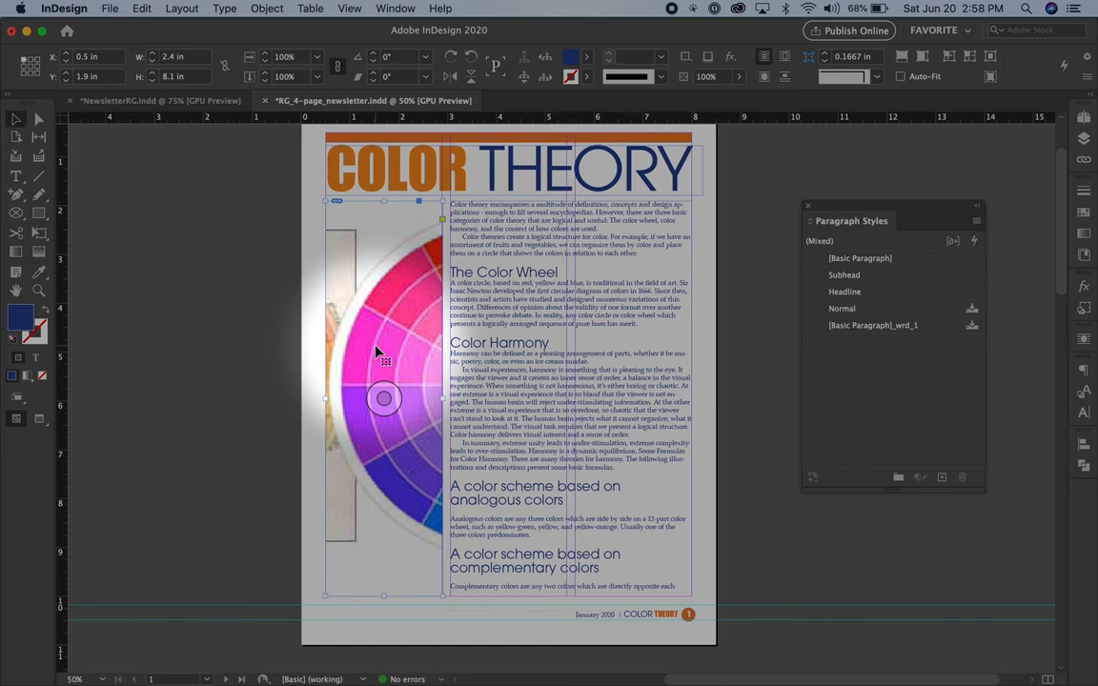
Undo the misplaced image and draw the color wheel frame above the body text's top right
key("cmd+z")
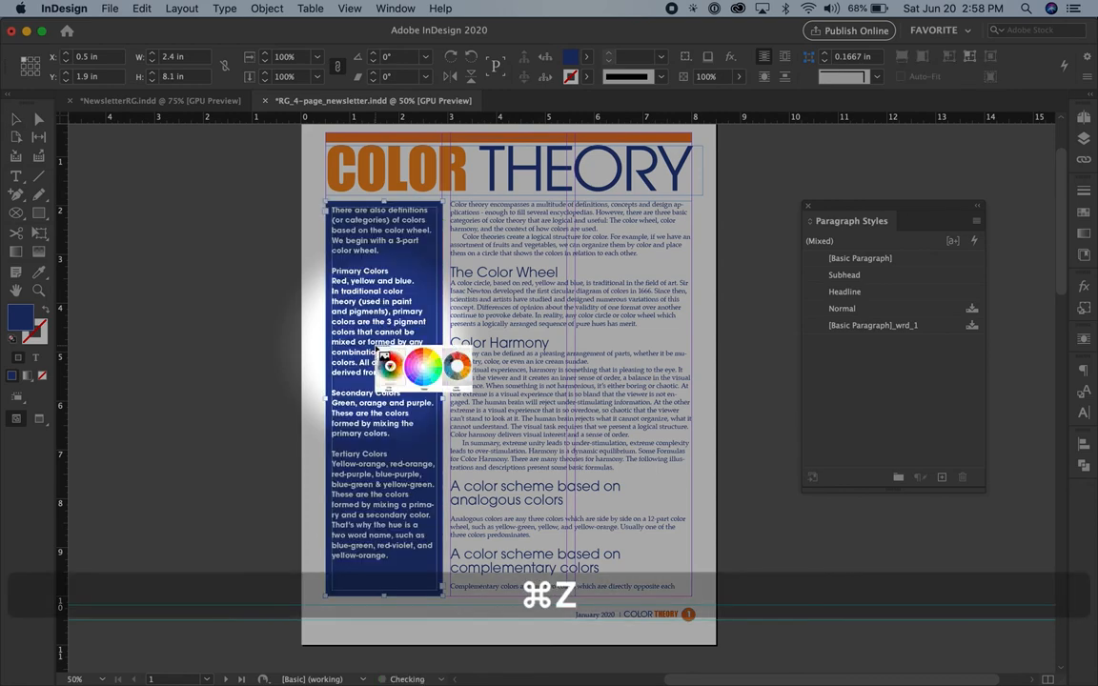
key("cmd+z")
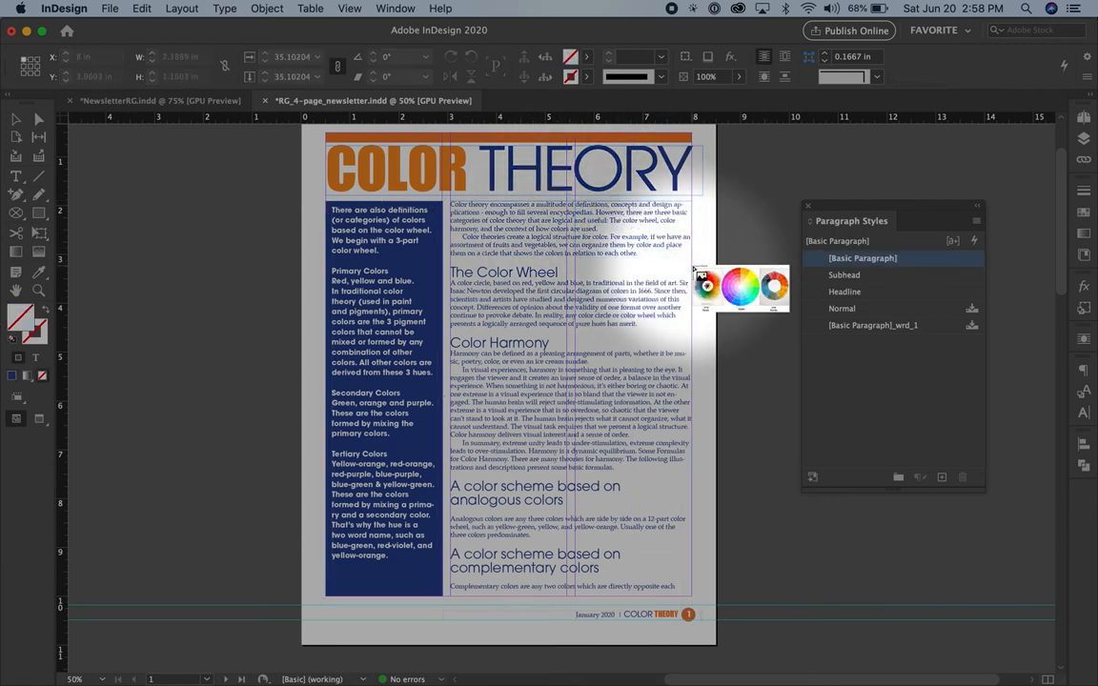
left_click_drag(743, 286, 633, 229)
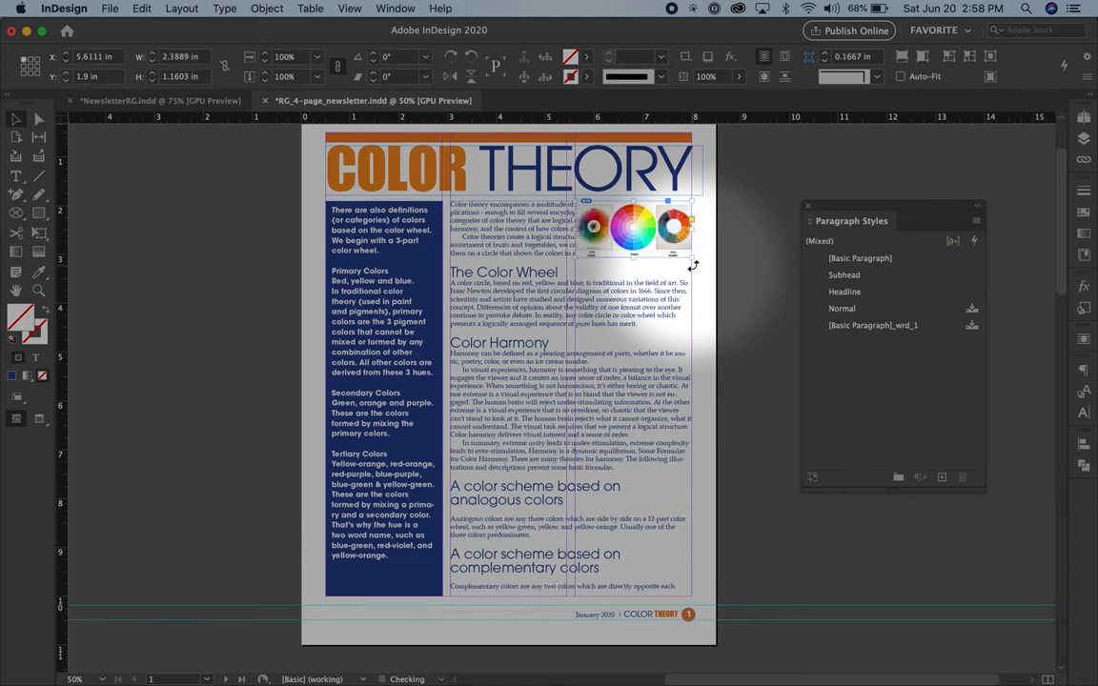
key("cmd+=")
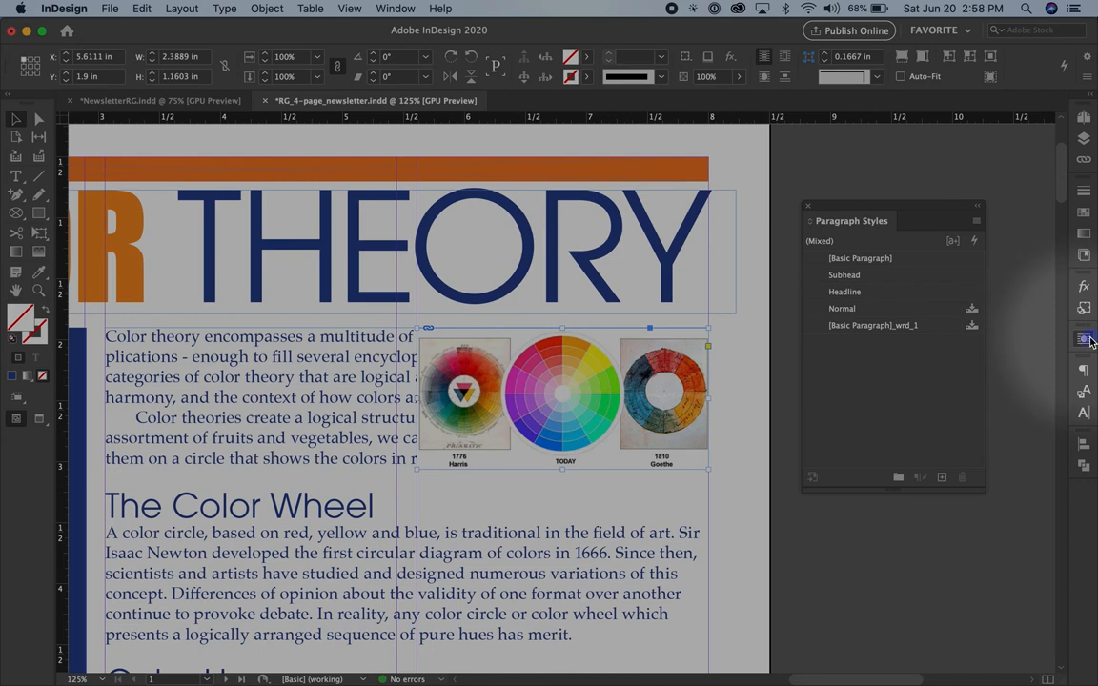
Set Wrap Around Bounding Box on the image, raise the offsets, and unlink them per side
left_click(1083, 339)
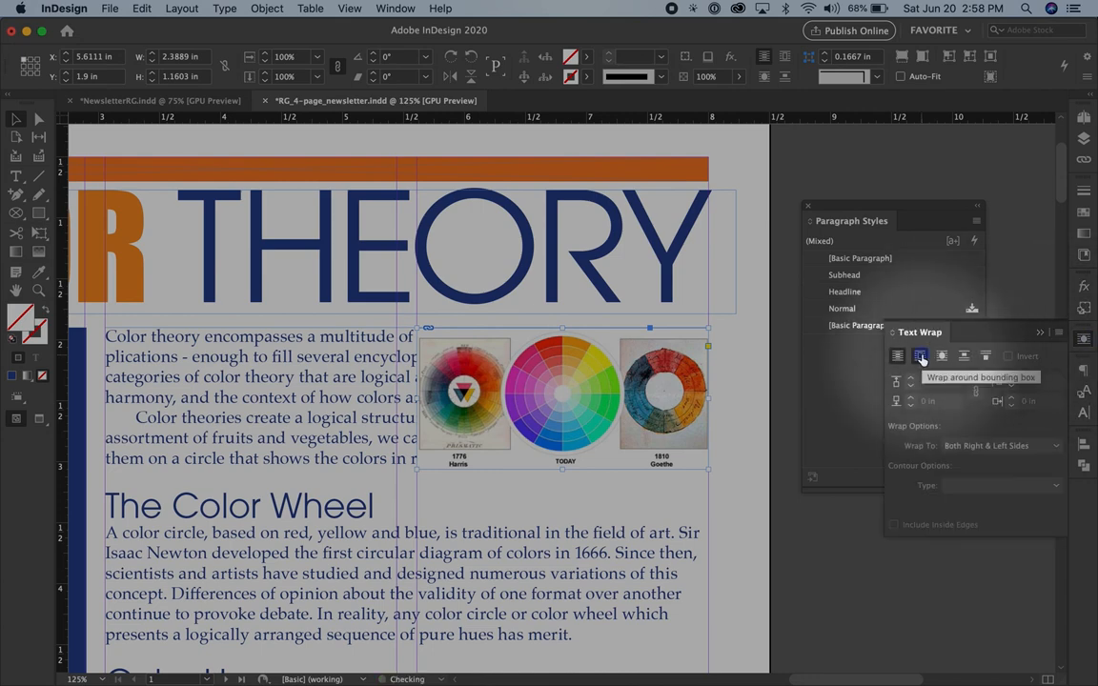
left_click(920, 356)
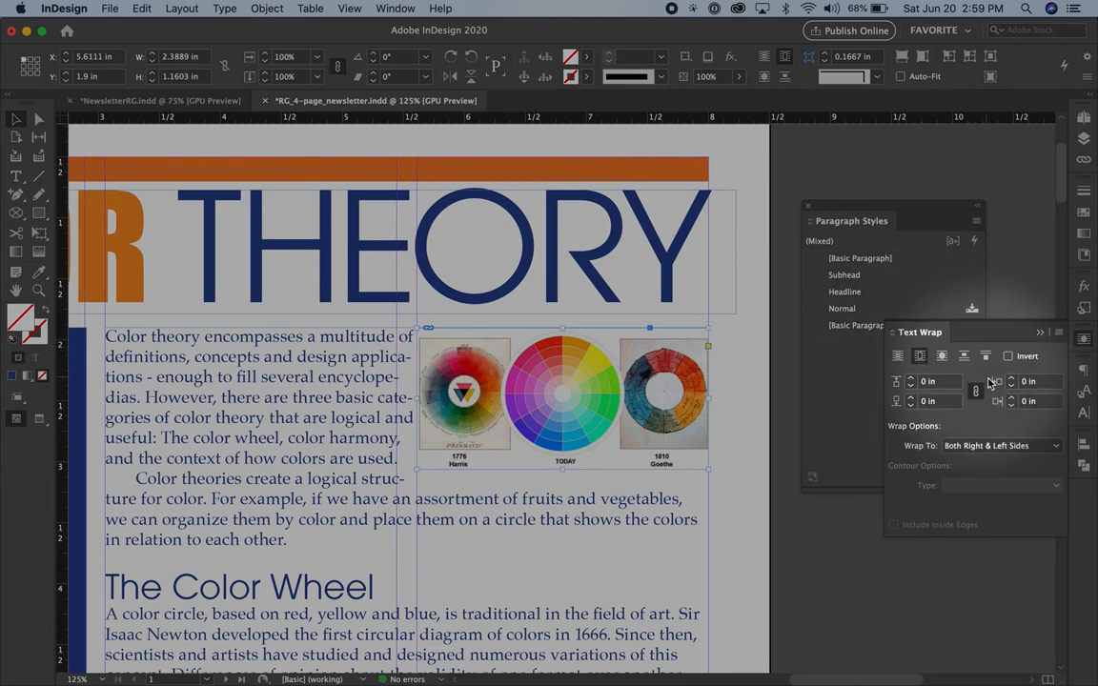
mouse_move(975, 390)
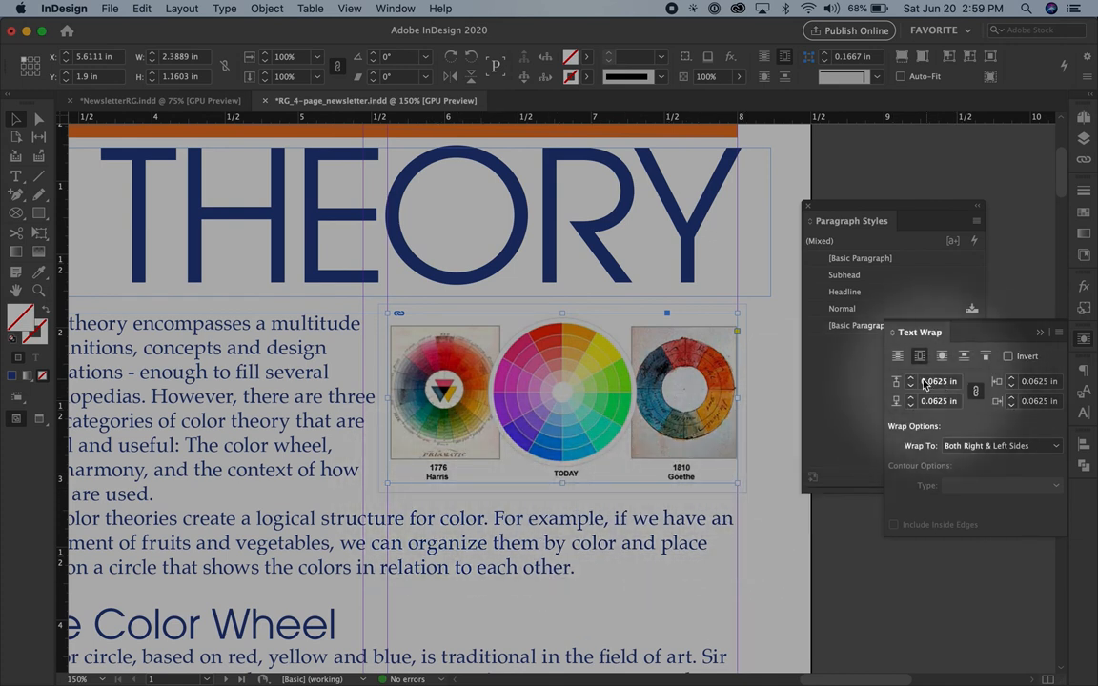
left_click(910, 376)
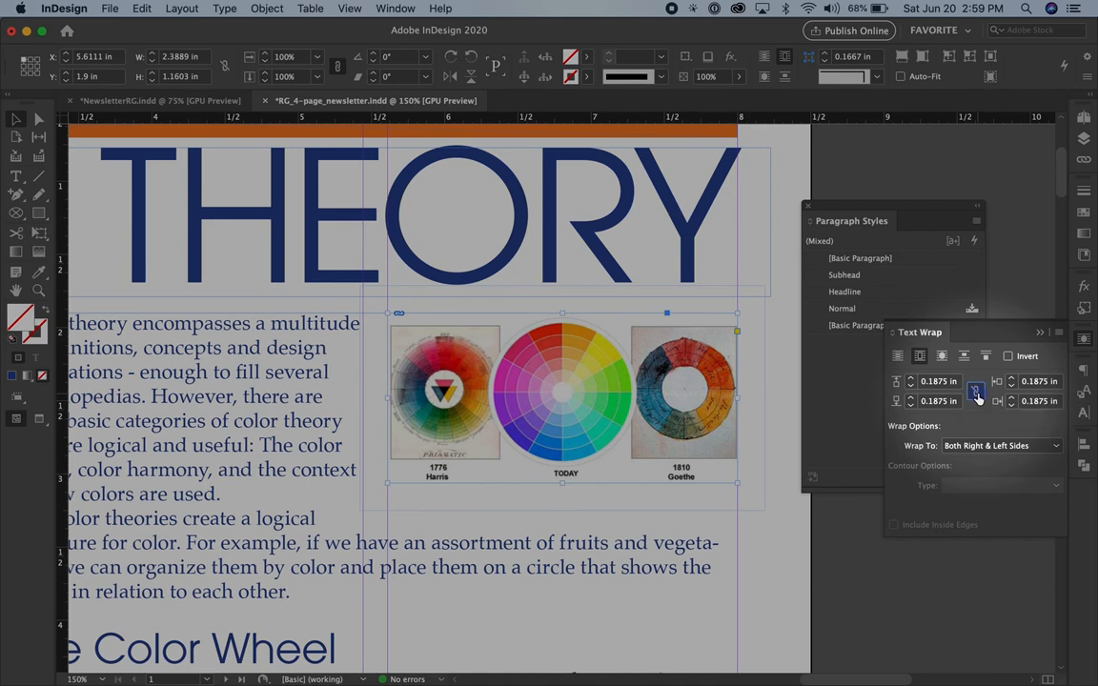
left_click(974, 391)
type("0.0625")
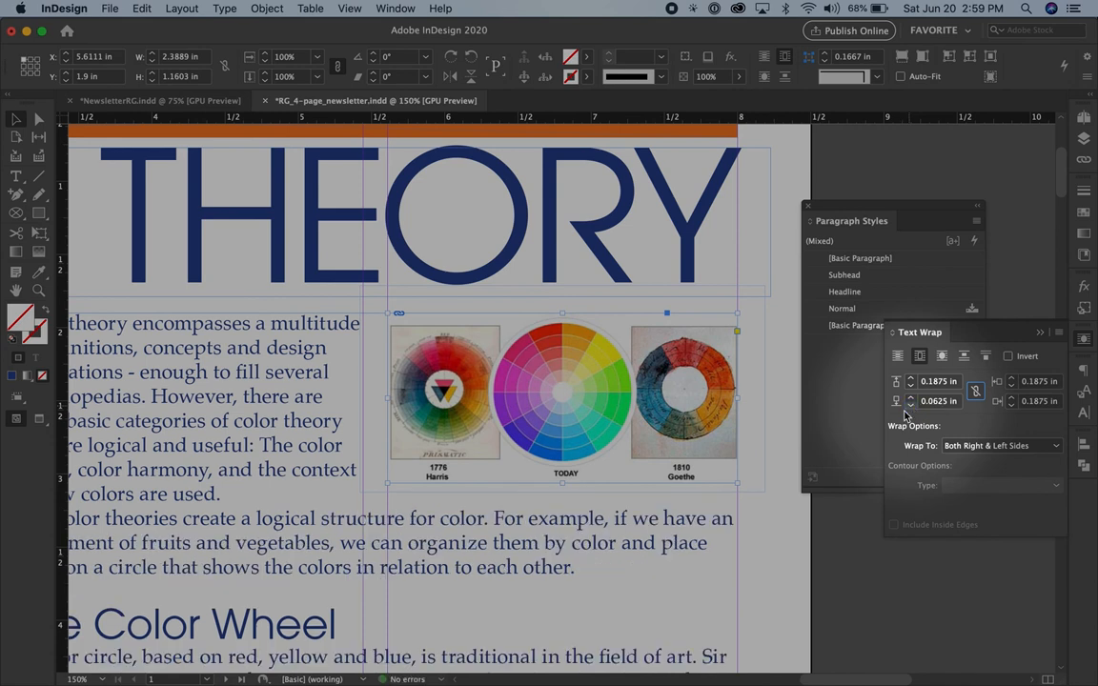
left_click(789, 548)
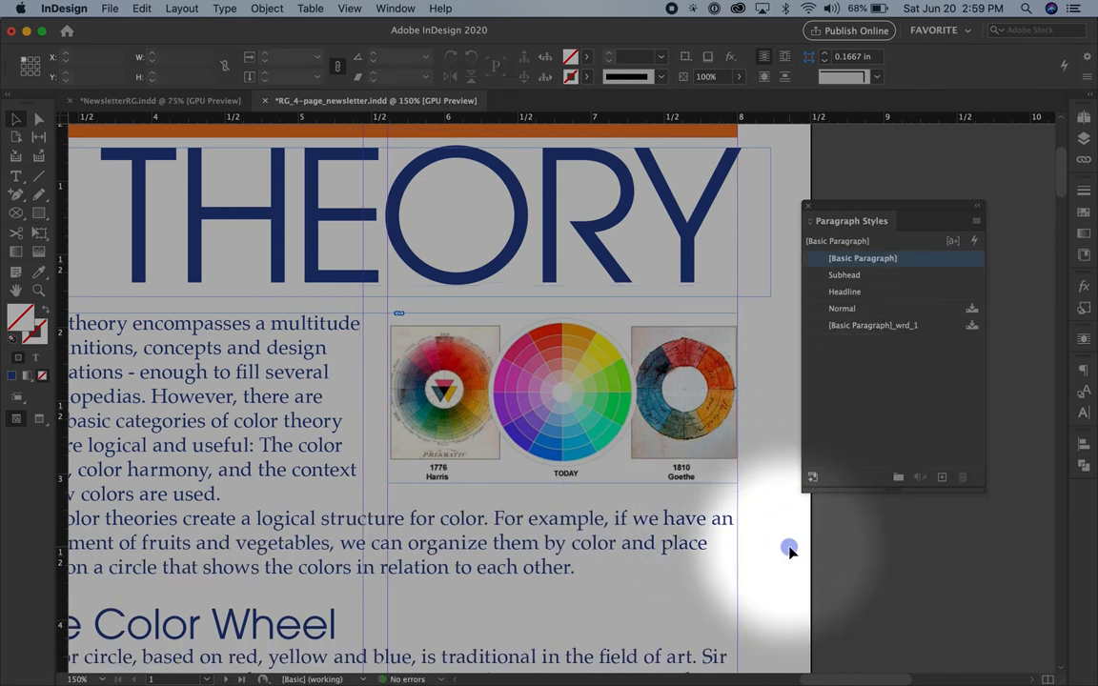
Fit the page in view and switch to the NewsletterRG.indd document
key("cmd+0")
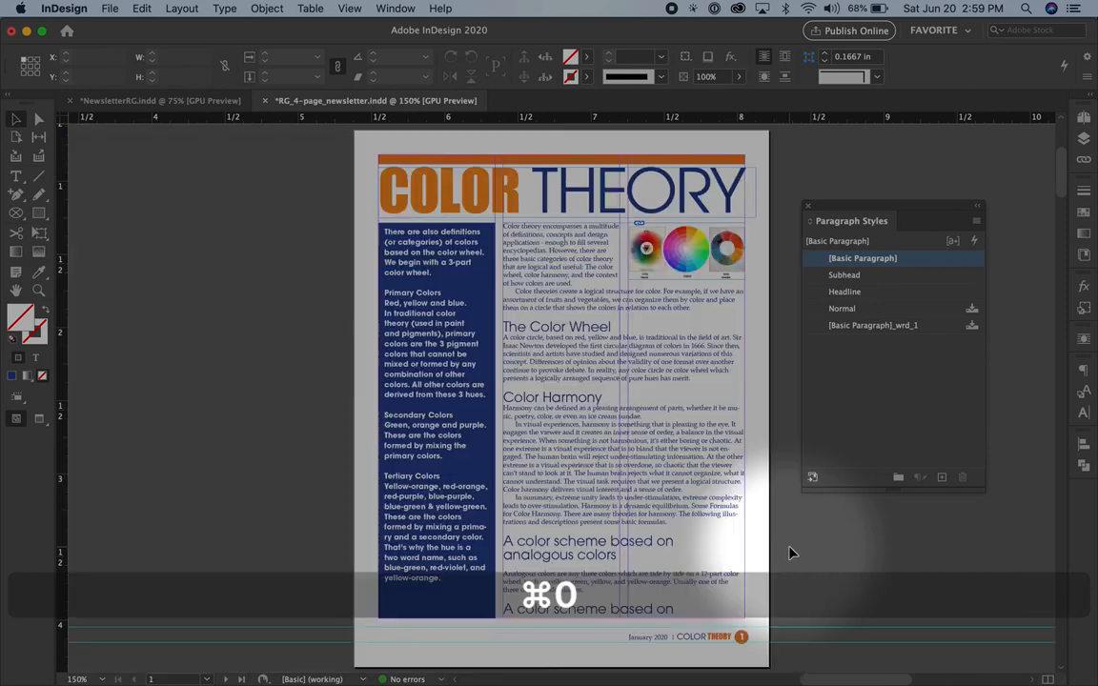
key("cmd+0")
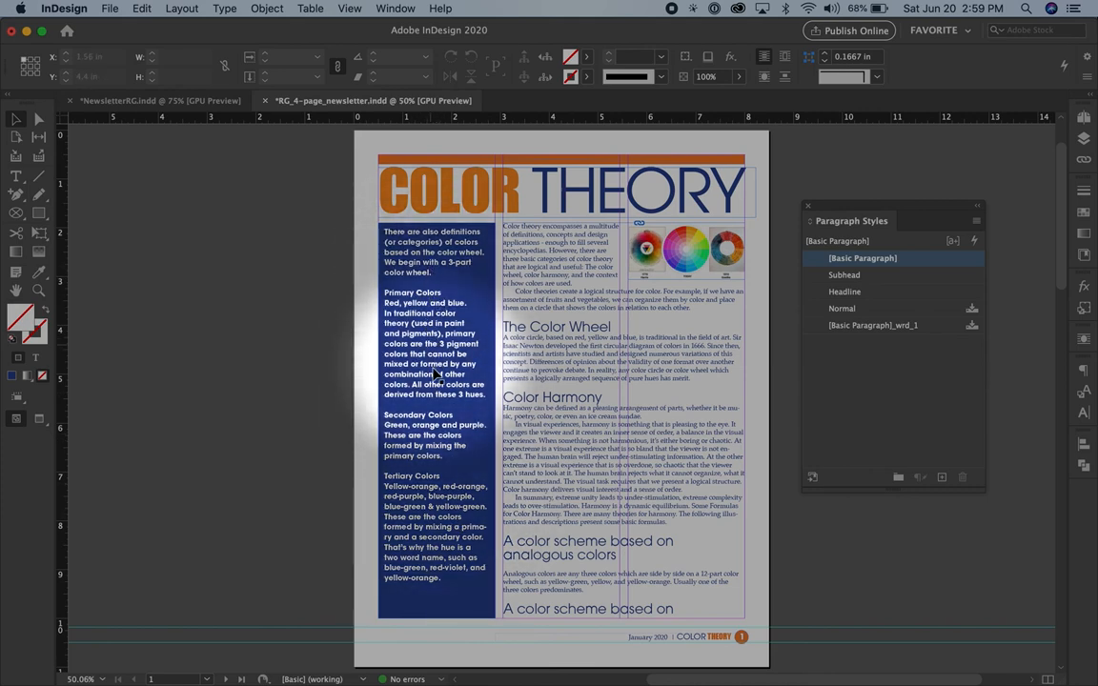
left_click(571, 495)
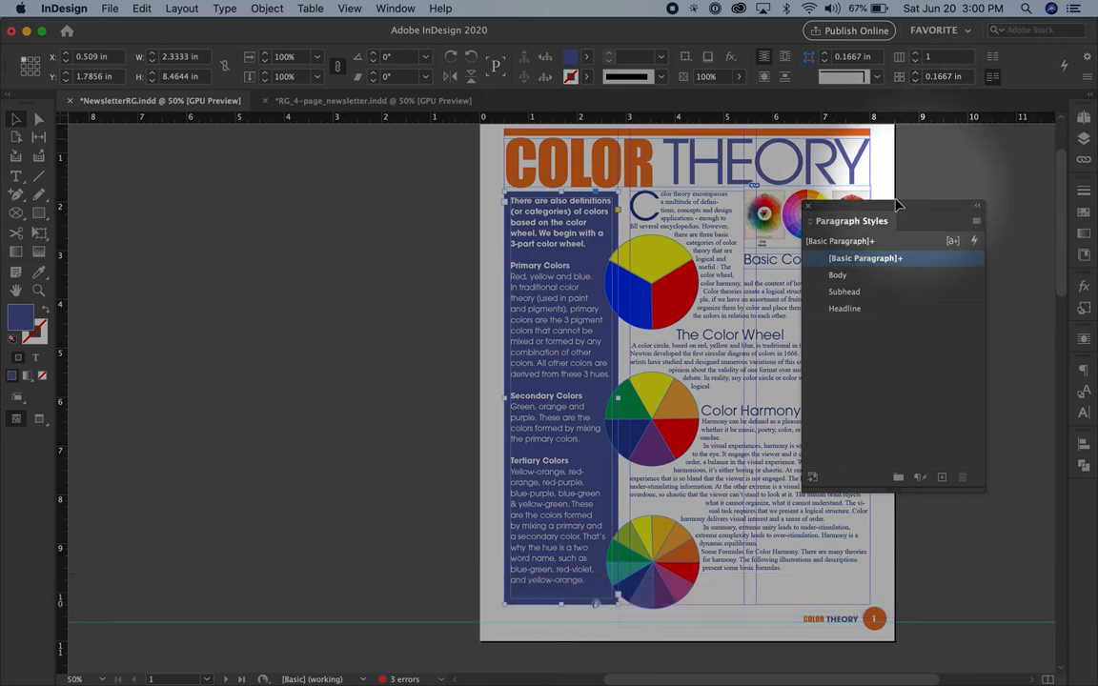
Move the Paragraph Styles panel aside and inspect the color wheel image's text wrap settings
left_click_drag(851, 220, 972, 209)
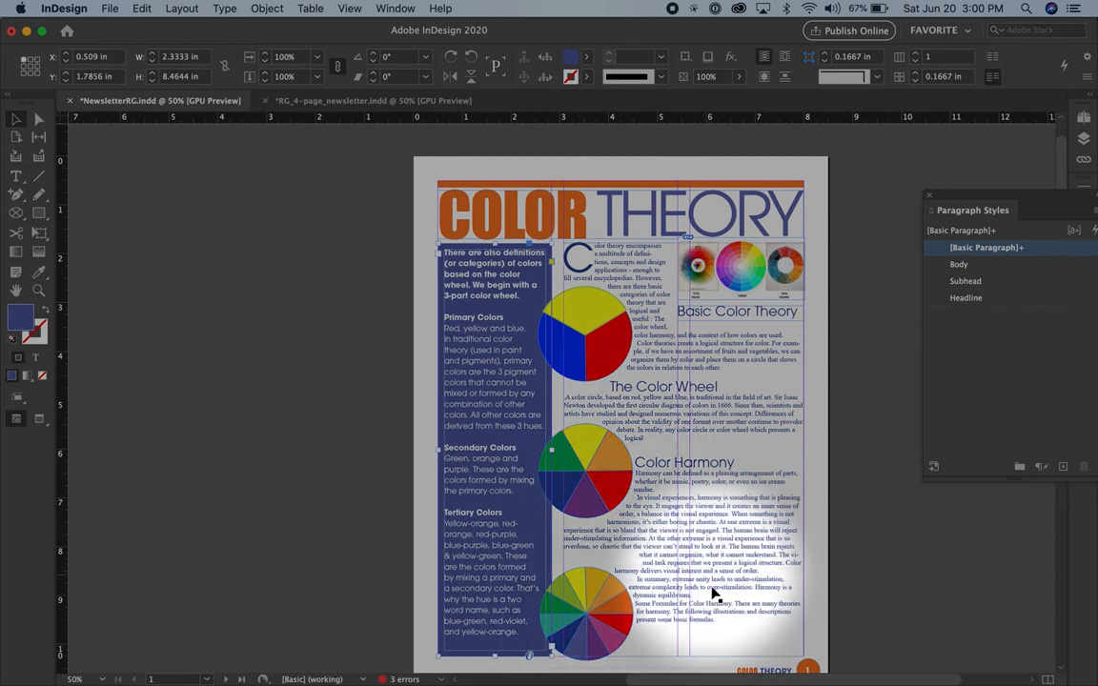
mouse_move(729, 650)
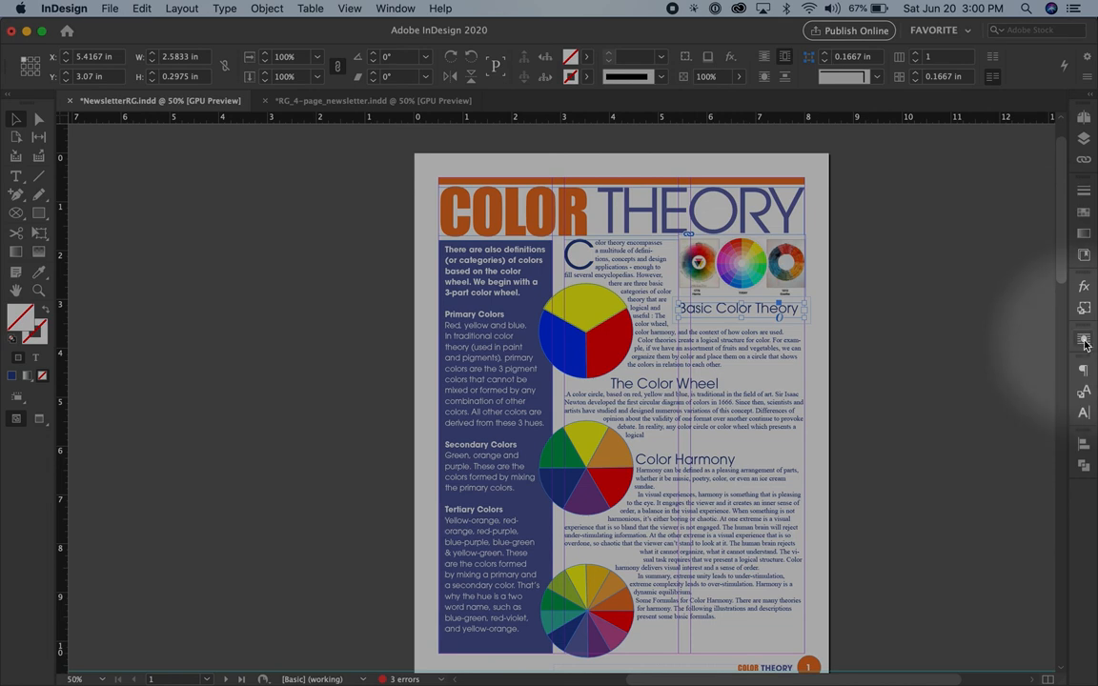
left_click(1083, 339)
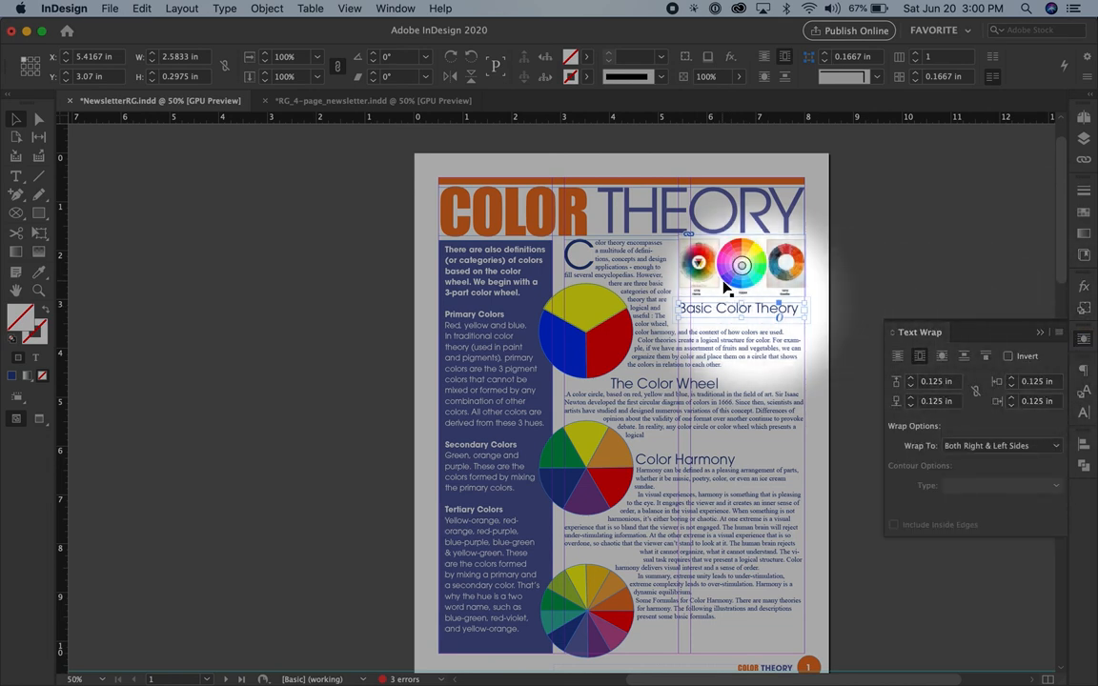
left_click(918, 355)
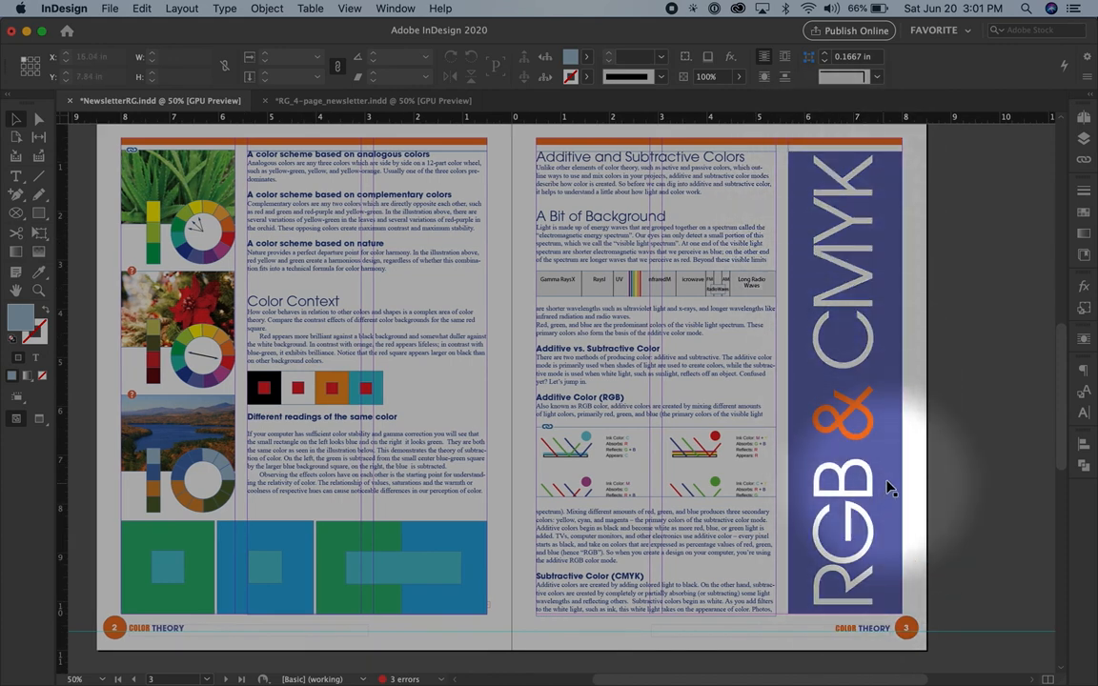
Go to page 4 and scroll down to its reserved mailing address panel
left_click(843, 420)
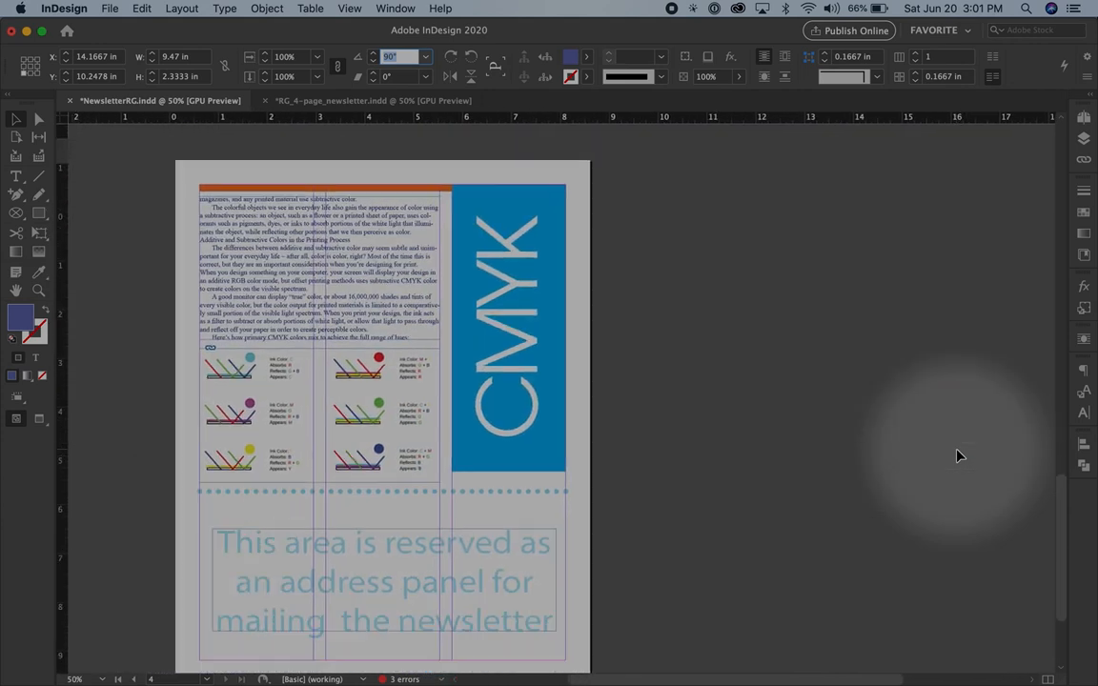
scroll("down", 3)
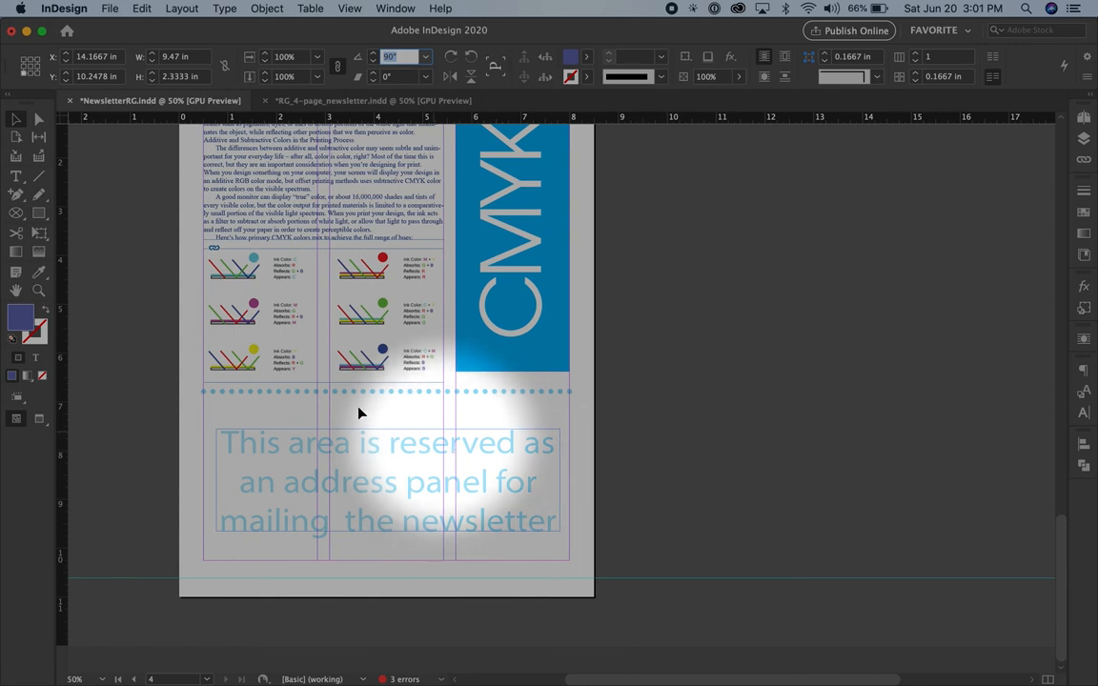
mouse_move(381, 440)
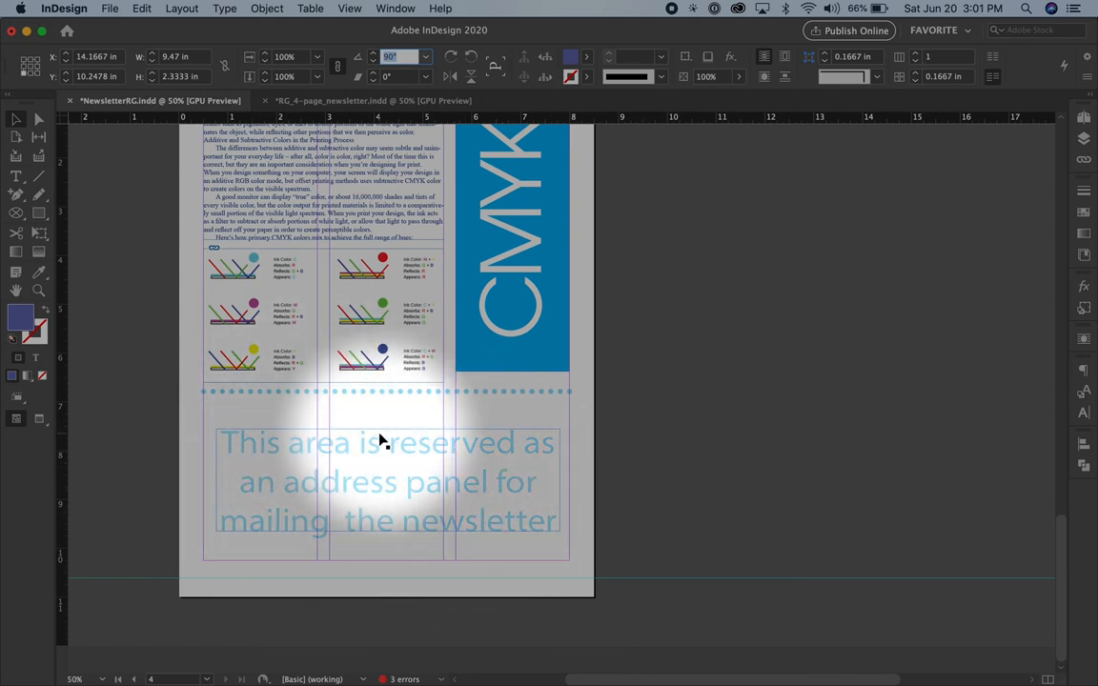
left_click(110, 9)
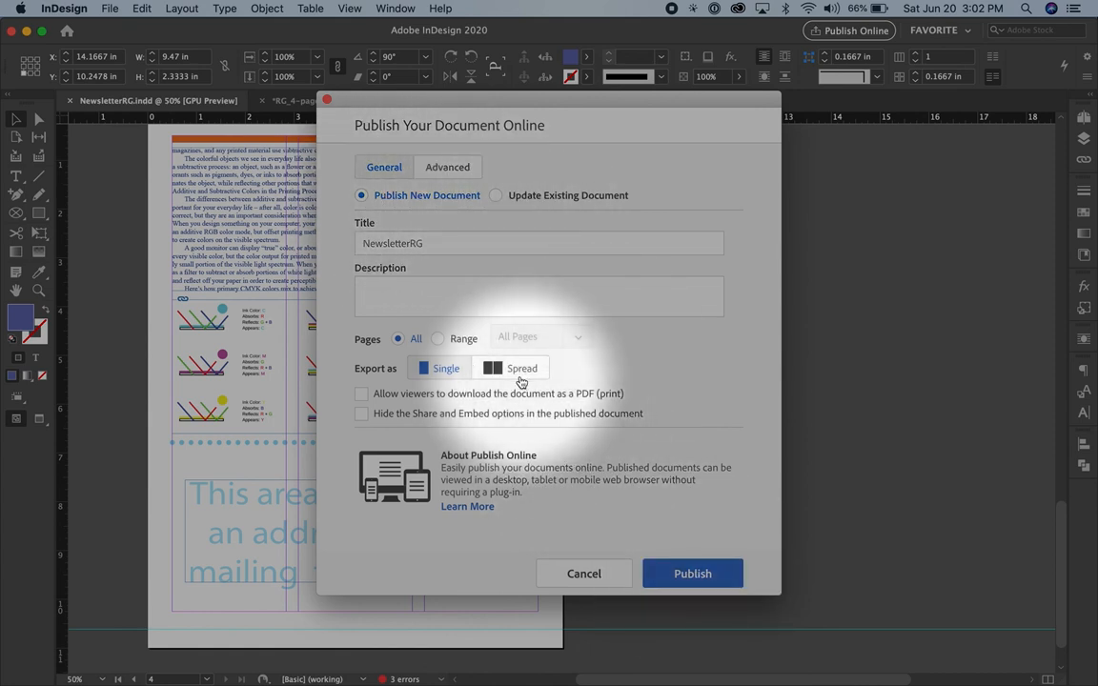
Choose Export as Spread and allow viewers to download the document as a PDF
left_click(510, 368)
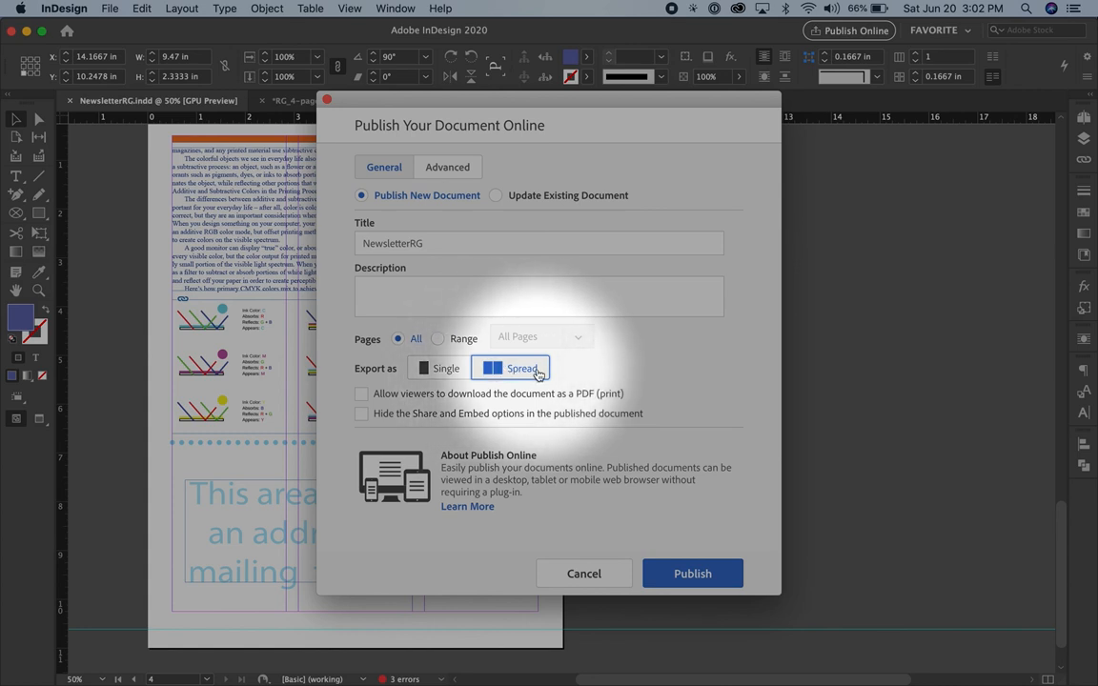
mouse_move(691, 573)
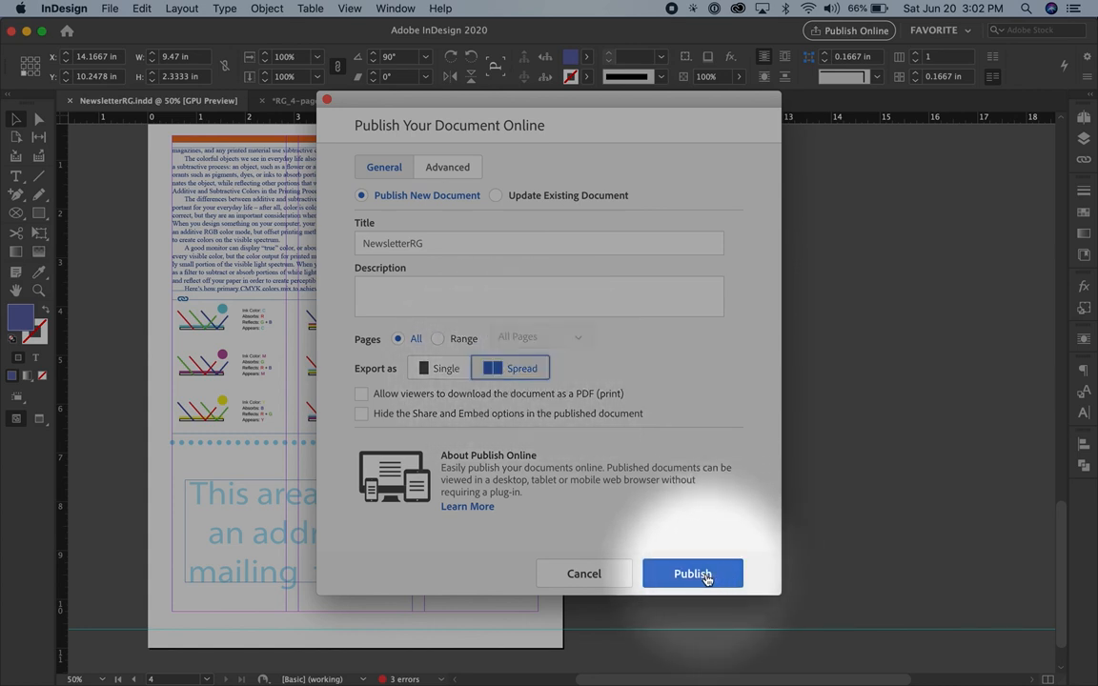
left_click(362, 394)
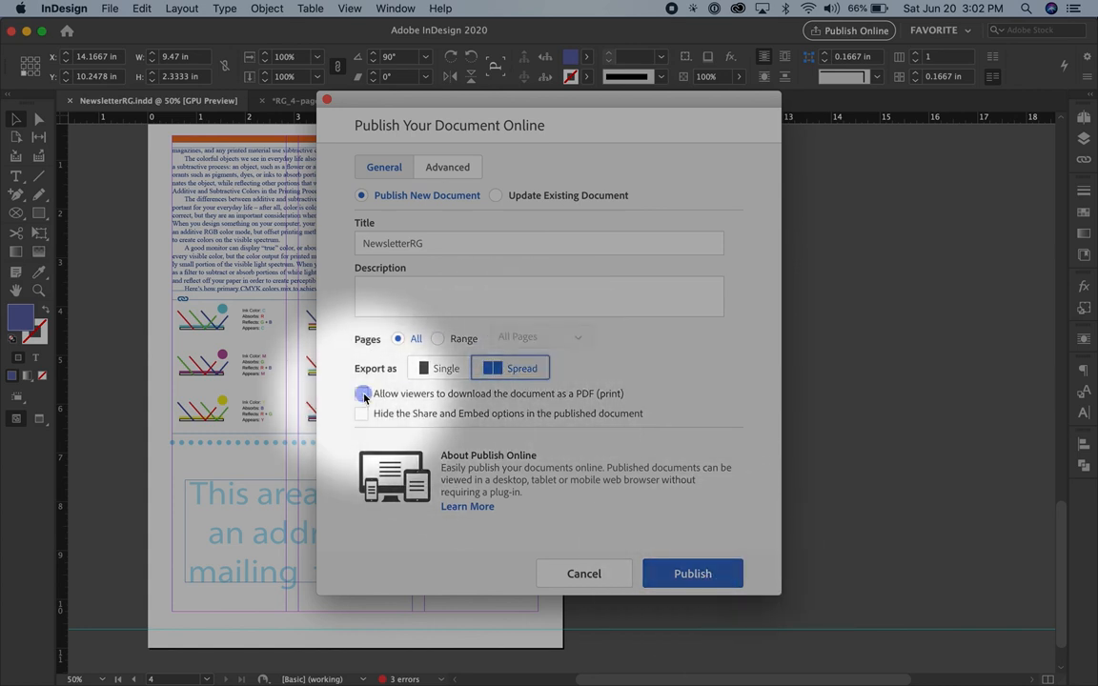
left_click(361, 394)
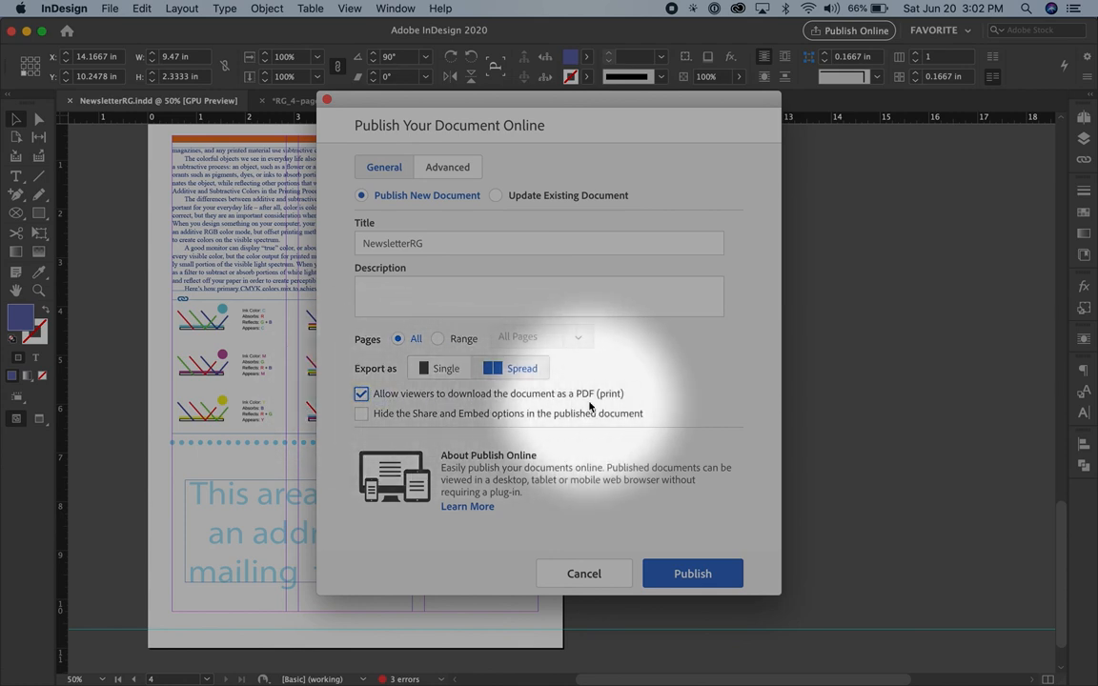
mouse_move(692, 573)
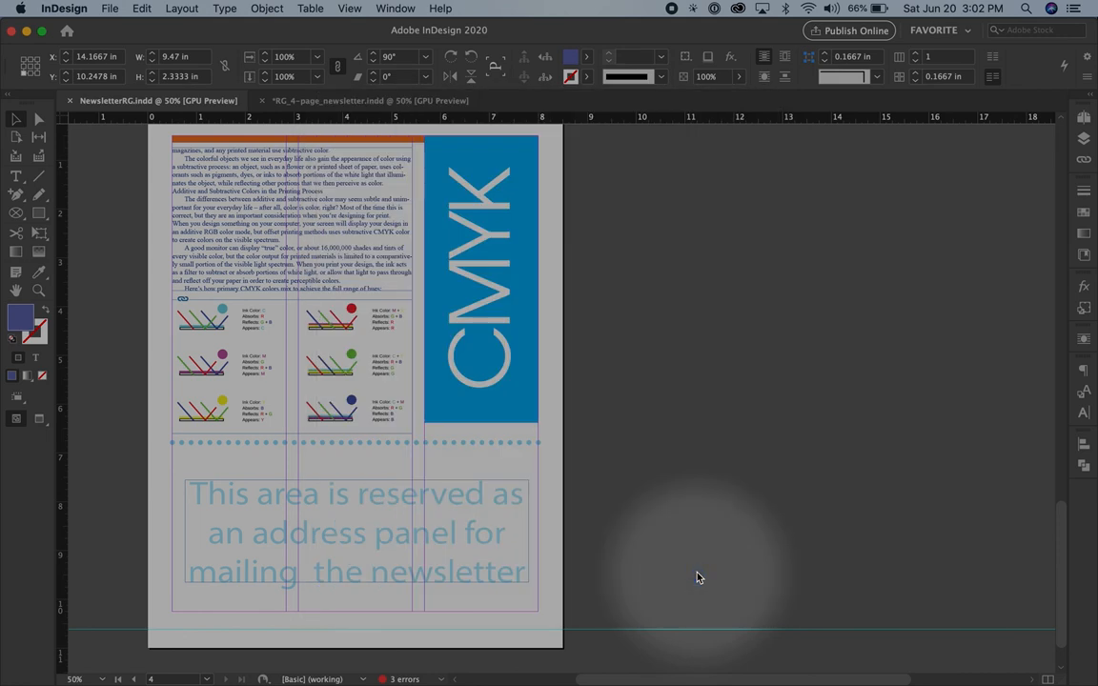
Wait for the NewsletterRG upload to complete, then close the success dialog
left_click(847, 30)
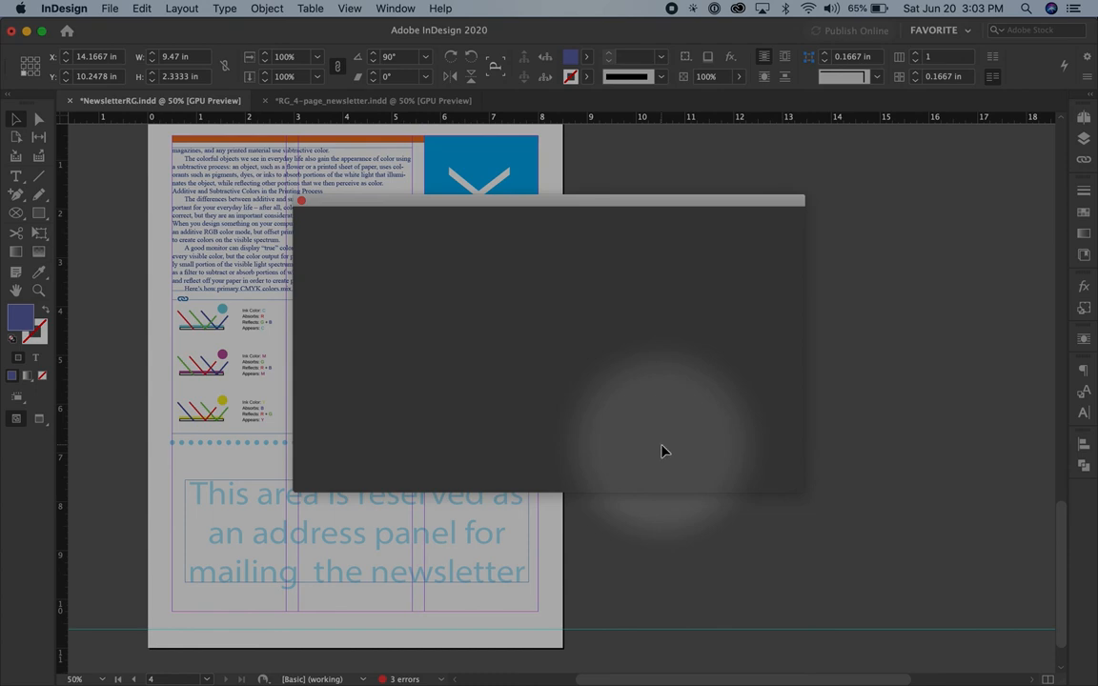
left_click(851, 30)
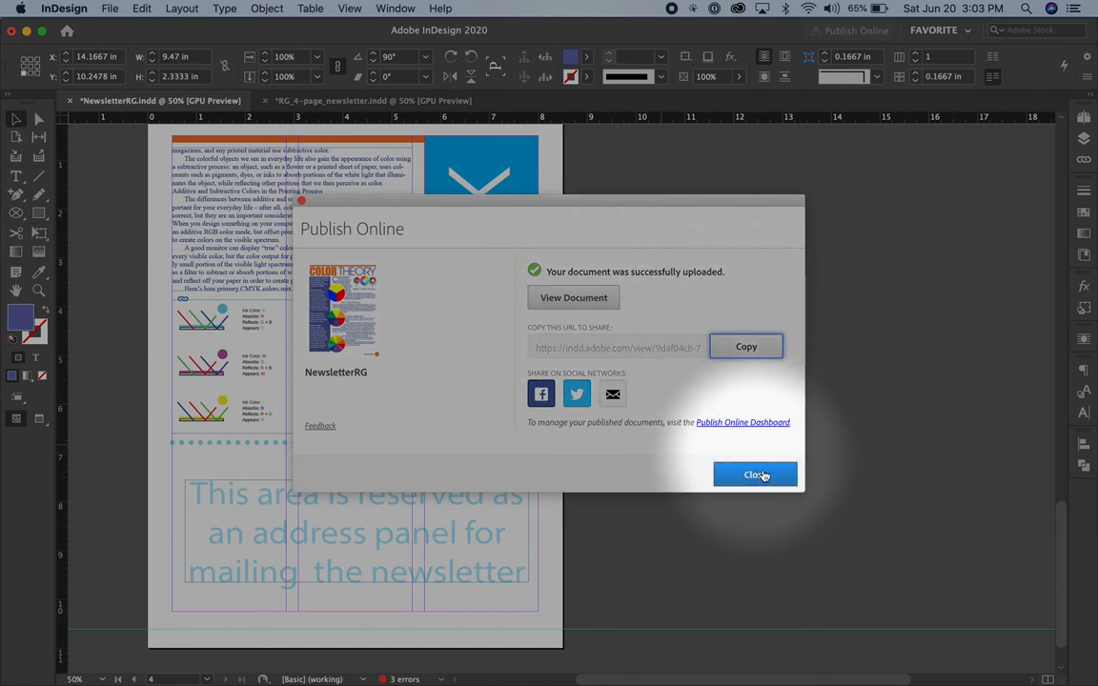
left_click(755, 474)
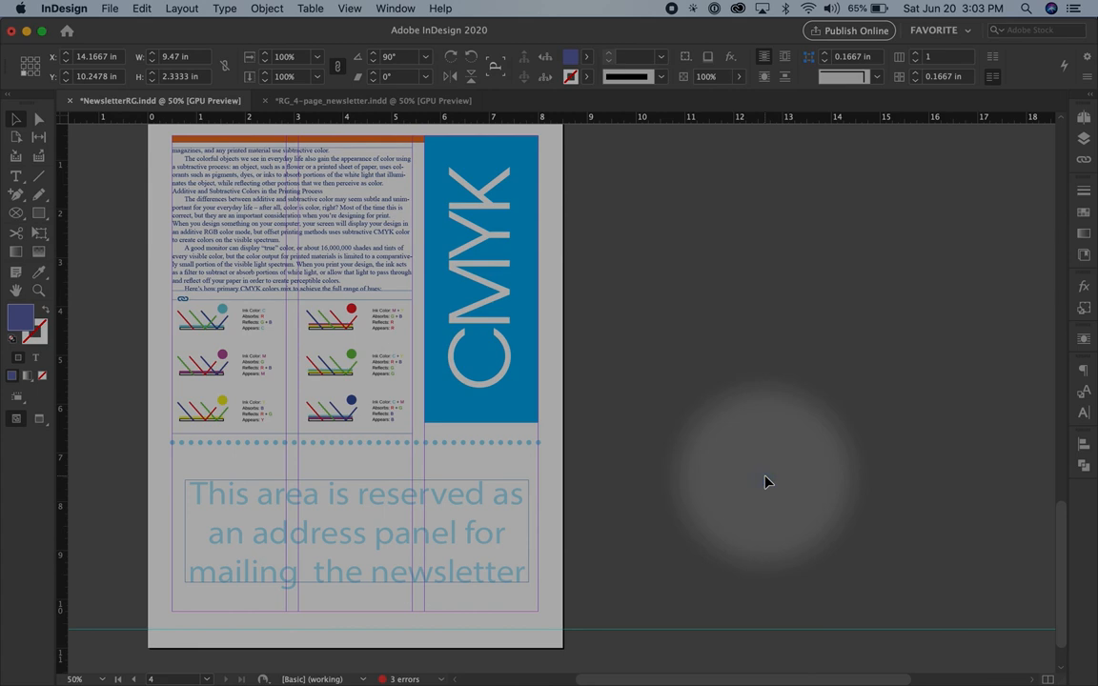